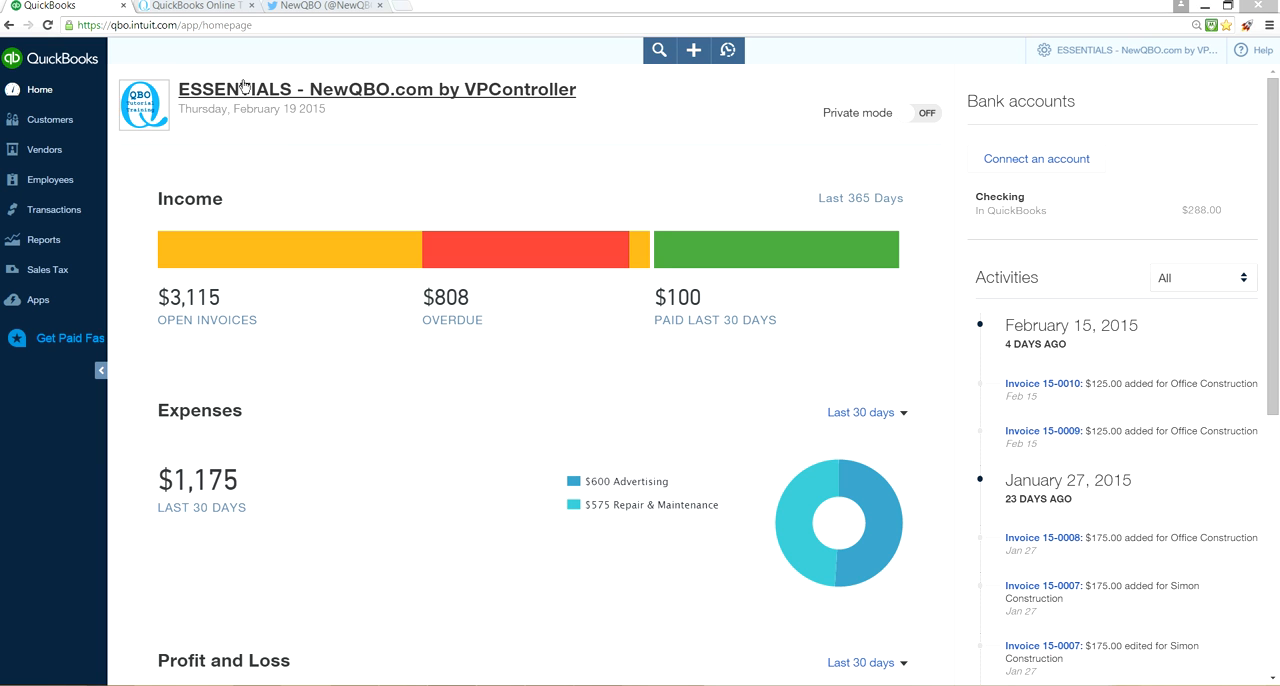
pyautogui.moveTo(364, 184)
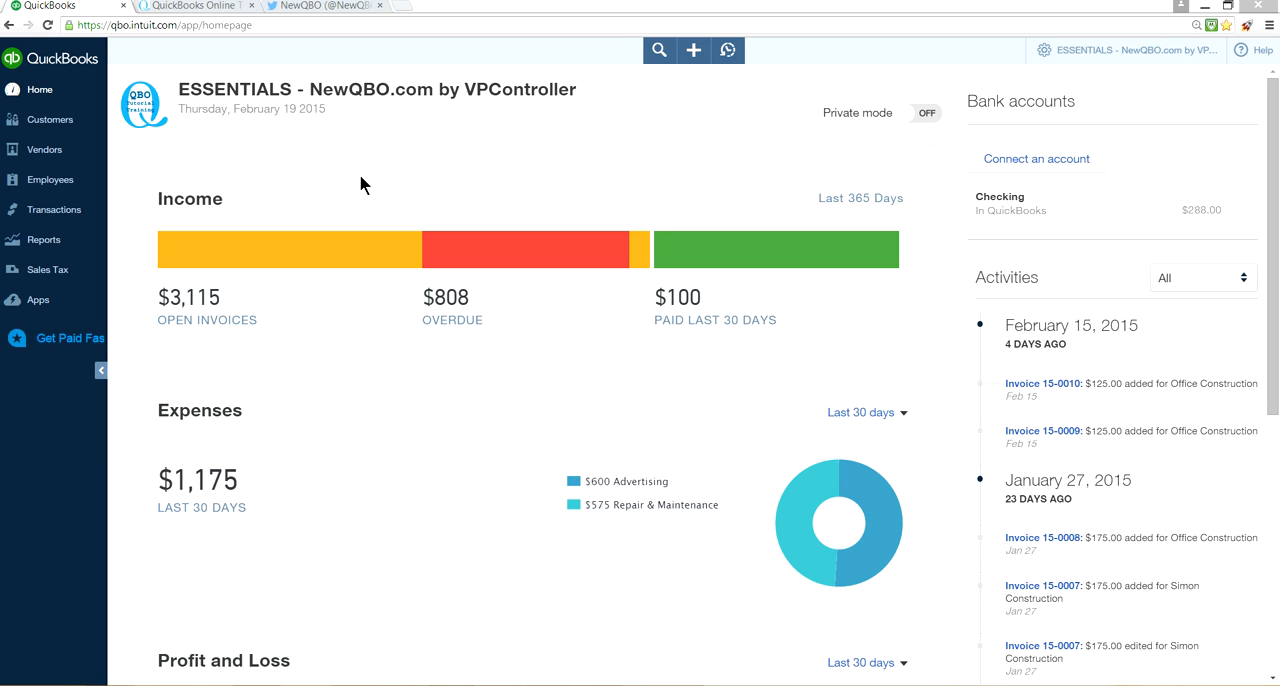
pyautogui.moveTo(378, 168)
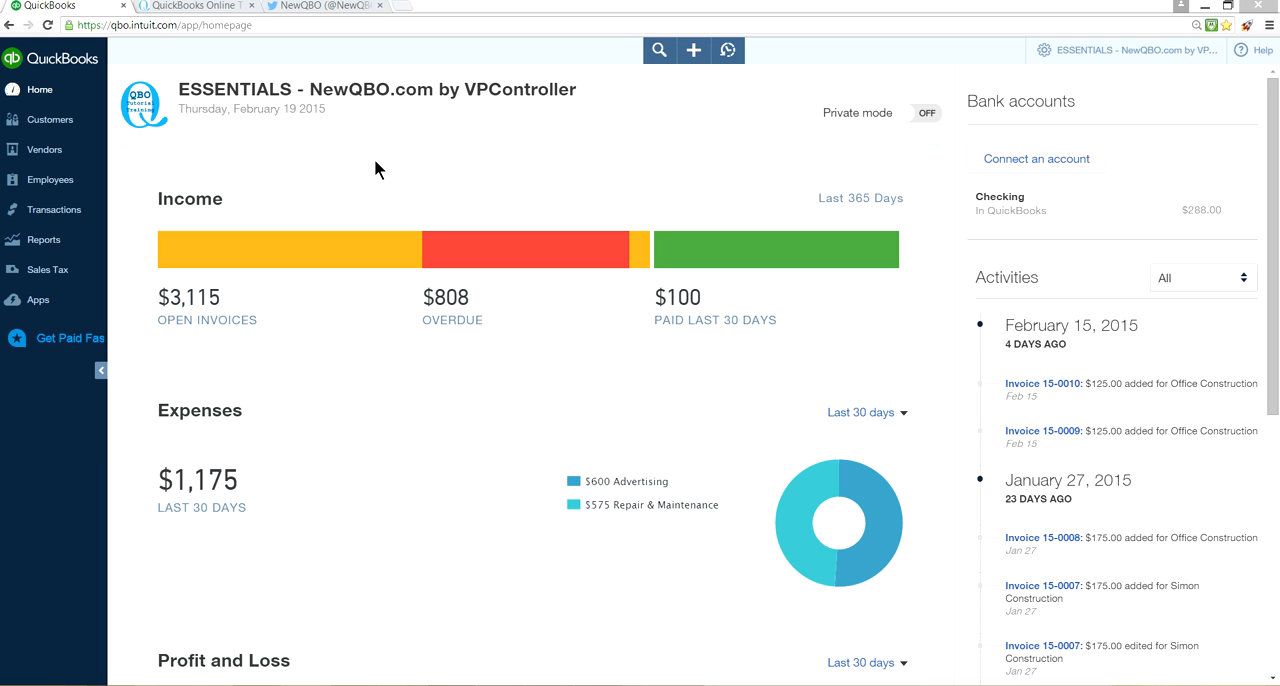
pyautogui.moveTo(408, 136)
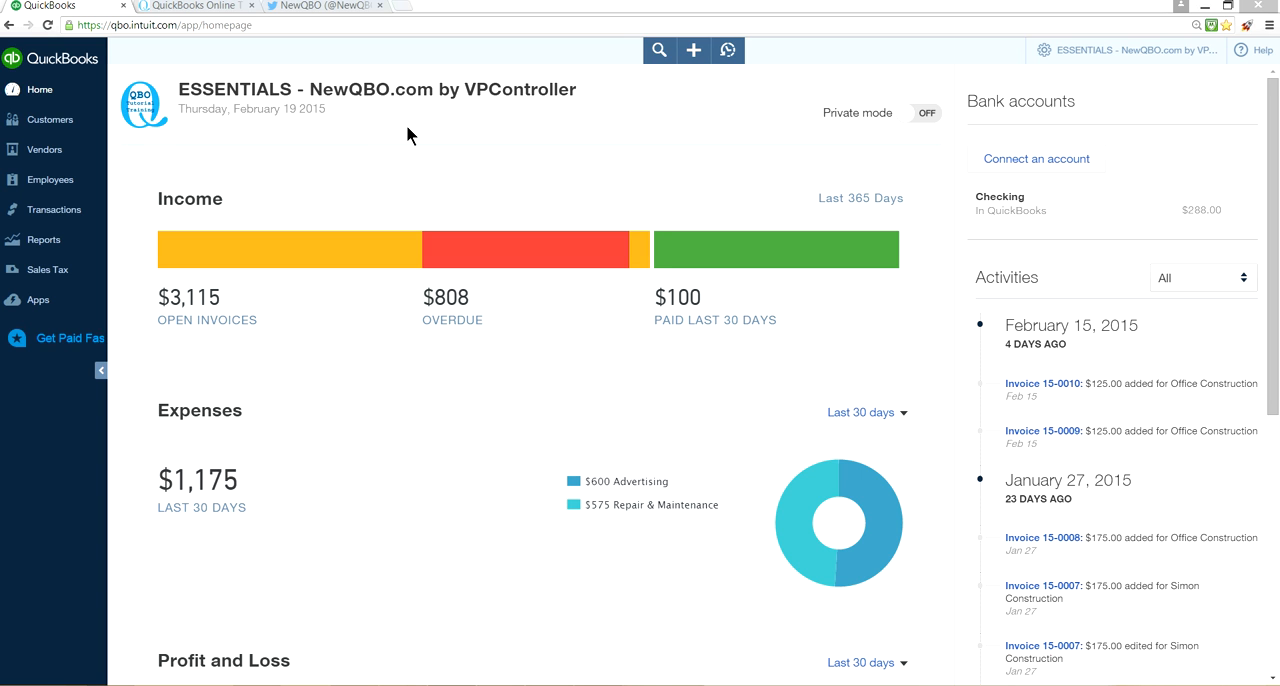
pyautogui.moveTo(390, 132)
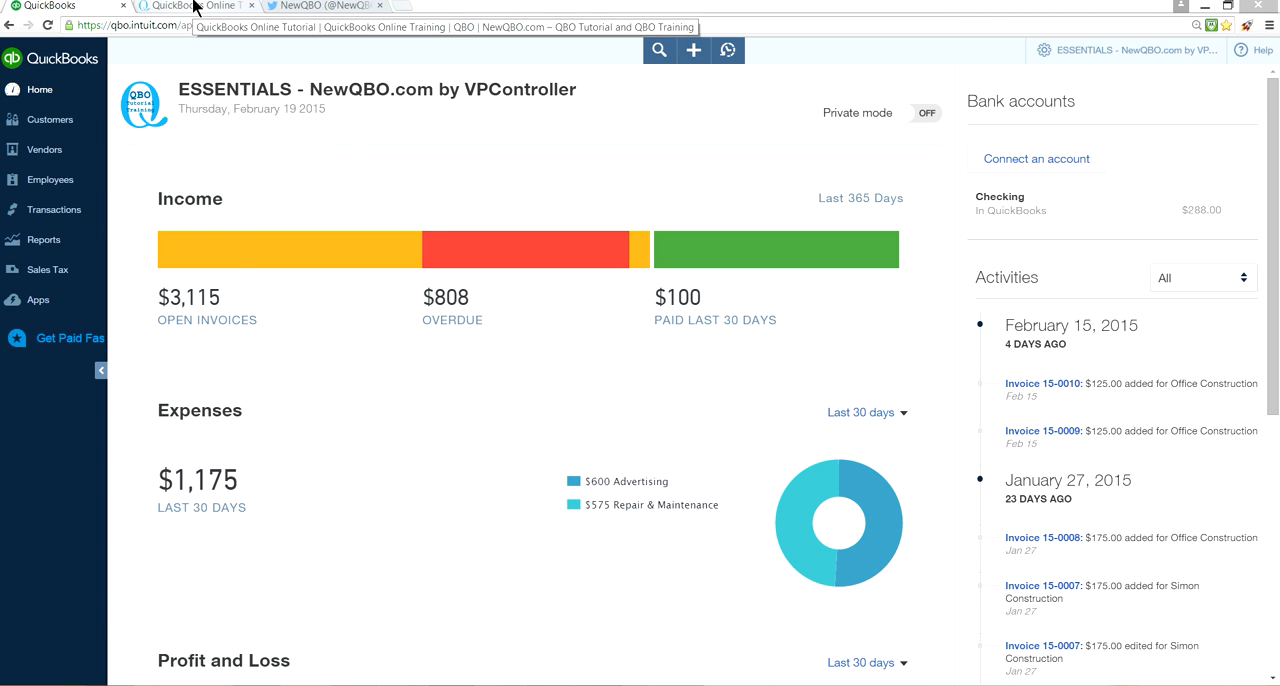
# - Switch to the NewQBO.com tutorial site and scroll down its home page
pyautogui.click(196, 6)
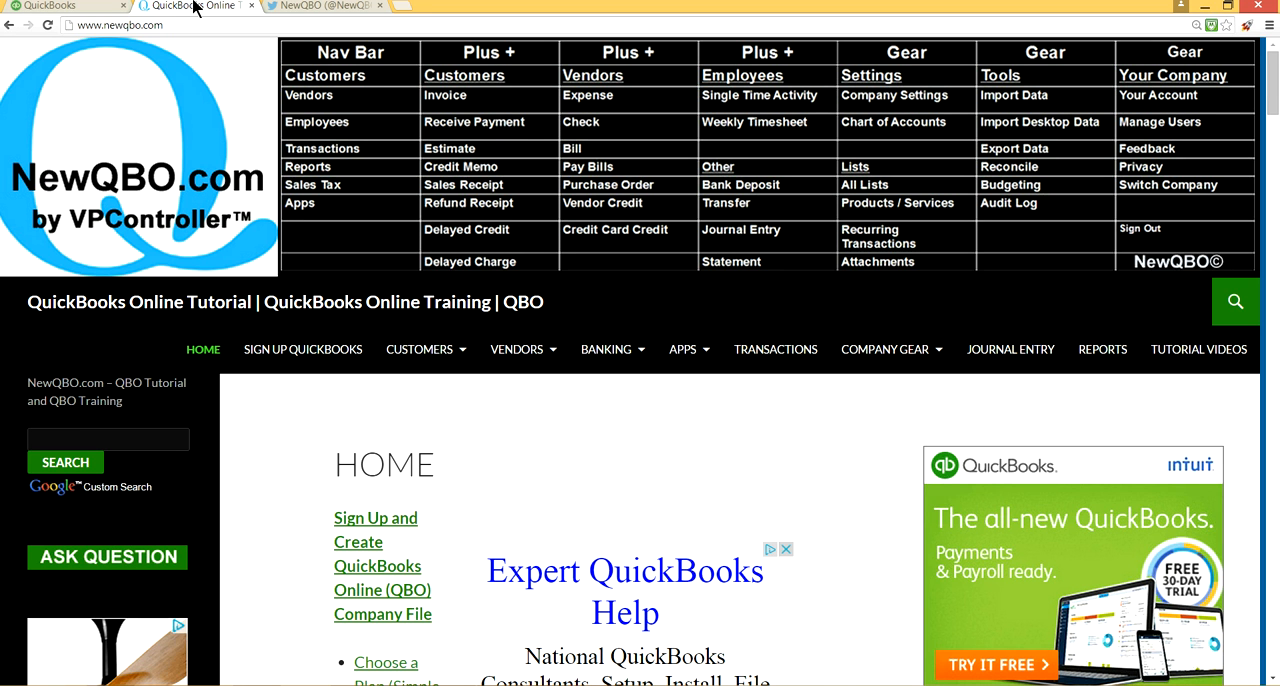
pyautogui.moveTo(556, 264)
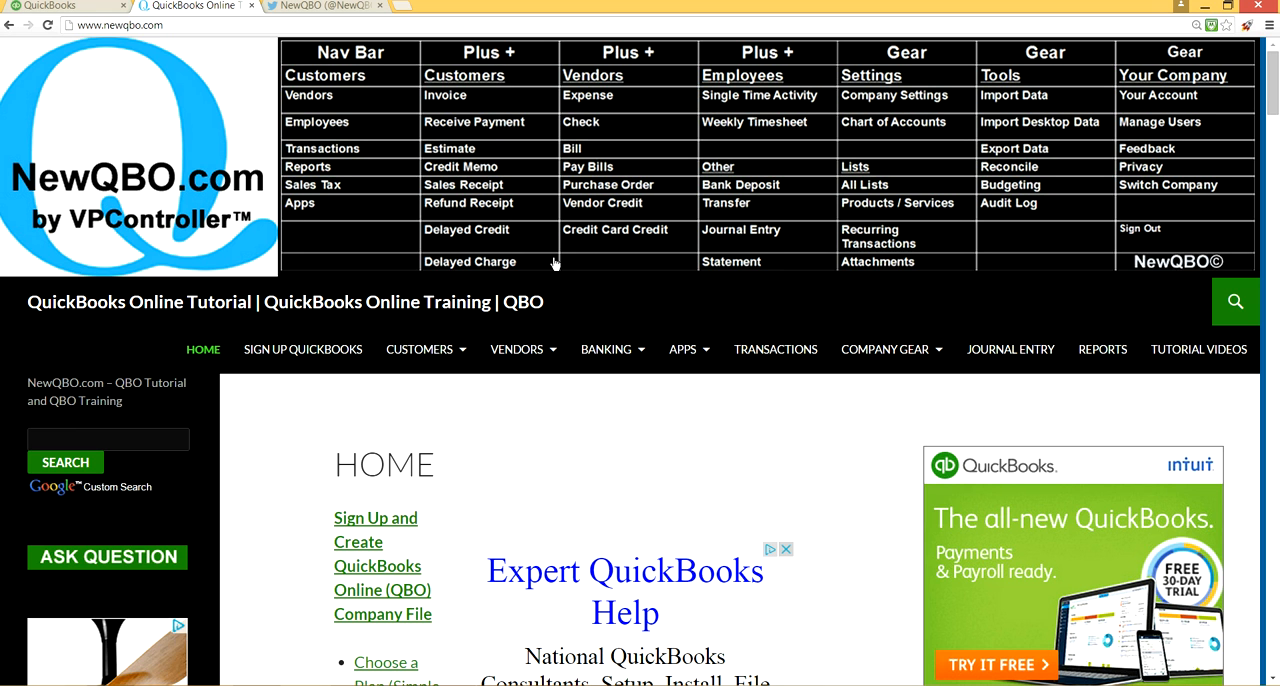
pyautogui.moveTo(524, 298)
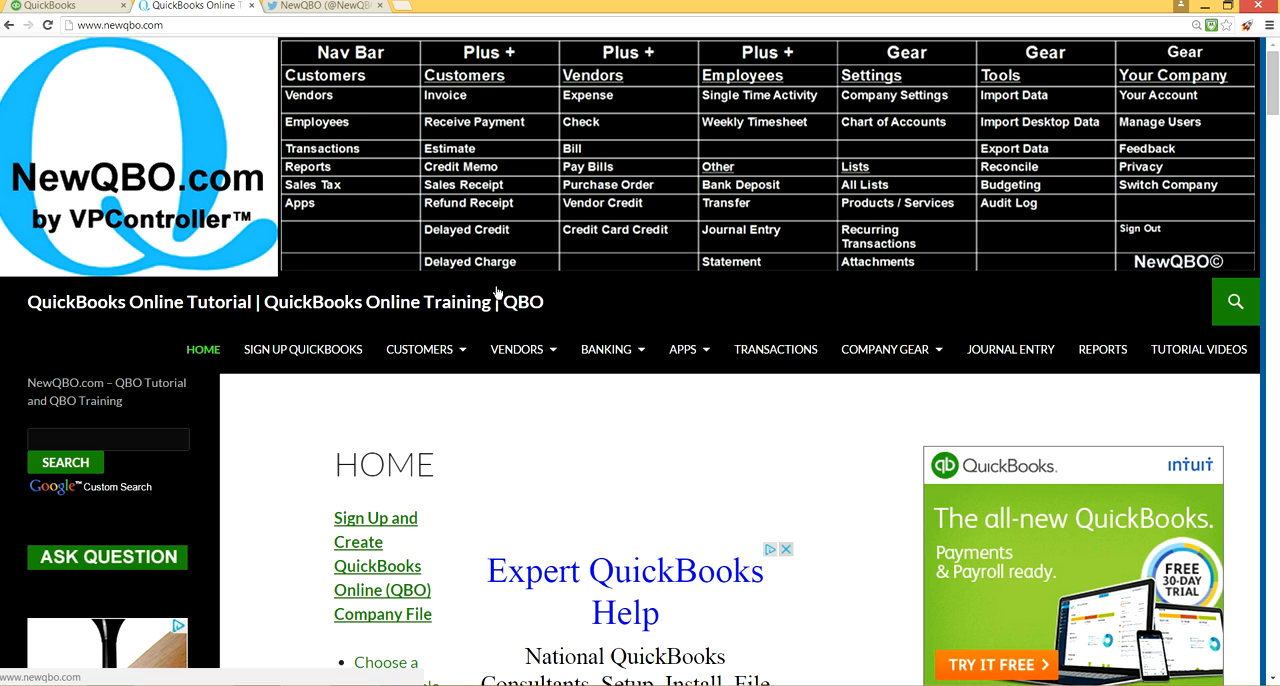
pyautogui.moveTo(18, 200)
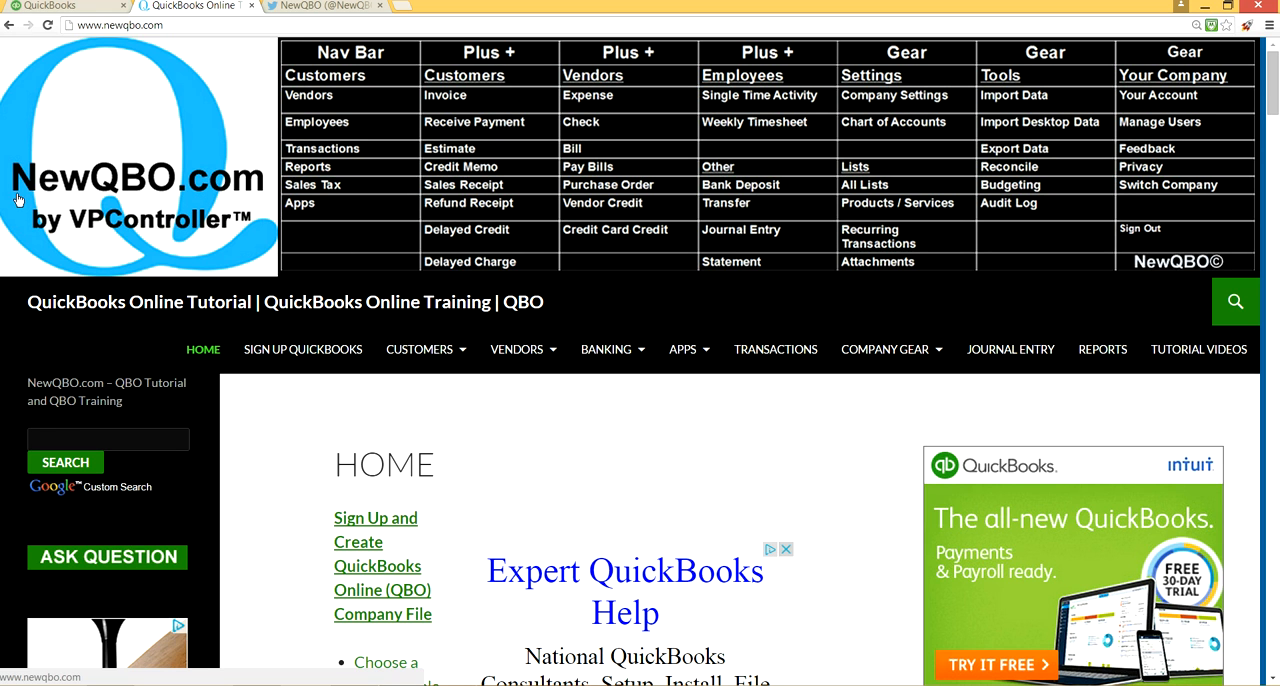
pyautogui.moveTo(216, 192)
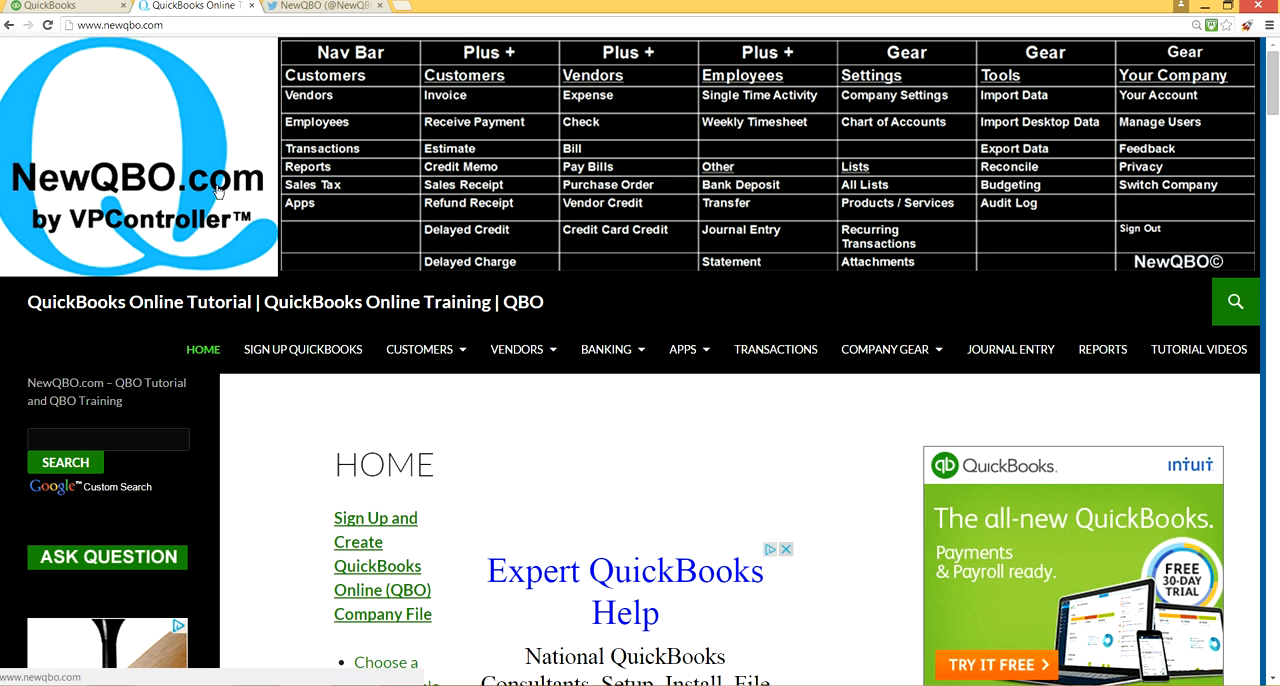
pyautogui.moveTo(176, 142)
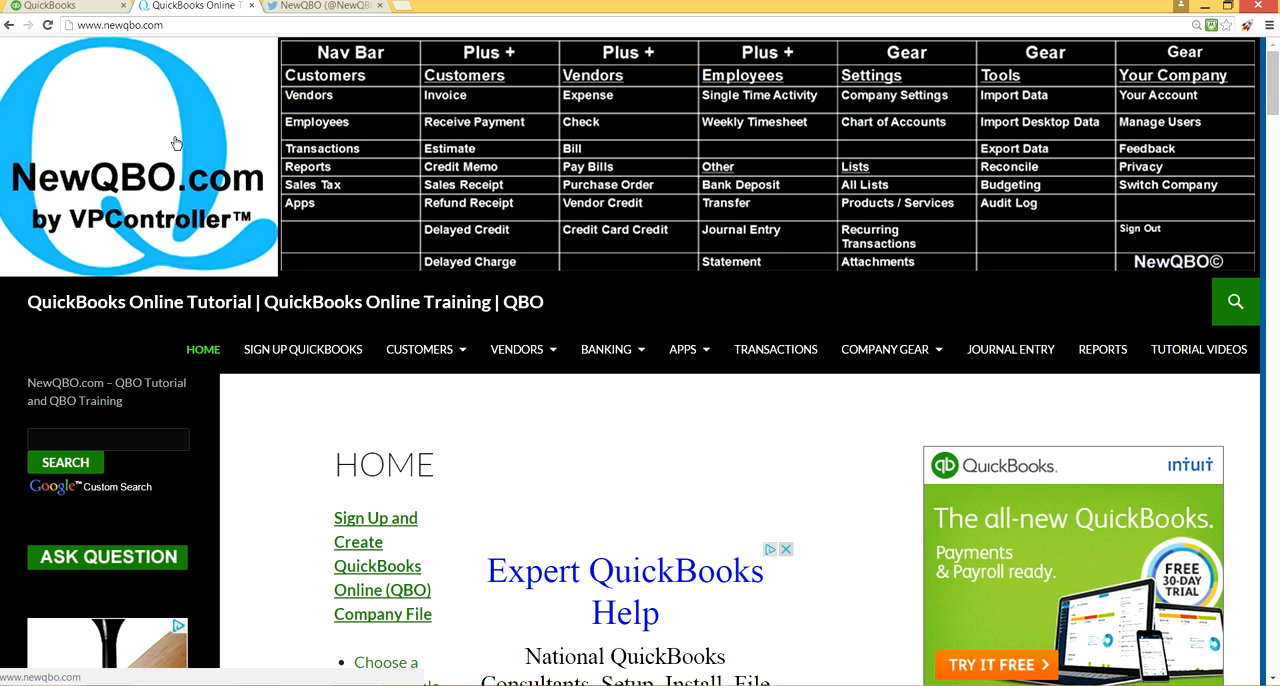
pyautogui.moveTo(404, 516)
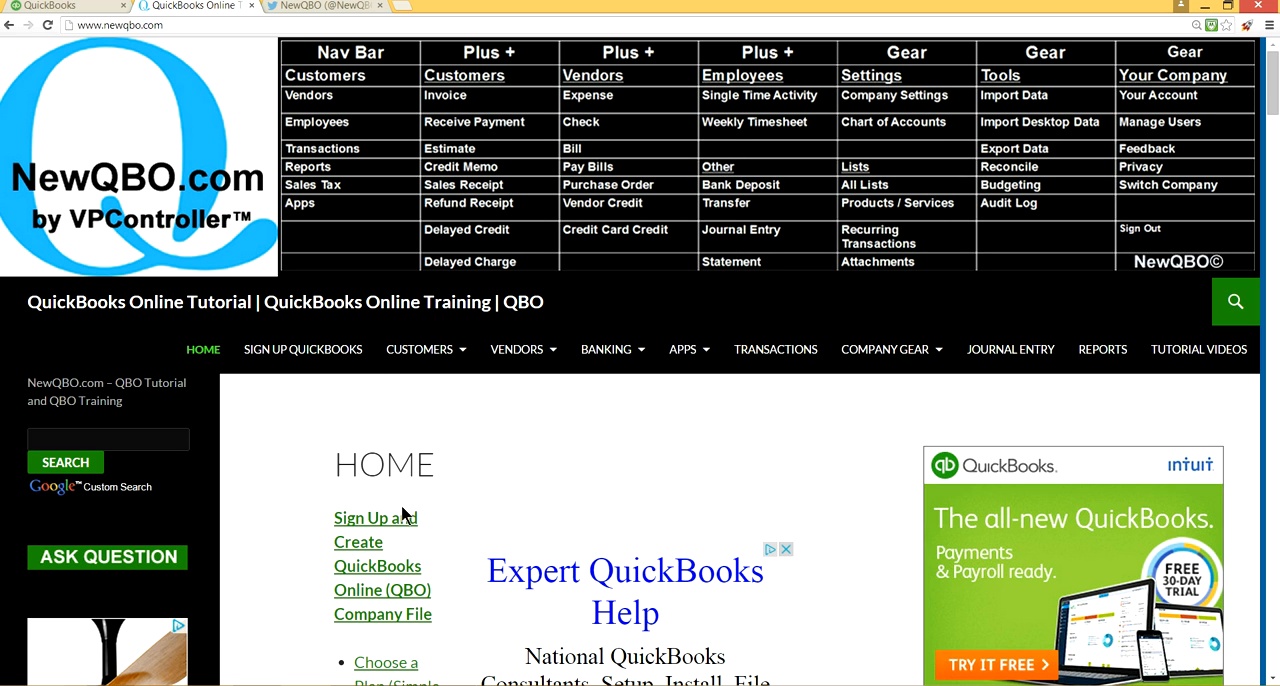
pyautogui.moveTo(1192, 228)
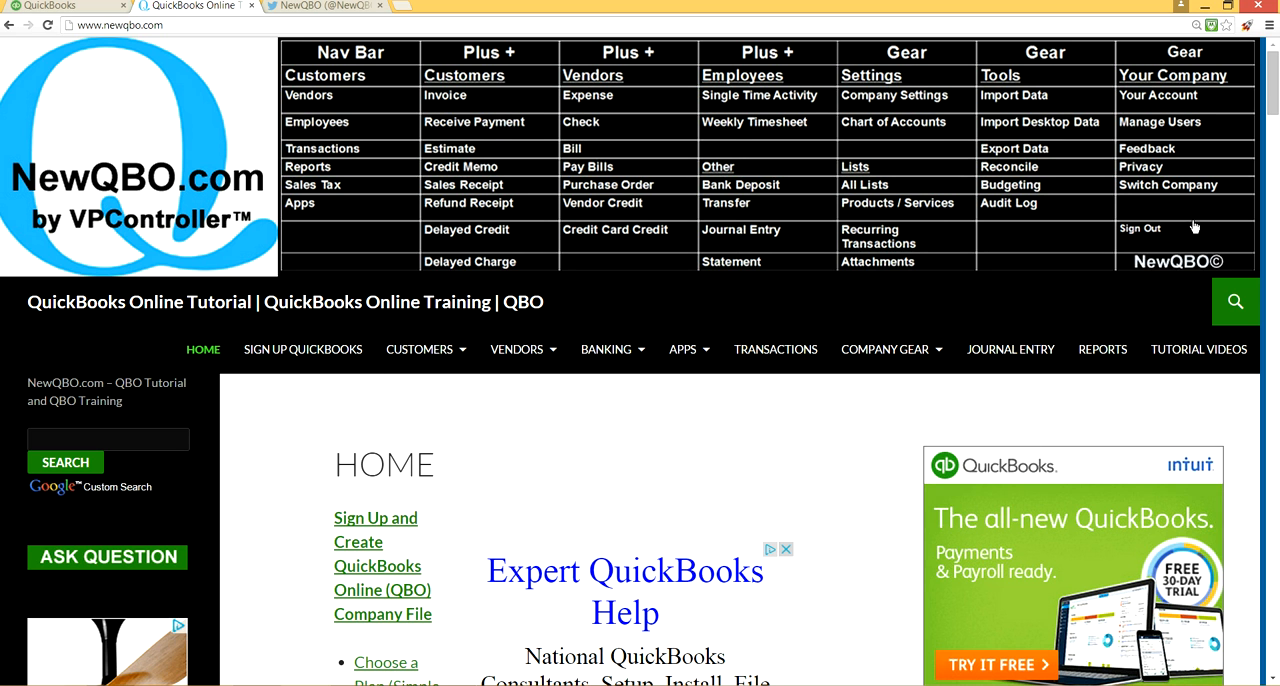
pyautogui.scroll(-3)
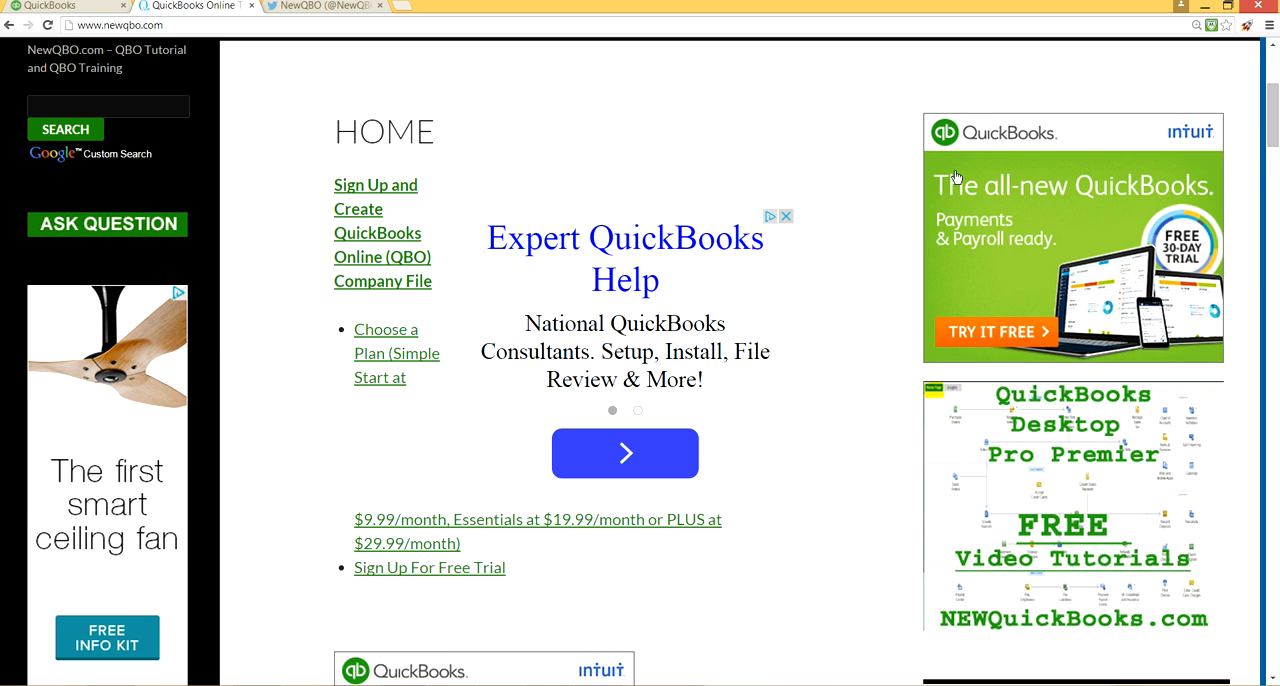
pyautogui.moveTo(1196, 196)
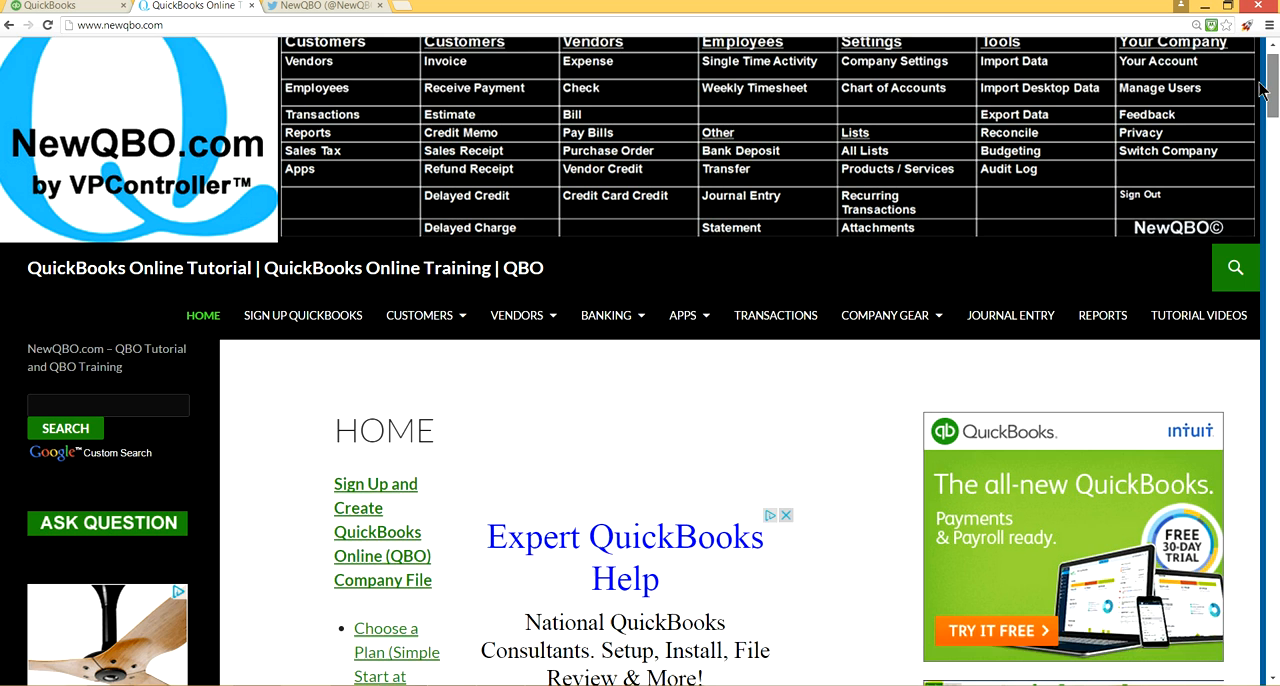
pyautogui.scroll(-3)
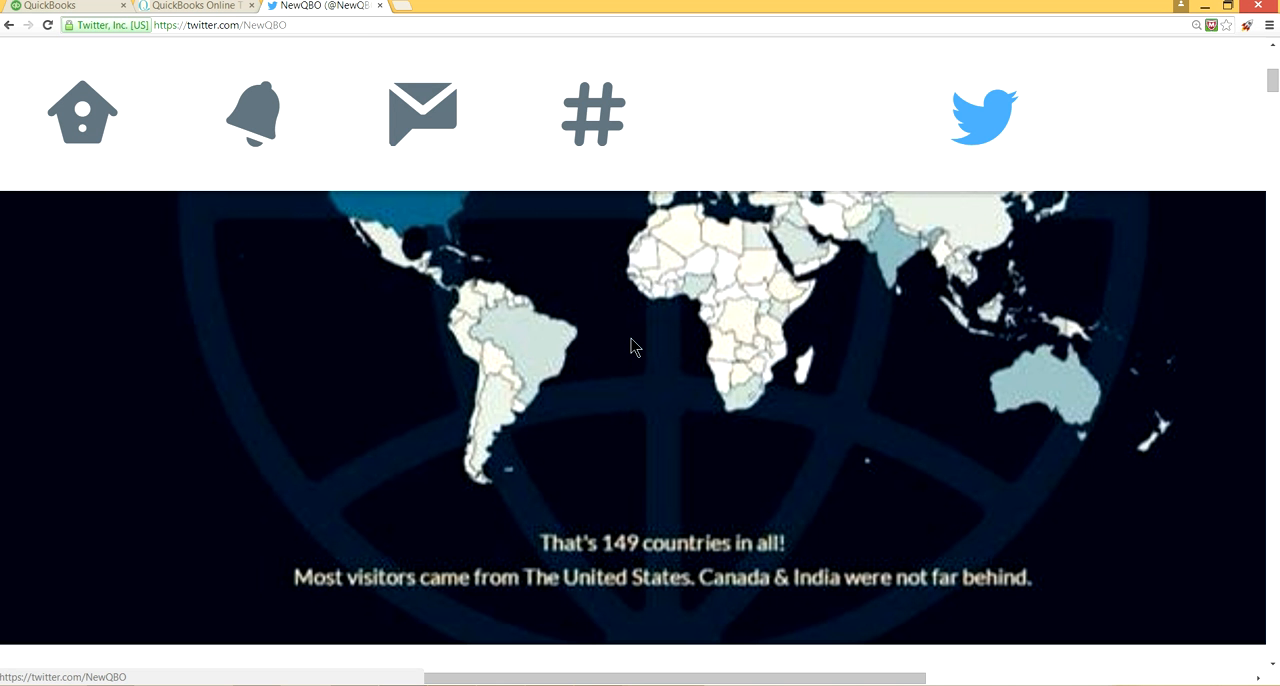
pyautogui.moveTo(496, 576)
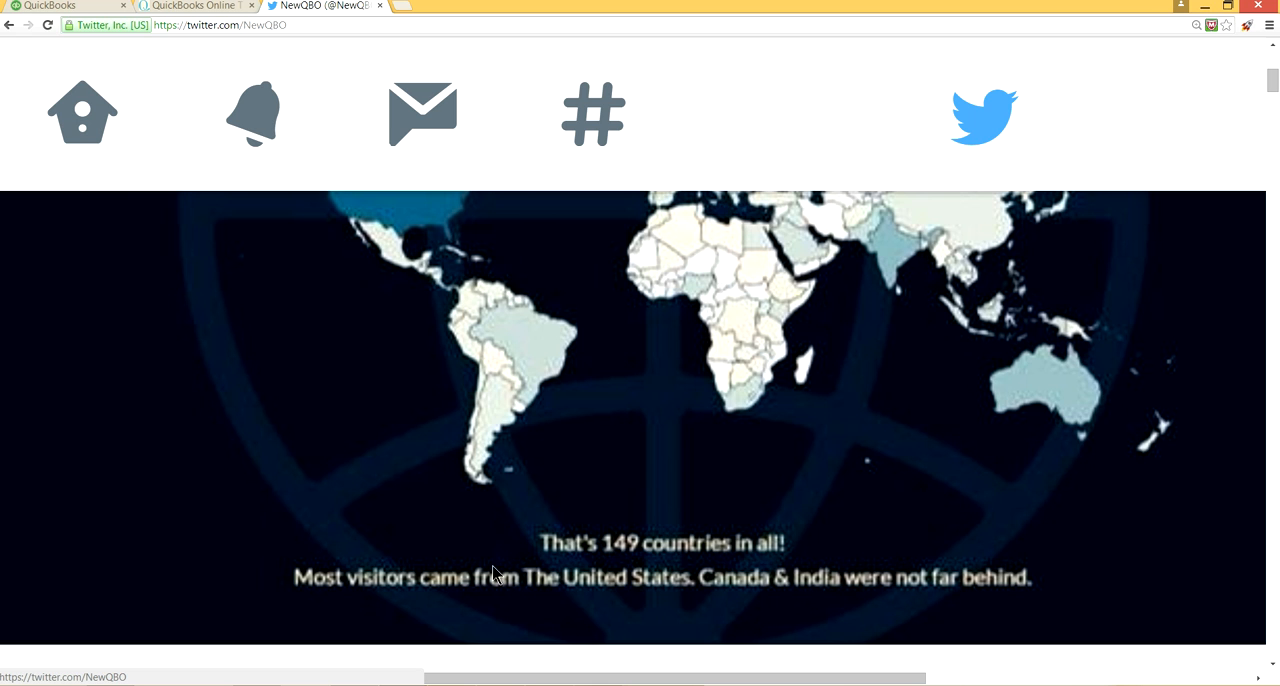
pyautogui.moveTo(548, 548)
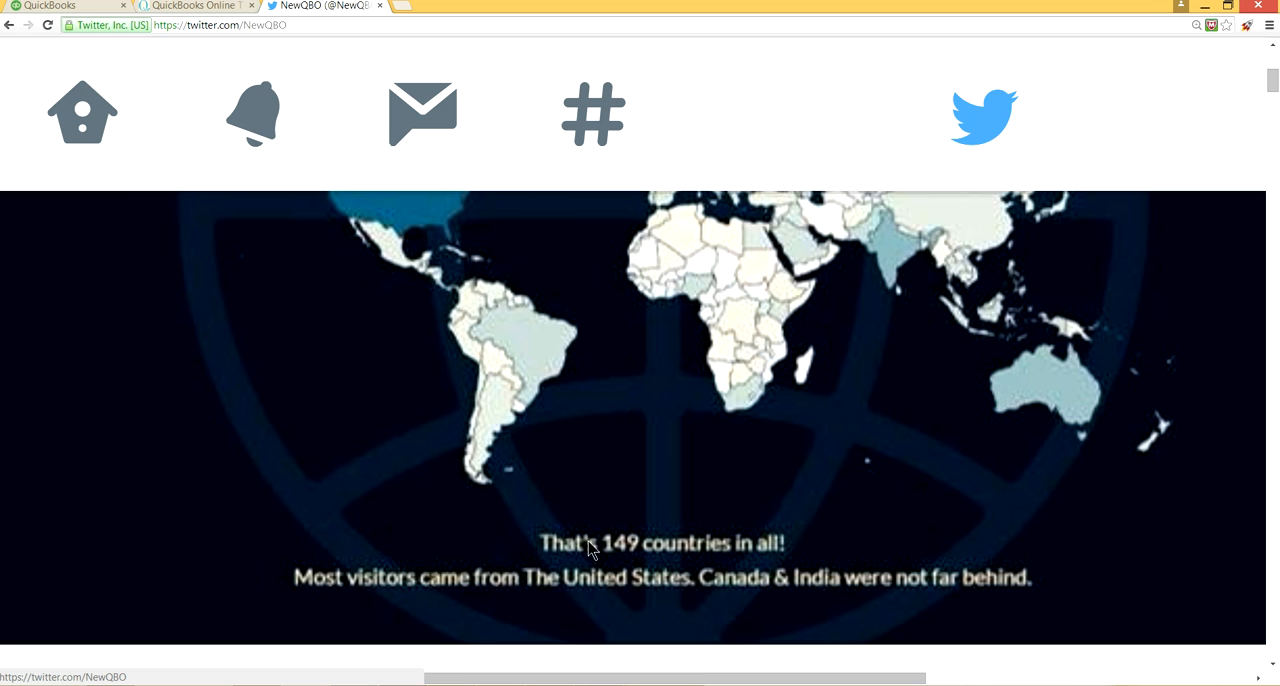
pyautogui.moveTo(816, 522)
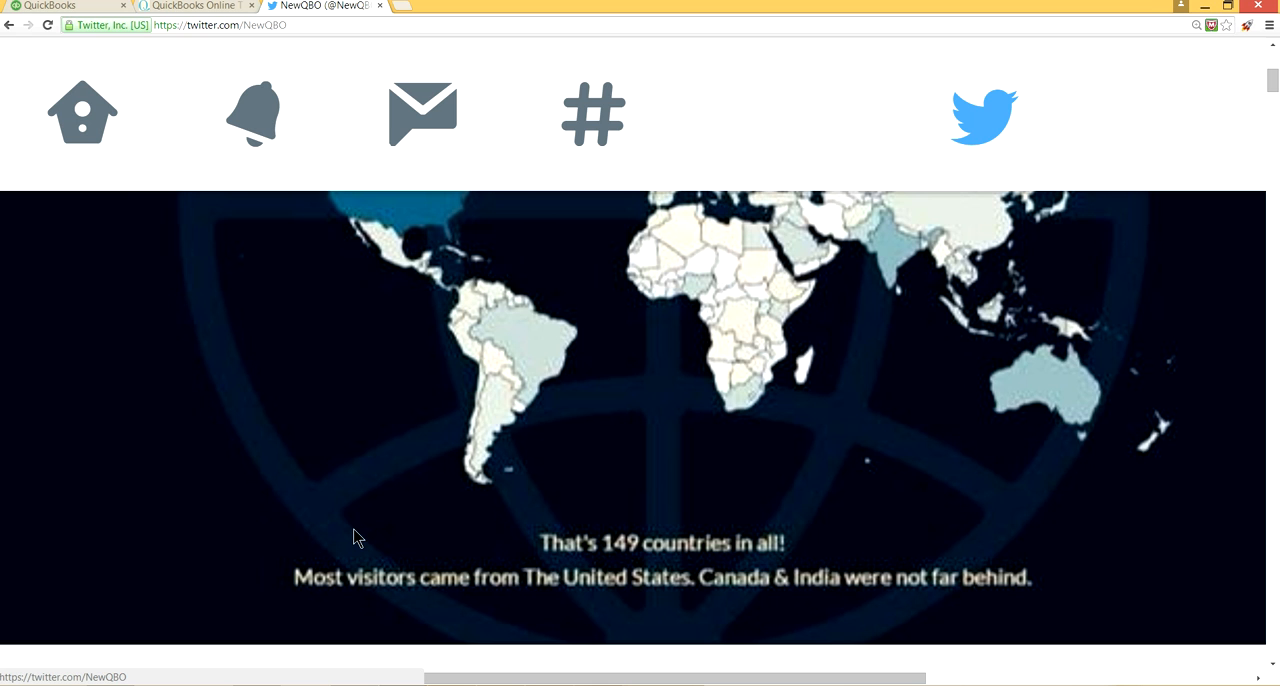
pyautogui.moveTo(332, 228)
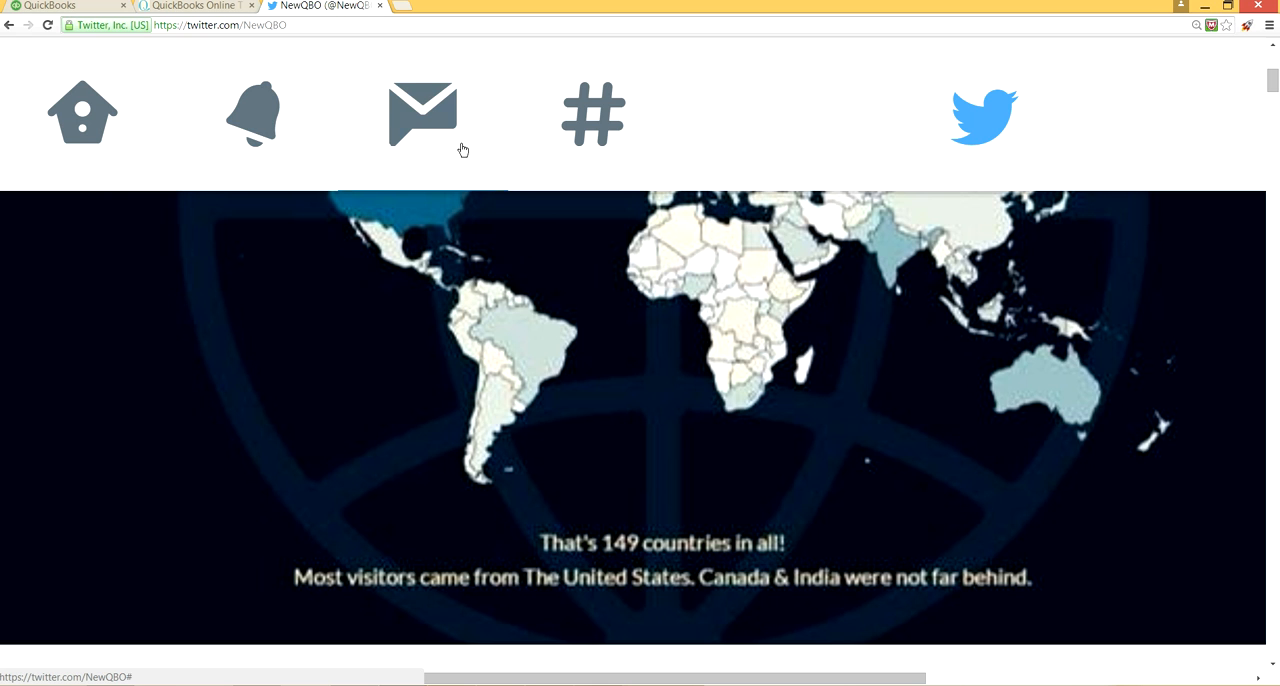
pyautogui.moveTo(520, 576)
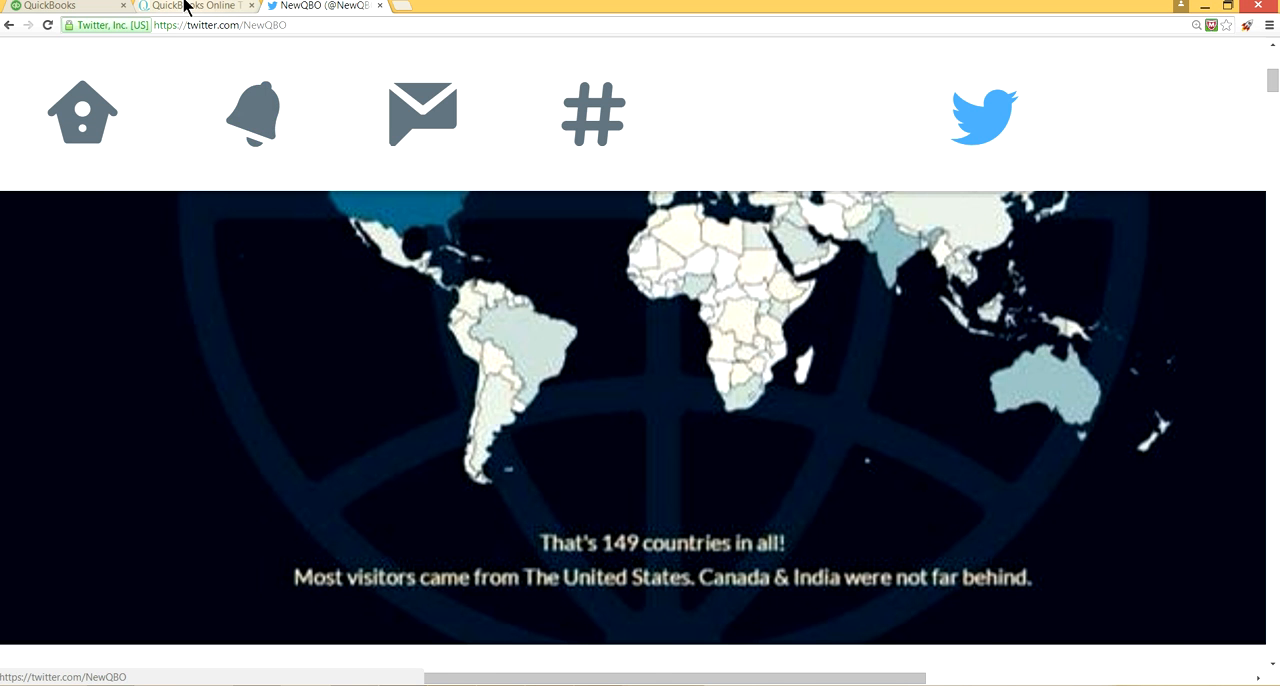
# - Return to QuickBooks Online and show the Customers list with open balances
pyautogui.click(196, 6)
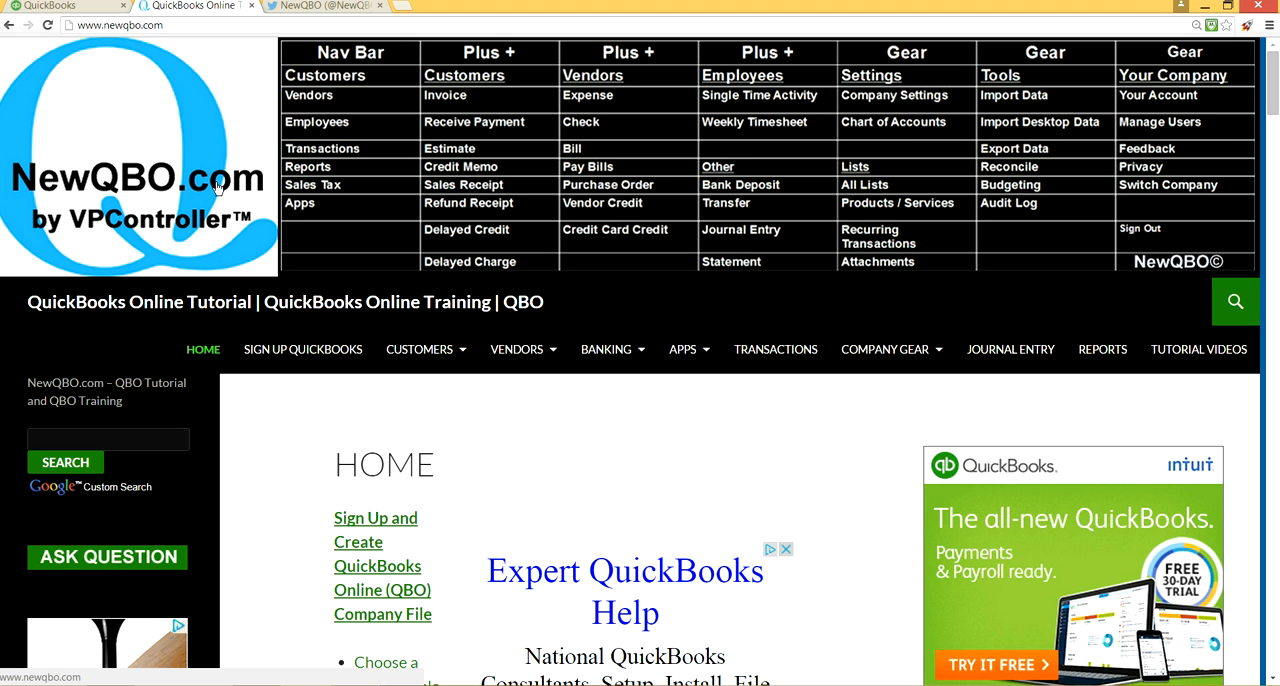
pyautogui.moveTo(148, 108)
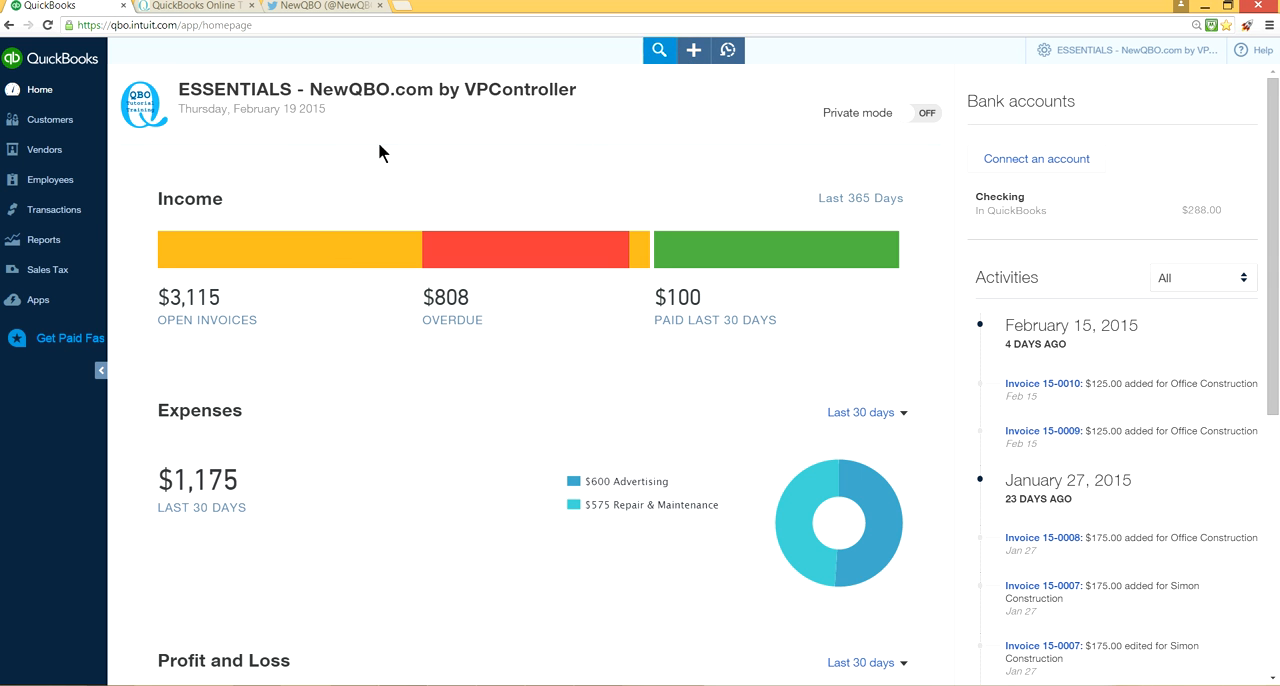
pyautogui.click(48, 120)
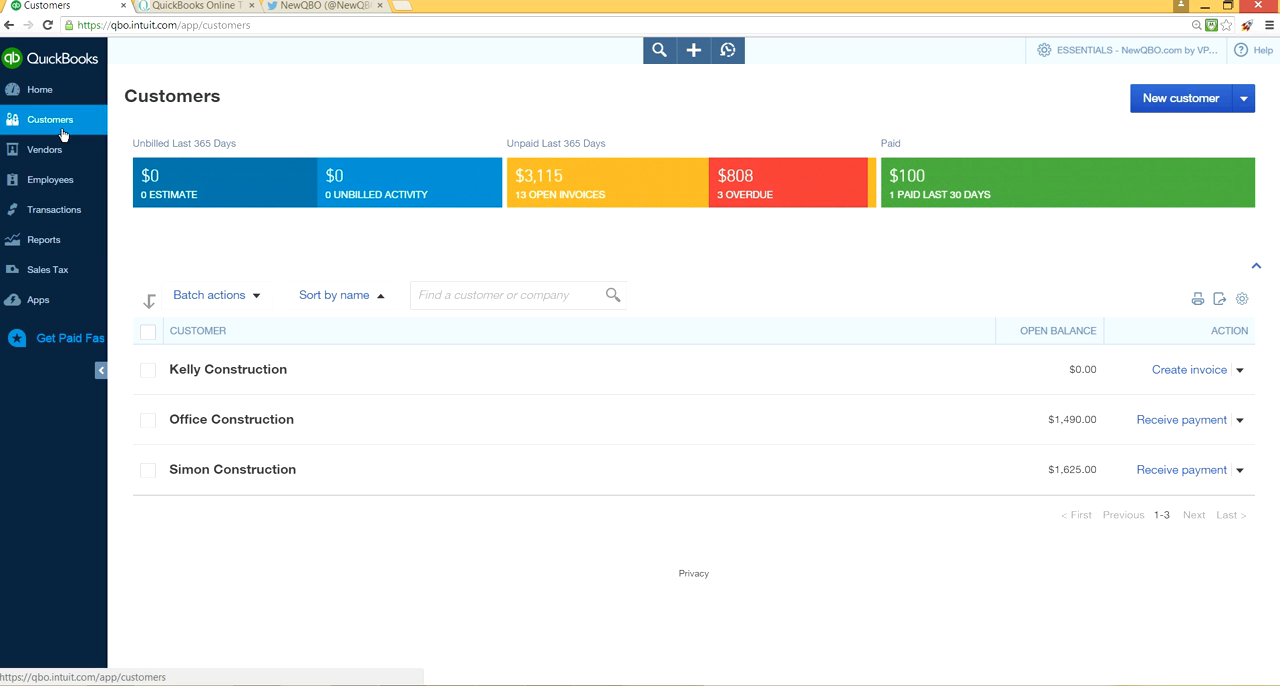
pyautogui.moveTo(1188, 96)
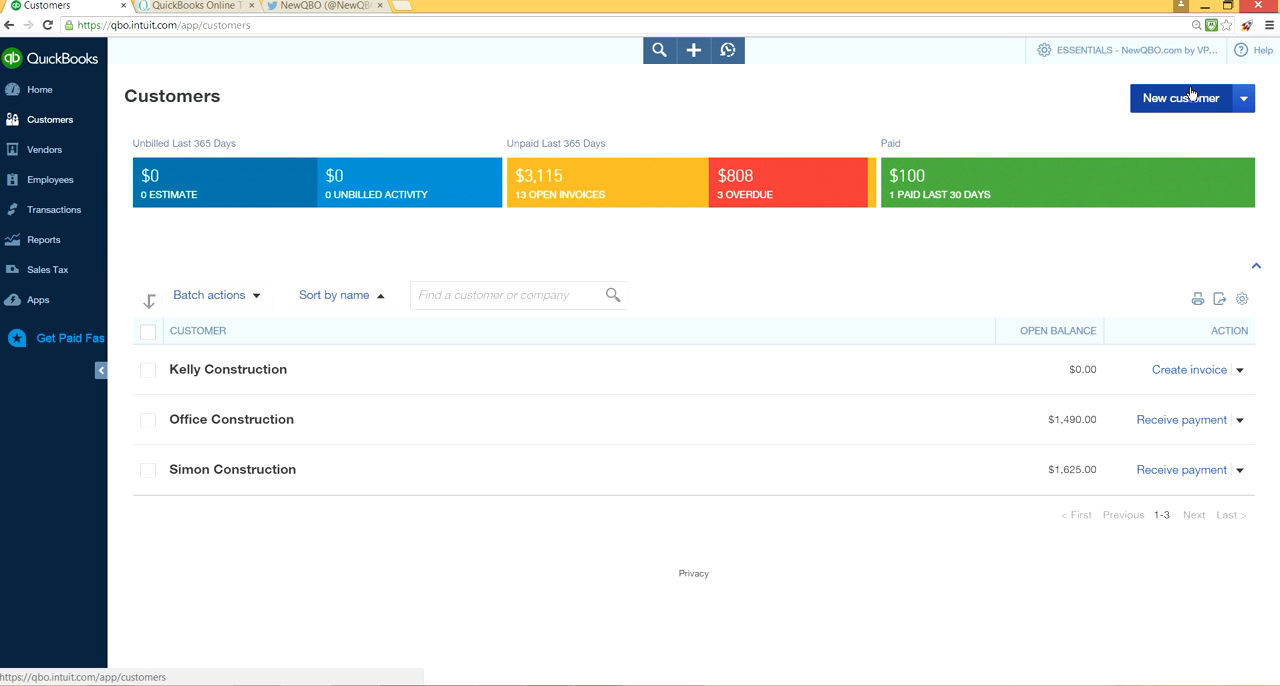
# - Start a new customer, bringing up a blank Customer Information form
pyautogui.click(1180, 98)
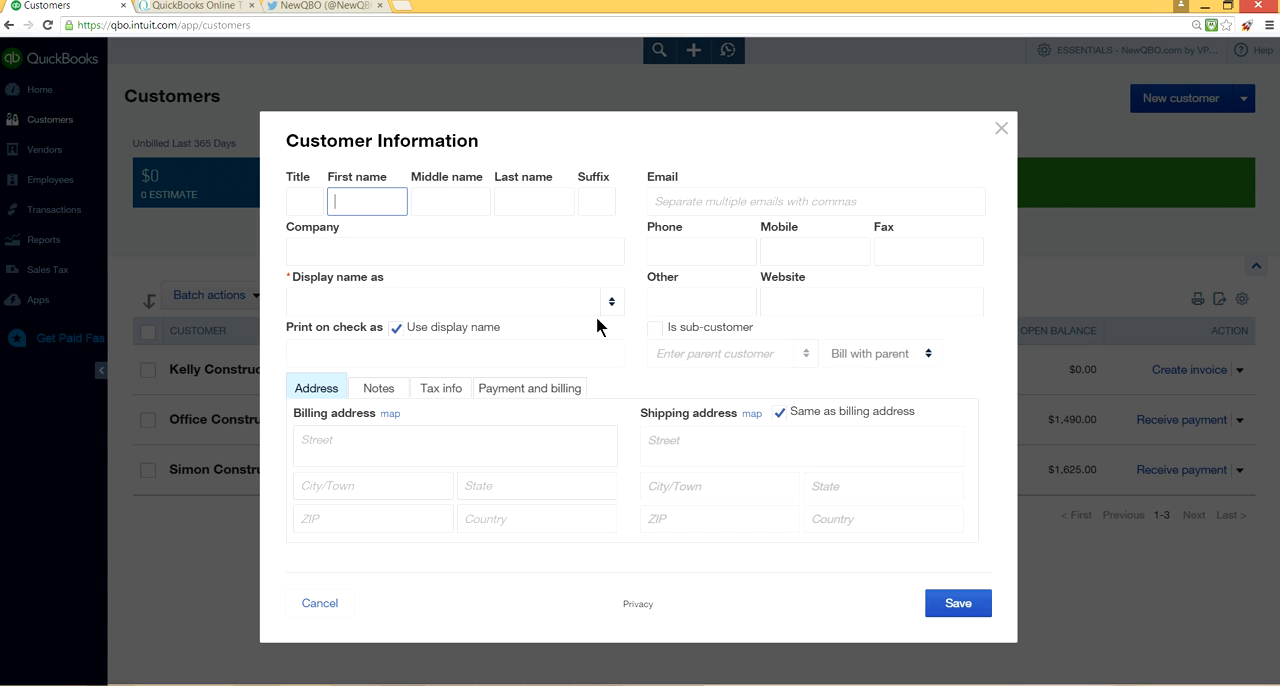
pyautogui.moveTo(976, 384)
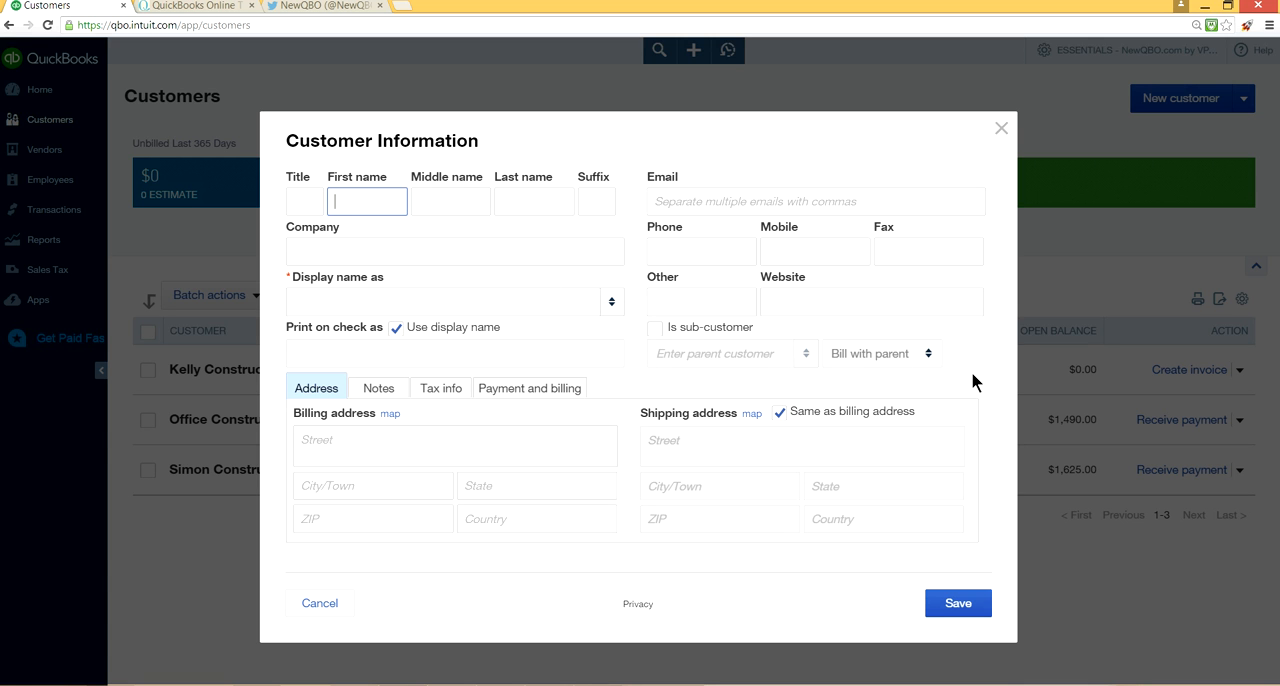
pyautogui.moveTo(892, 390)
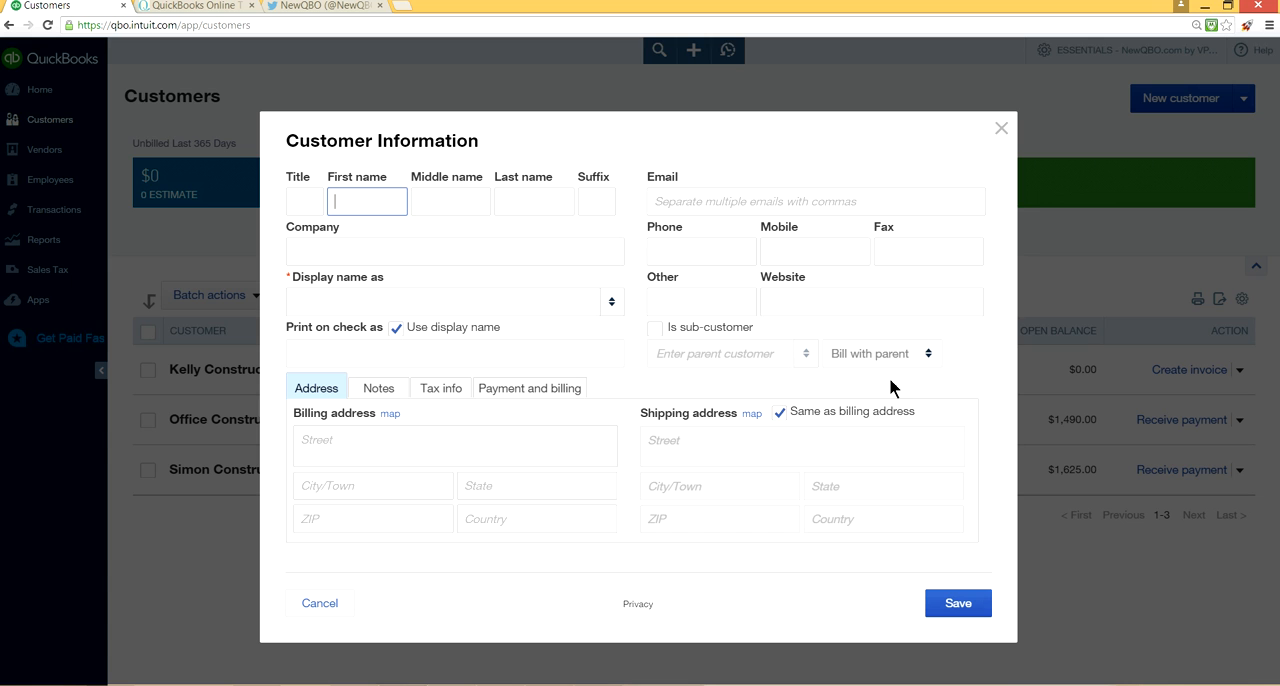
pyautogui.moveTo(912, 434)
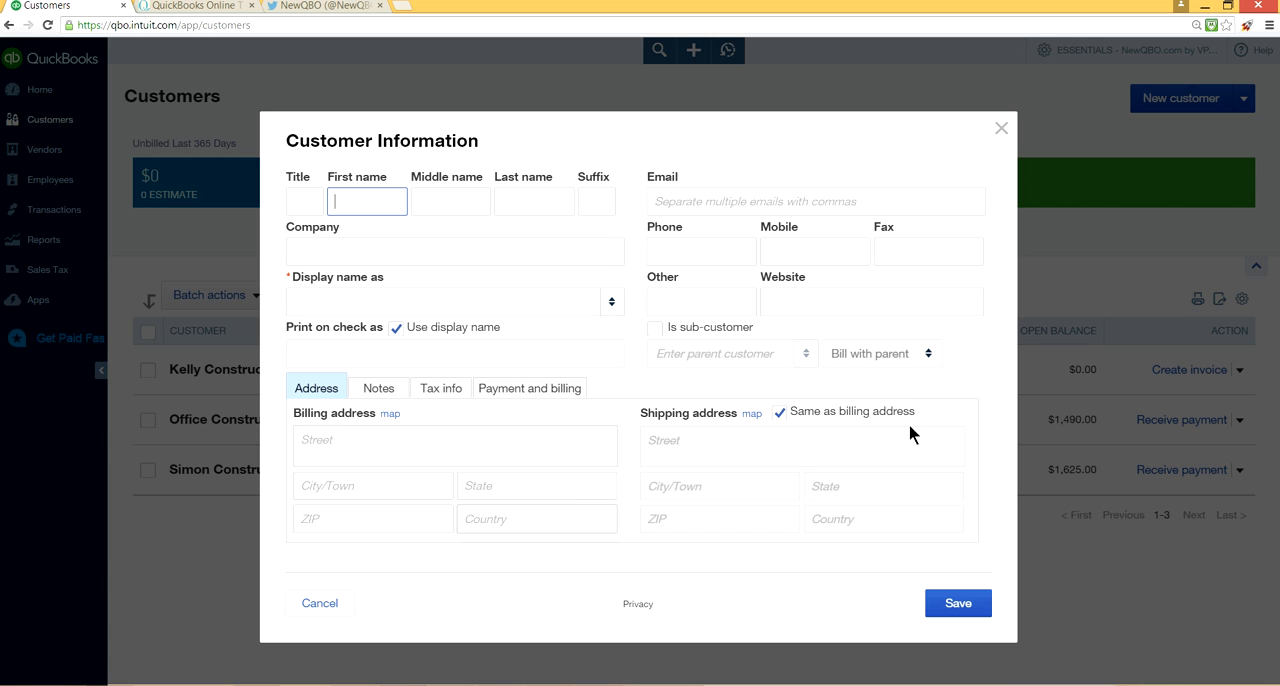
pyautogui.moveTo(568, 334)
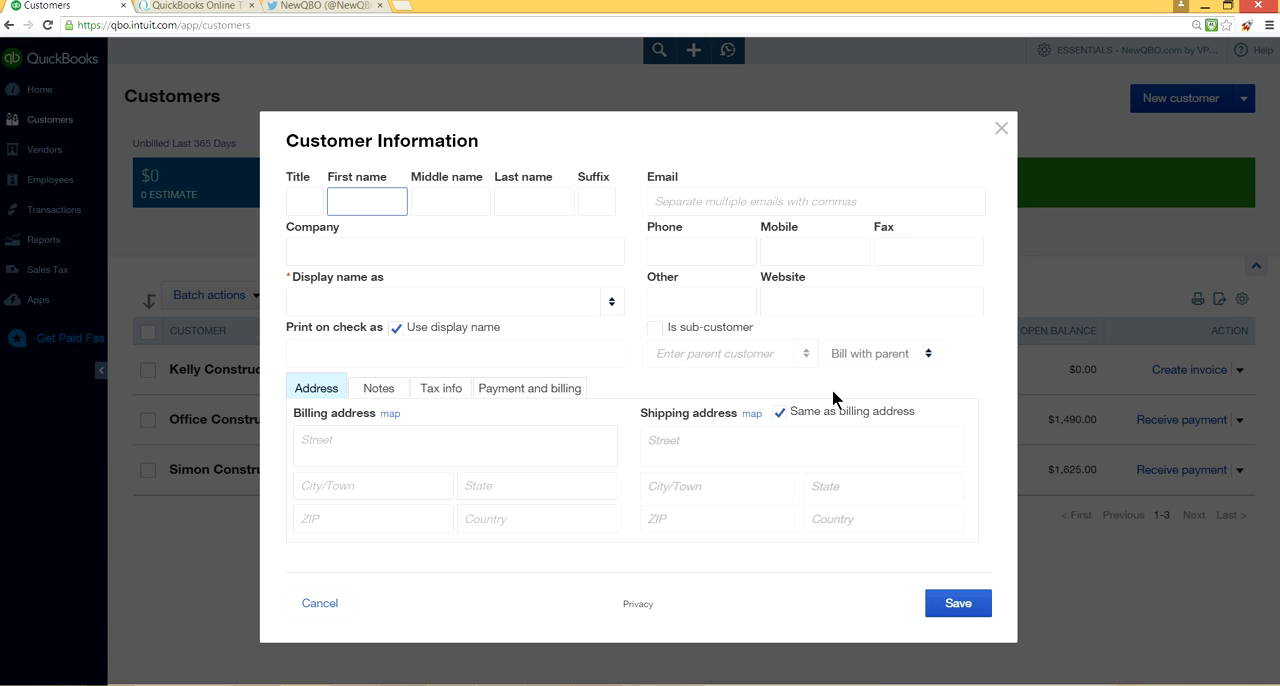
pyautogui.moveTo(930, 448)
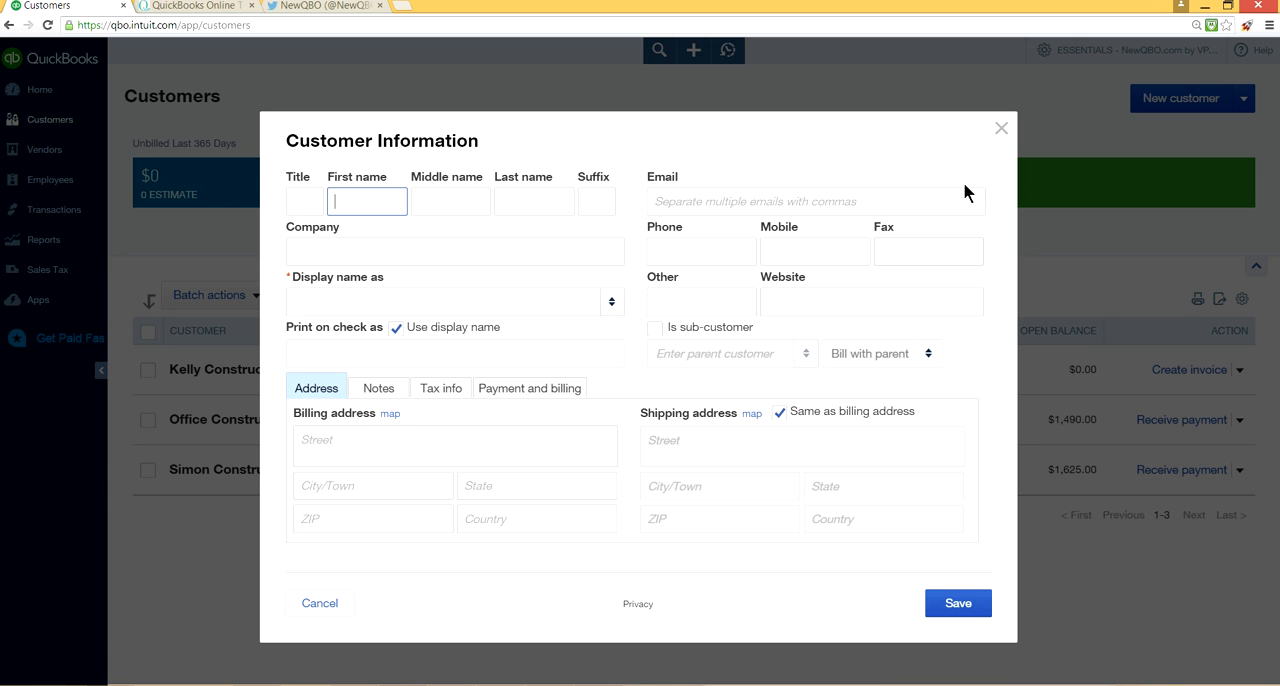
pyautogui.moveTo(996, 132)
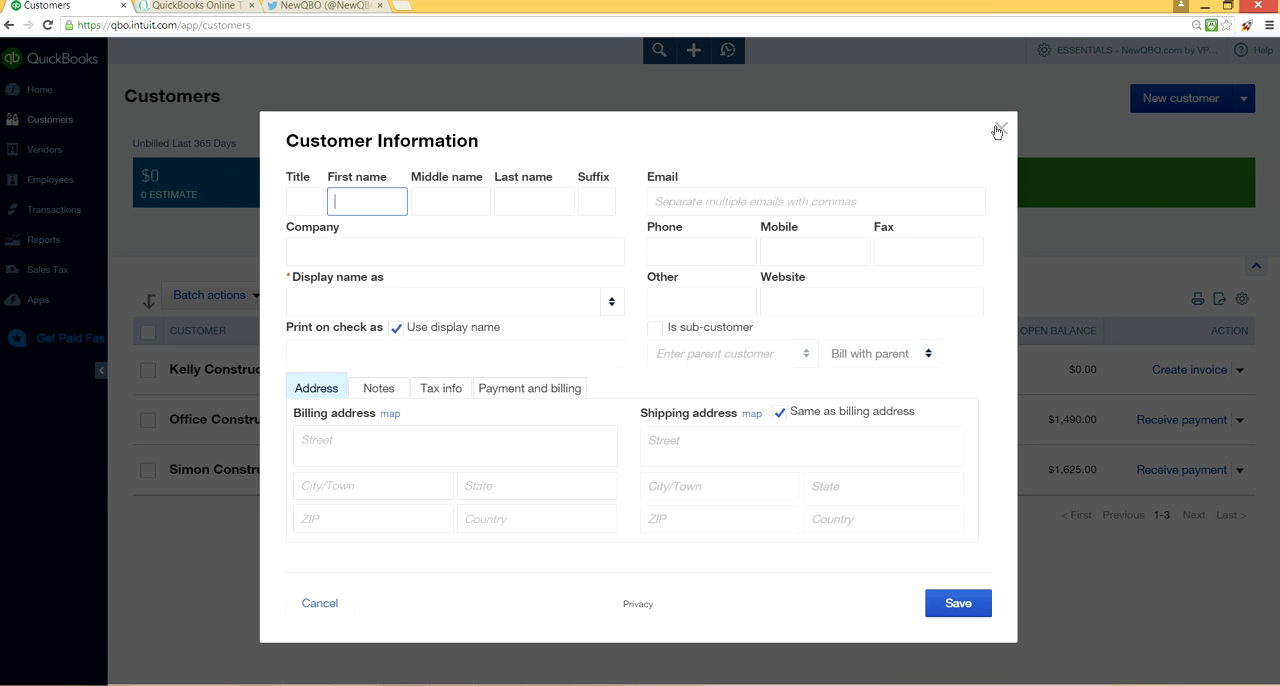
# - Close the new-customer form without saving and bring up the company settings menu
pyautogui.click(998, 132)
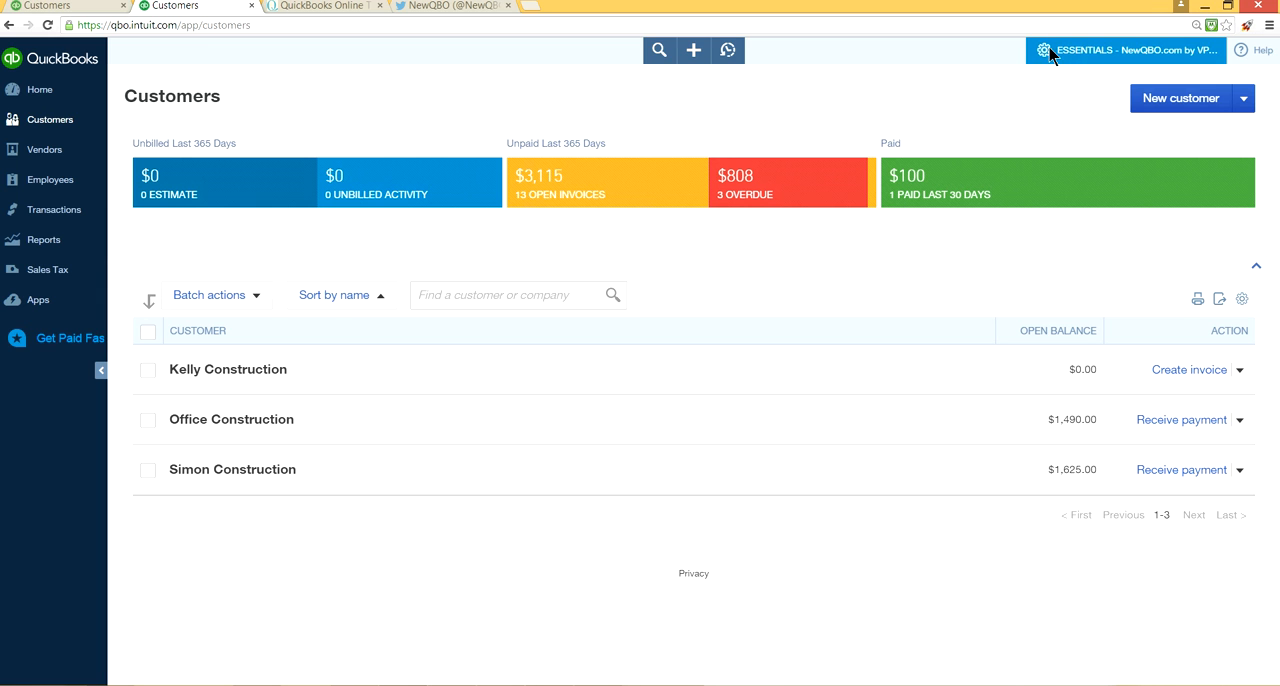
pyautogui.moveTo(1092, 56)
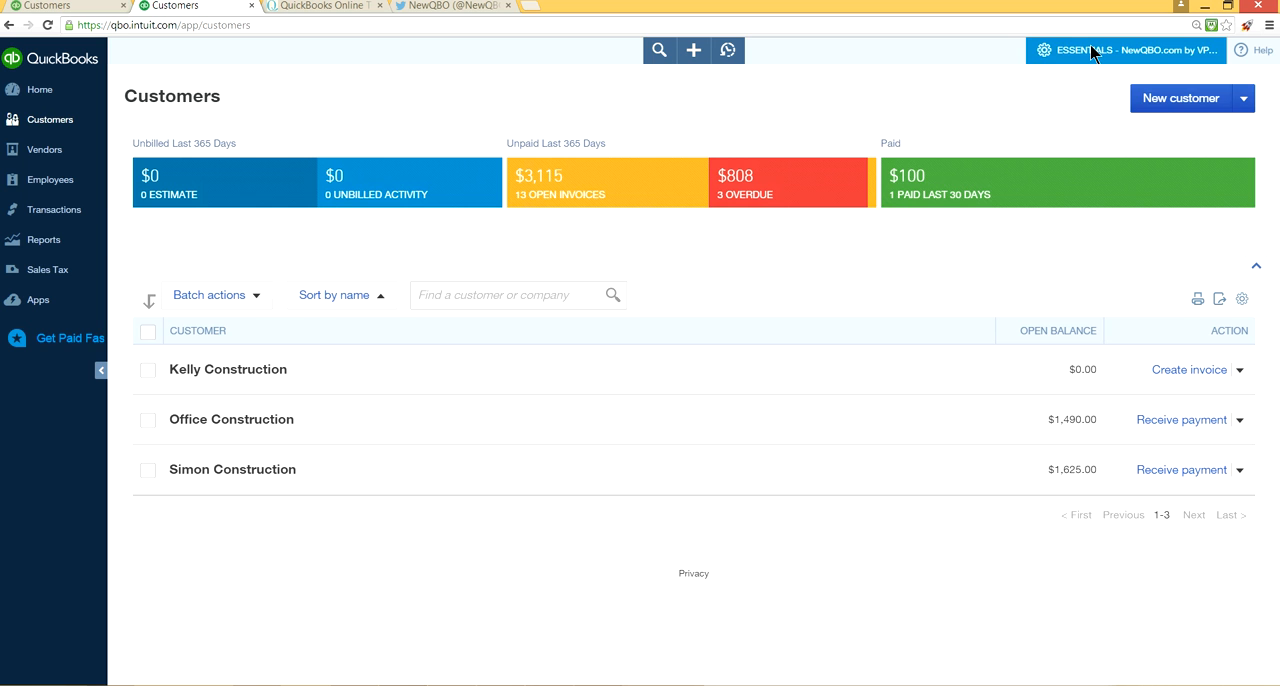
pyautogui.click(1128, 50)
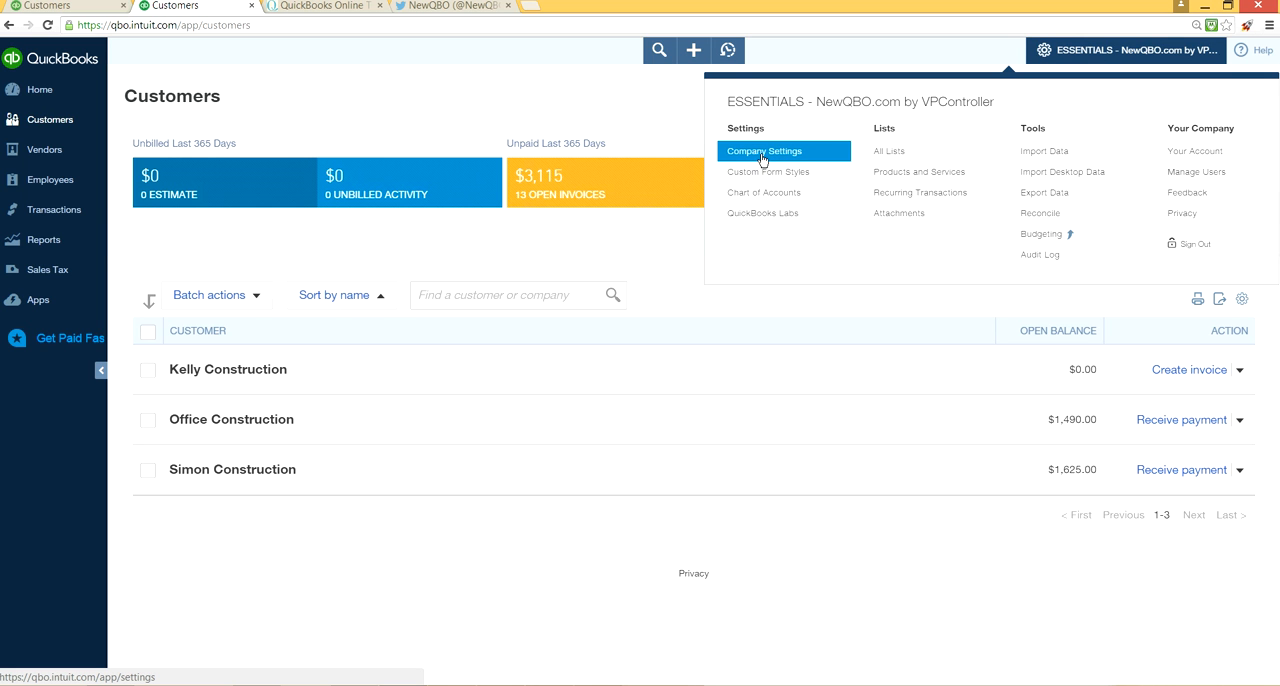
# - Go to Company Settings and show the Sales section with its custom fields
pyautogui.click(764, 150)
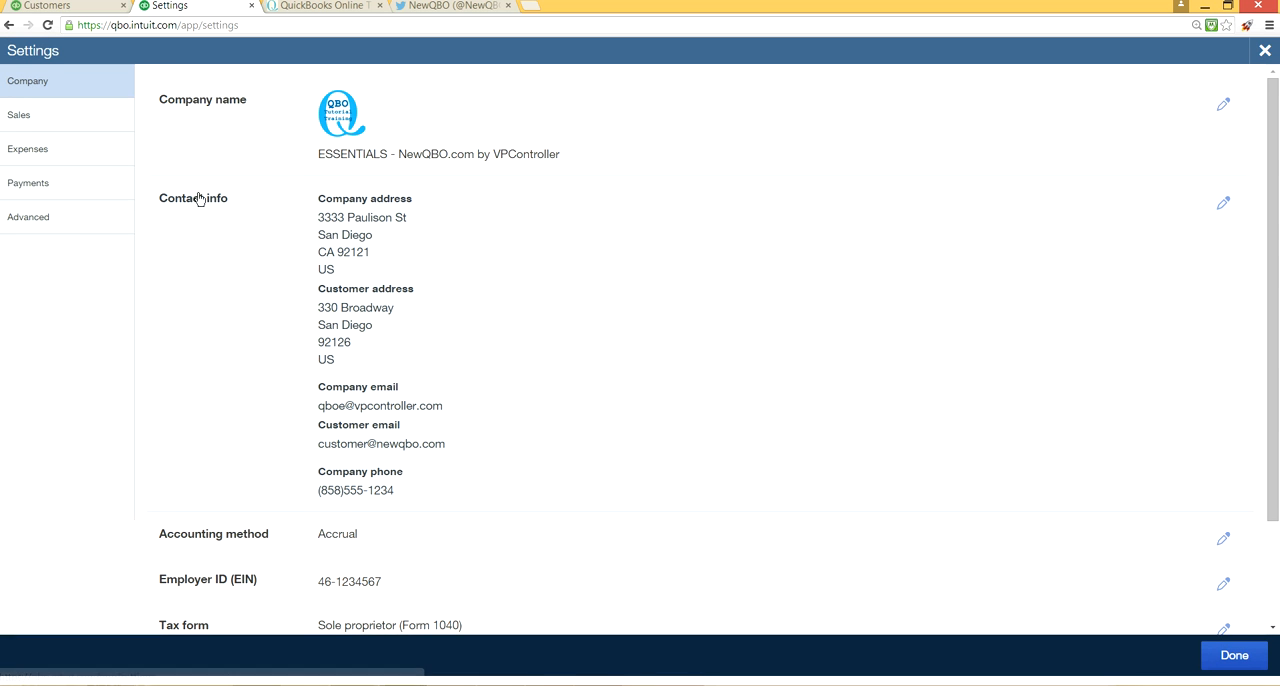
pyautogui.click(18, 116)
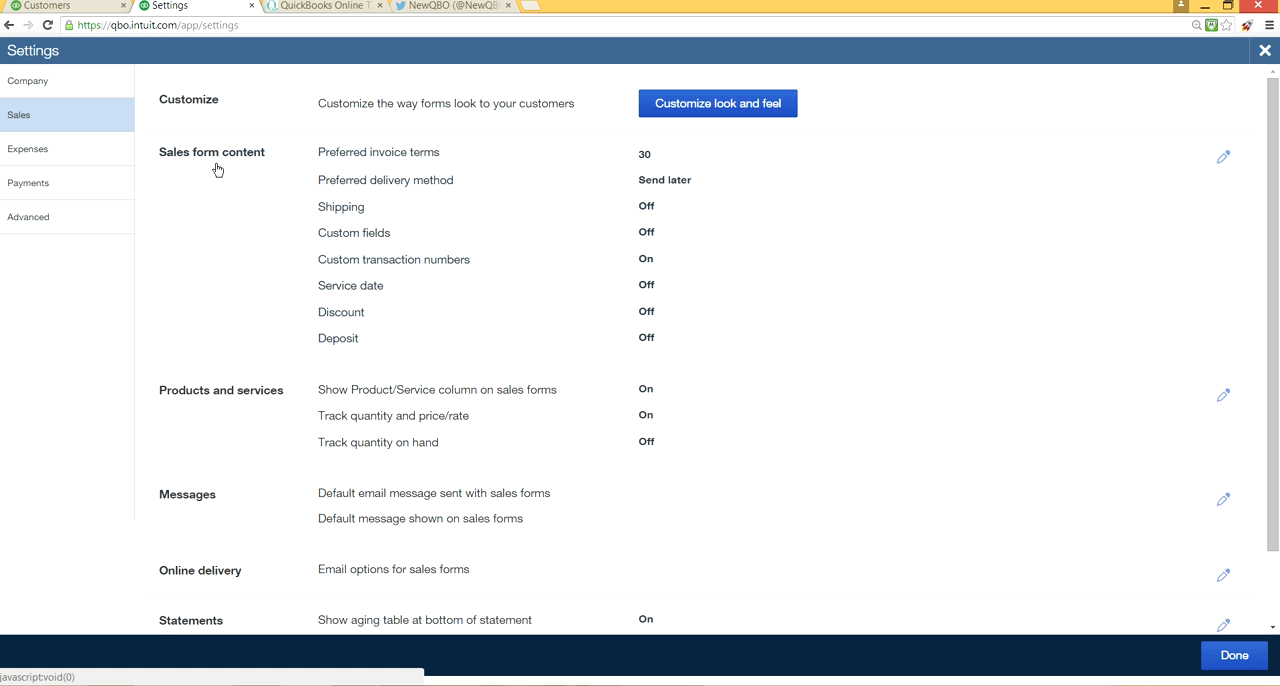
pyautogui.moveTo(384, 244)
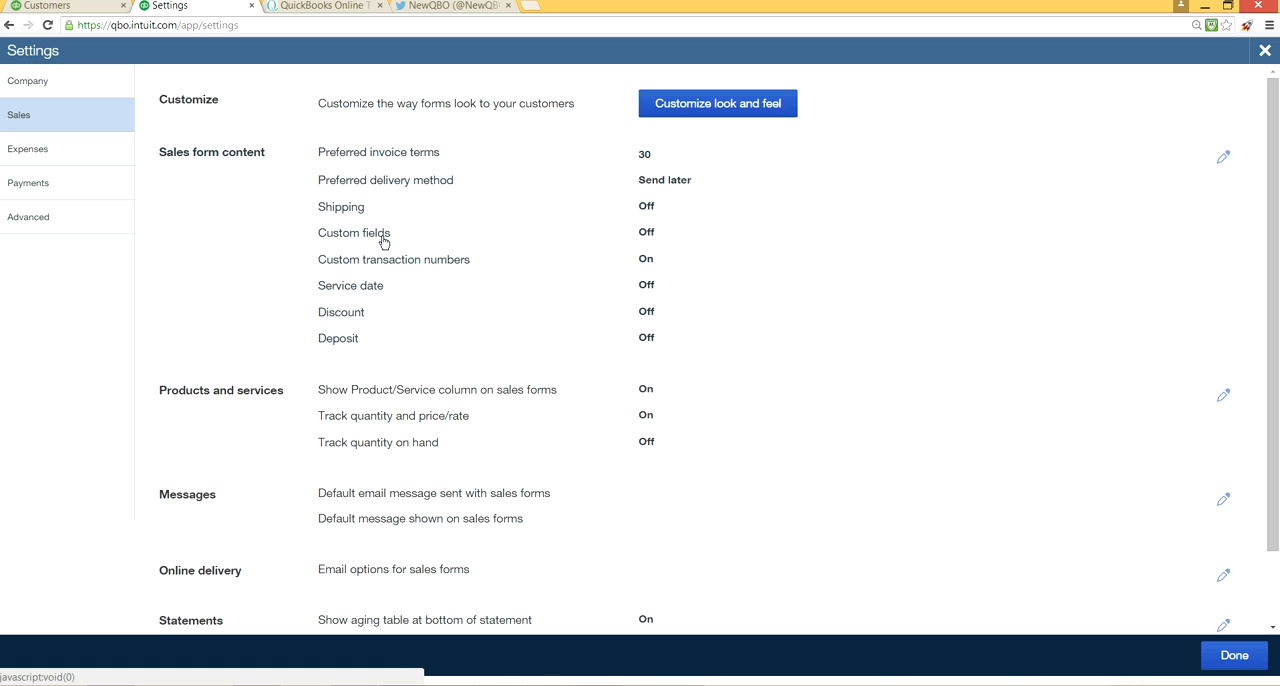
pyautogui.moveTo(646, 238)
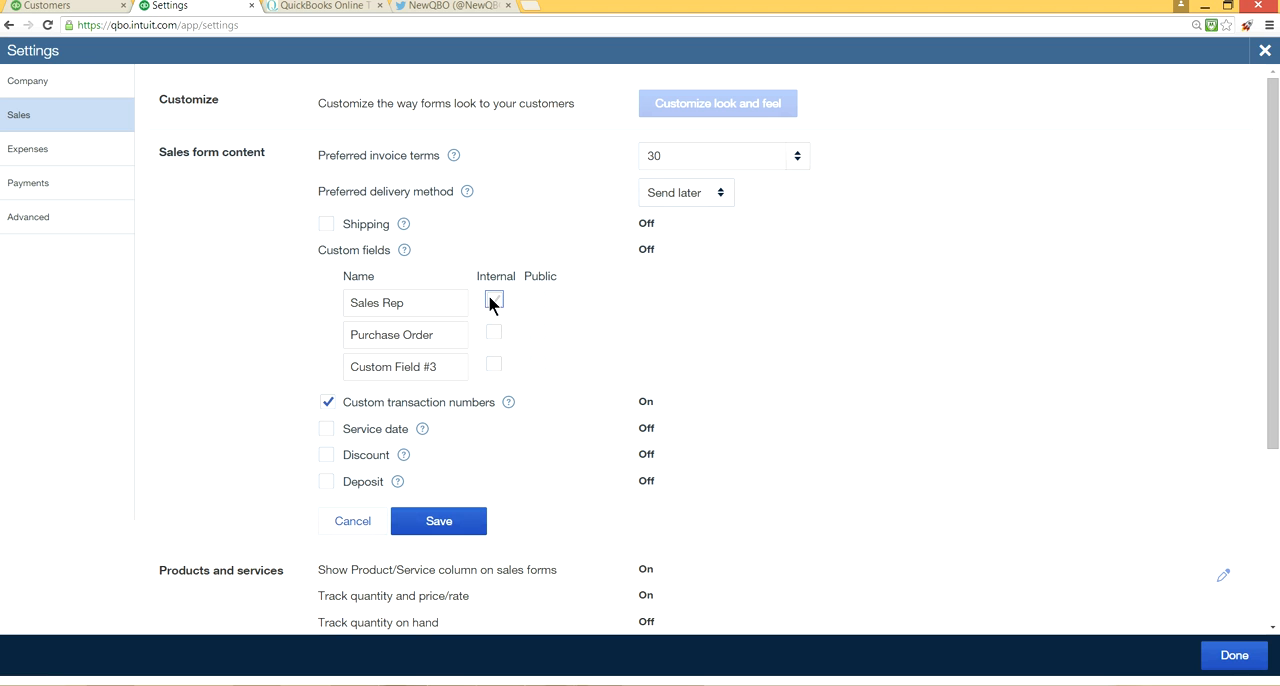
# - Enable Sales Rep, Purchase Order and Custom Field #3 as internal fields, then return to Customers
pyautogui.click(494, 300)
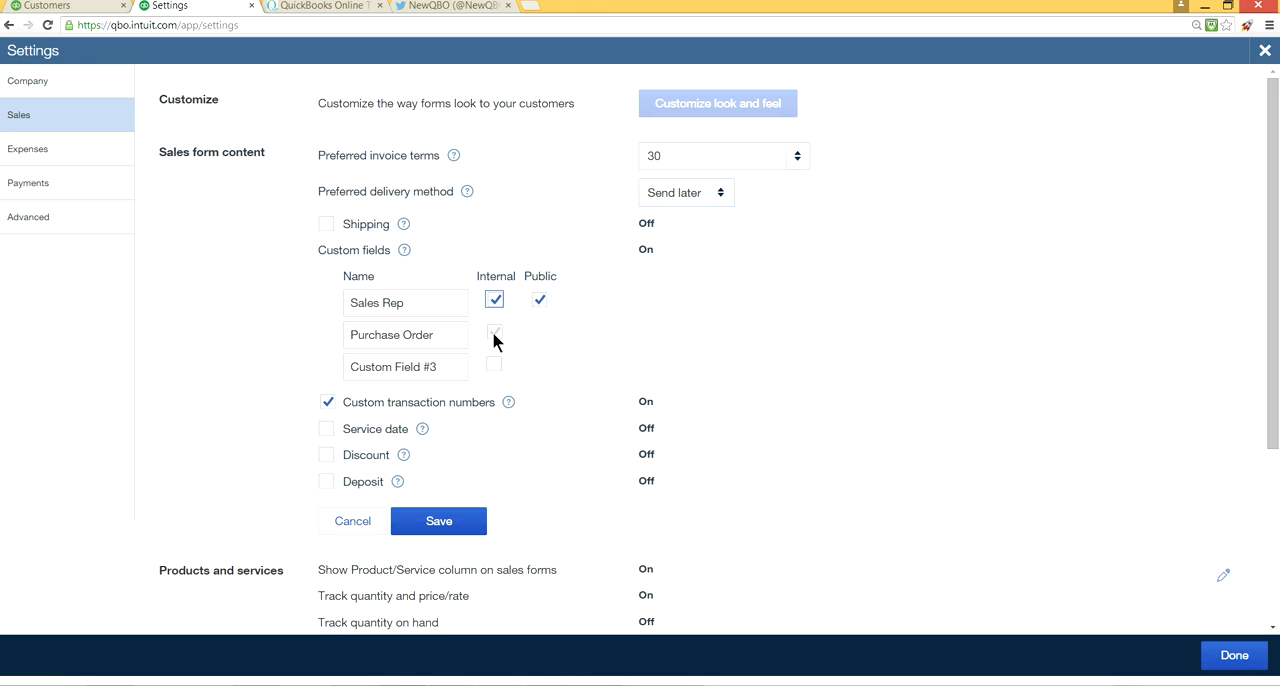
pyautogui.click(494, 332)
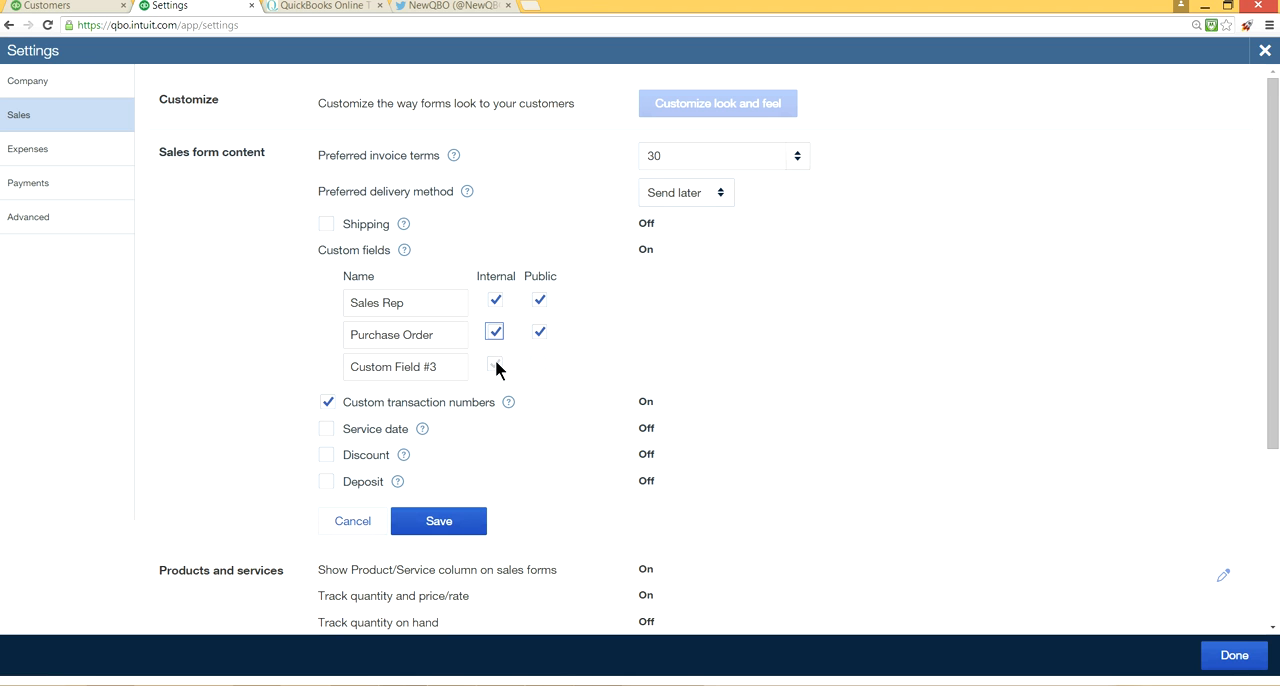
pyautogui.click(494, 364)
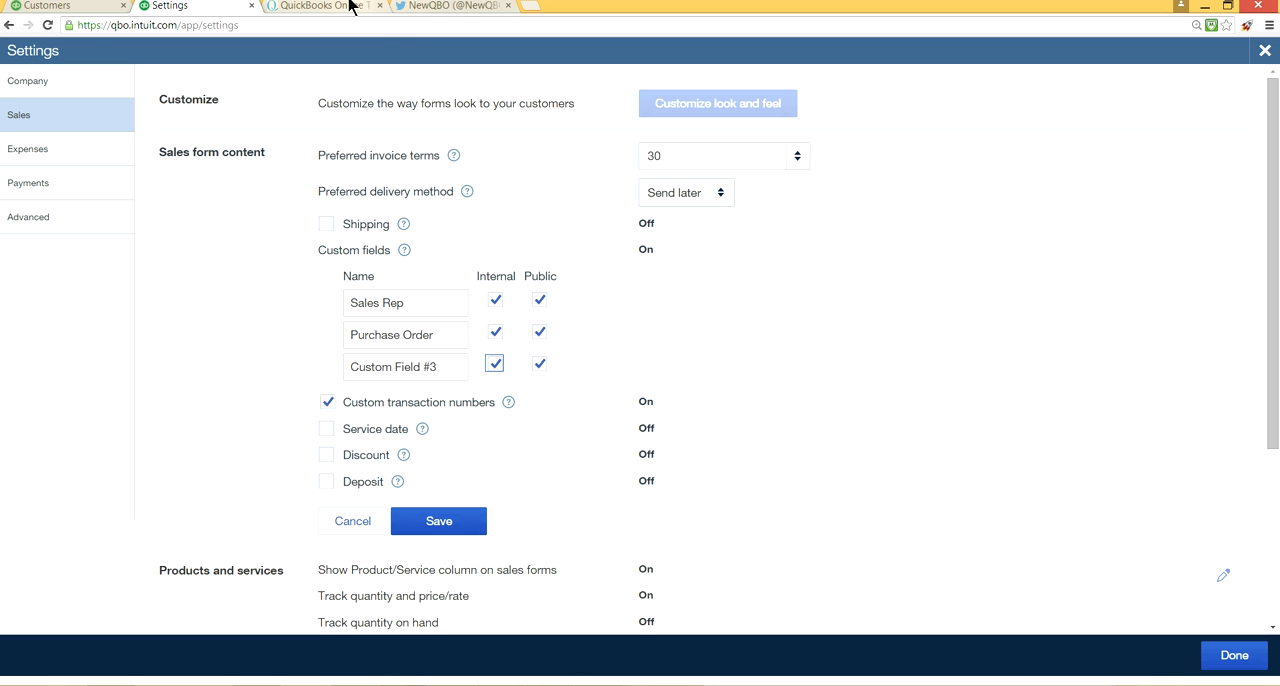
pyautogui.click(44, 6)
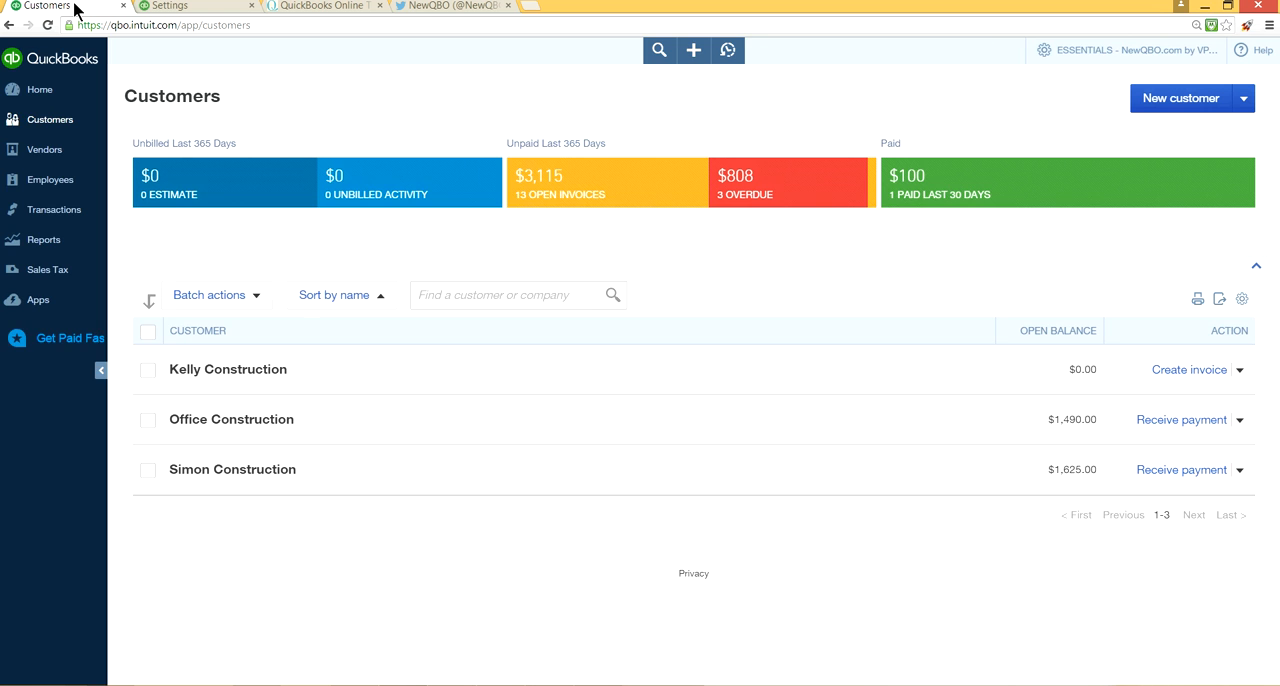
pyautogui.click(692, 50)
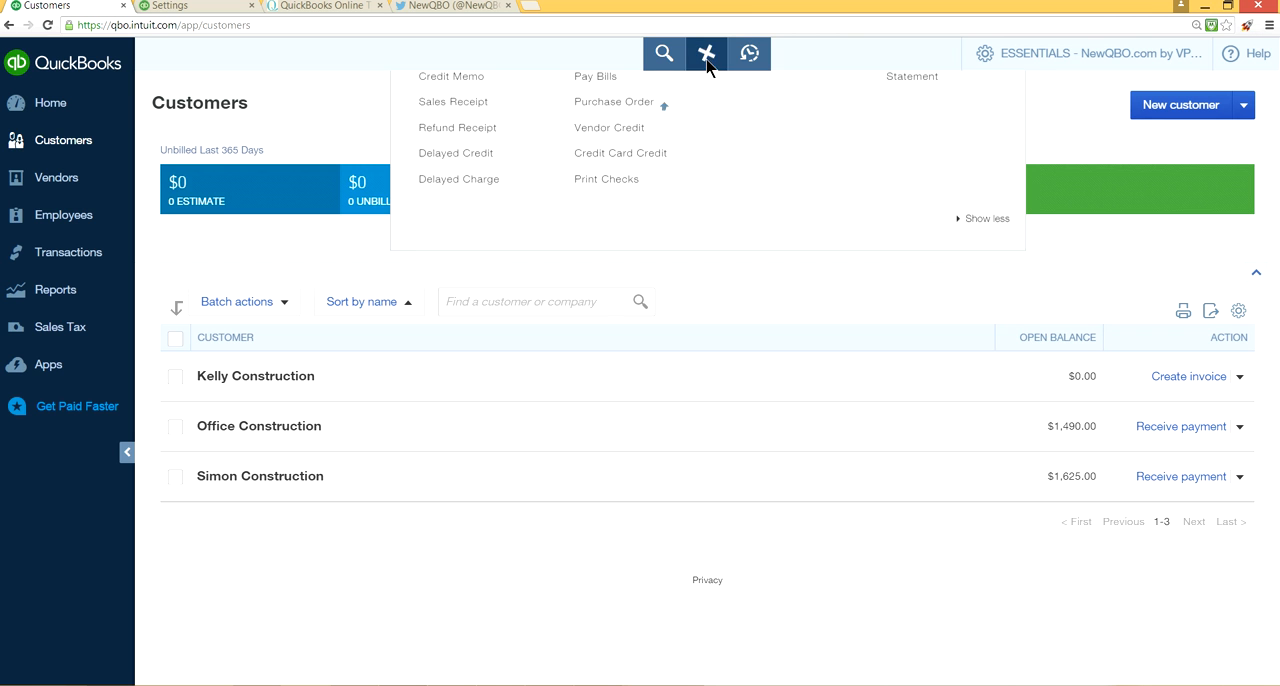
pyautogui.click(706, 52)
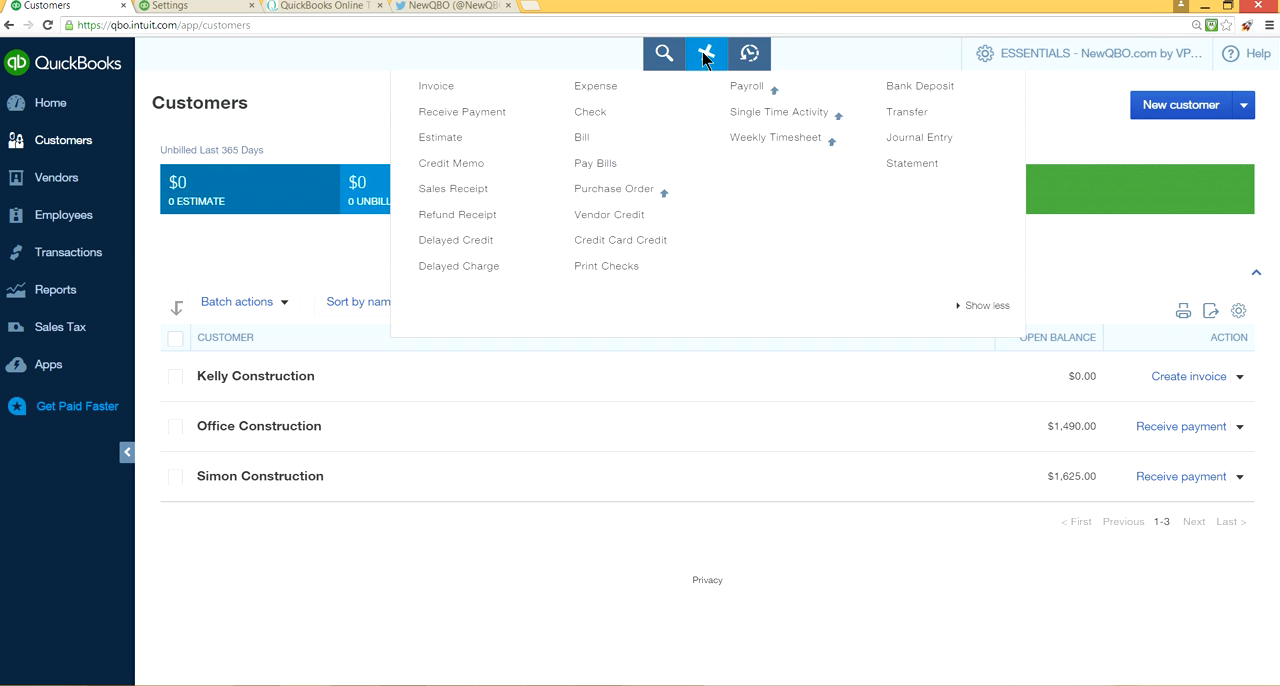
pyautogui.click(706, 52)
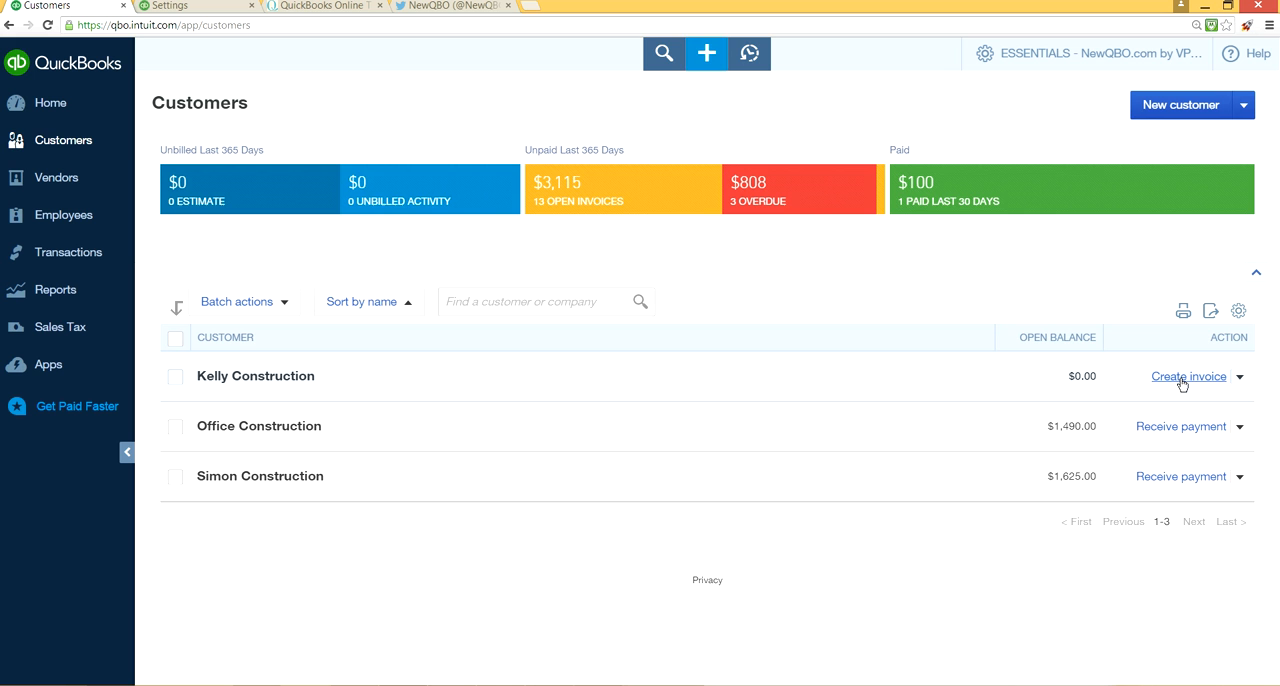
pyautogui.click(1188, 376)
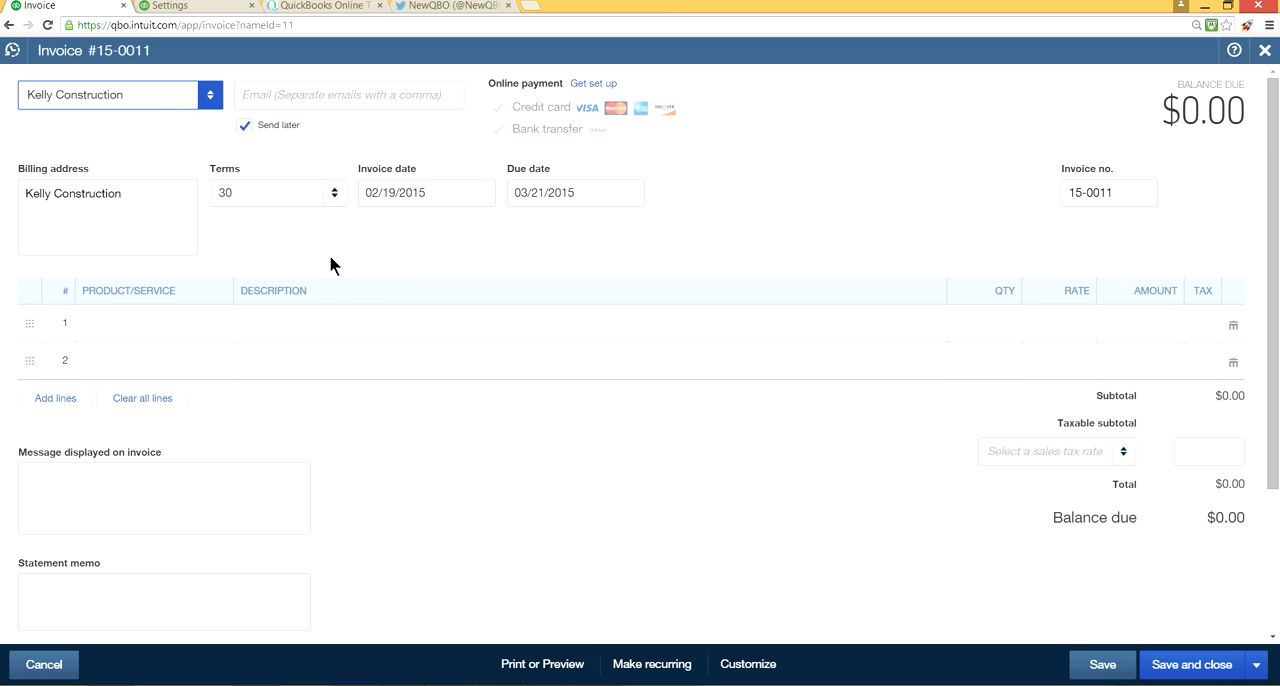
pyautogui.moveTo(180, 268)
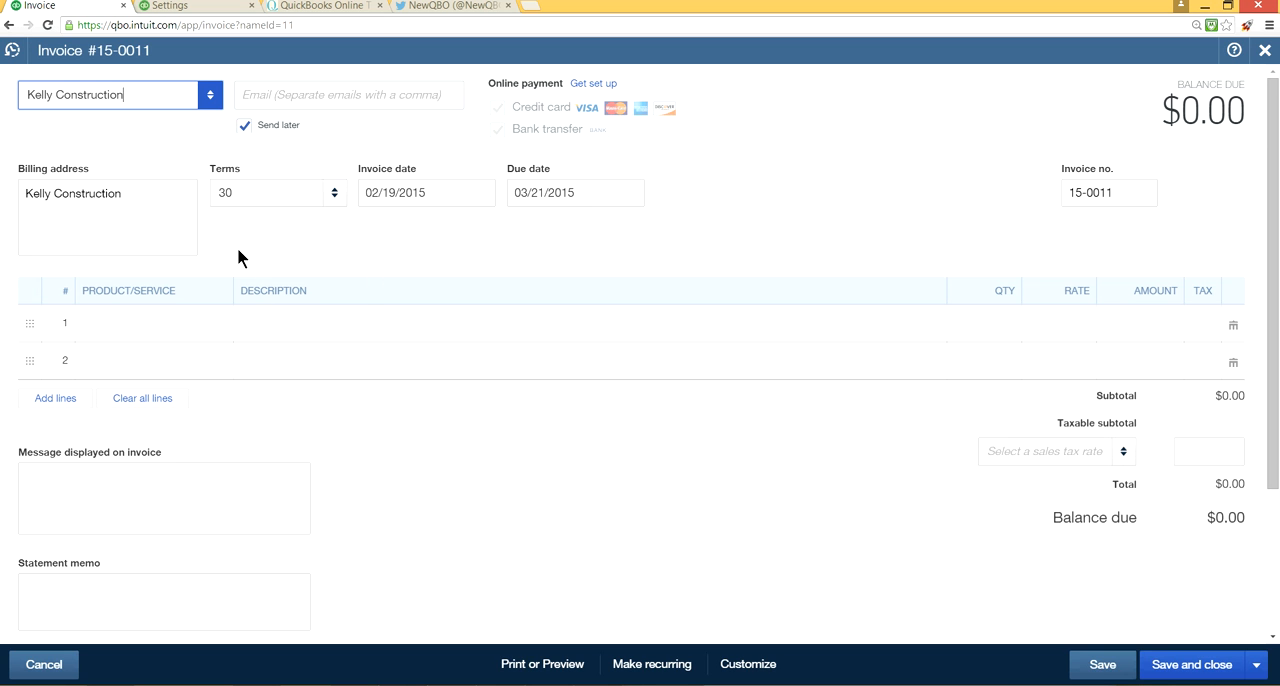
pyautogui.moveTo(266, 248)
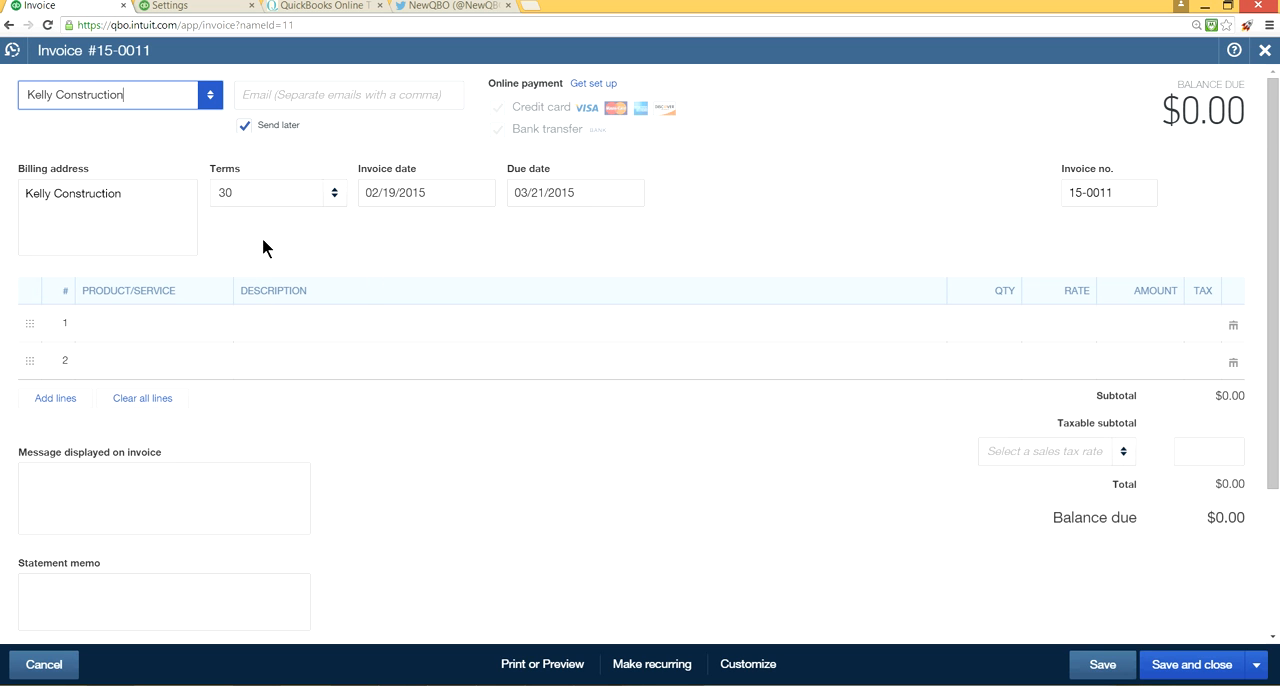
pyautogui.moveTo(296, 260)
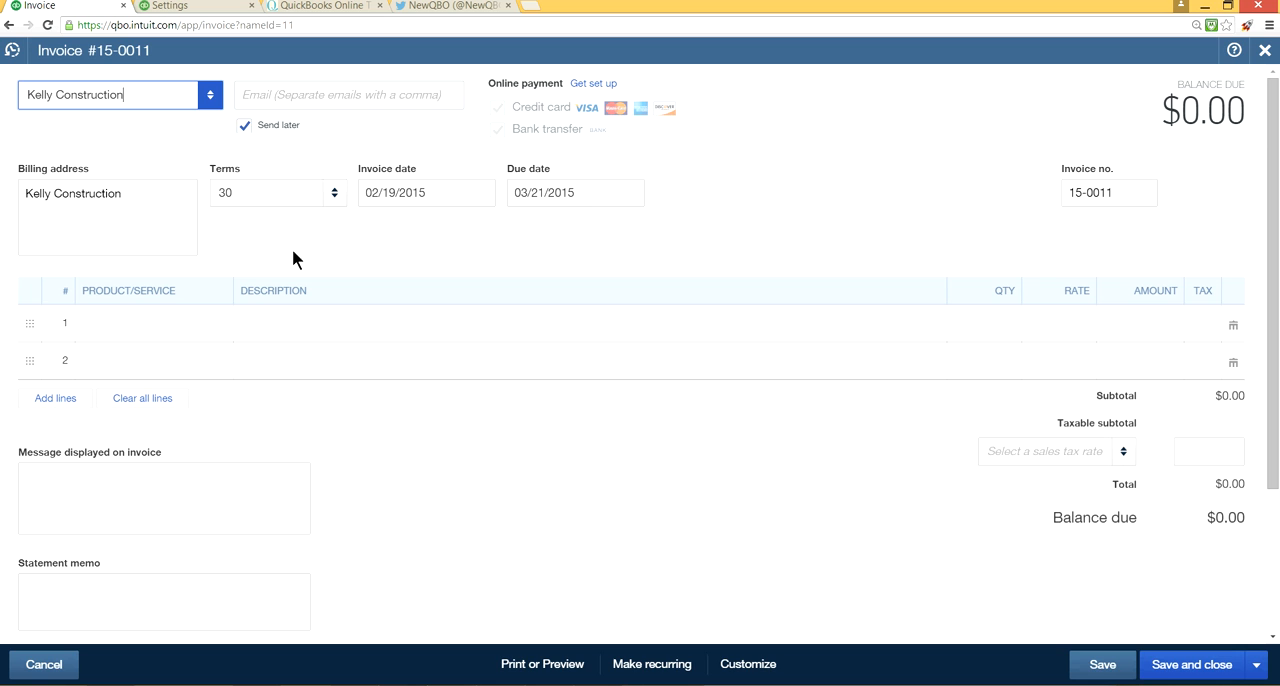
pyautogui.moveTo(1106, 92)
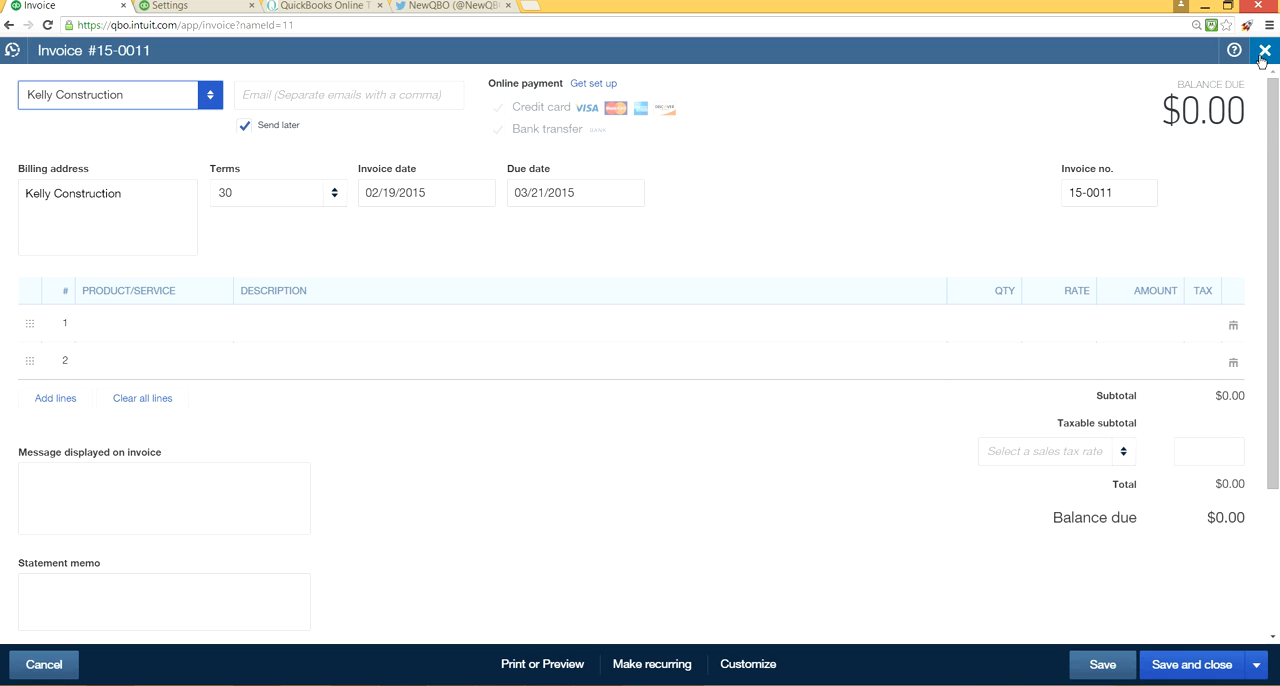
pyautogui.click(1264, 50)
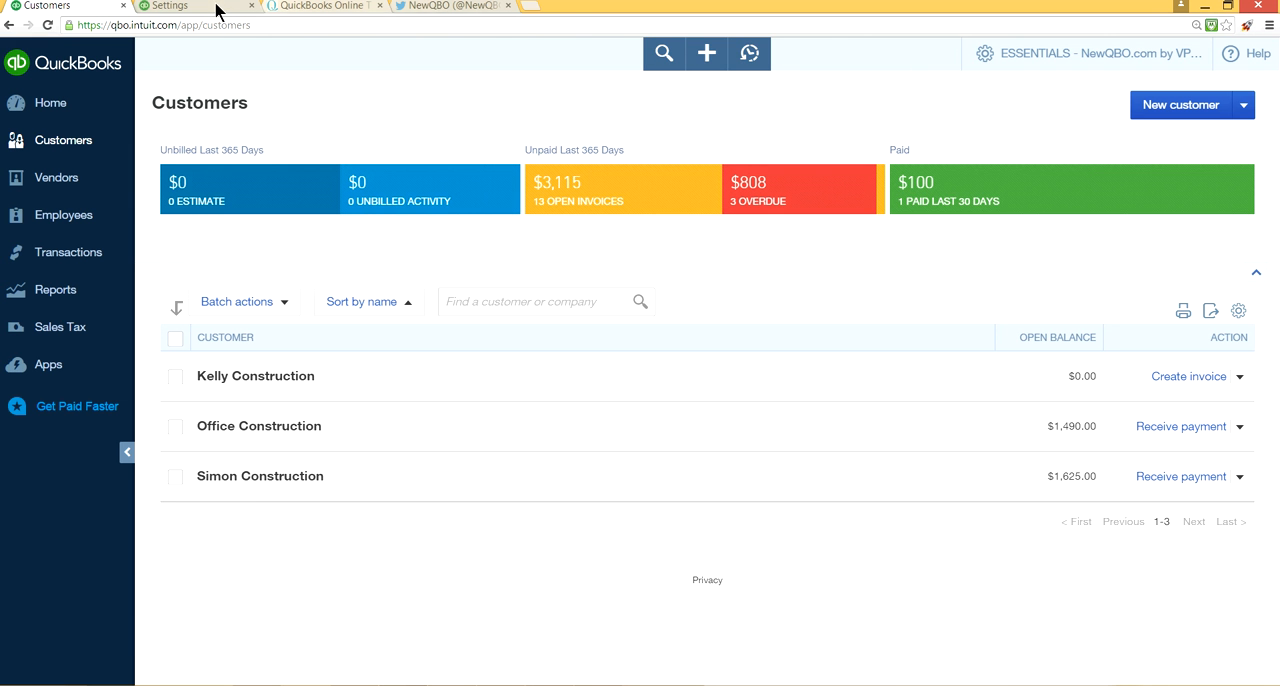
# - Save the sales custom field settings and finish with Done, returning to the Customers list
pyautogui.click(190, 6)
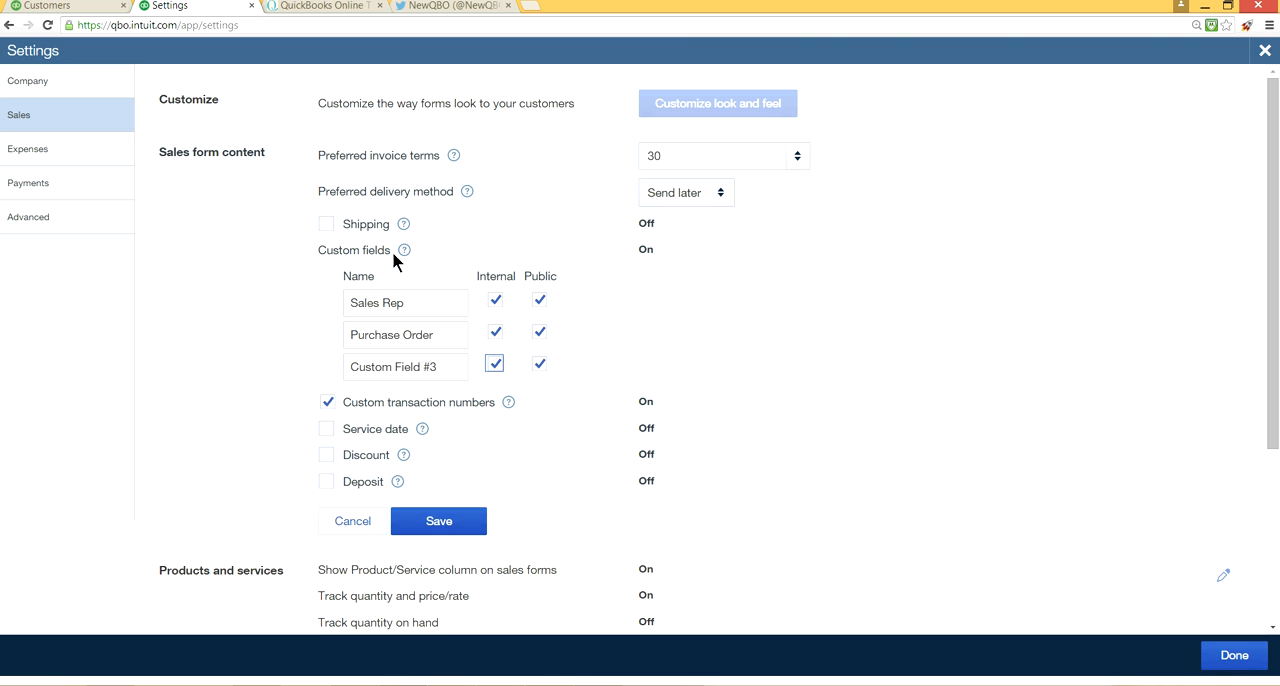
pyautogui.click(404, 366)
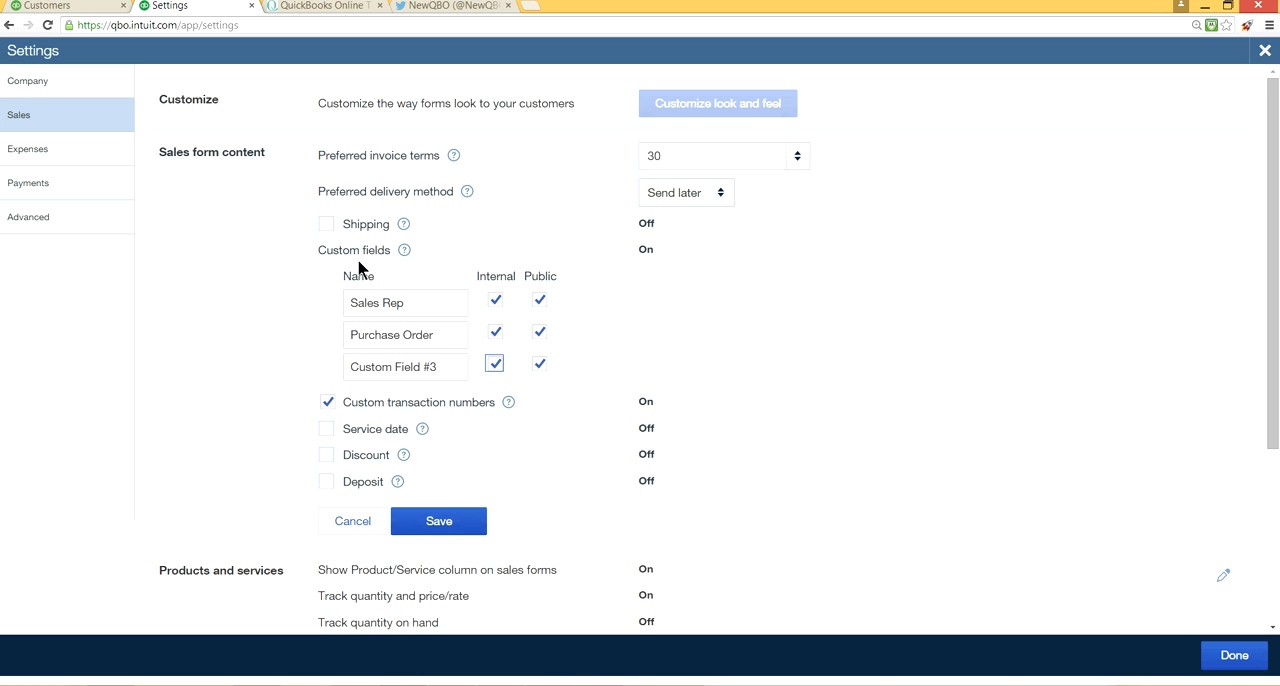
pyautogui.click(438, 520)
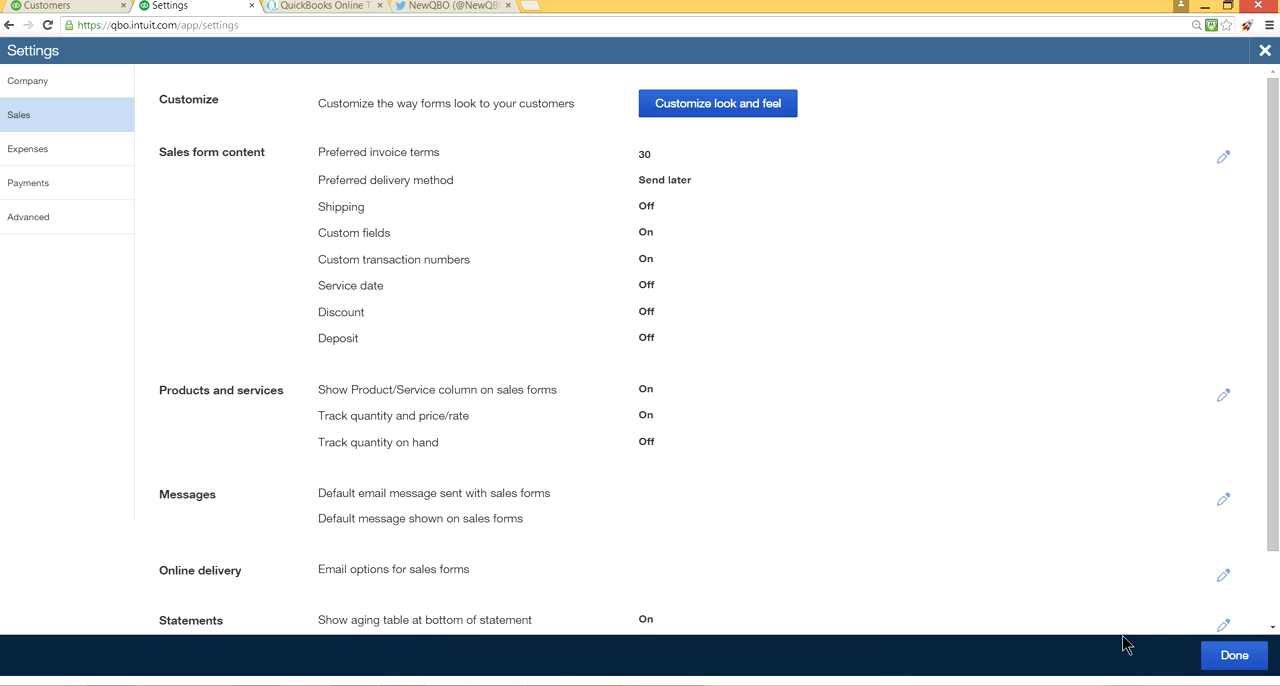
pyautogui.click(1234, 656)
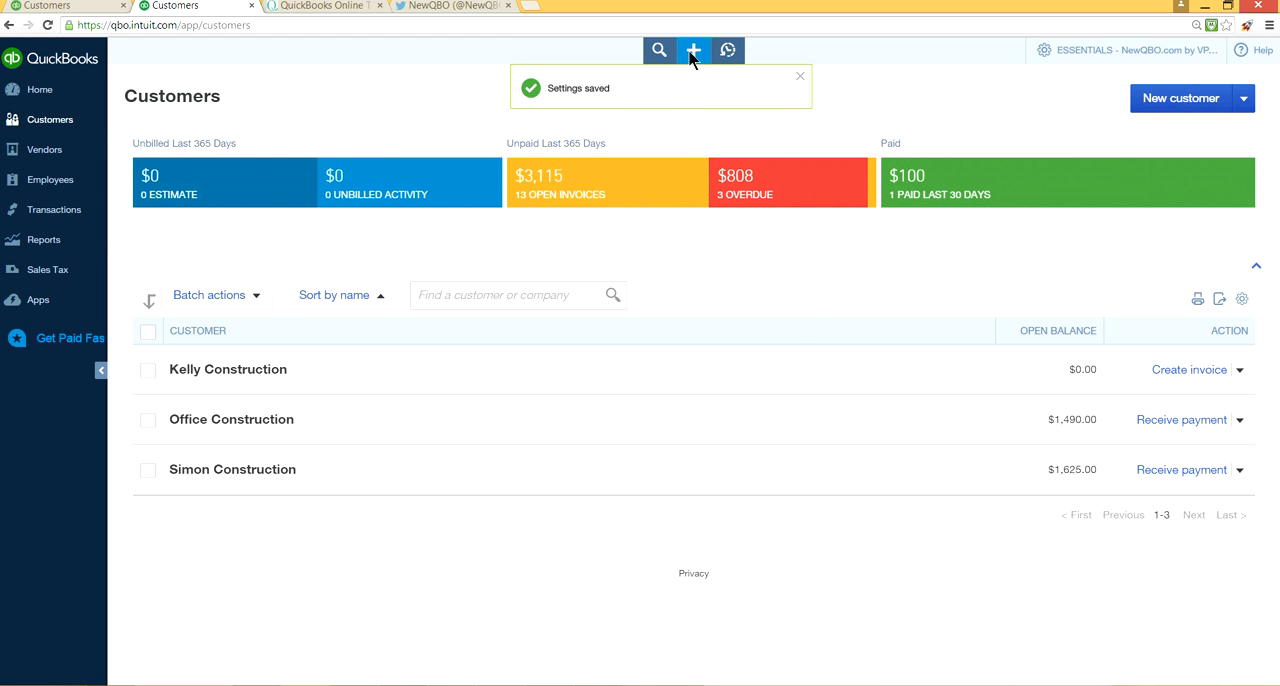
# - Create a new invoice 15-0011 showing the Sales Rep, Purchase Order and Custom Field #3 fields
pyautogui.click(692, 50)
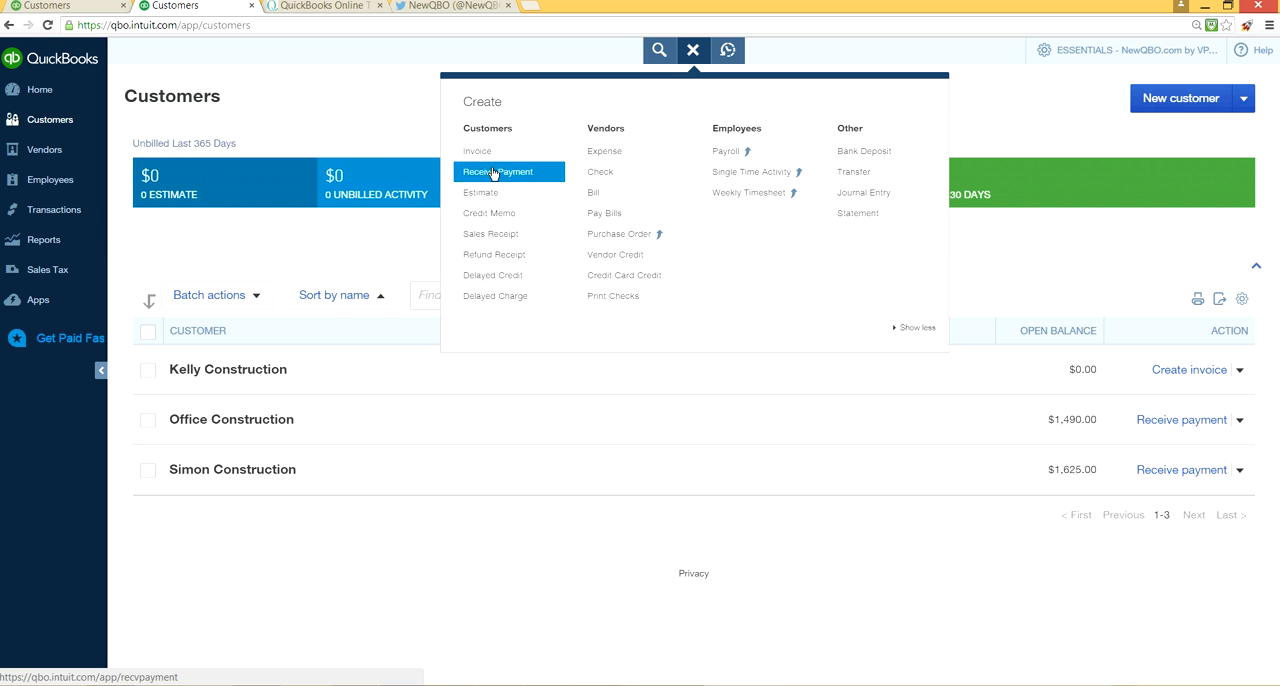
pyautogui.moveTo(480, 192)
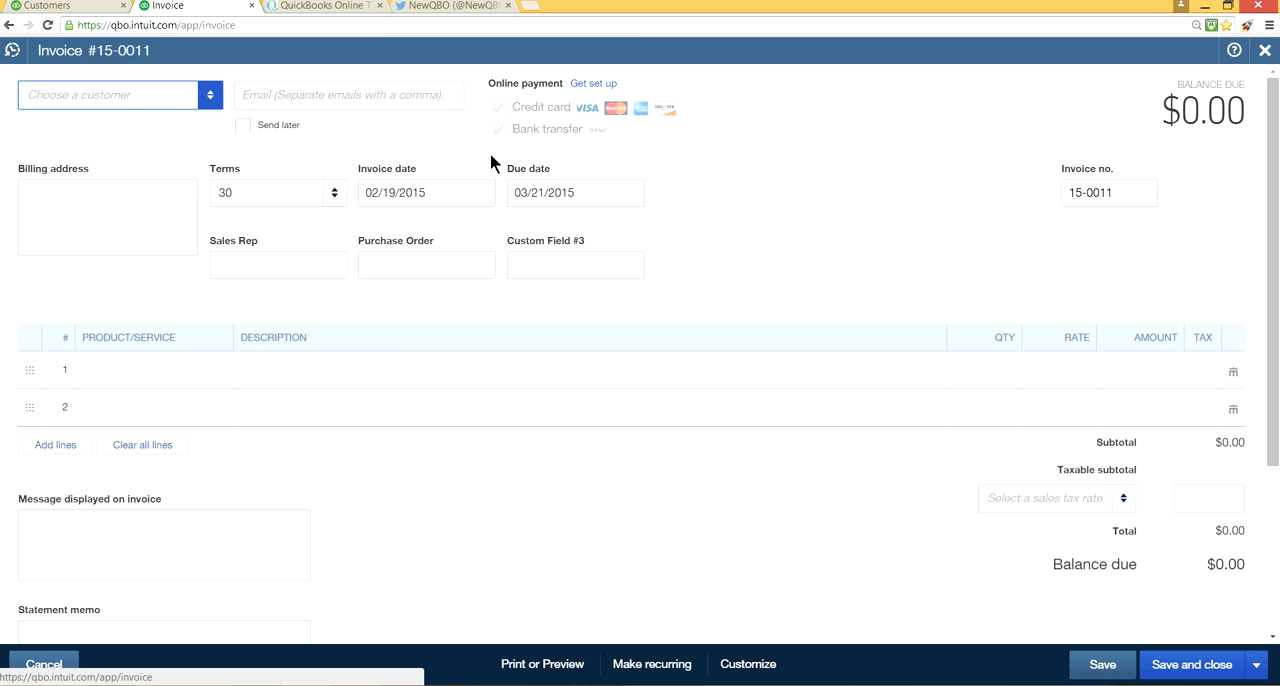
pyautogui.moveTo(784, 244)
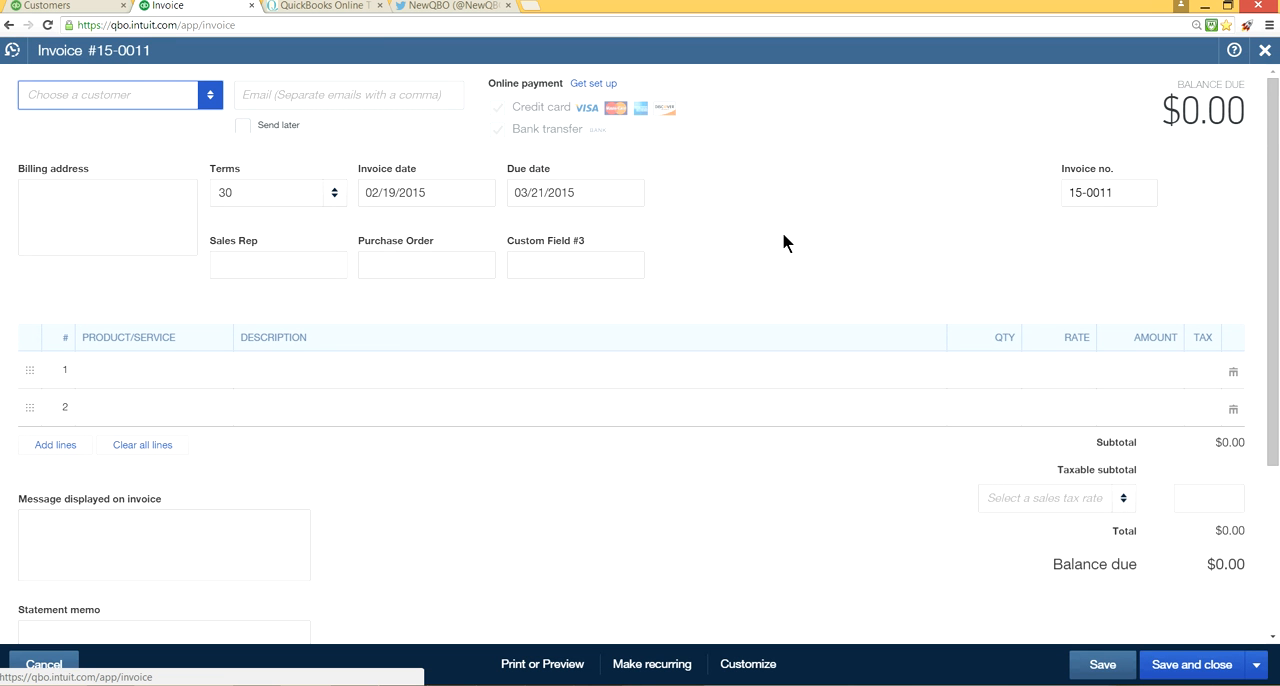
pyautogui.click(278, 264)
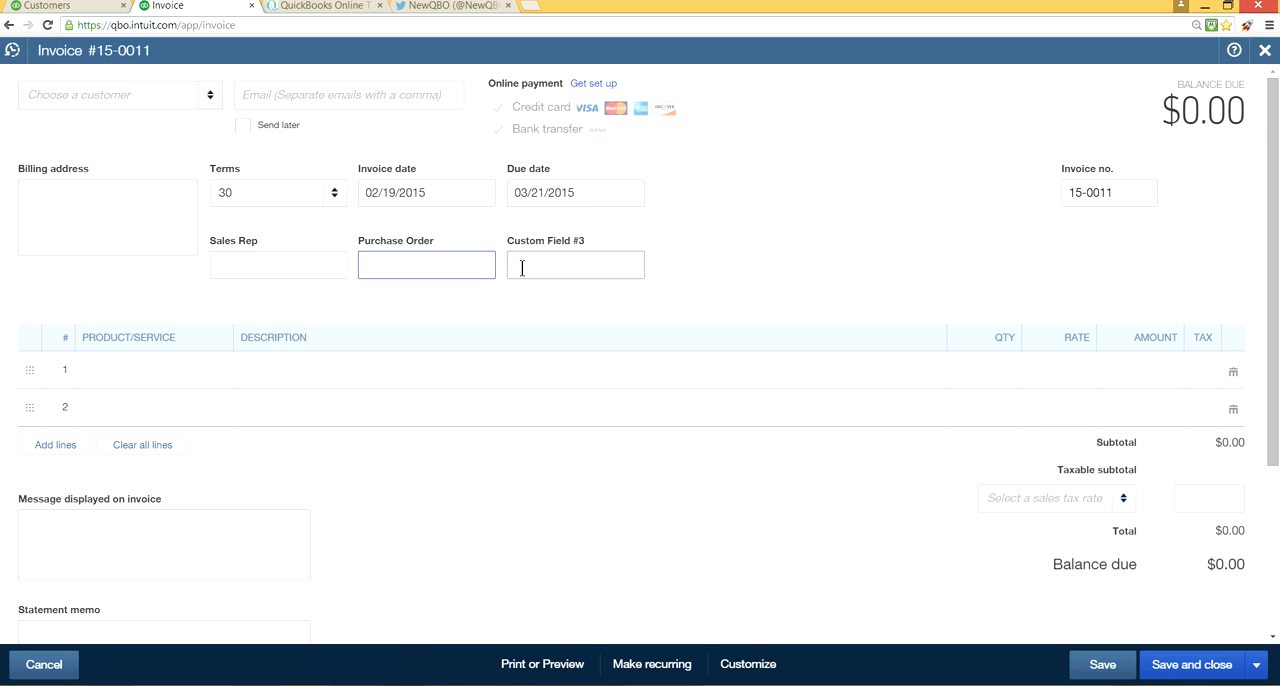
pyautogui.click(576, 264)
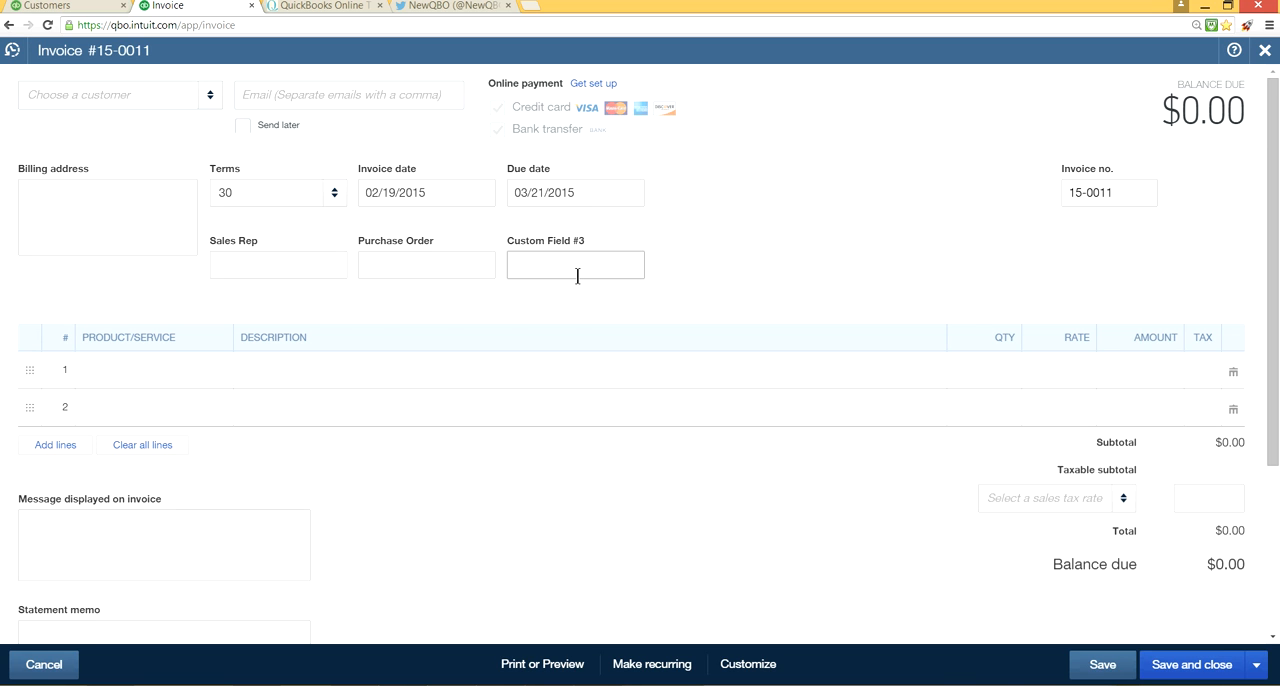
pyautogui.click(576, 264)
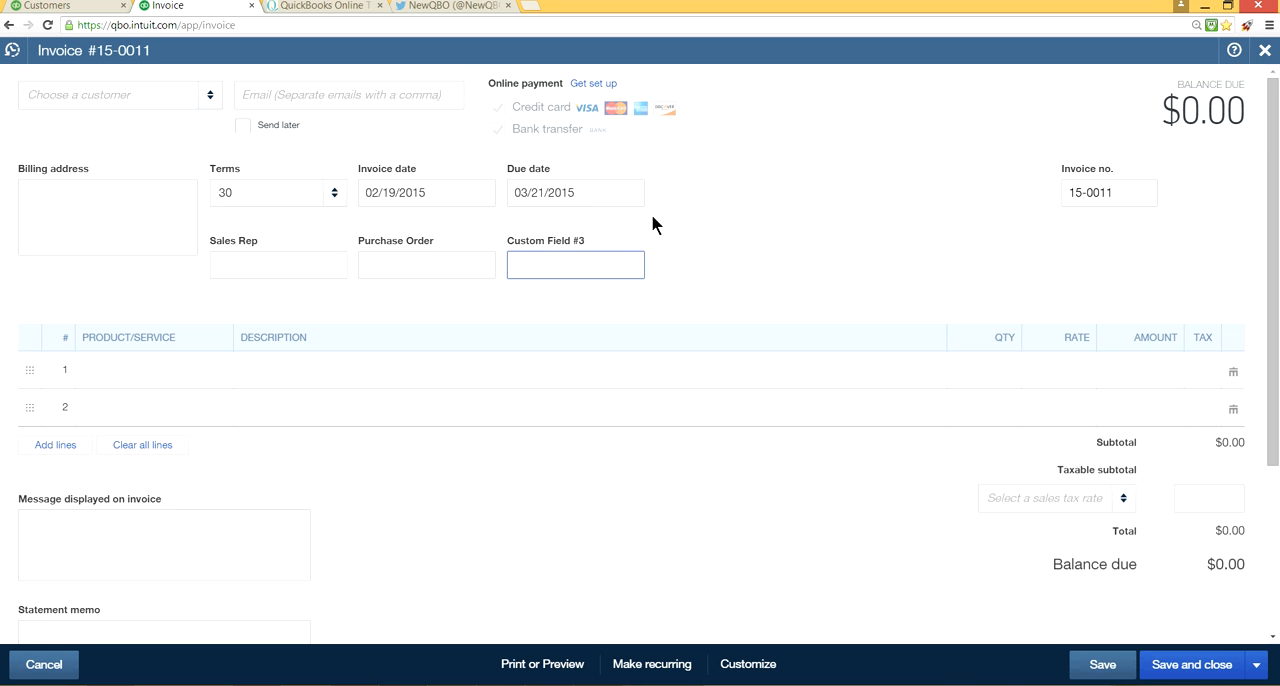
pyautogui.moveTo(216, 100)
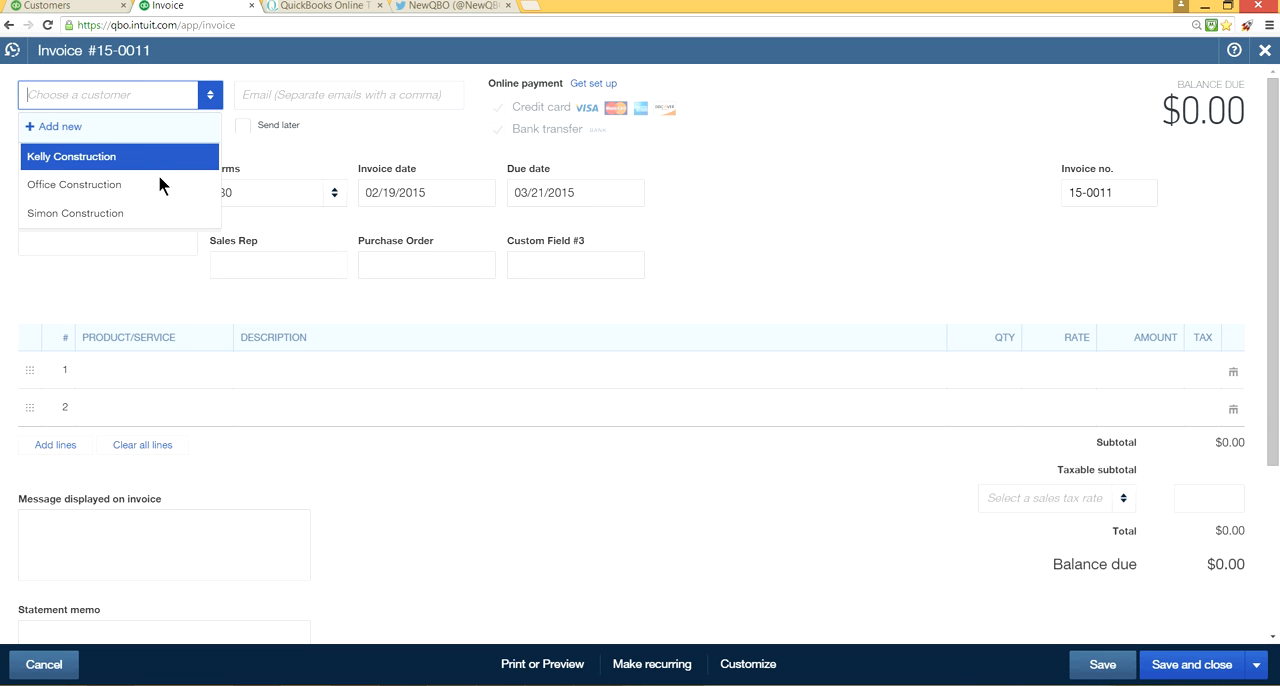
pyautogui.moveTo(146, 170)
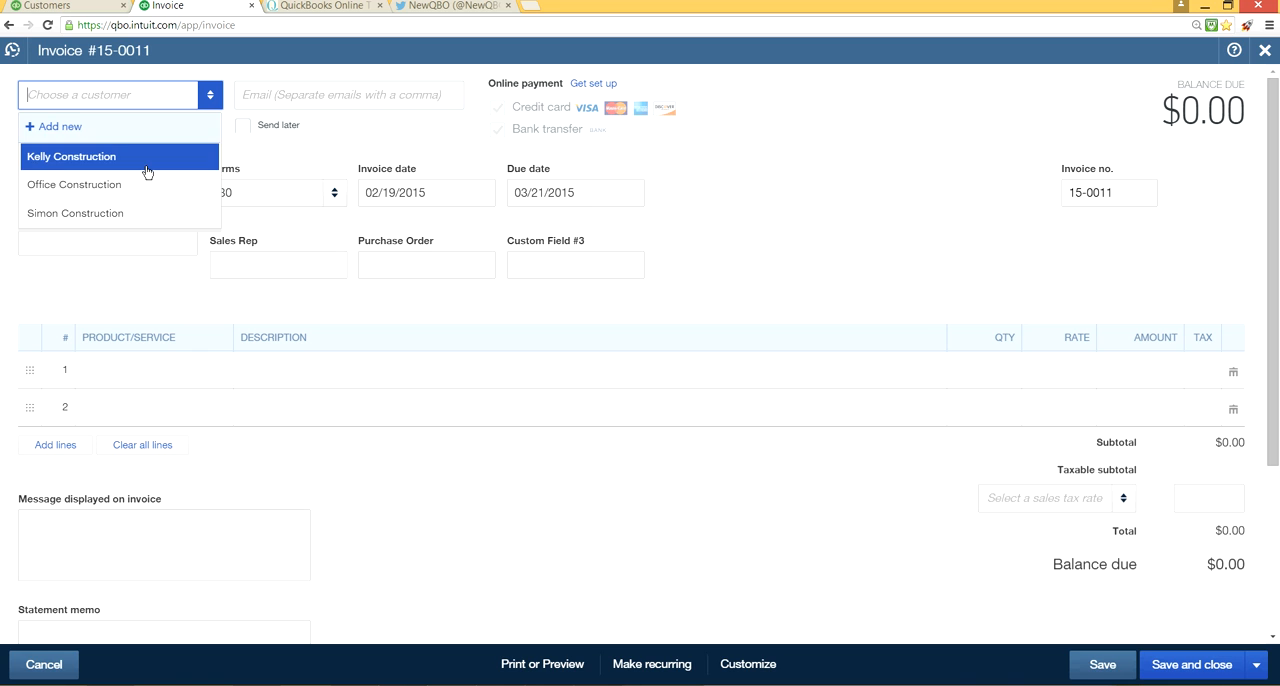
# - Bill Kelly Construction with sales rep Kathy and purchase order 1234
pyautogui.click(72, 156)
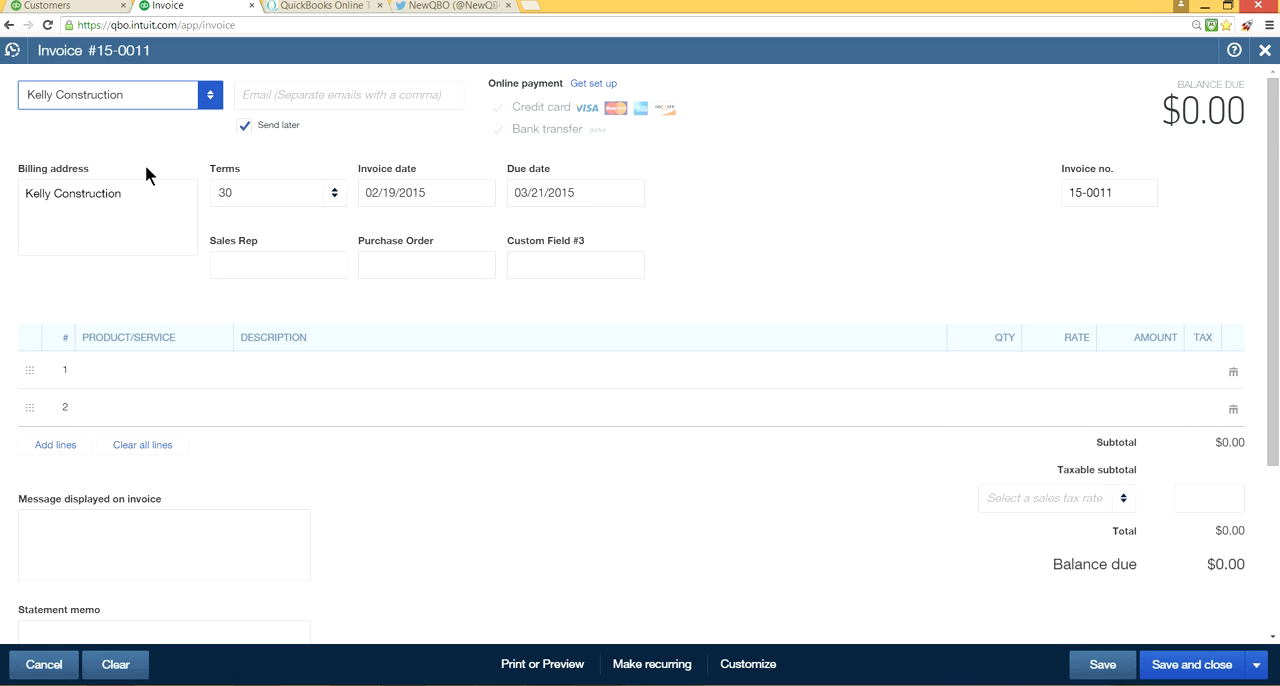
pyautogui.click(278, 264)
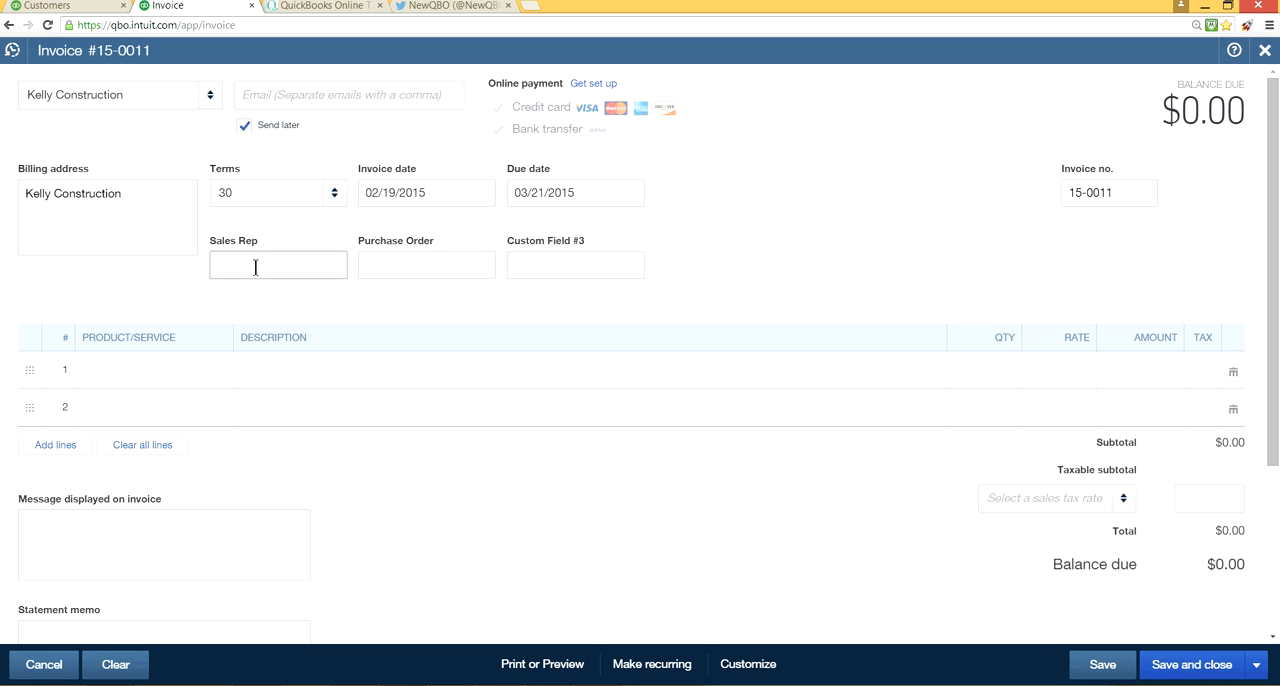
pyautogui.write('Kathy')
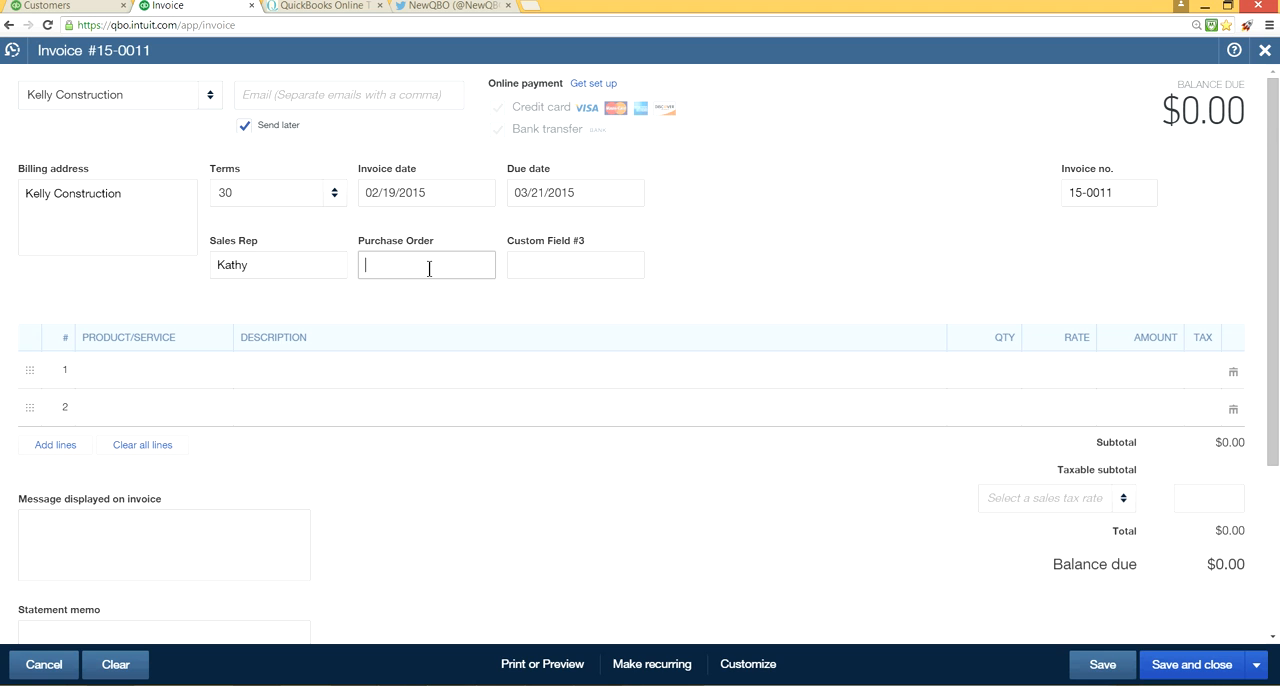
pyautogui.write('1234')
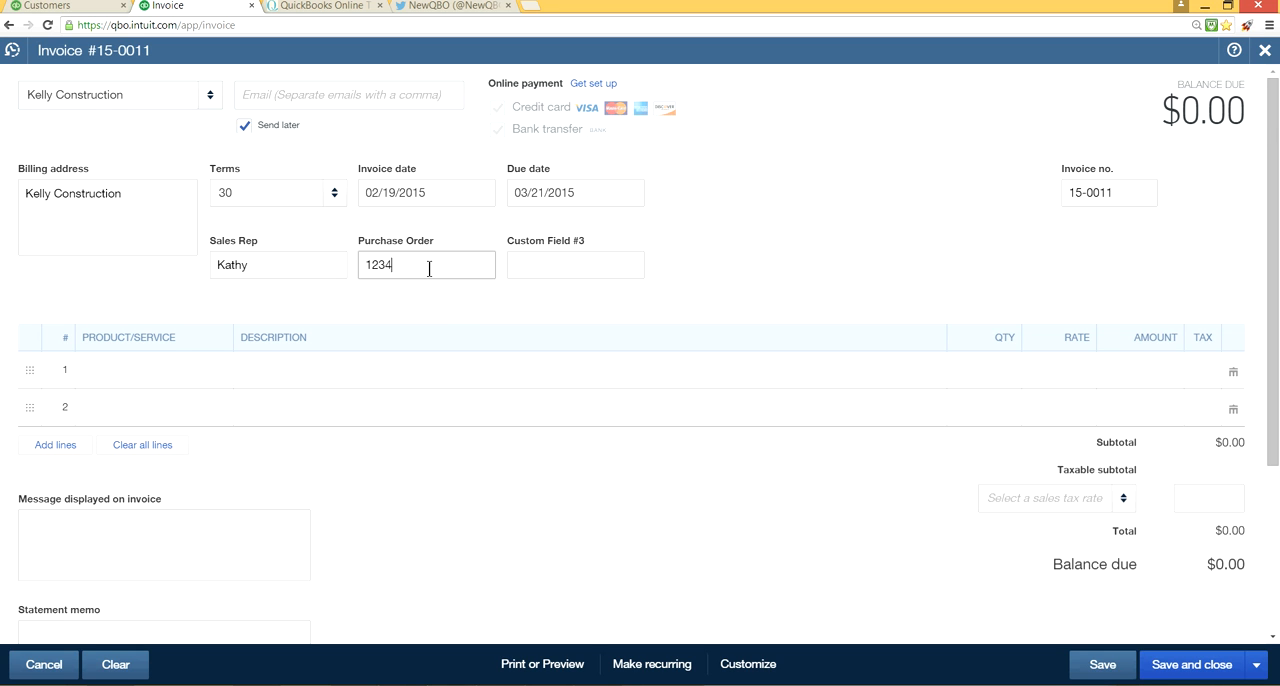
pyautogui.moveTo(452, 320)
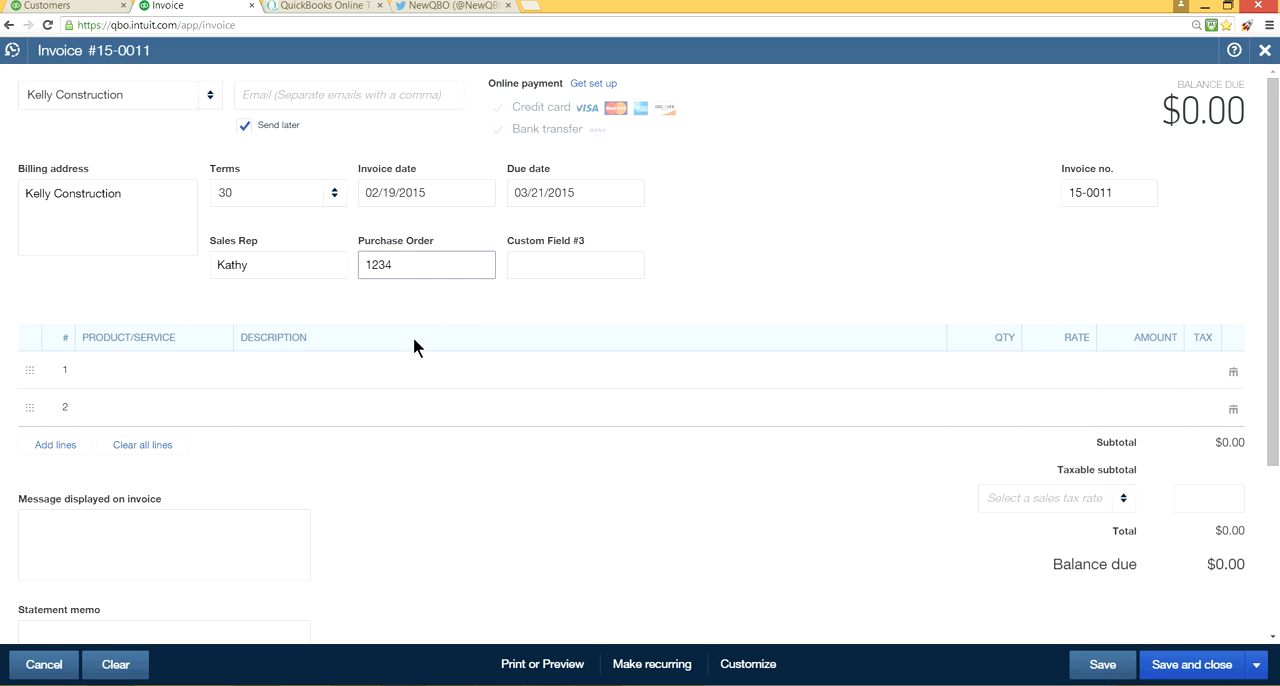
pyautogui.click(424, 264)
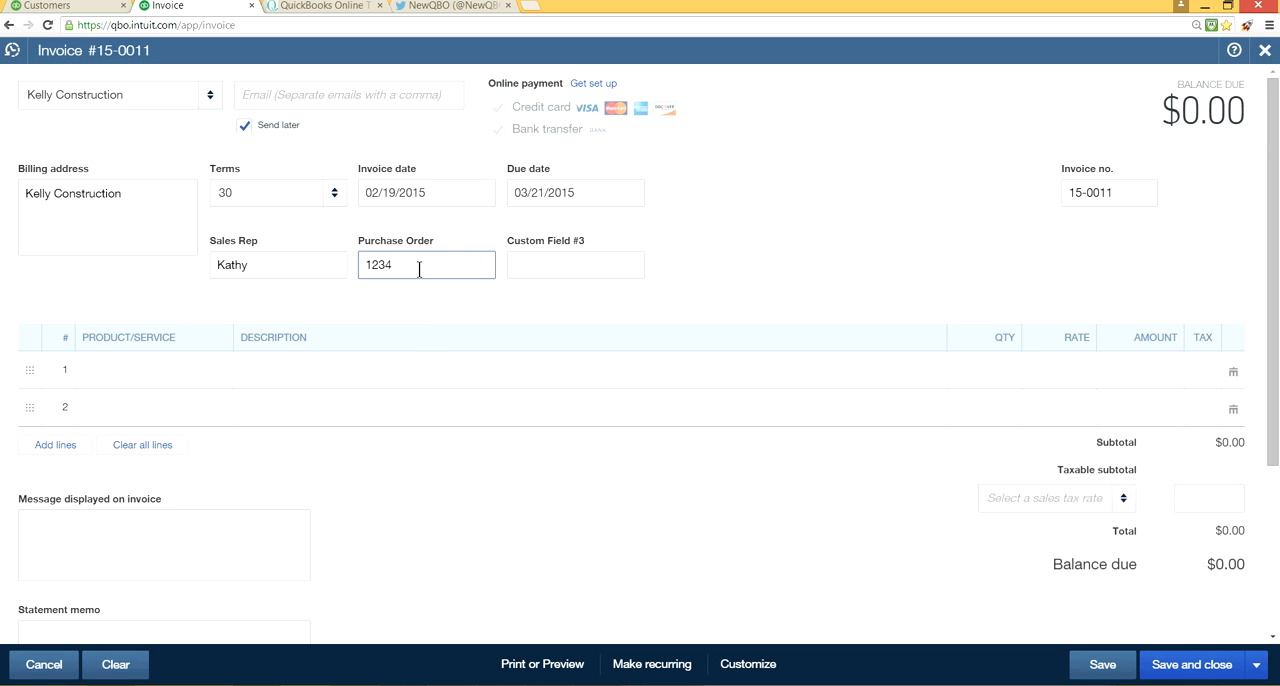
pyautogui.moveTo(184, 386)
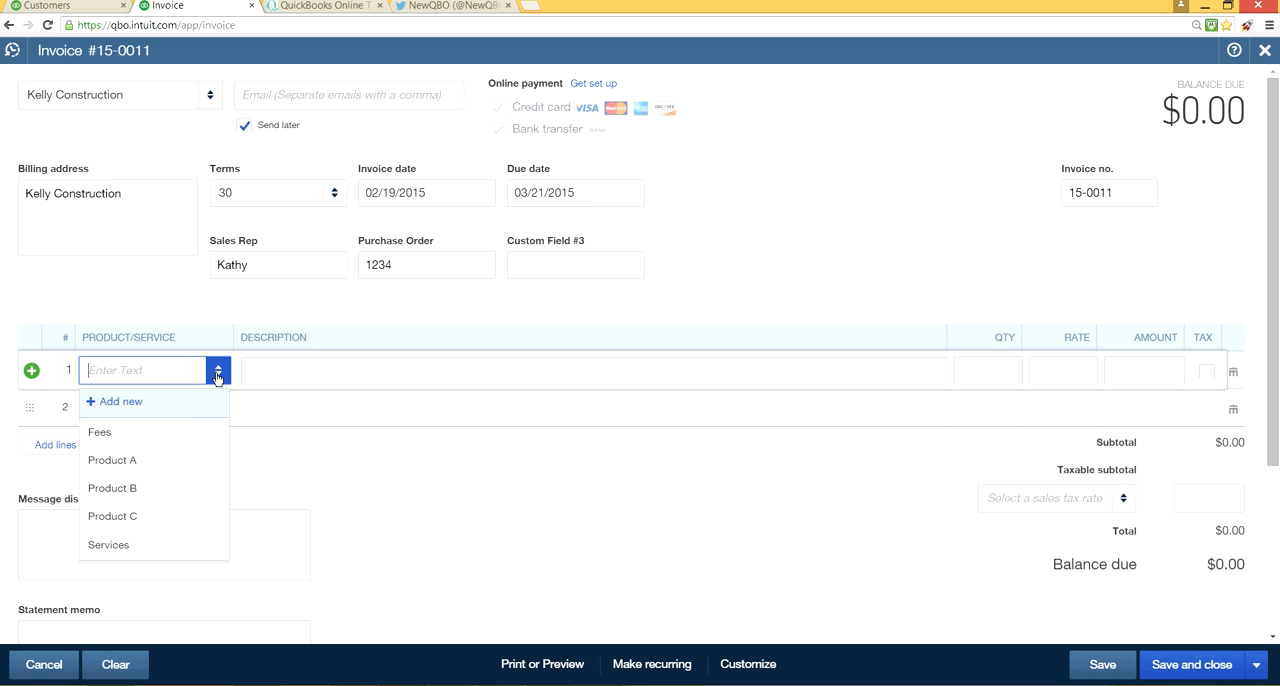
# - Add a Product A line at a rate of 5000 for a $5,000 total
pyautogui.click(112, 460)
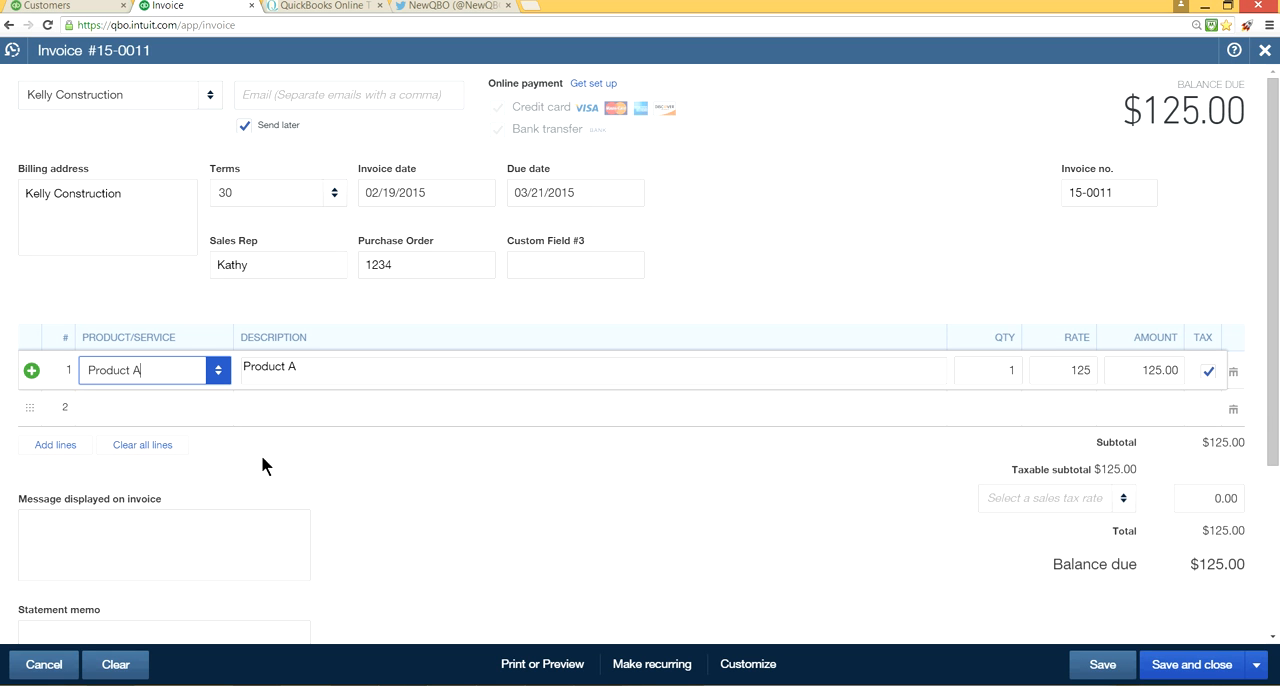
pyautogui.click(1064, 370)
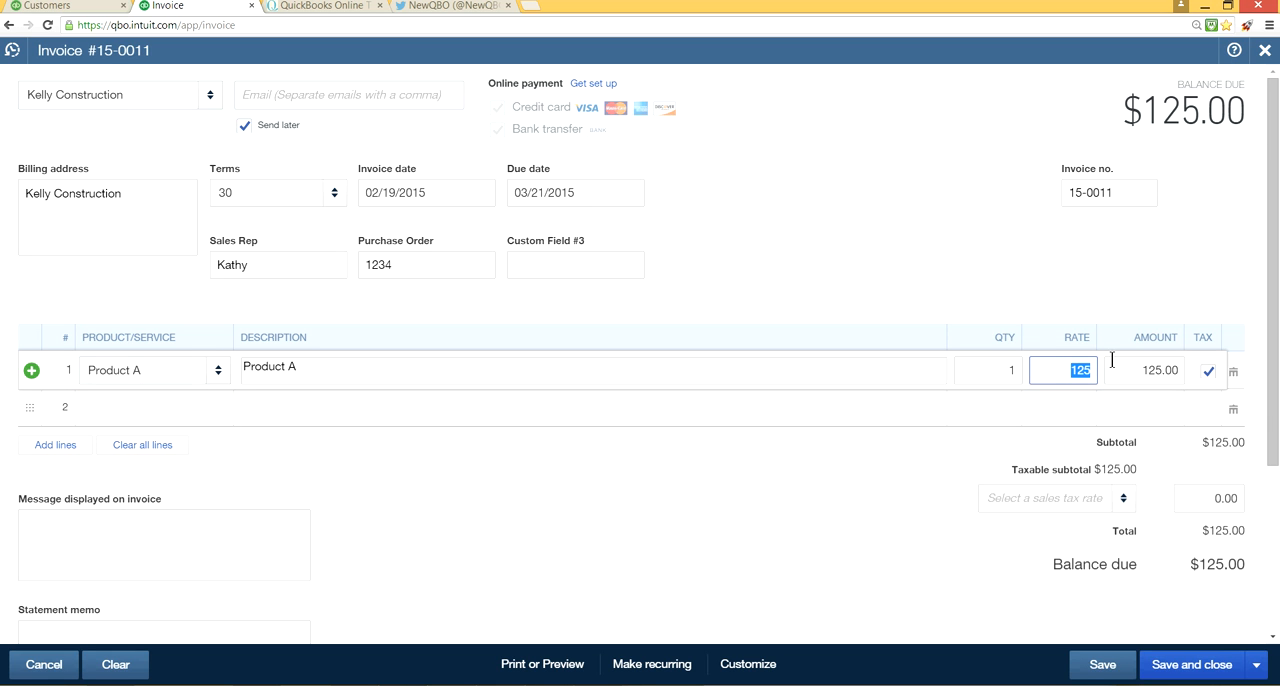
pyautogui.write('5')
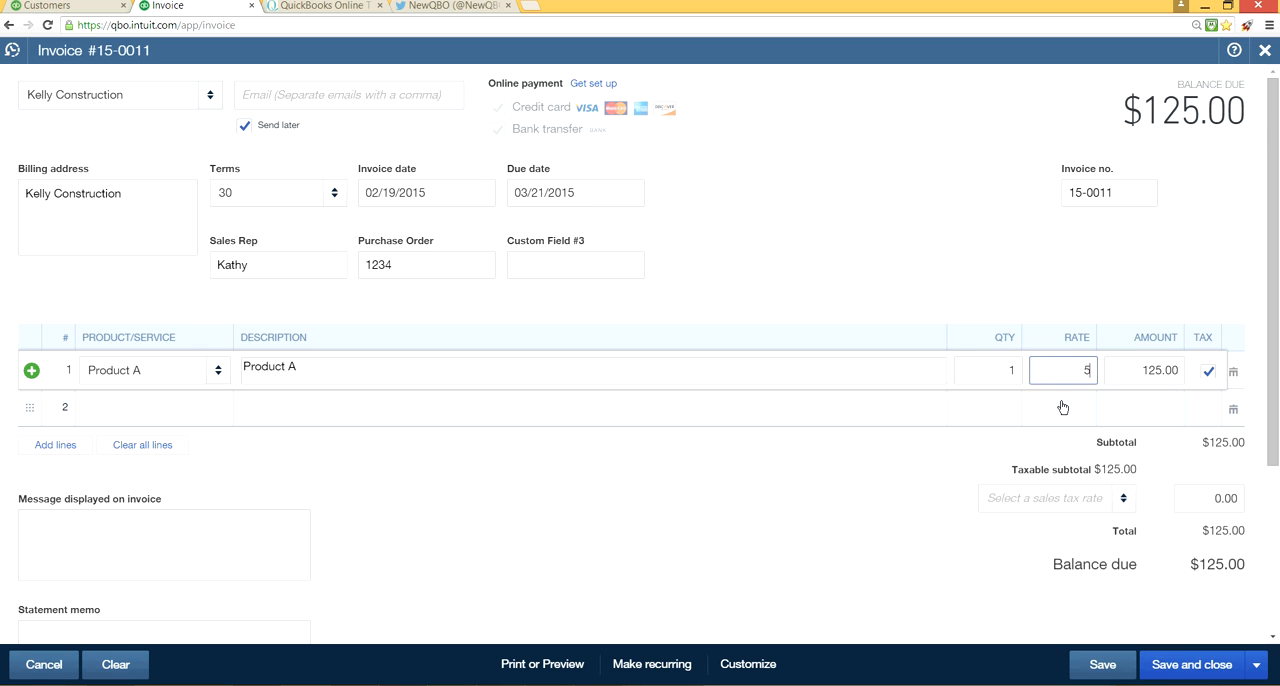
pyautogui.write('5000')
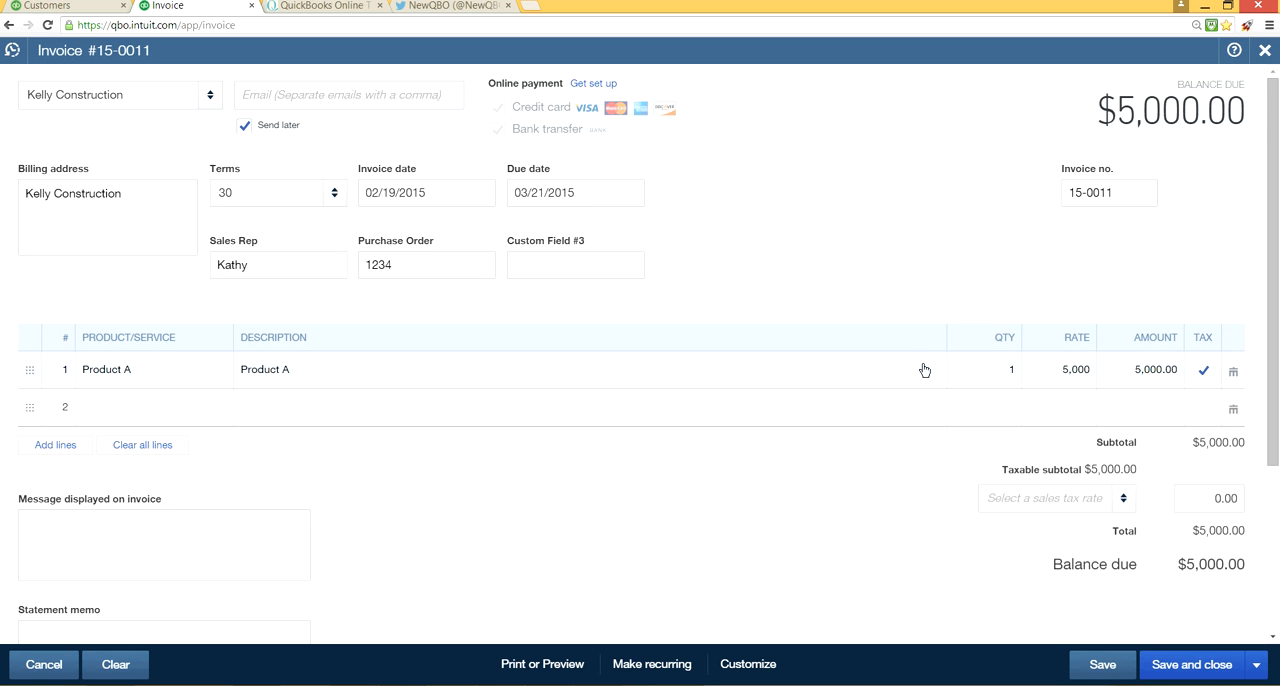
pyautogui.moveTo(1156, 610)
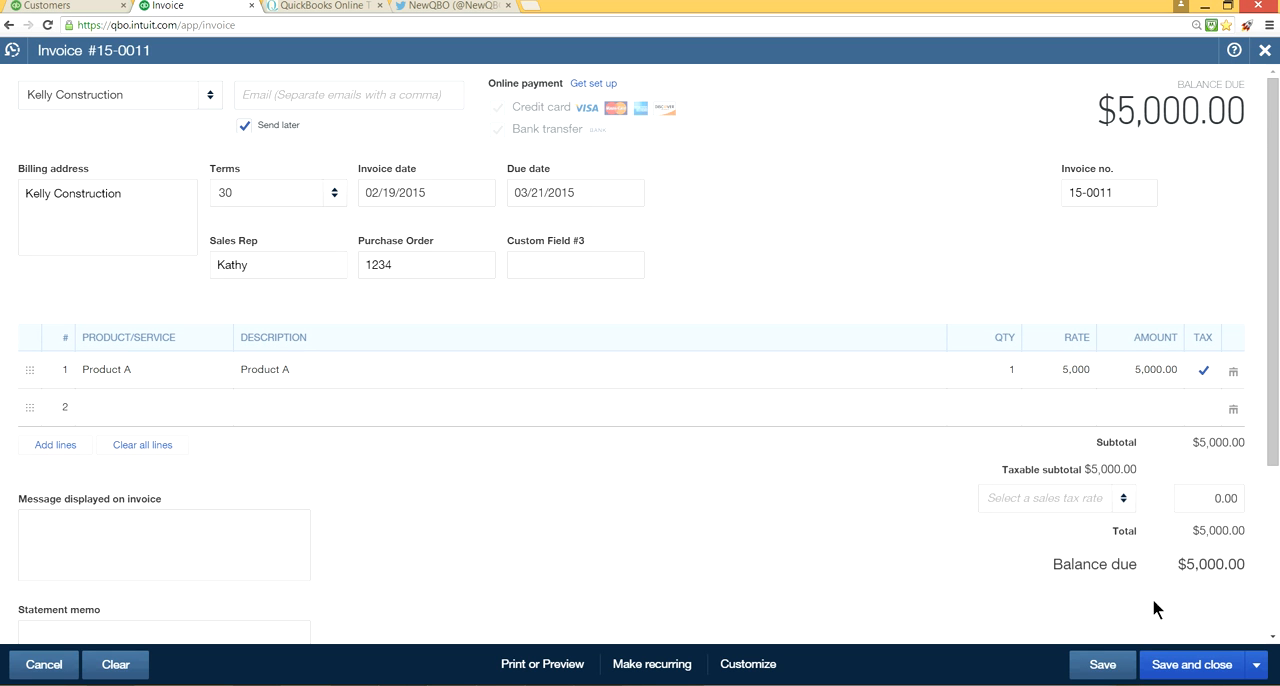
pyautogui.moveTo(854, 220)
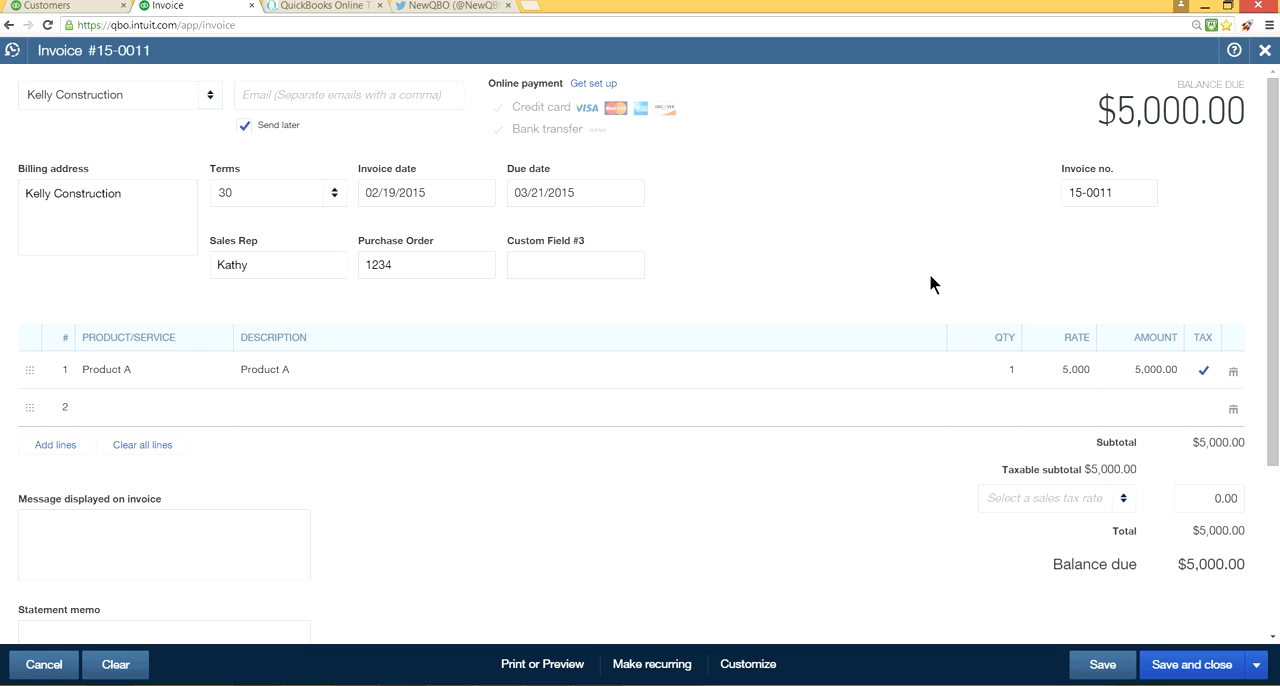
pyautogui.moveTo(1244, 332)
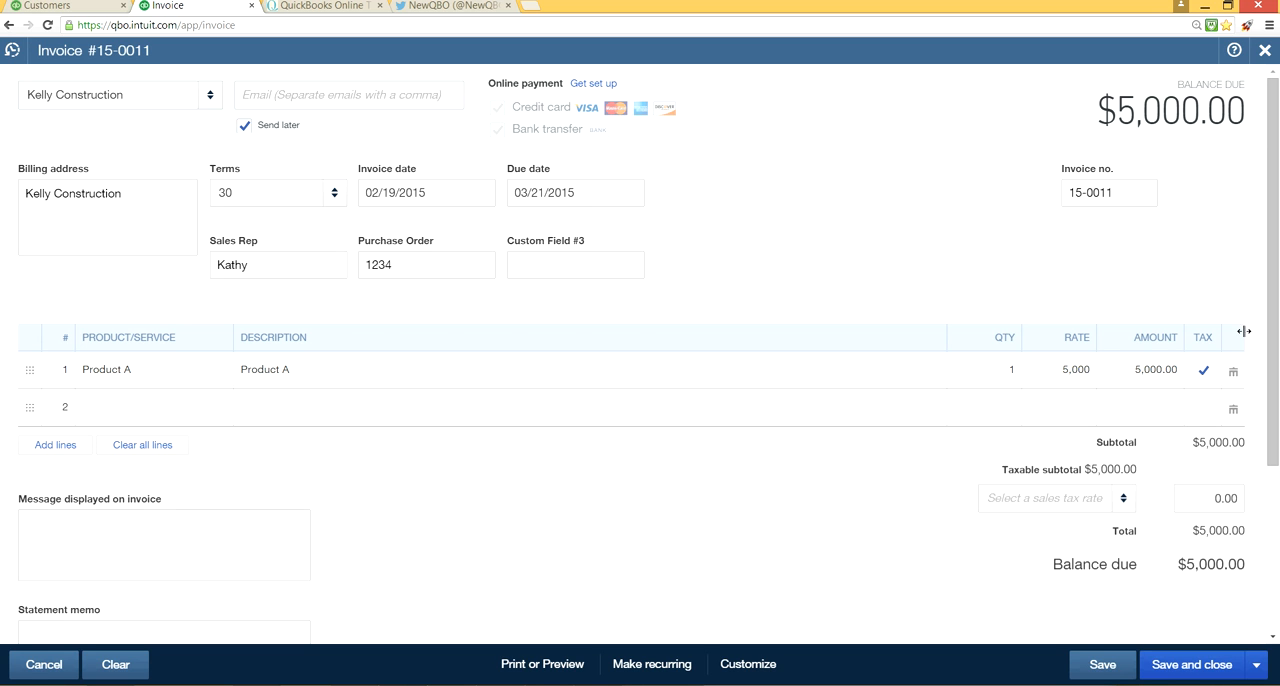
pyautogui.moveTo(1012, 306)
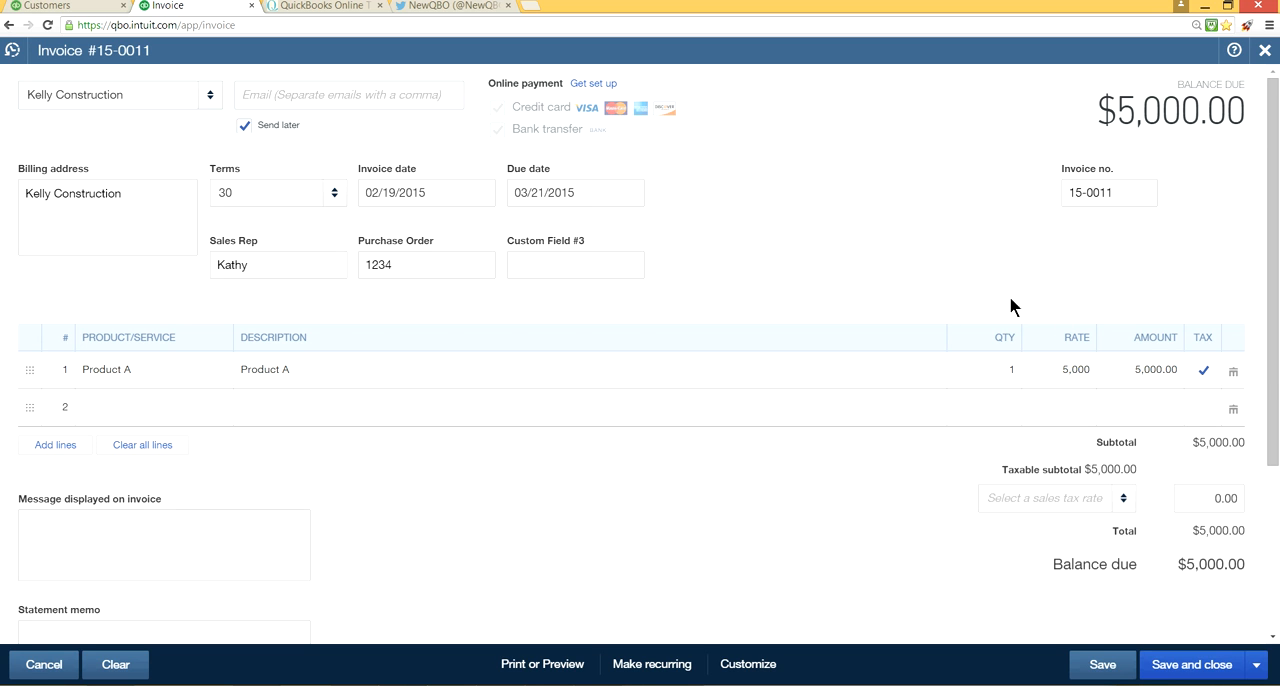
pyautogui.moveTo(776, 176)
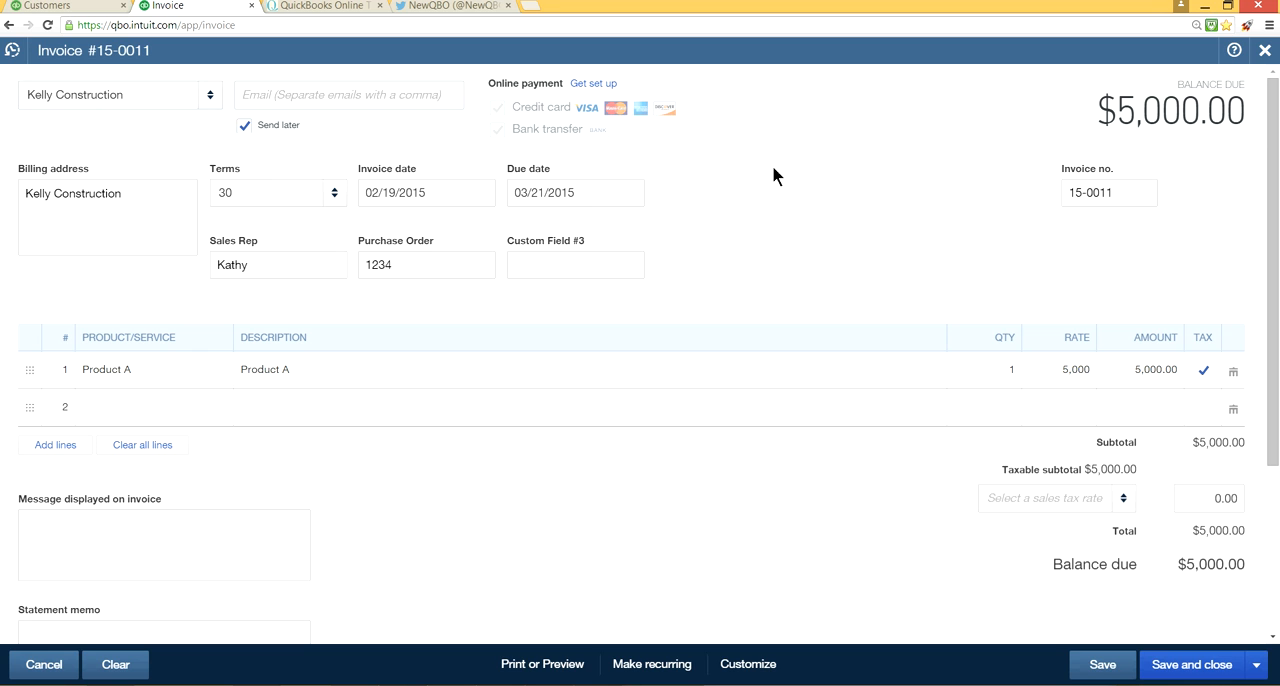
pyautogui.moveTo(604, 296)
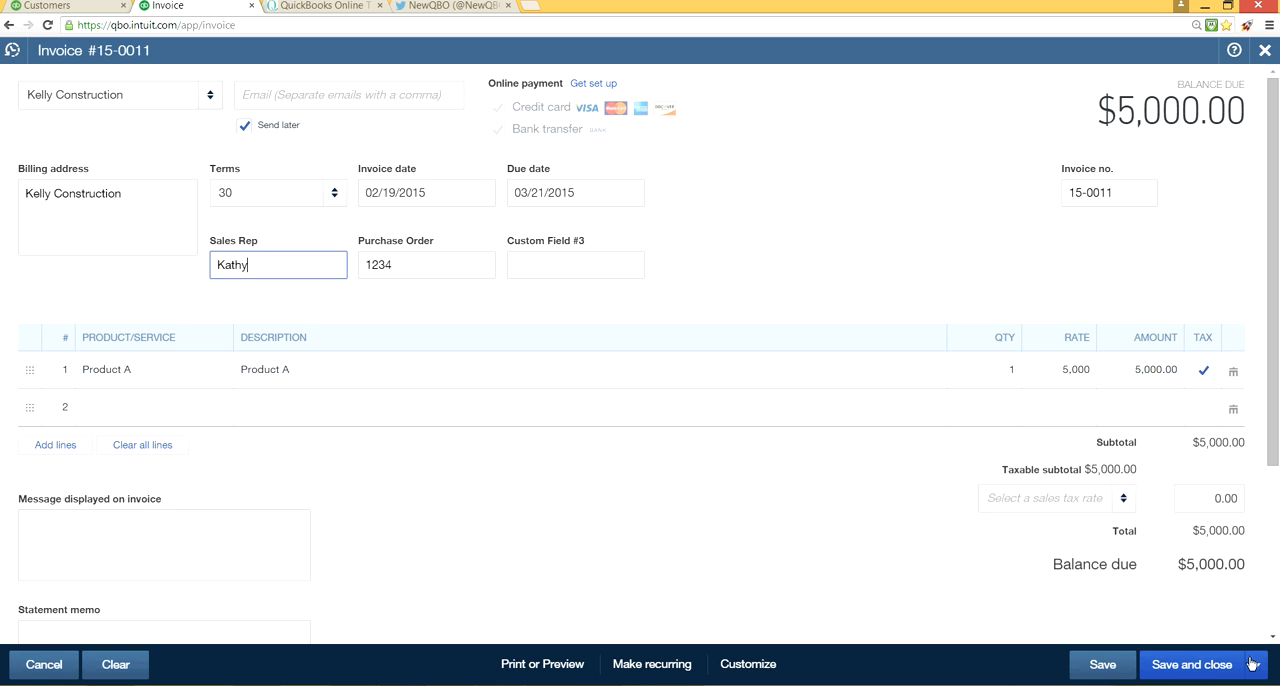
# - Save invoice 15-0011 and start a new one, clearing the Send later email error
pyautogui.click(1252, 664)
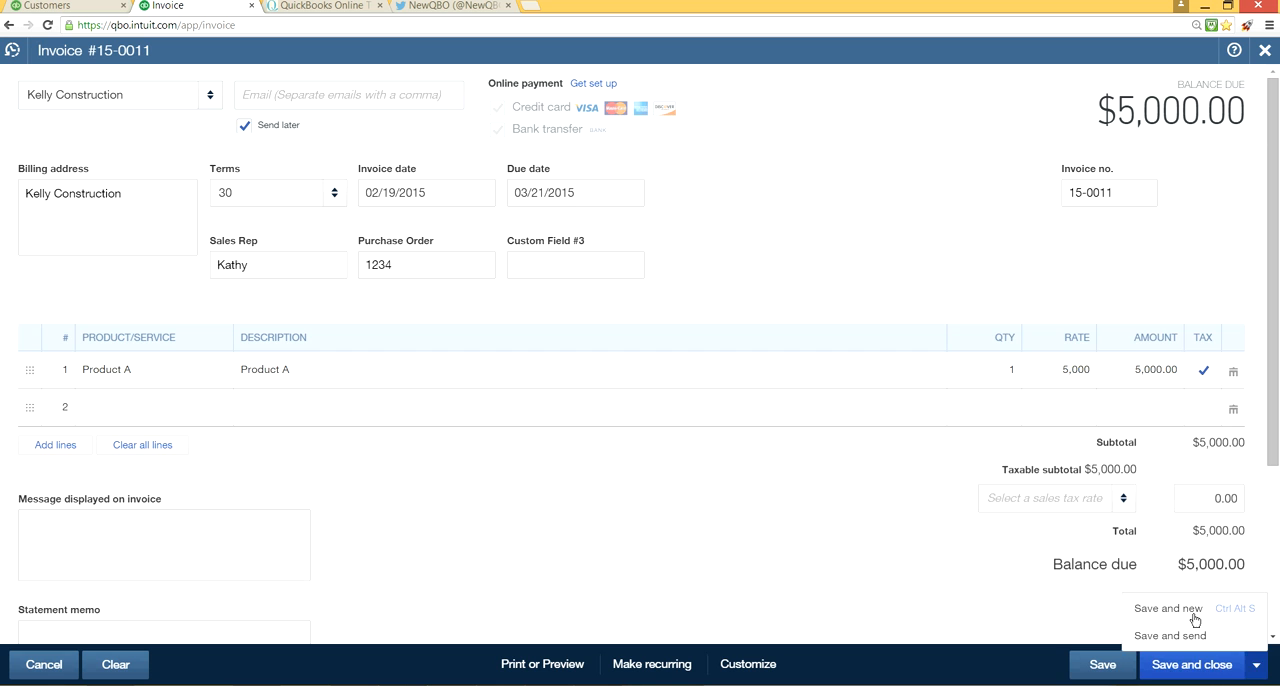
pyautogui.click(1168, 608)
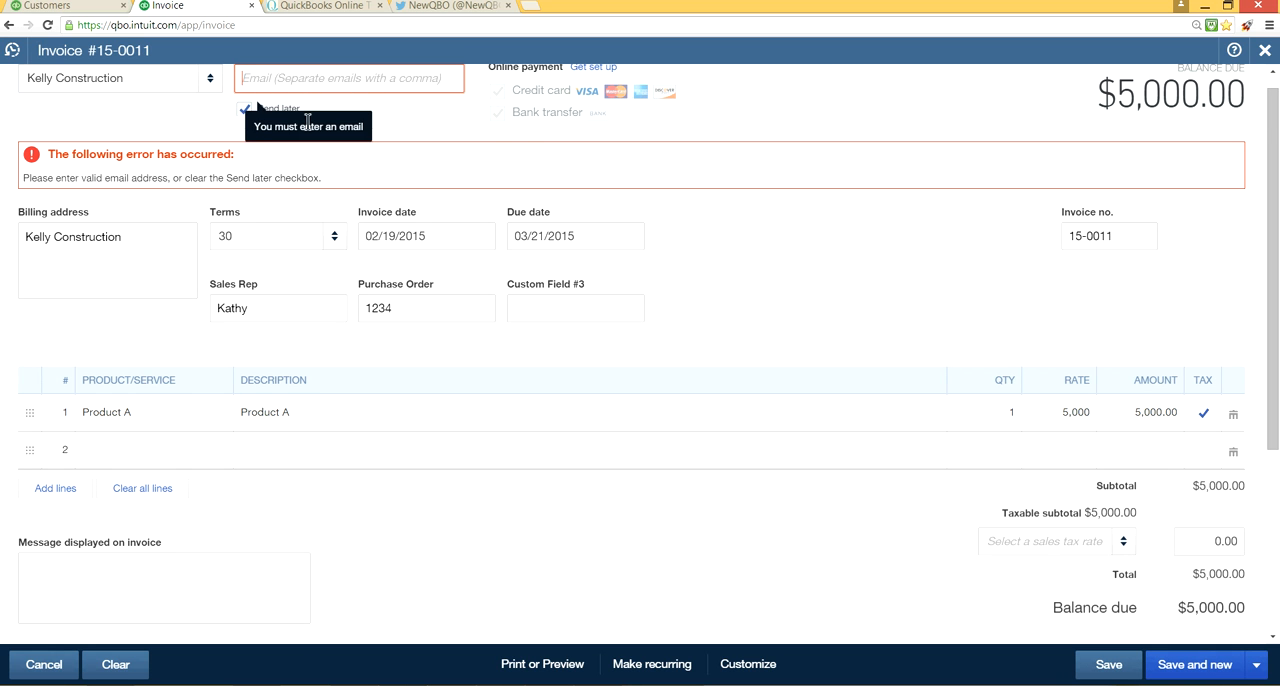
pyautogui.click(242, 108)
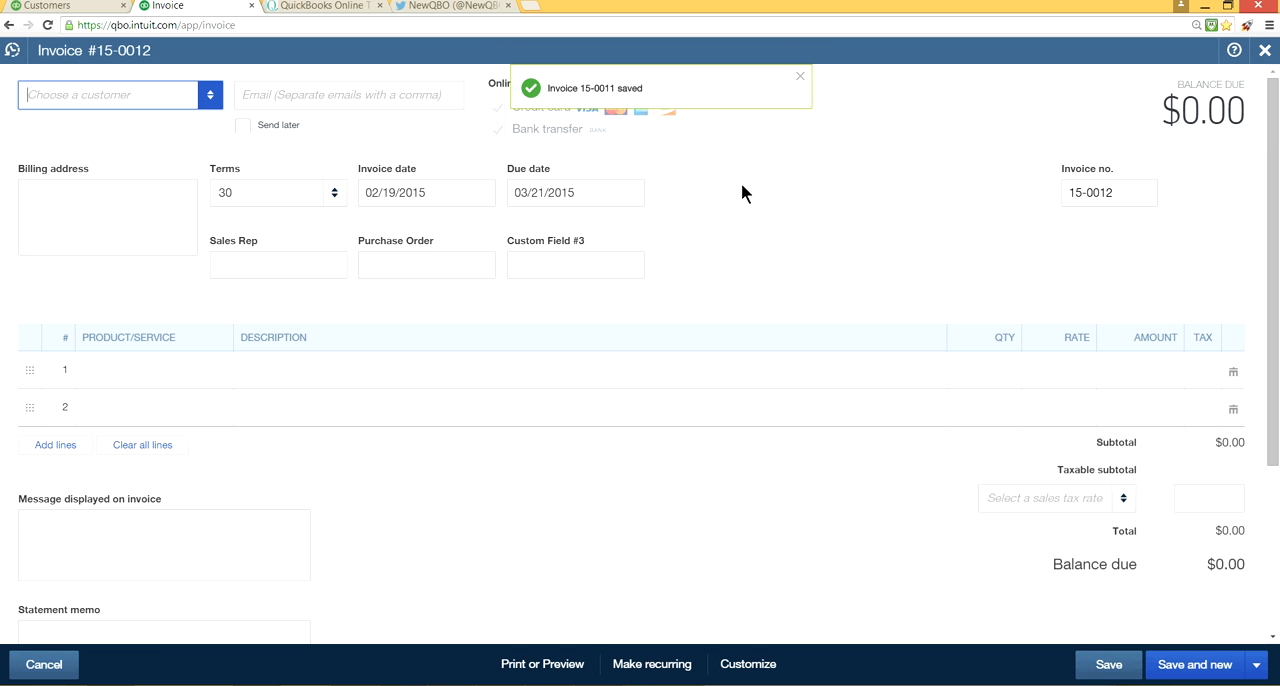
# - Fill invoice 15-0012 for Kelly Construction with Product B at 3000 and rep Kathy, then Save and new
pyautogui.click(108, 94)
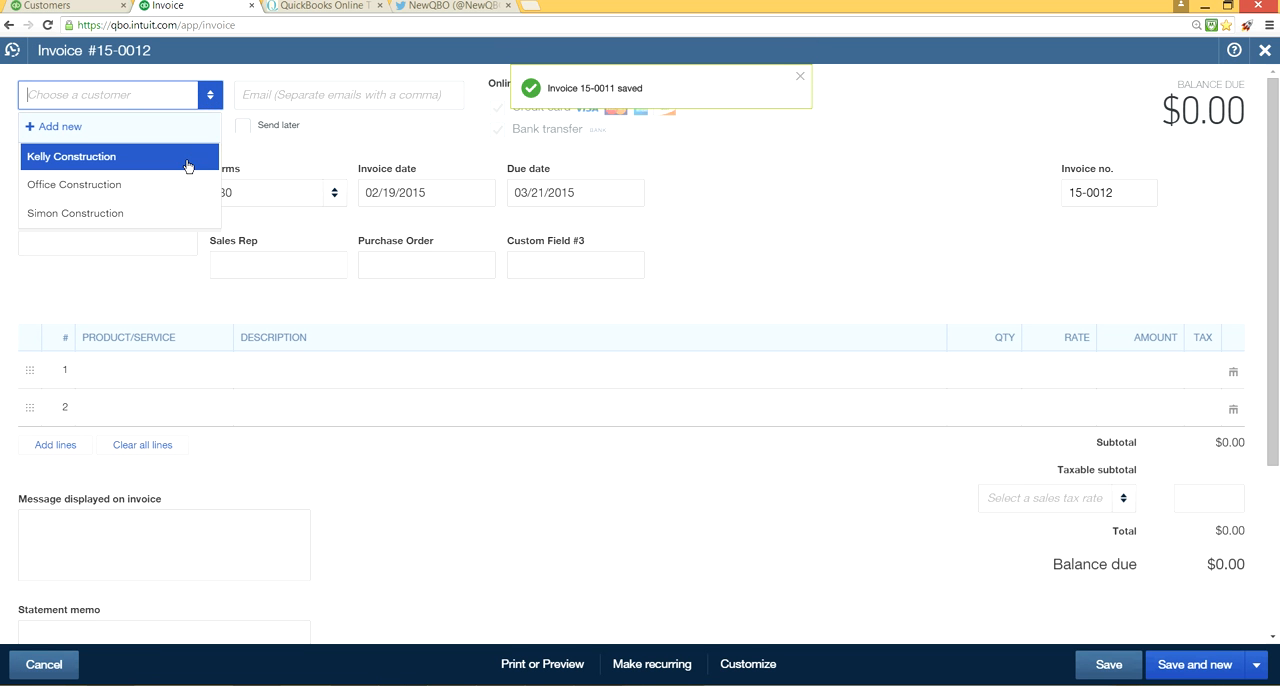
pyautogui.click(72, 156)
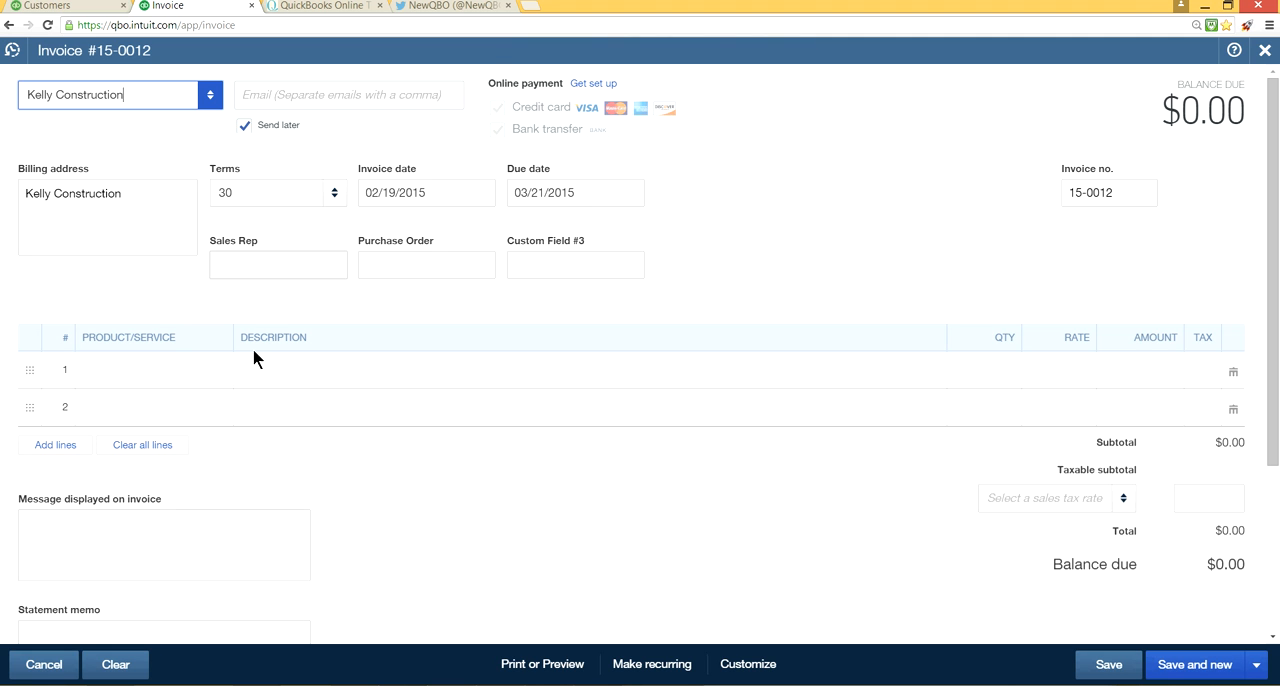
pyautogui.click(140, 368)
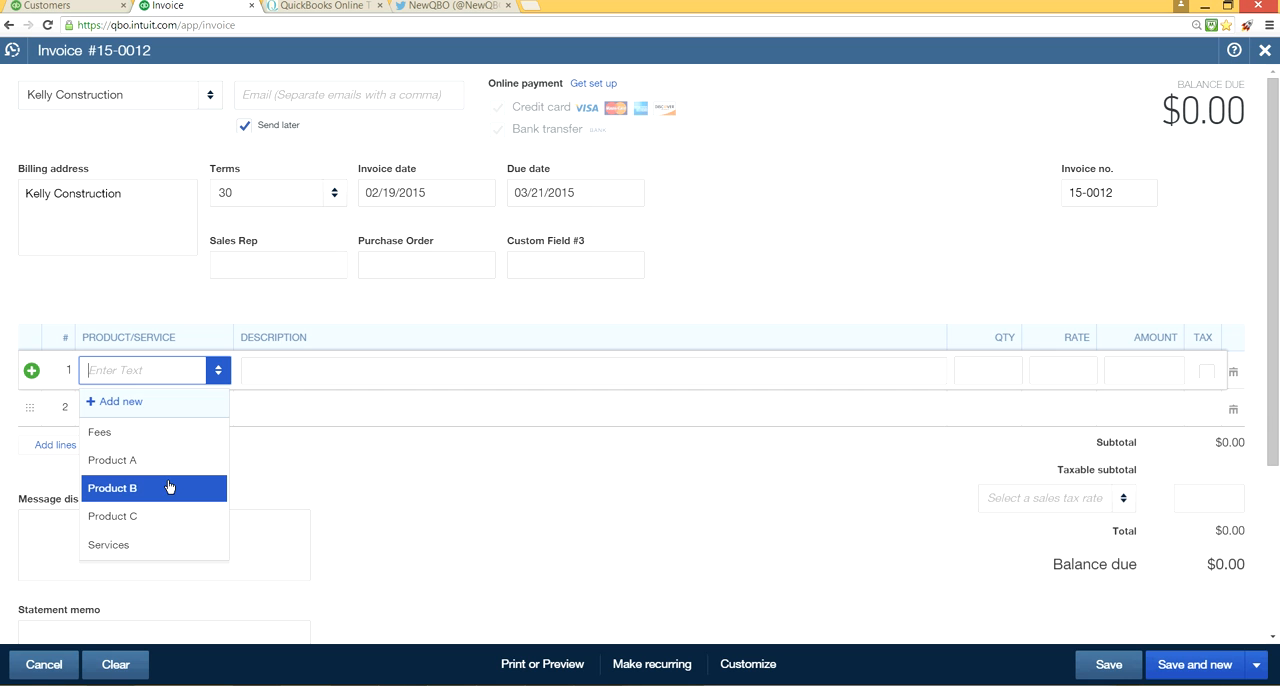
pyautogui.click(112, 488)
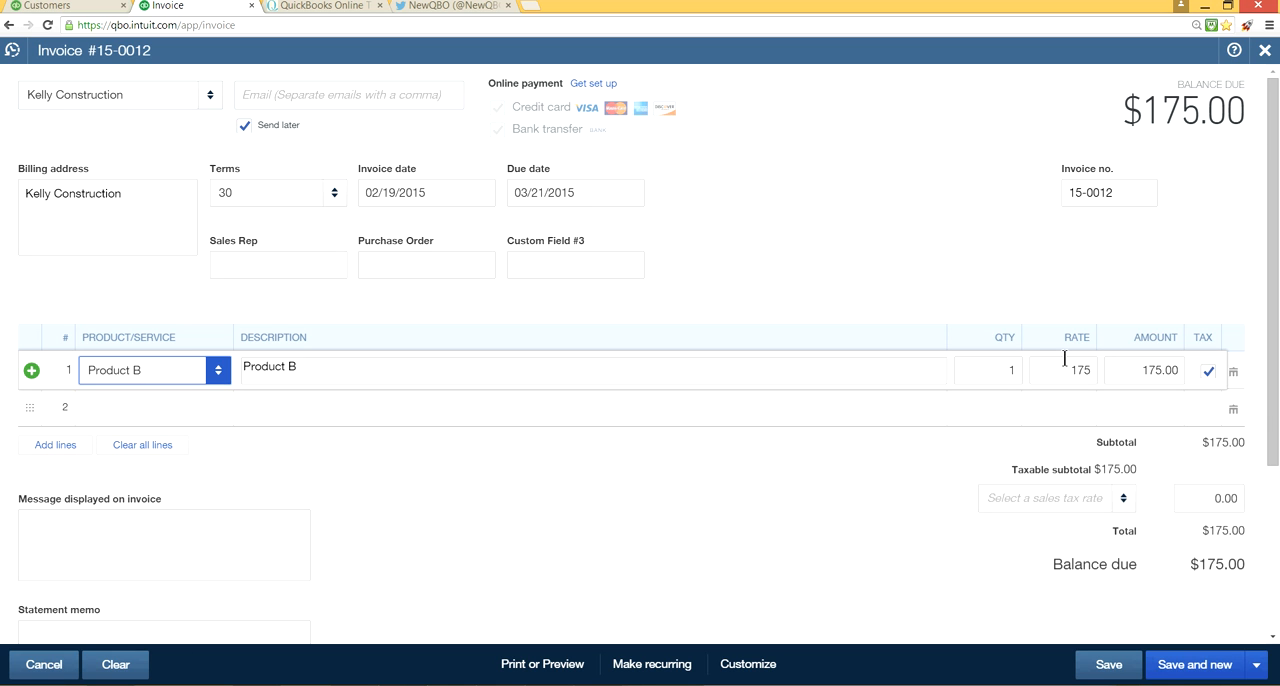
pyautogui.write('3')
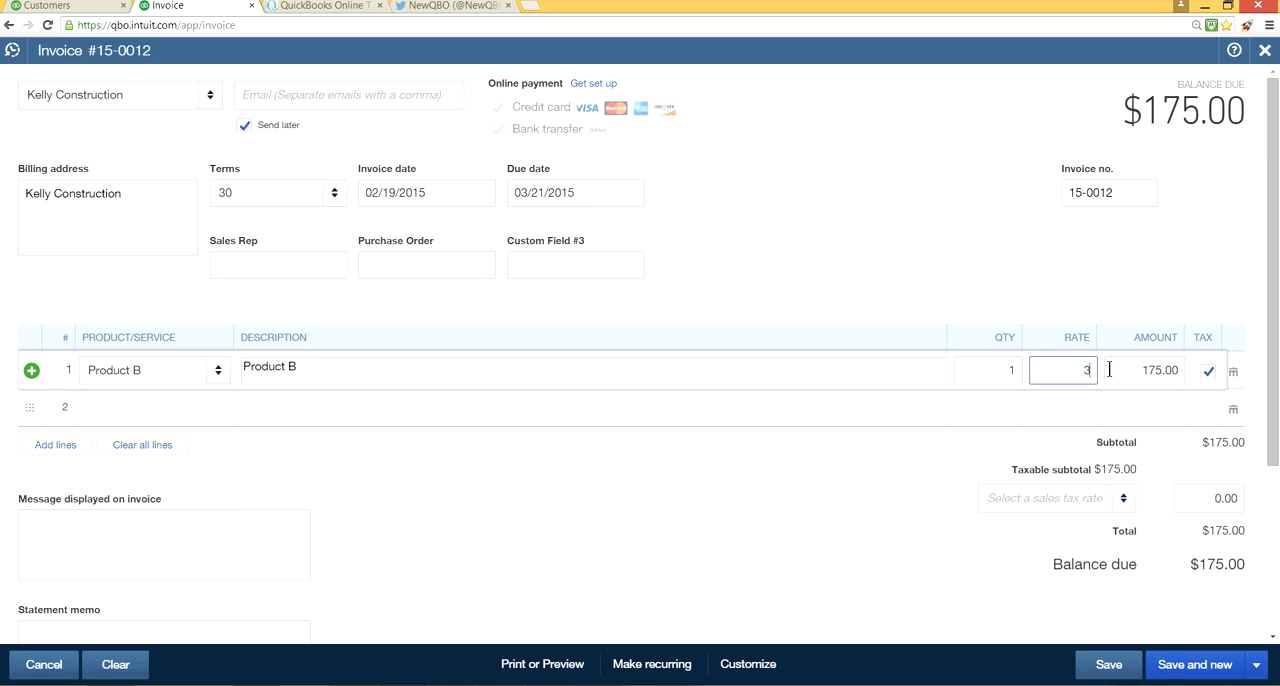
pyautogui.write('3000')
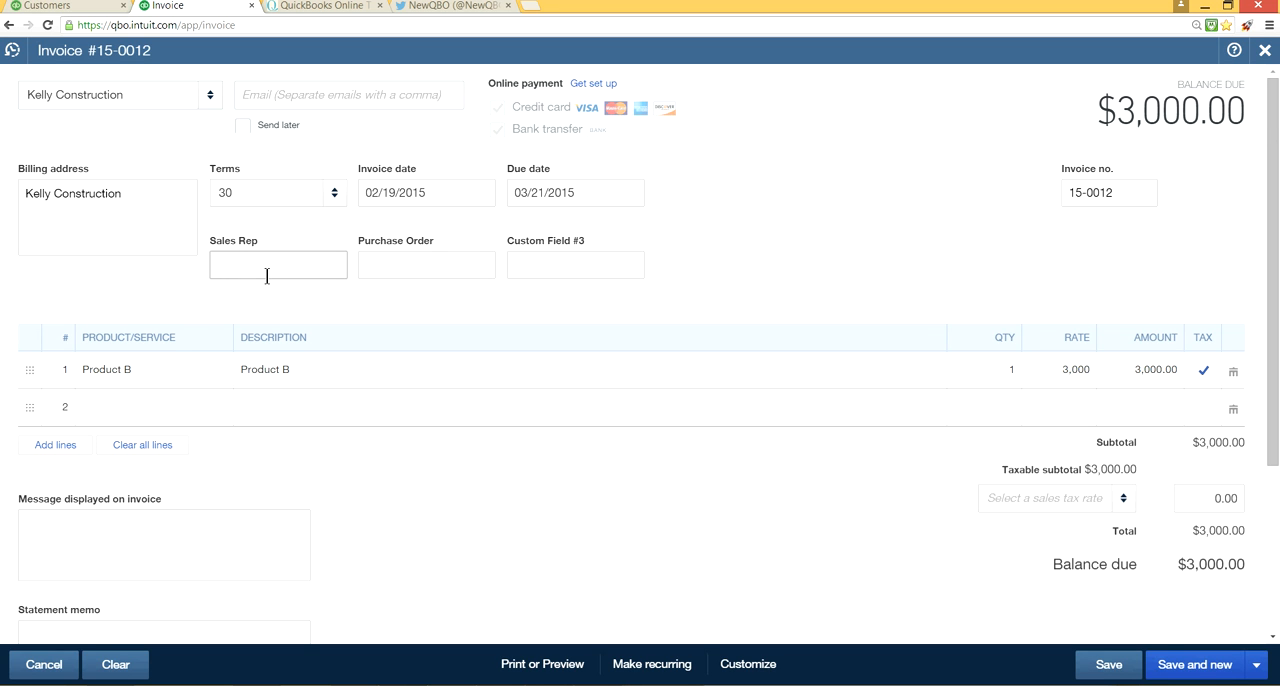
pyautogui.write('Kathy')
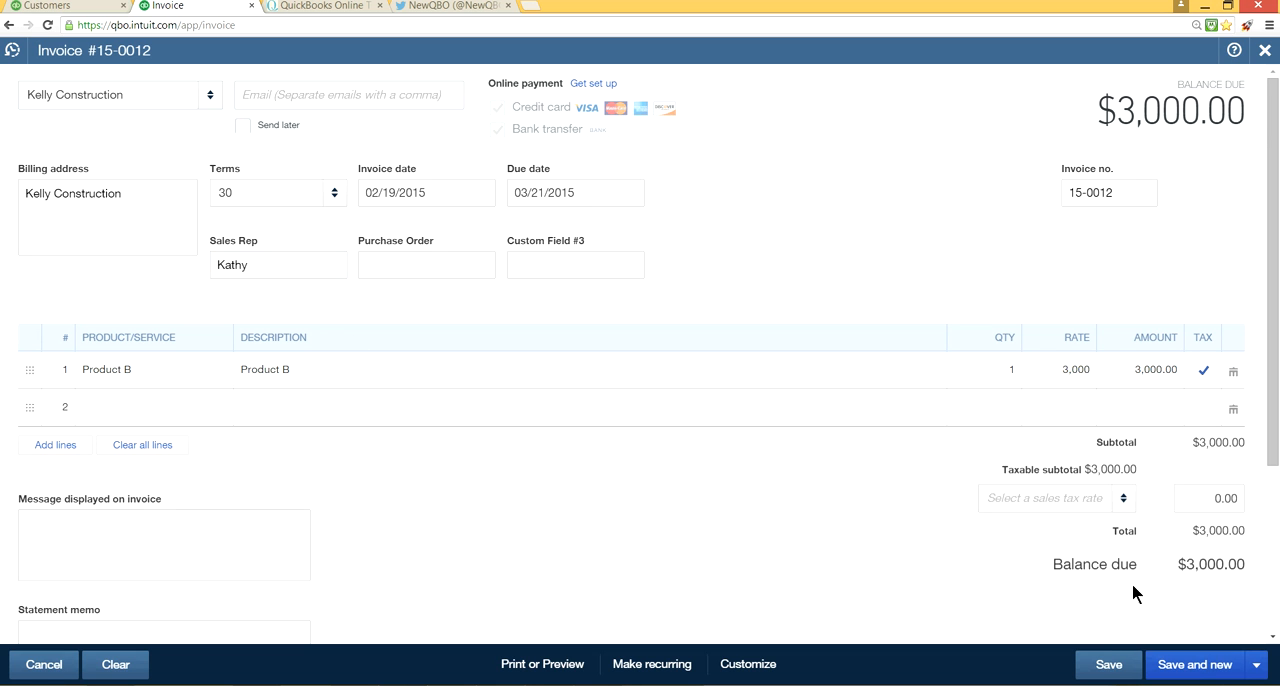
pyautogui.click(1108, 664)
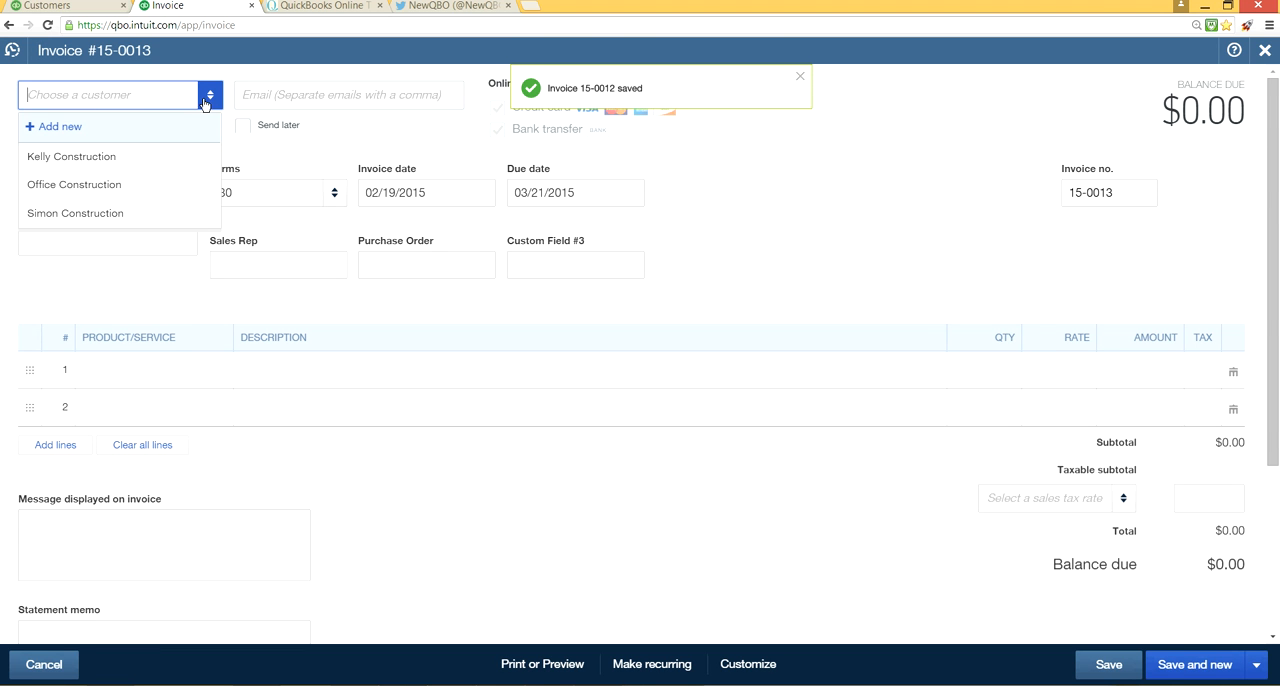
# - Set invoice 15-0013 to Office Construction with Product A at a rate of 6000
pyautogui.click(74, 184)
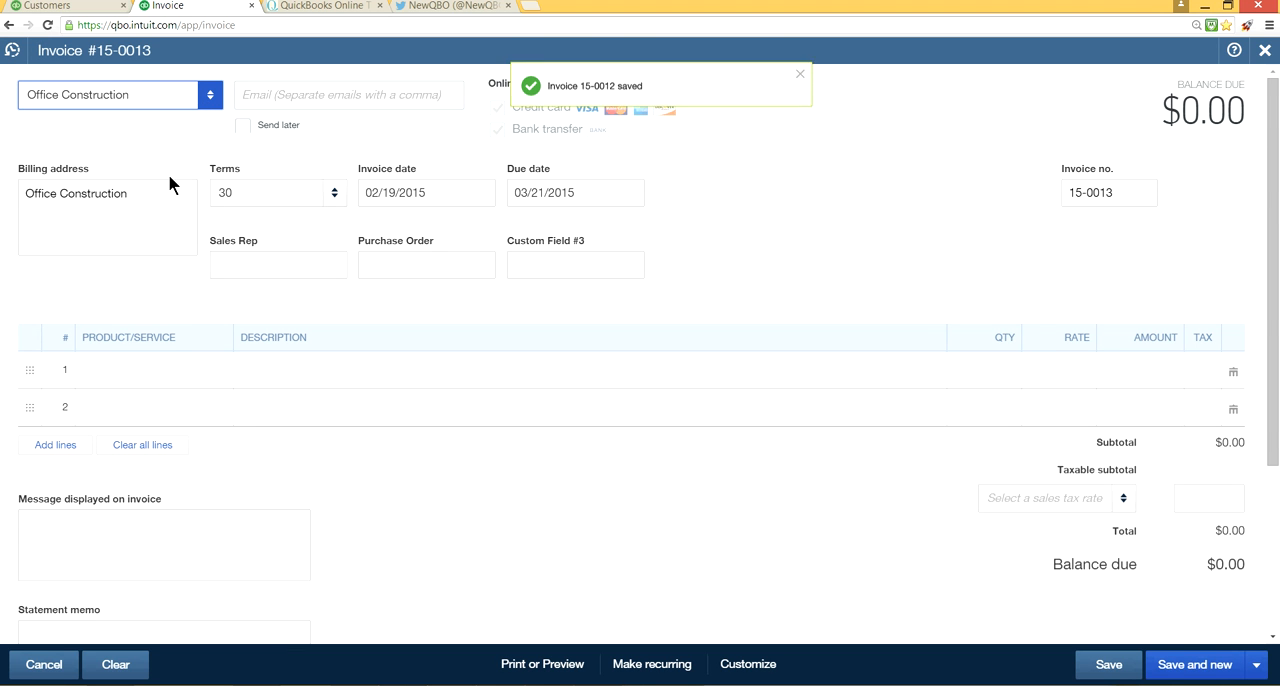
pyautogui.click(150, 368)
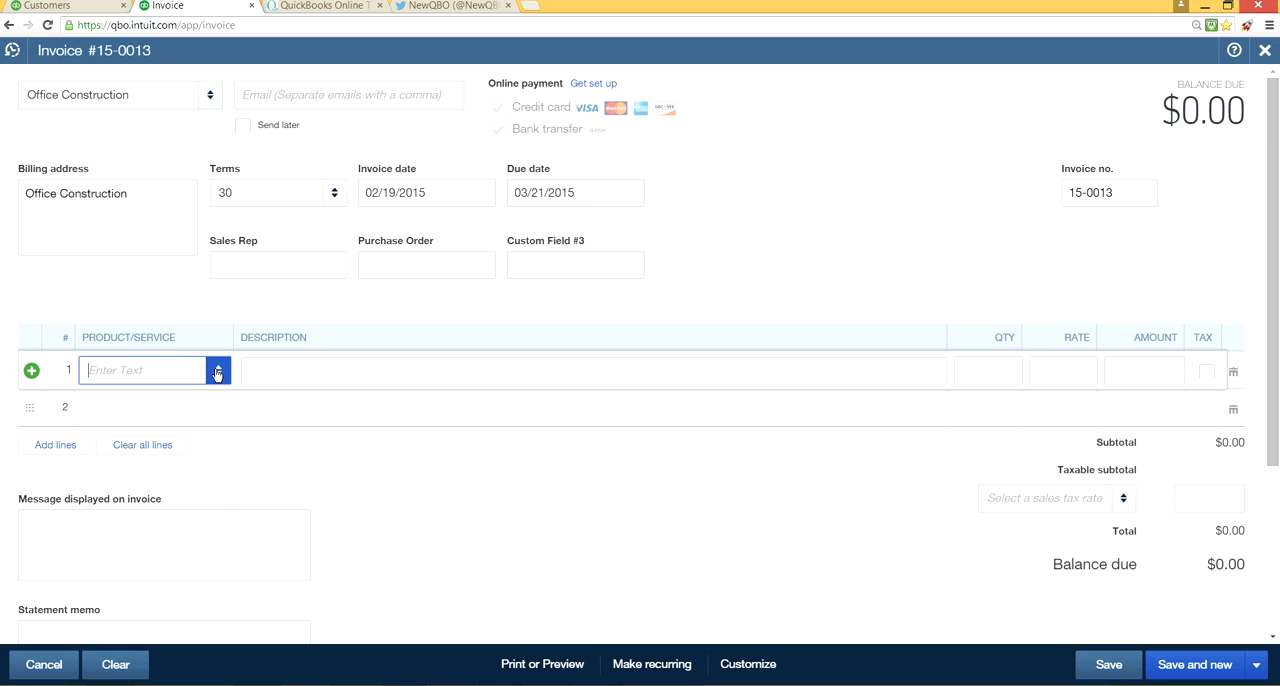
pyautogui.click(144, 370)
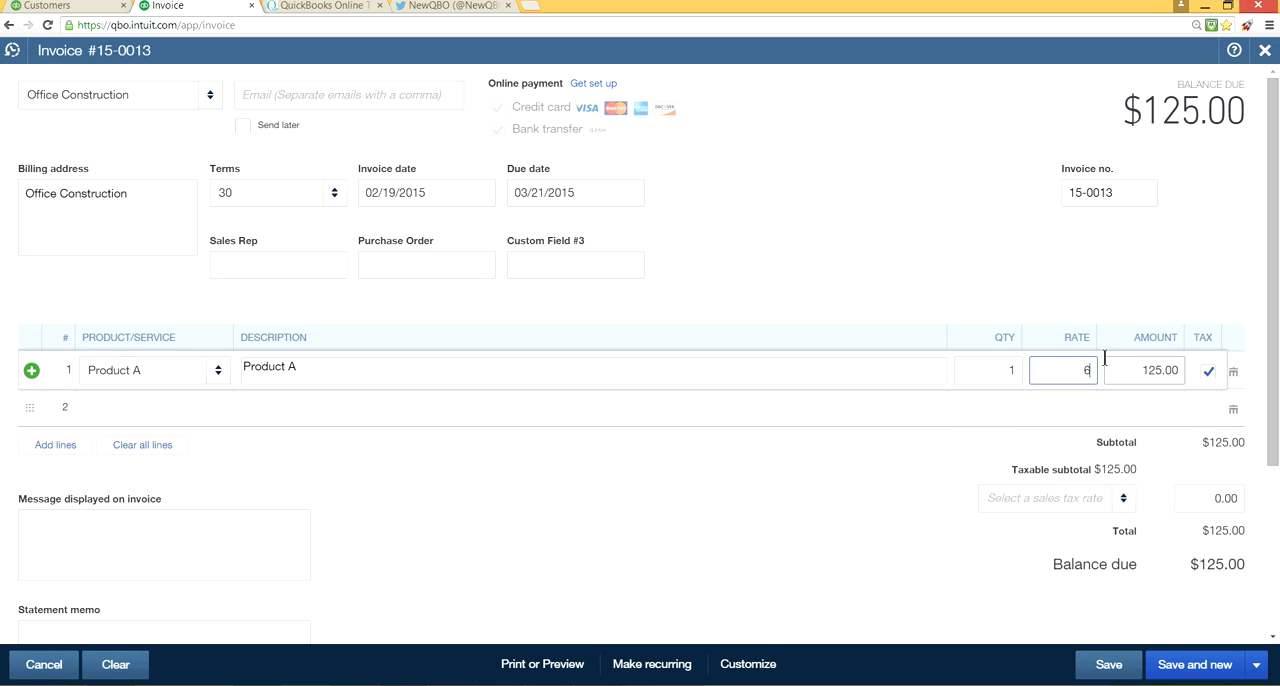
pyautogui.write('6000')
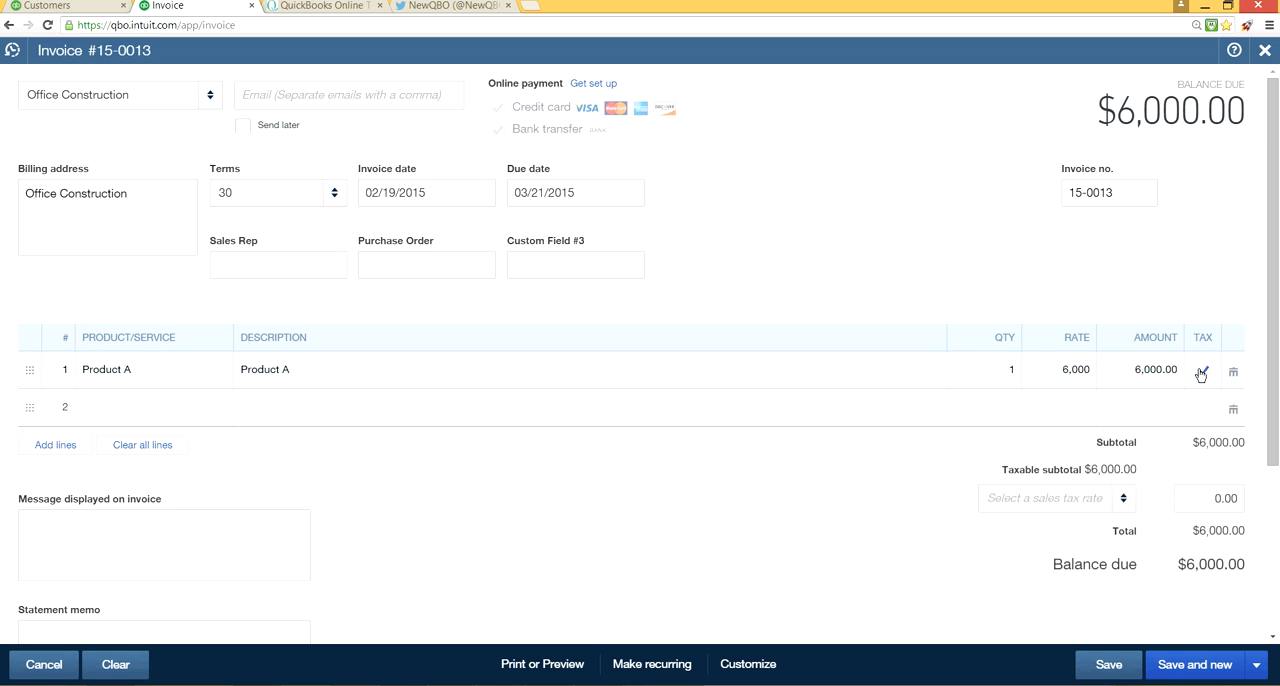
# - Enter Brenda as the sales rep for the invoice
pyautogui.click(278, 264)
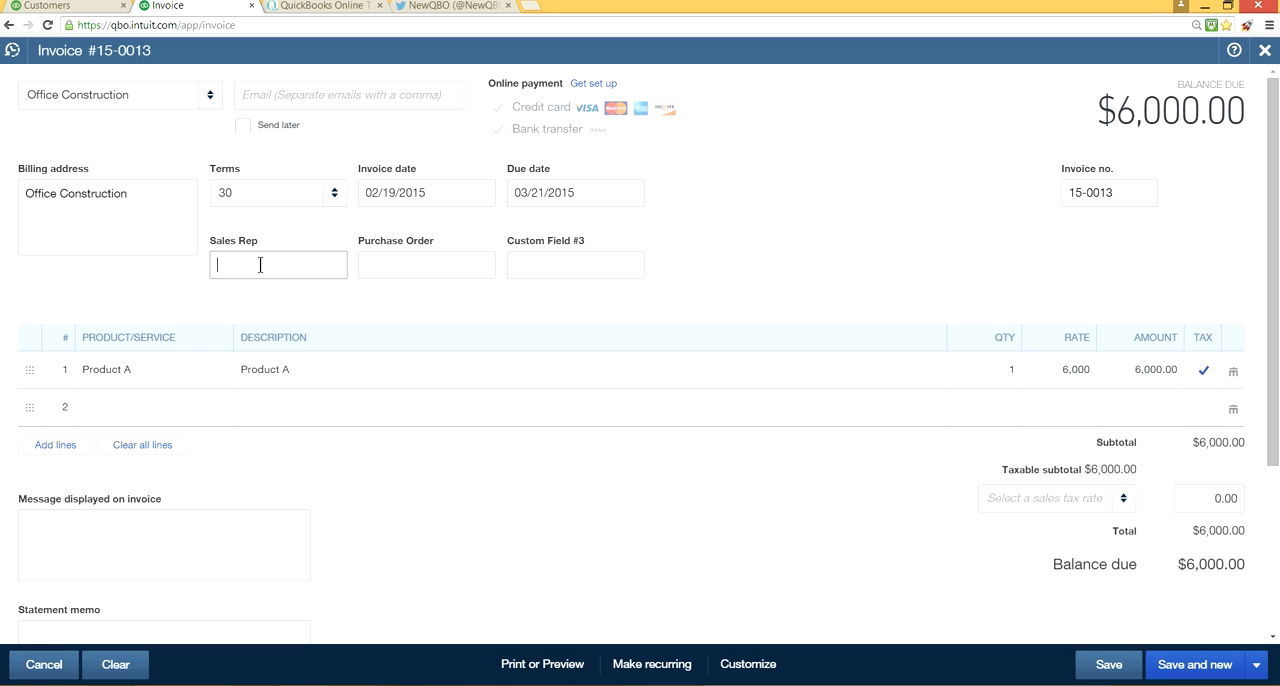
pyautogui.write('B')
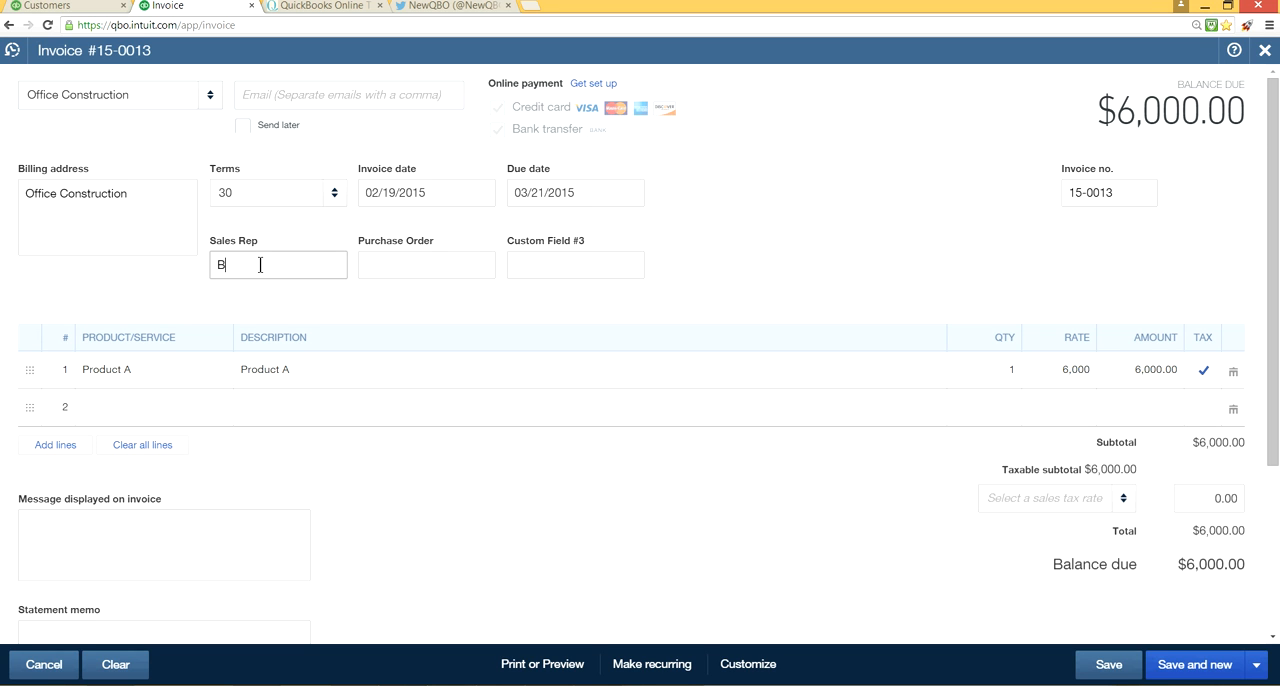
pyautogui.write('renda')
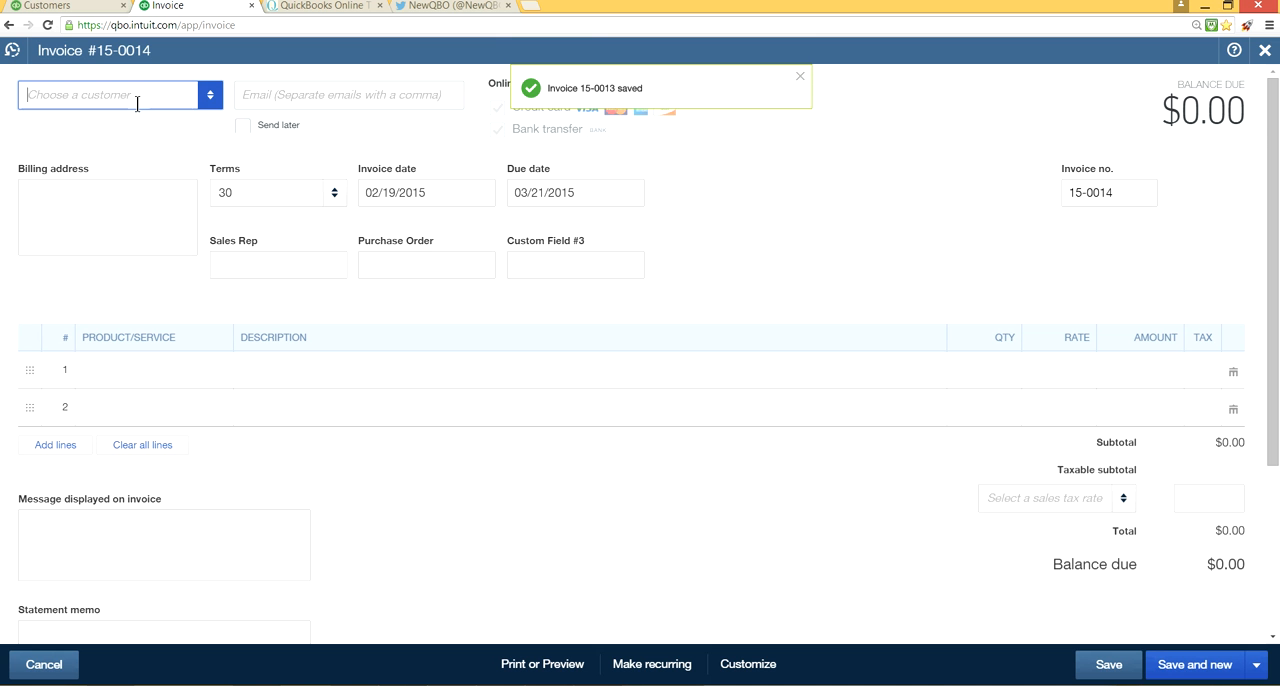
# - Create invoice 15-0014 for Office Construction with Product B at 8000 and save it
pyautogui.click(110, 94)
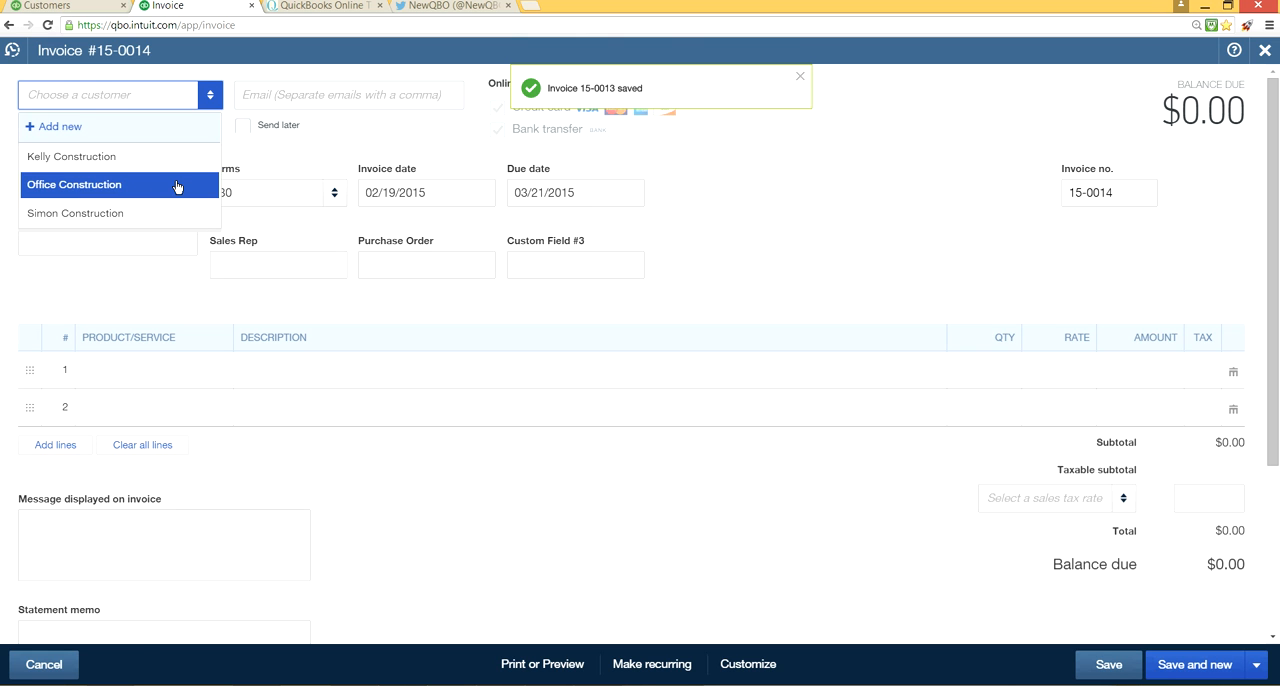
pyautogui.click(74, 184)
pyautogui.write('Product B')
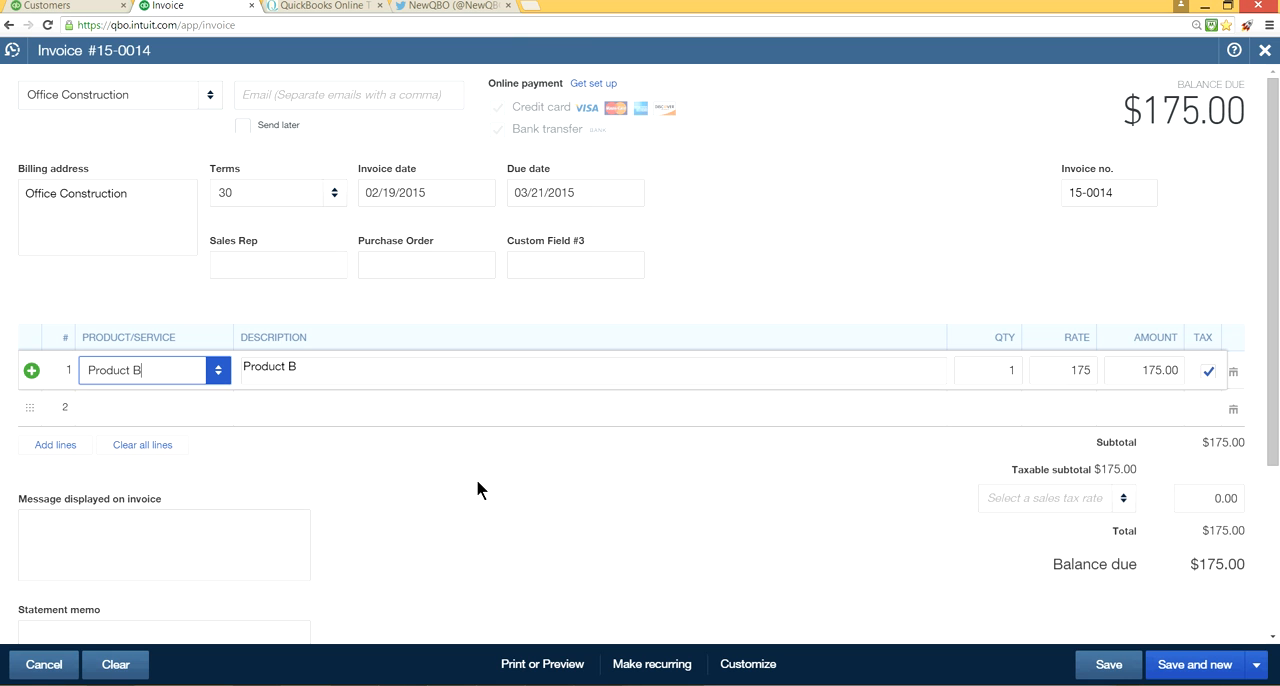
pyautogui.click(1064, 370)
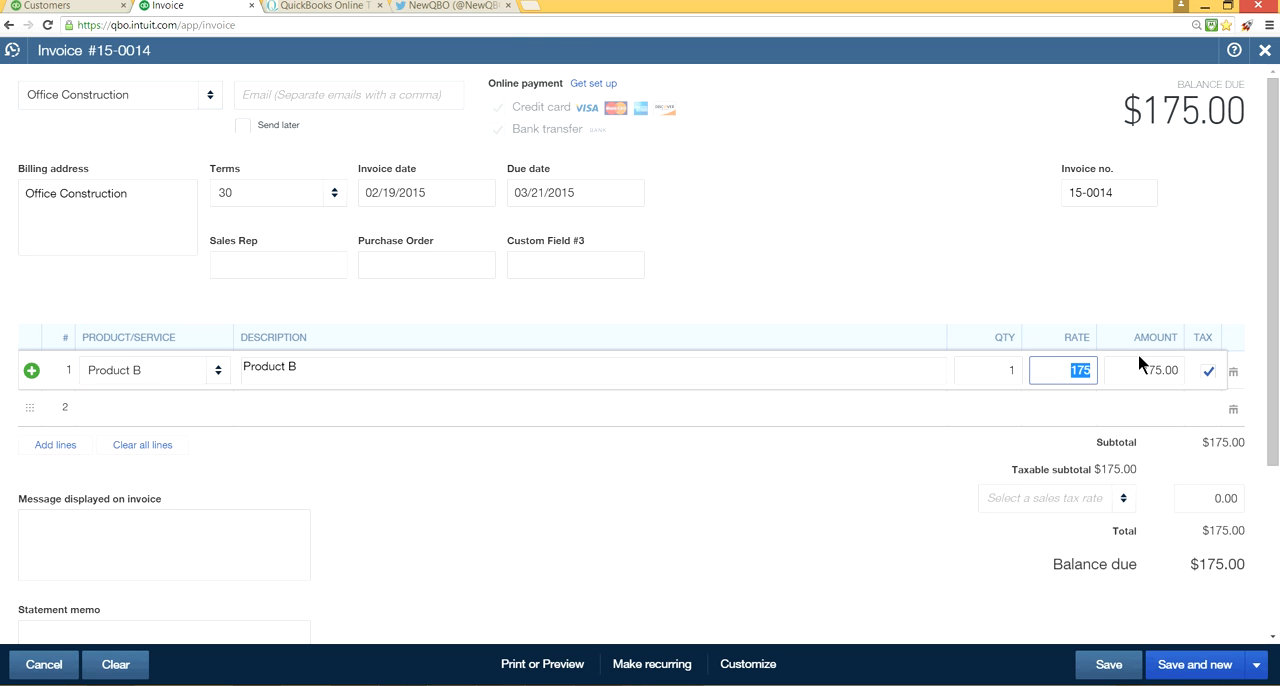
pyautogui.write('8000')
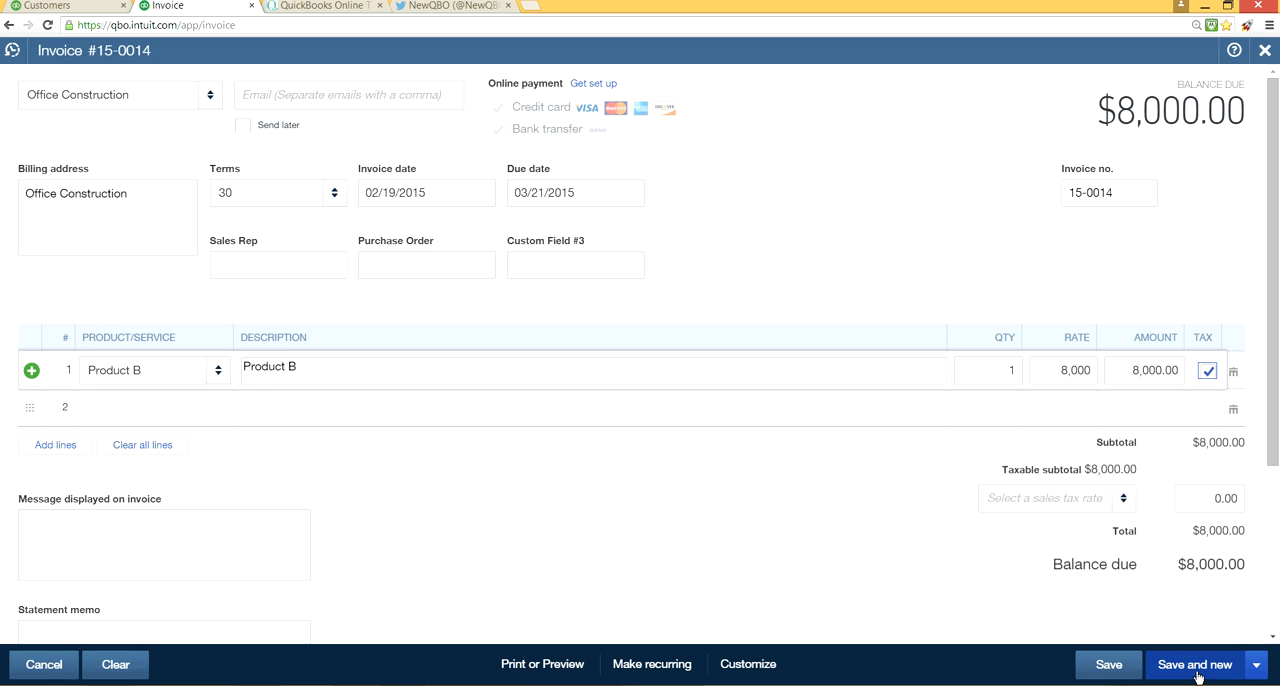
pyautogui.click(1194, 664)
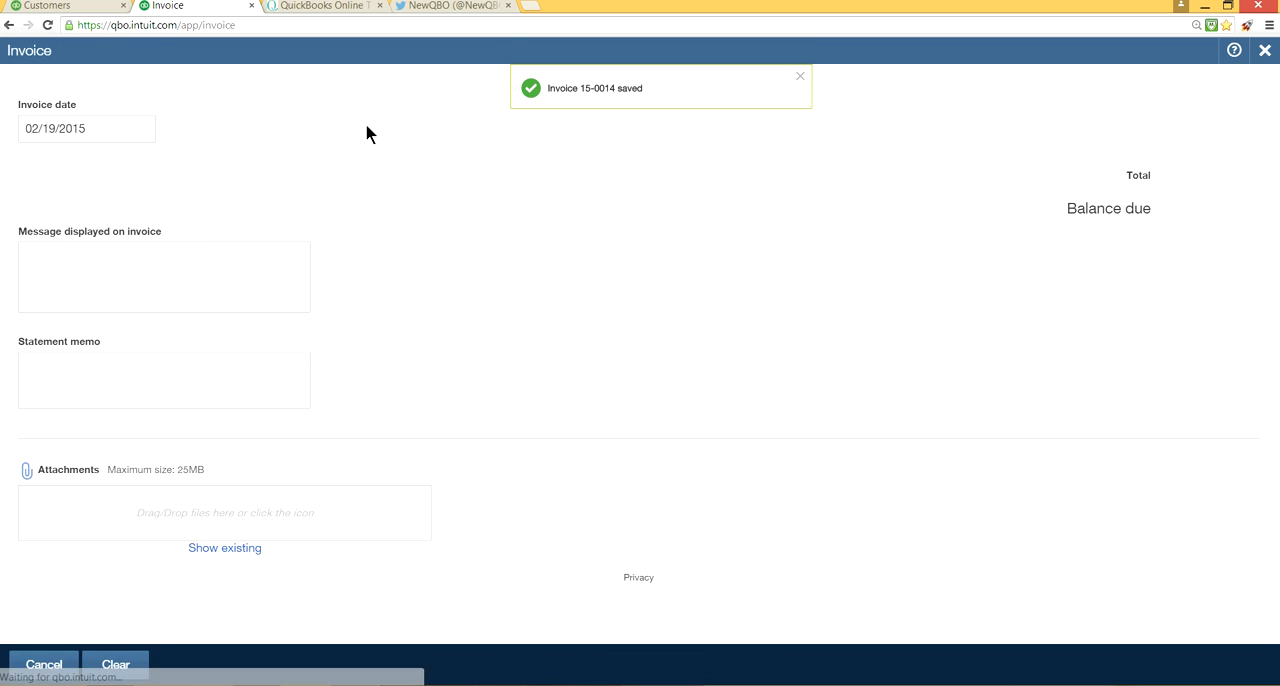
# - Reopen invoice 15-0014 from Recent Invoices, add sales rep Brenda and save
pyautogui.click(1194, 664)
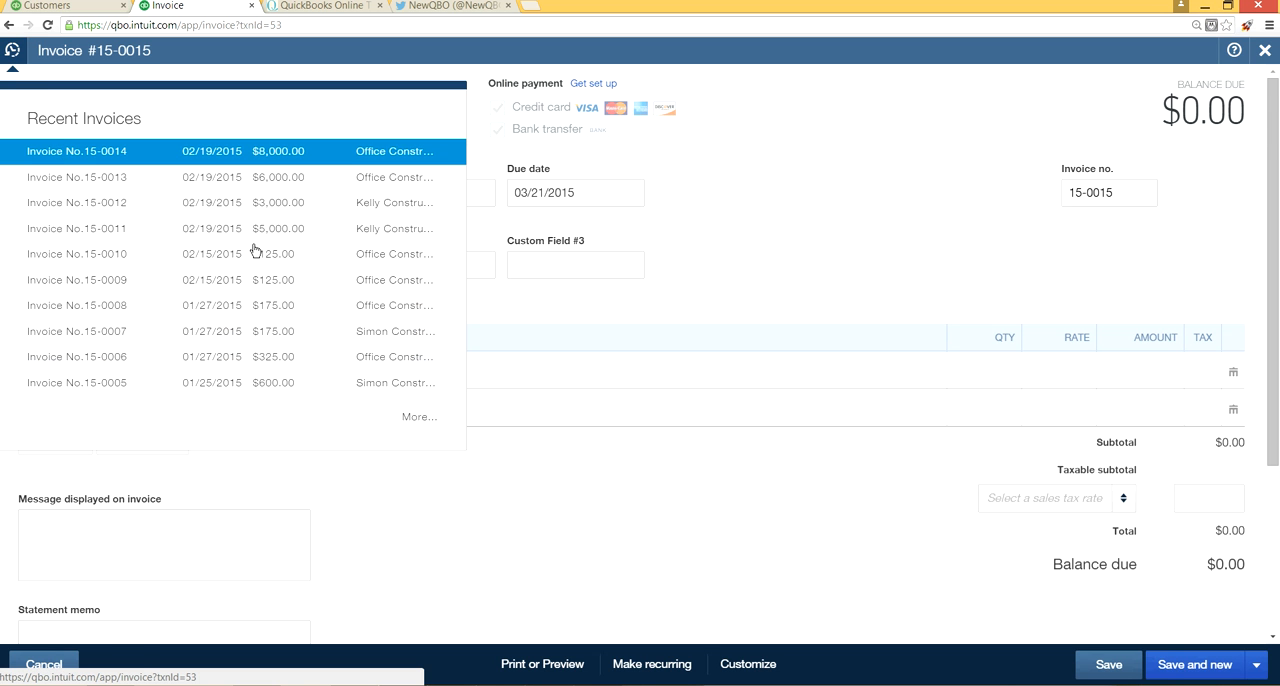
pyautogui.click(76, 152)
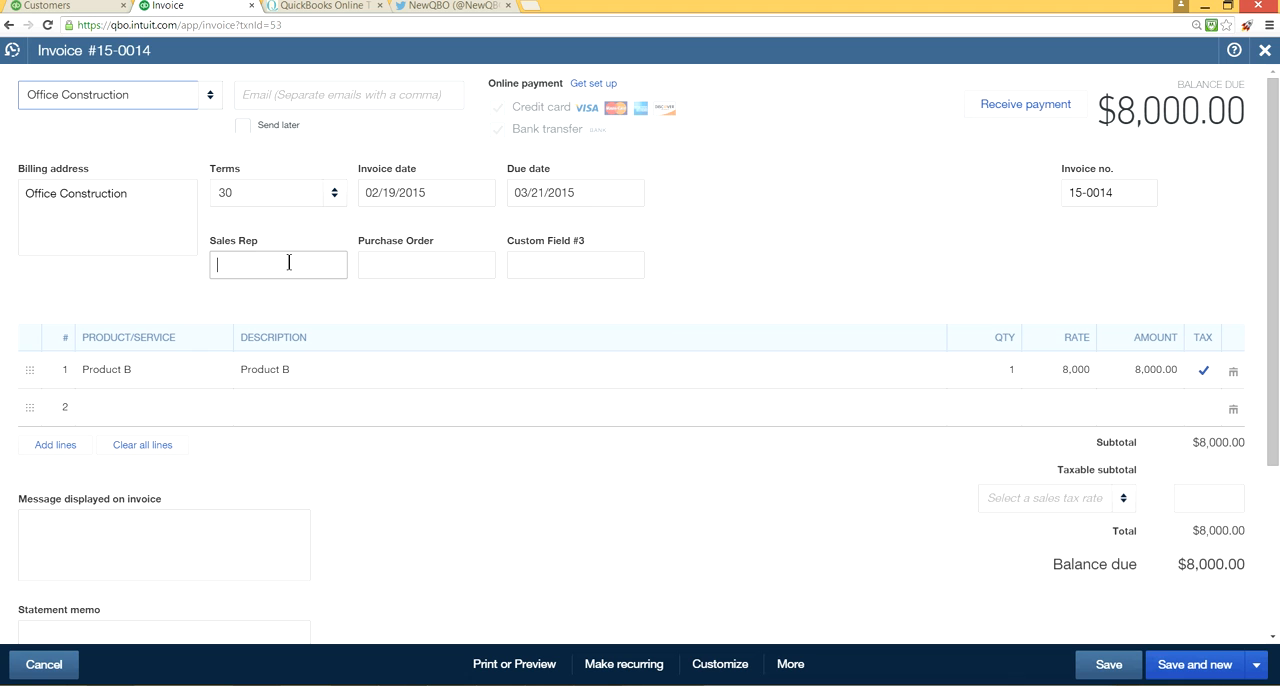
pyautogui.write('Brenda')
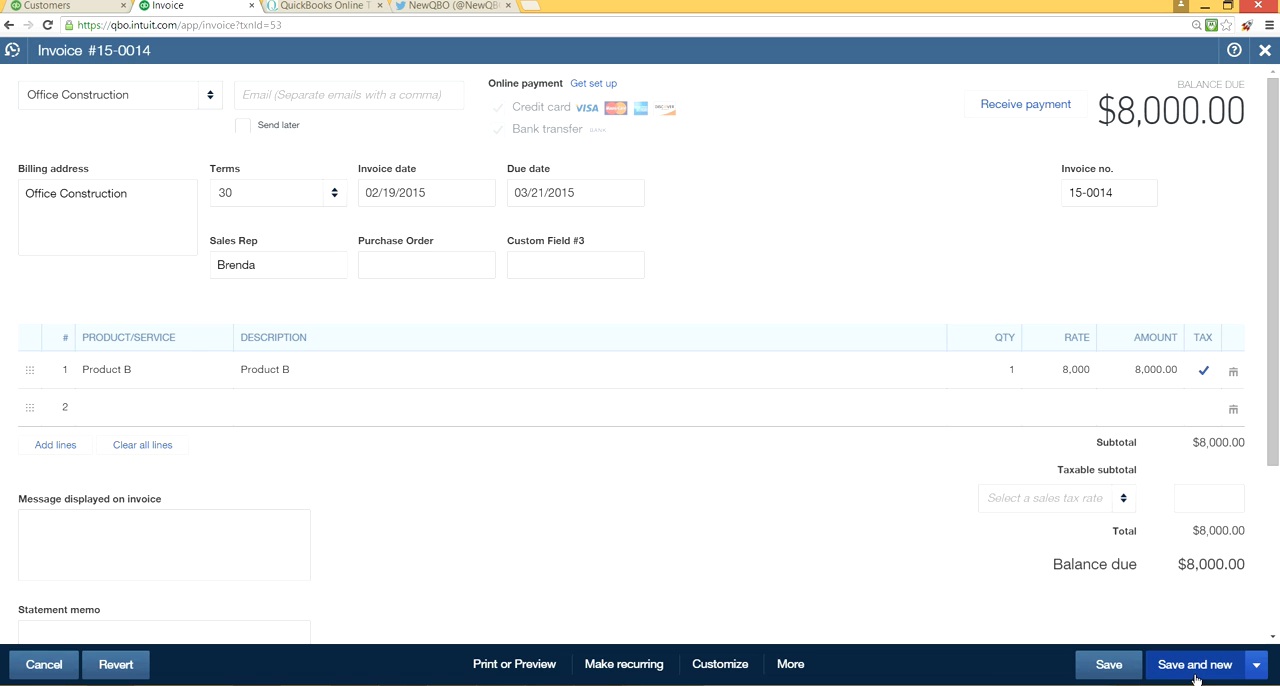
pyautogui.click(1194, 664)
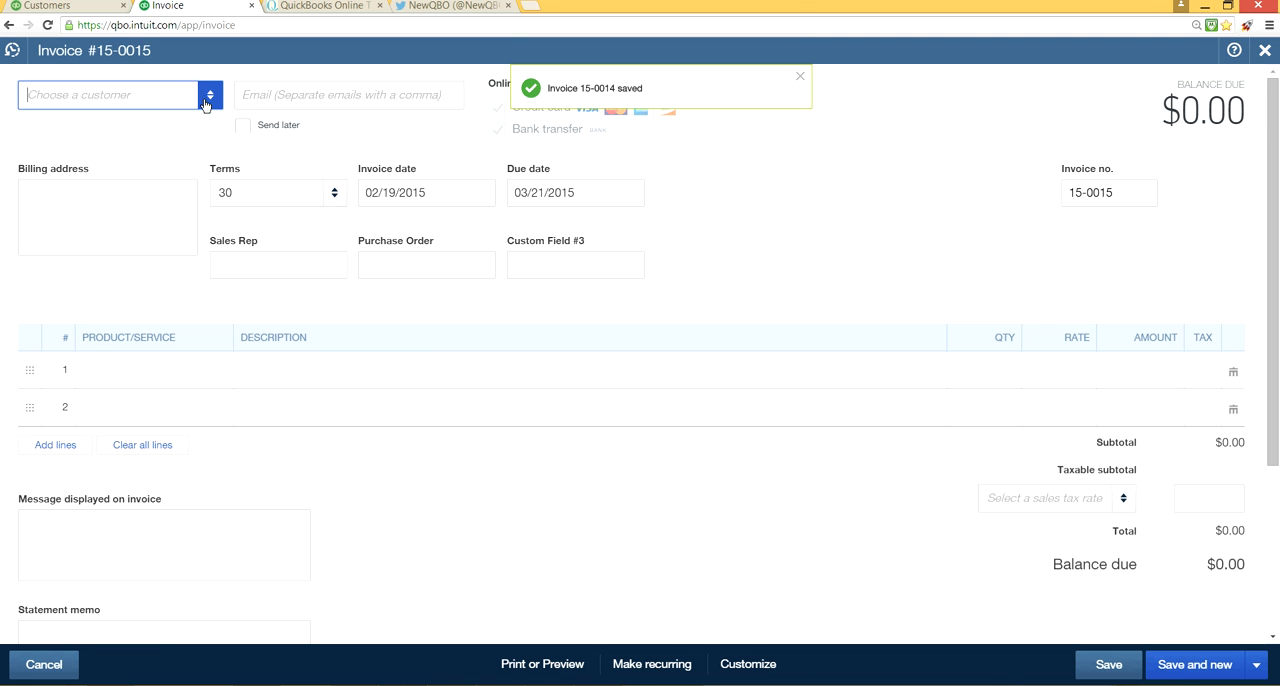
# - Start invoice 15-0015 for Simon Construction with Product C on the first line
pyautogui.click(110, 94)
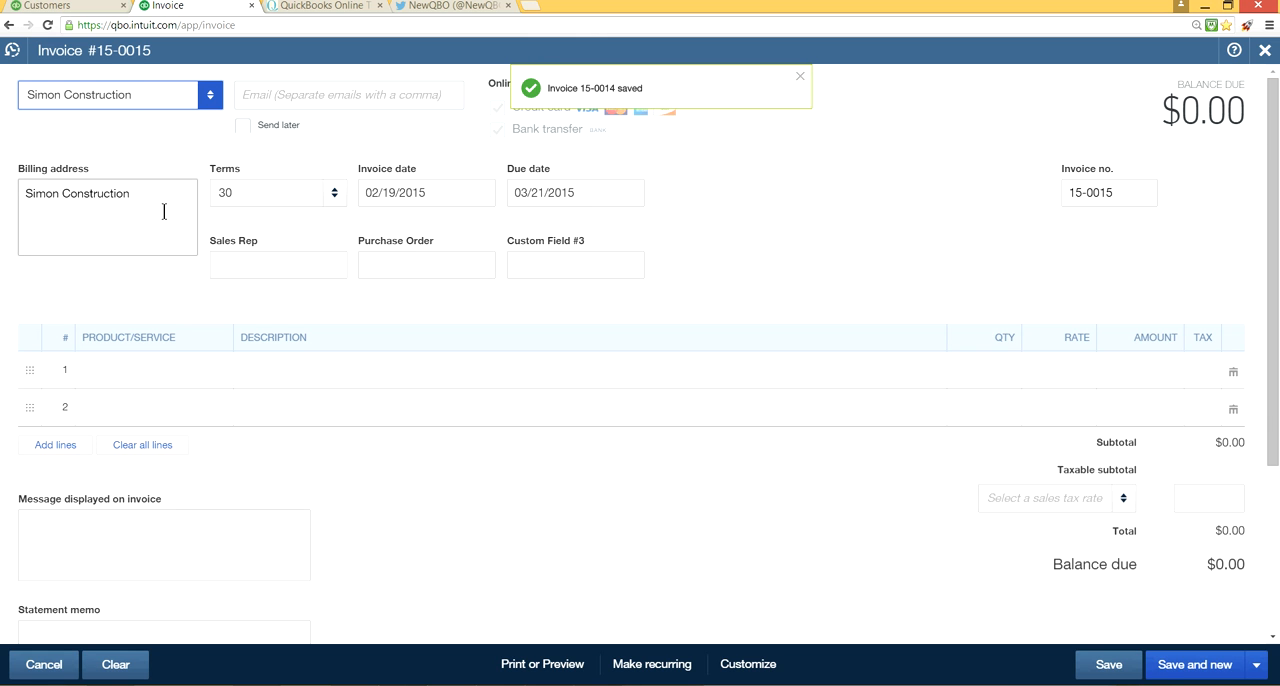
pyautogui.click(144, 370)
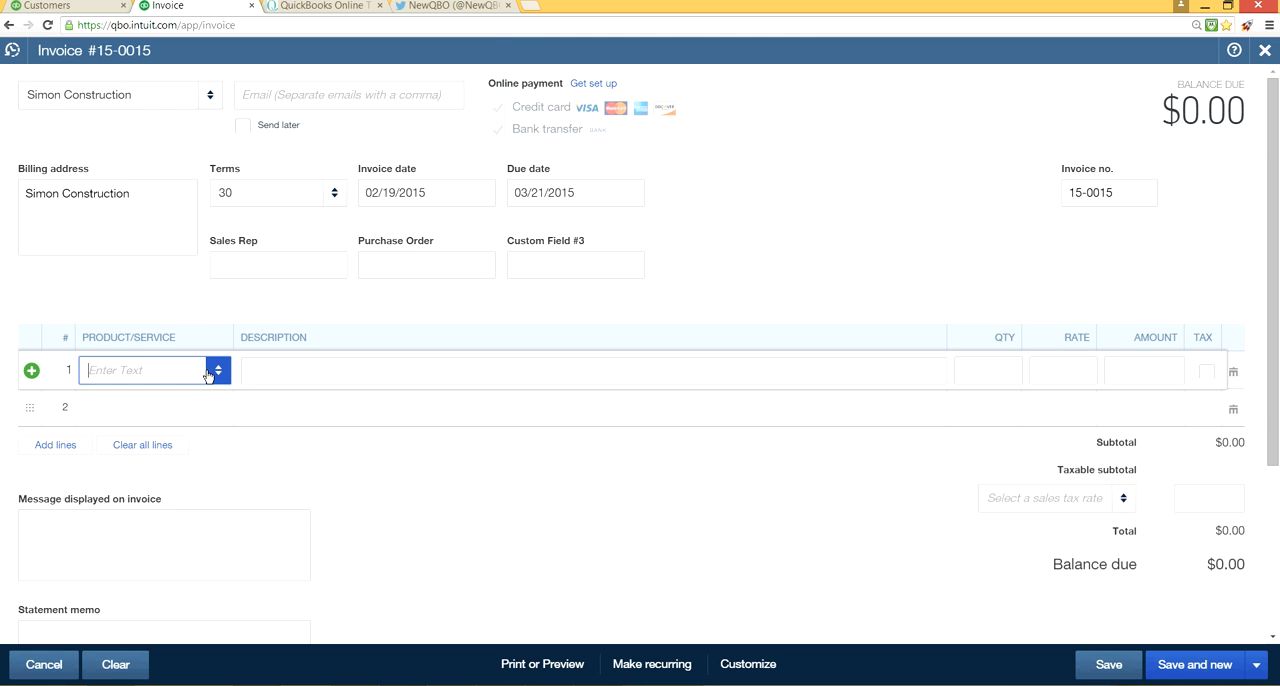
pyautogui.click(218, 370)
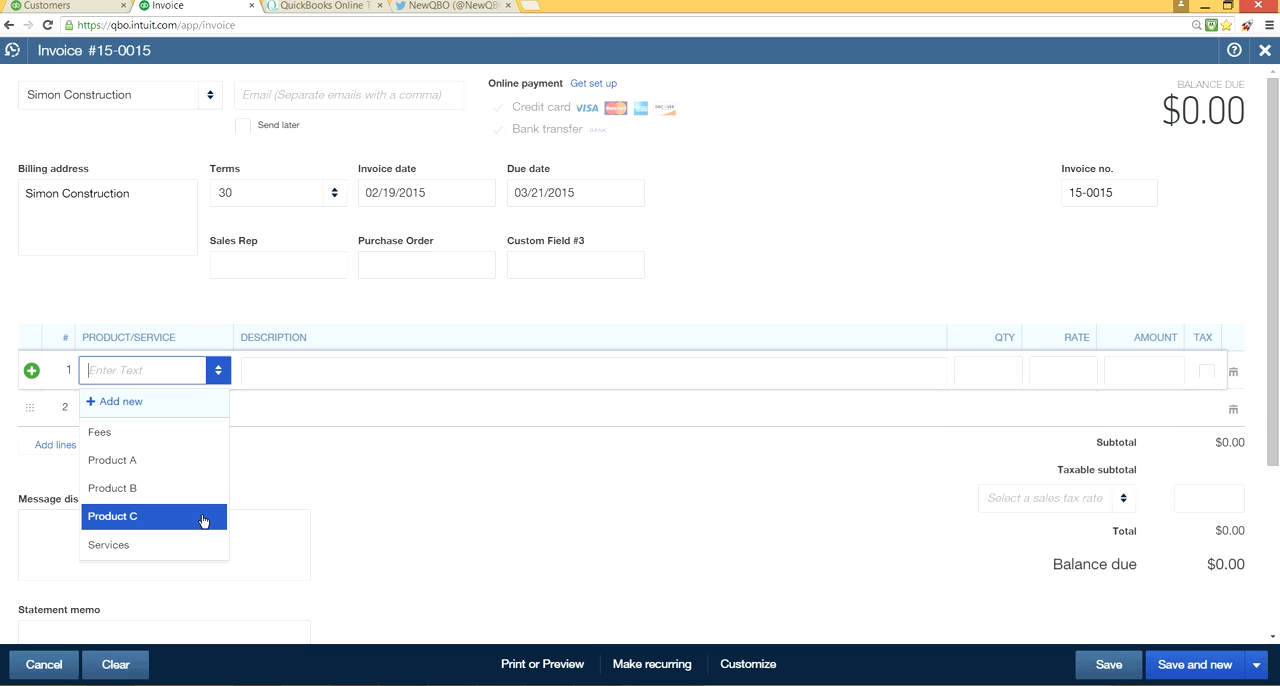
pyautogui.click(112, 516)
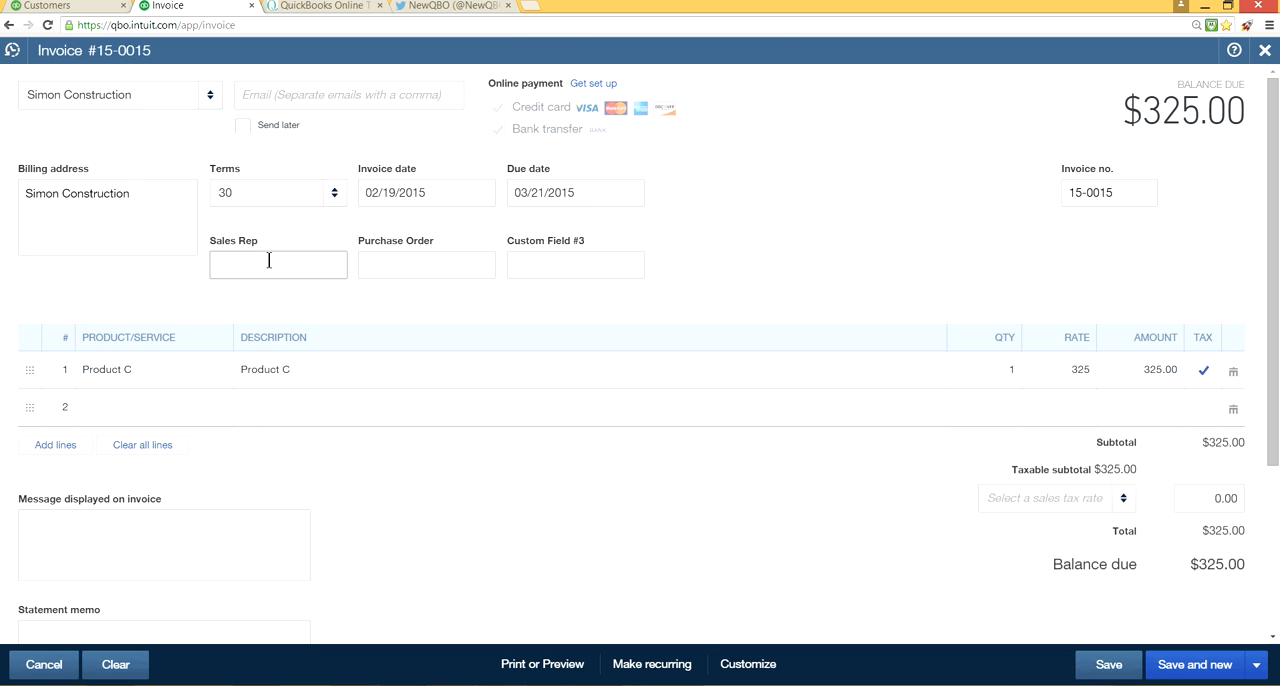
# - Enter sales rep Alison and purchase order number 5637
pyautogui.click(278, 264)
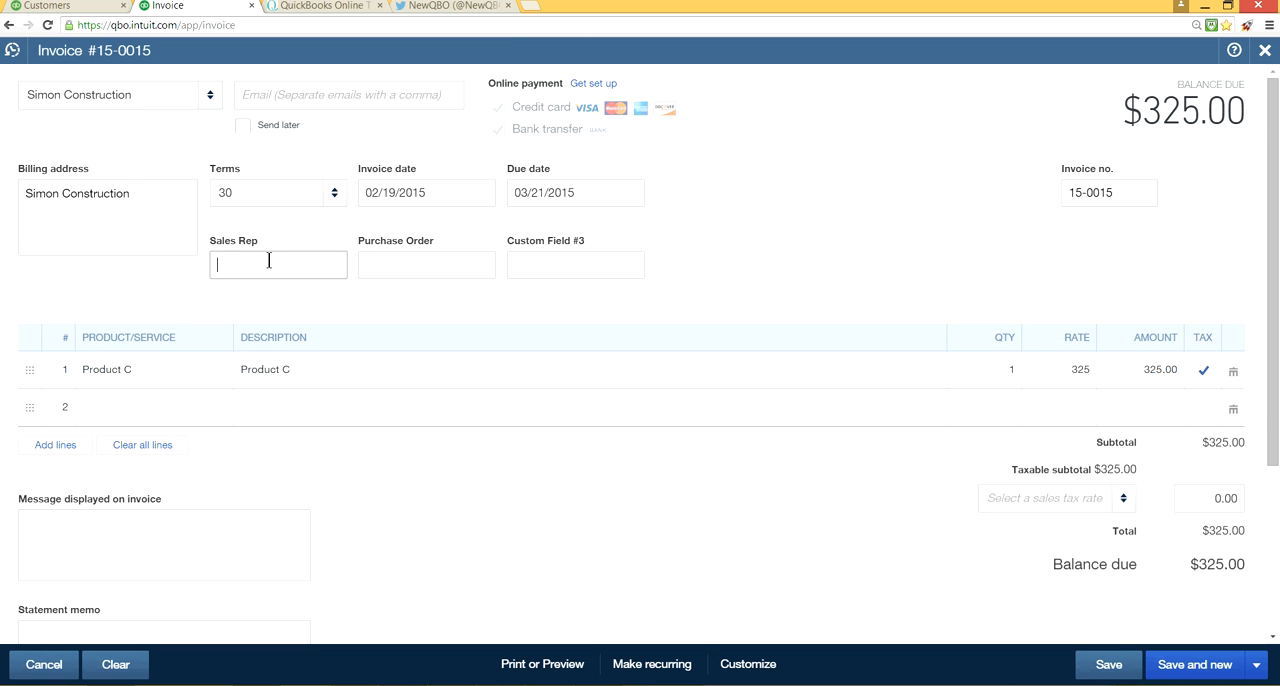
pyautogui.write('Alison')
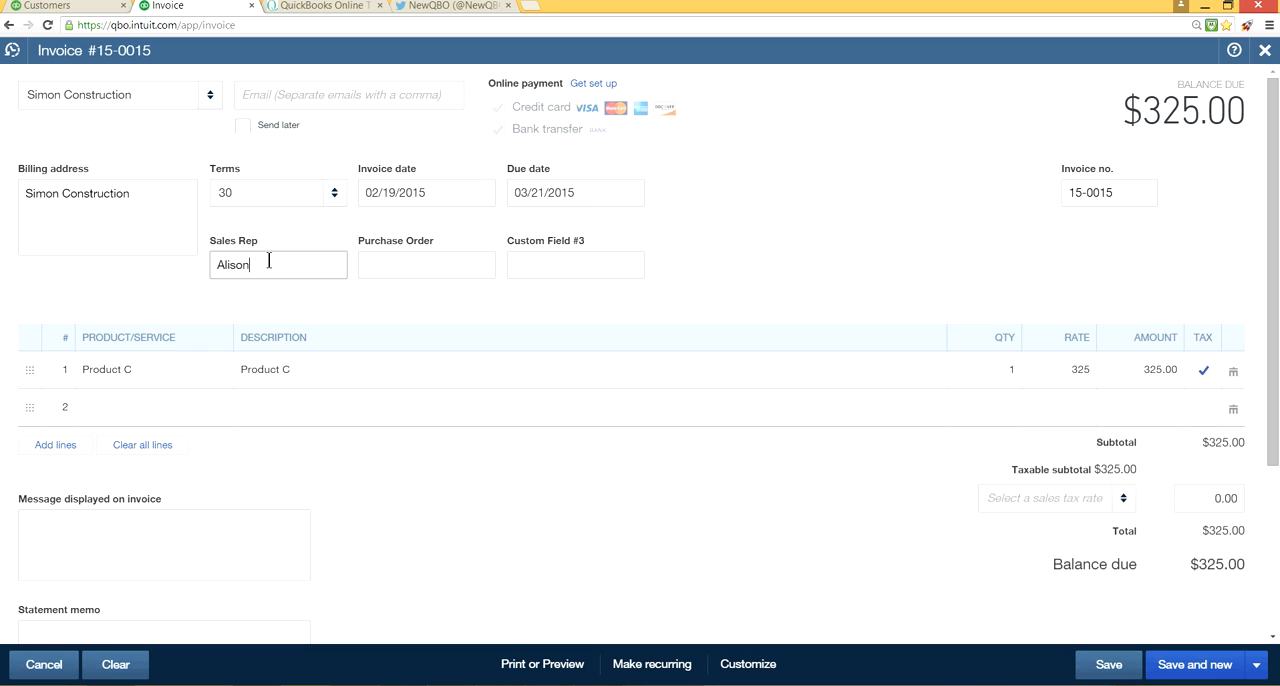
pyautogui.click(426, 264)
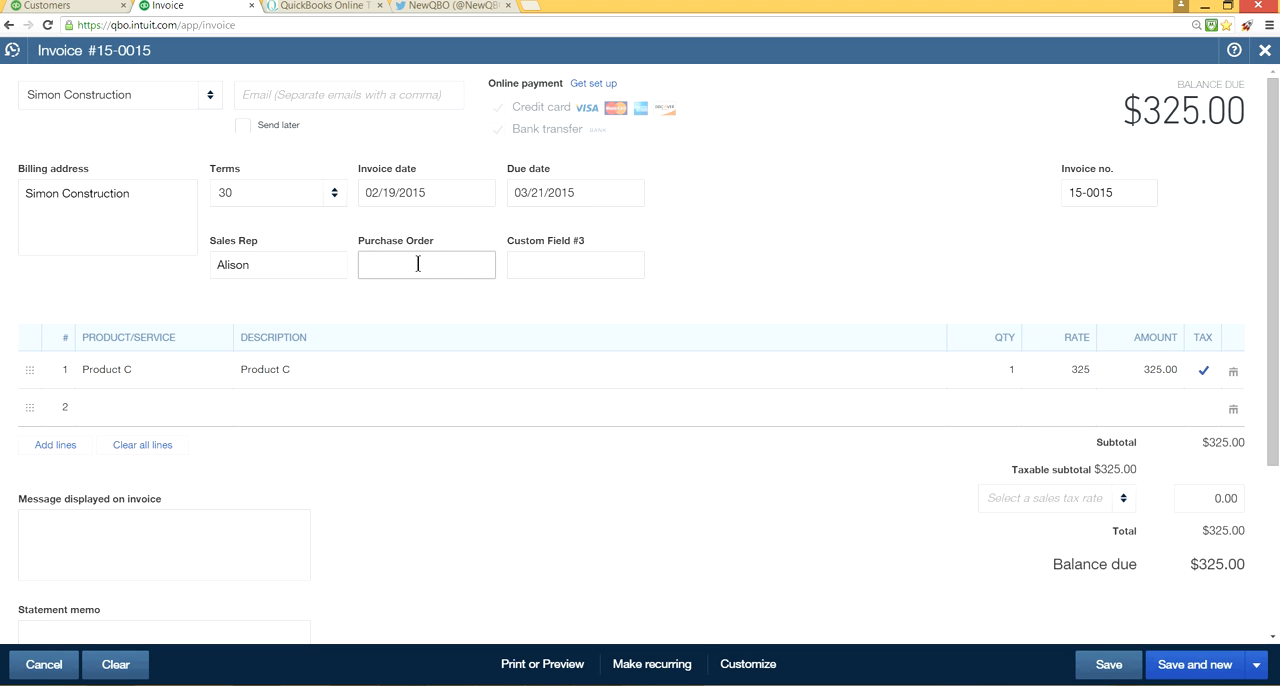
pyautogui.write('5637')
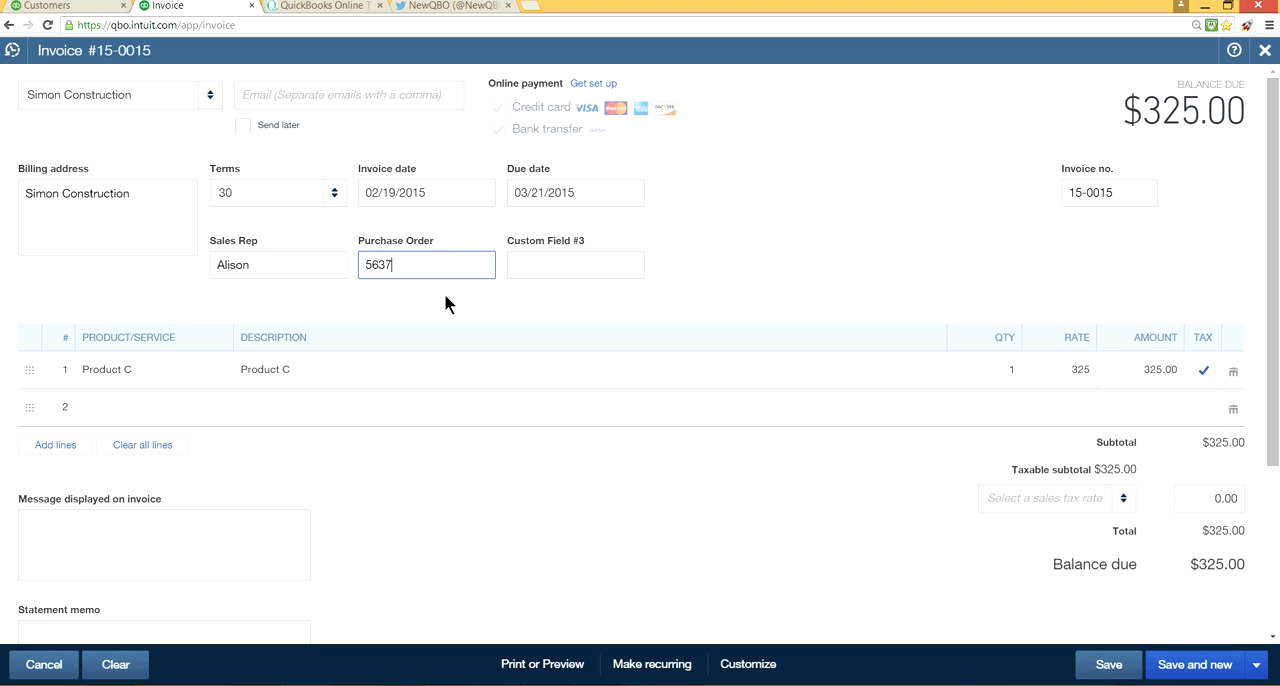
# - Set the Product C rate to 3250 and save the invoice, starting a new one
pyautogui.click(1064, 368)
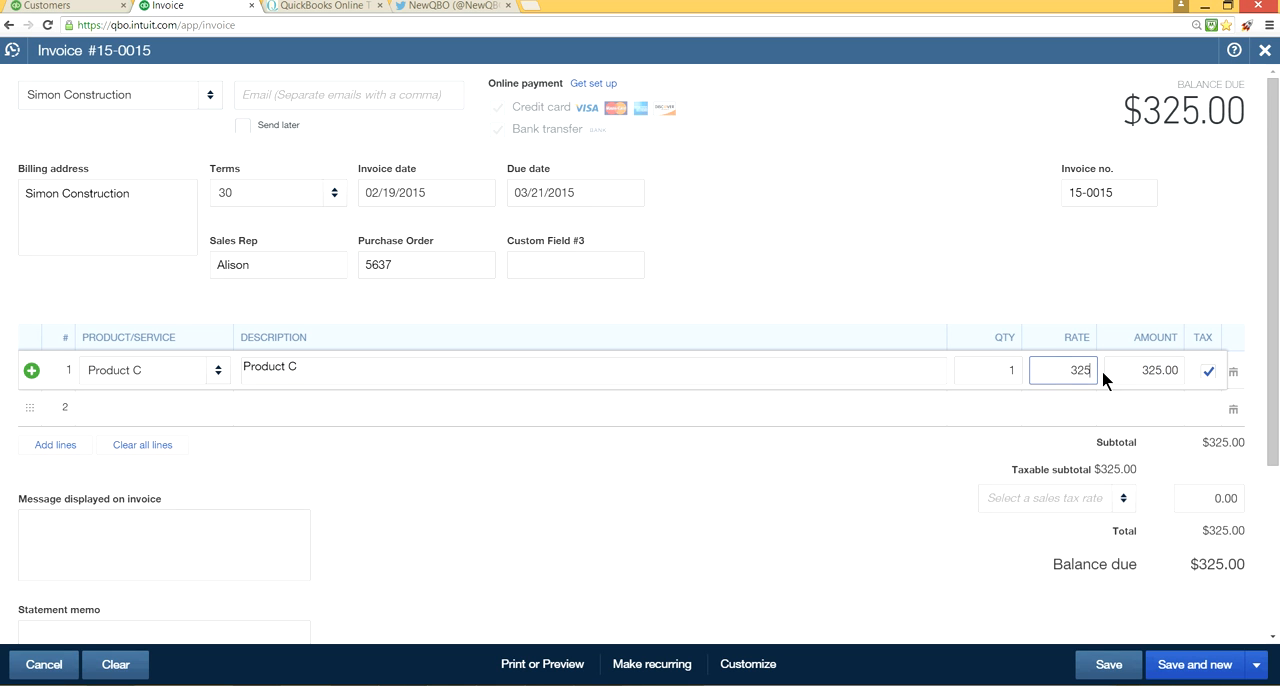
pyautogui.write('3250')
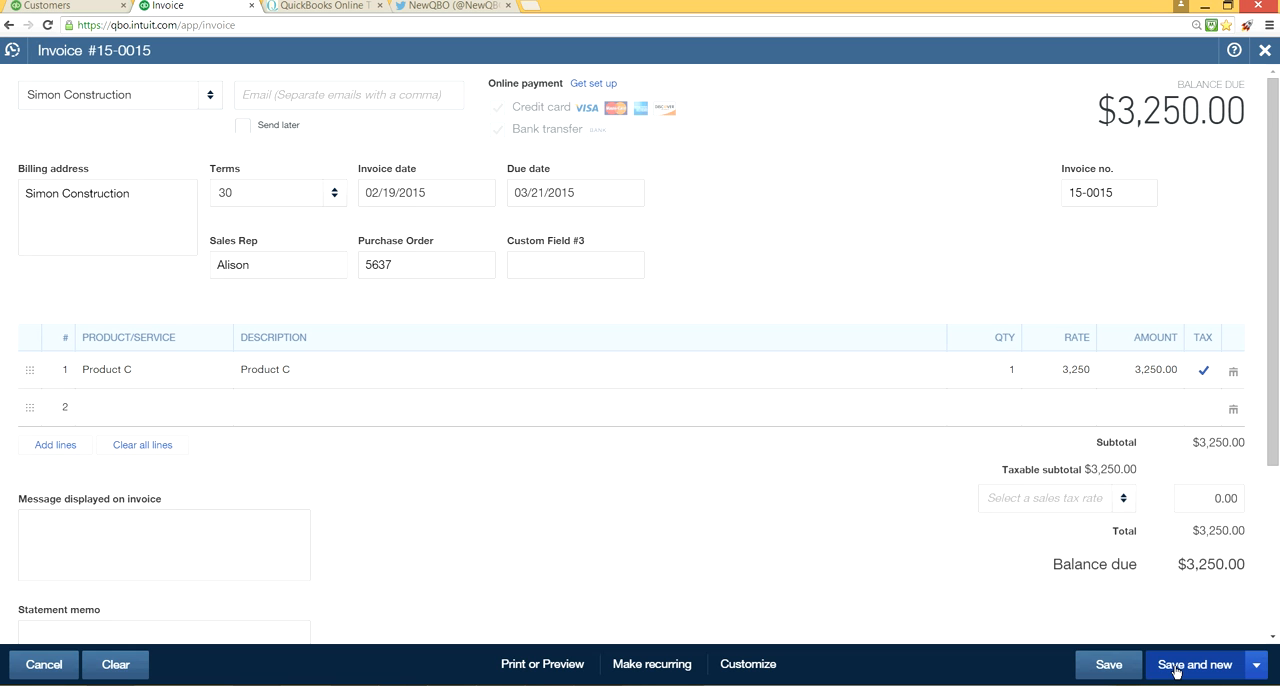
pyautogui.click(1192, 664)
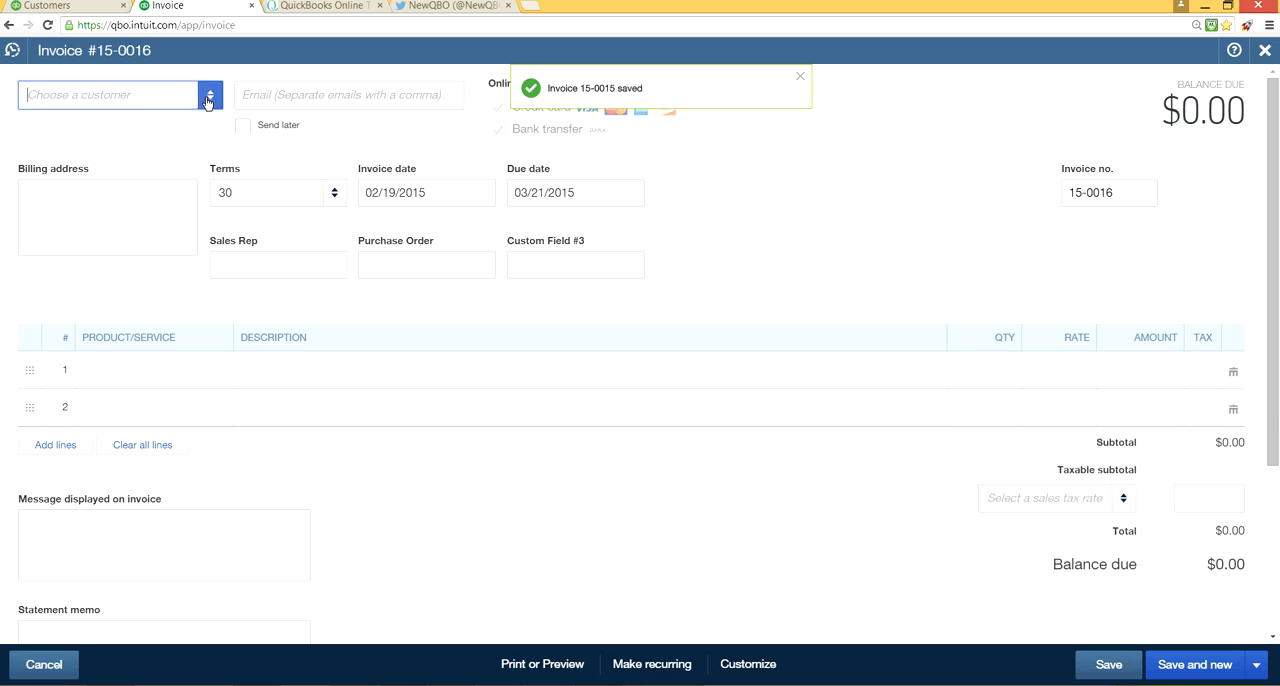
# - Start invoice 15-0016 for Simon Construction with Services at a rate of 2500
pyautogui.click(108, 94)
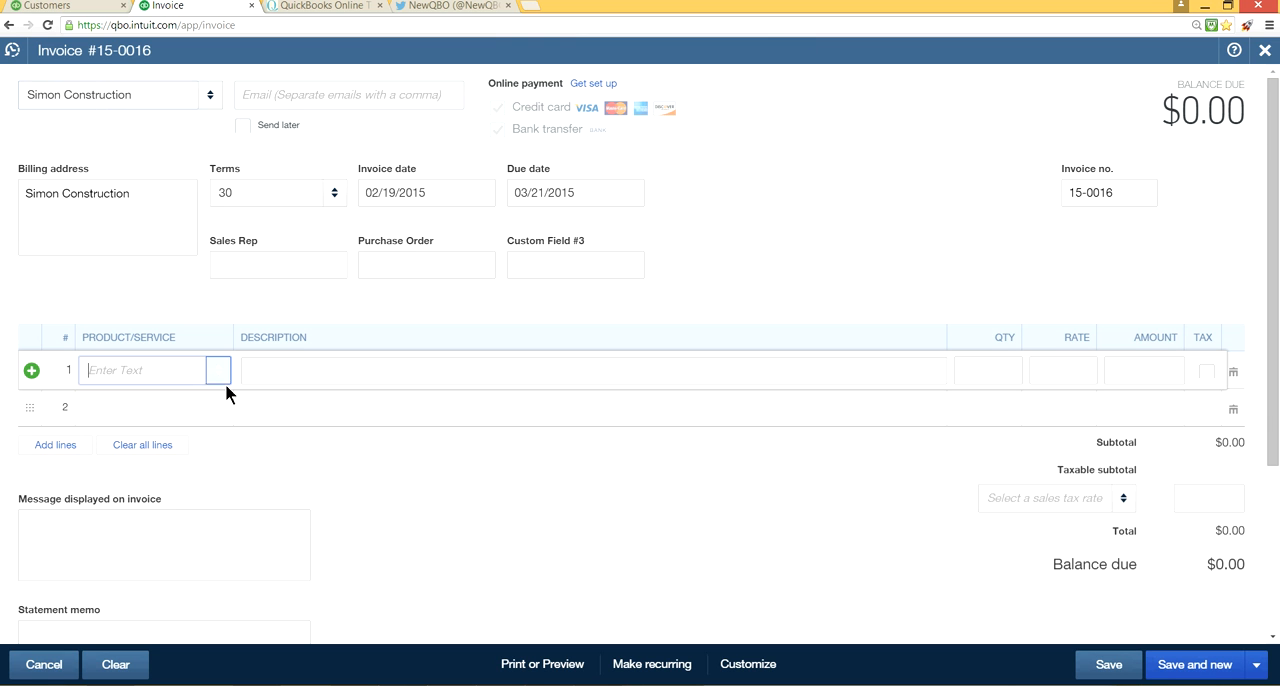
pyautogui.click(218, 370)
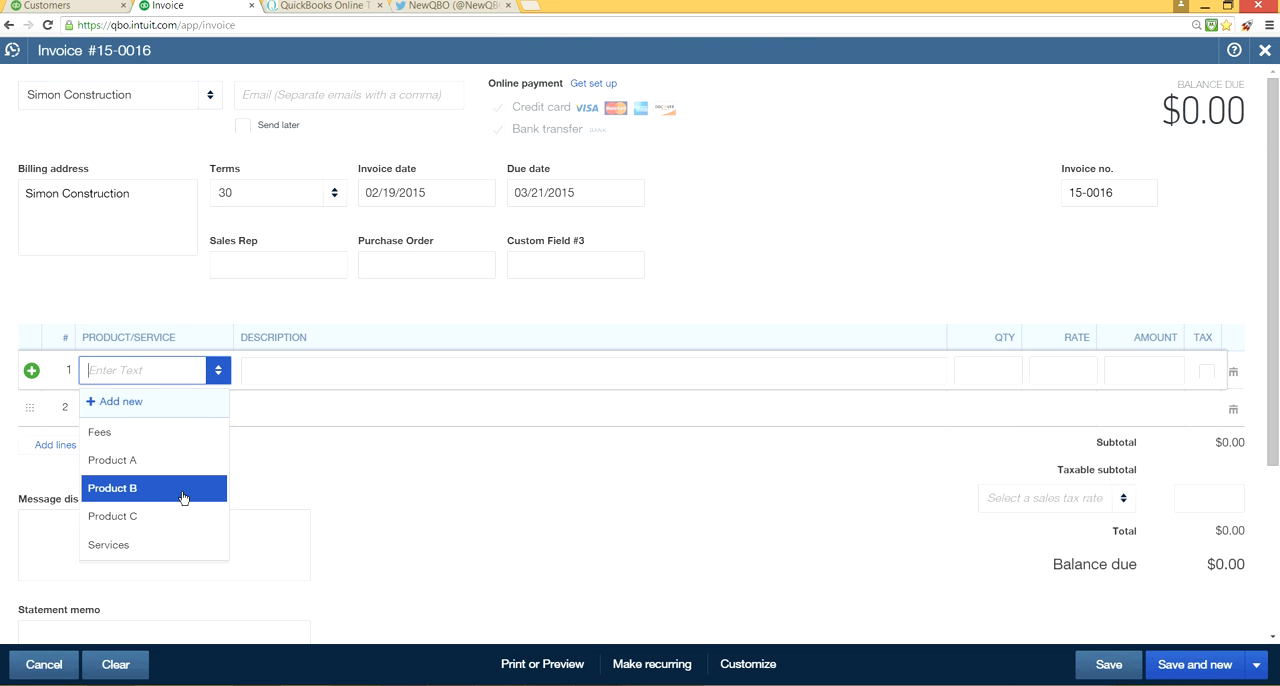
pyautogui.click(108, 544)
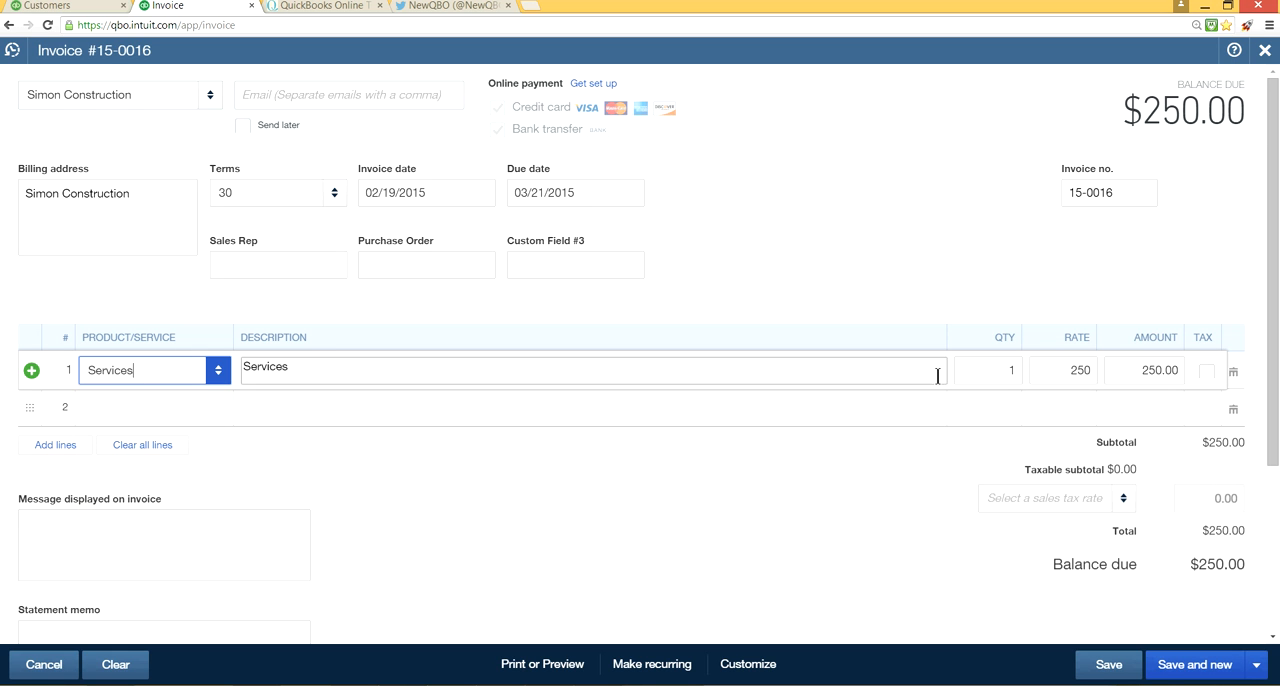
pyautogui.click(1064, 370)
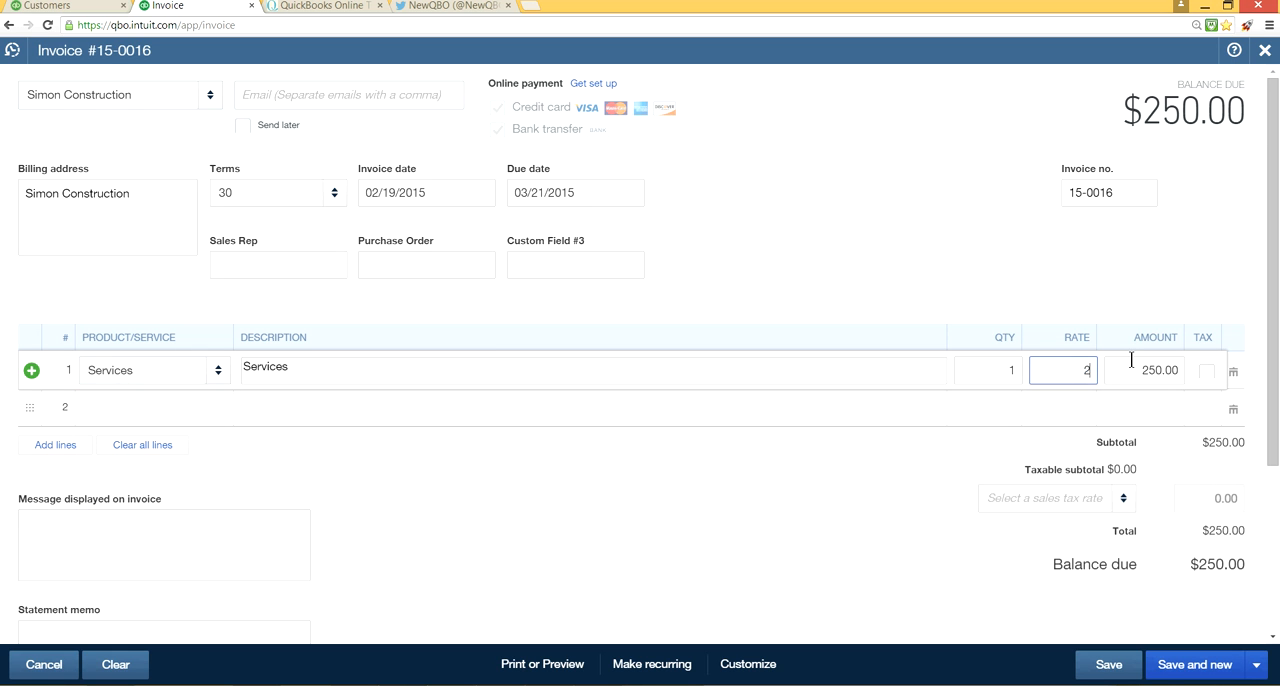
pyautogui.write('2500')
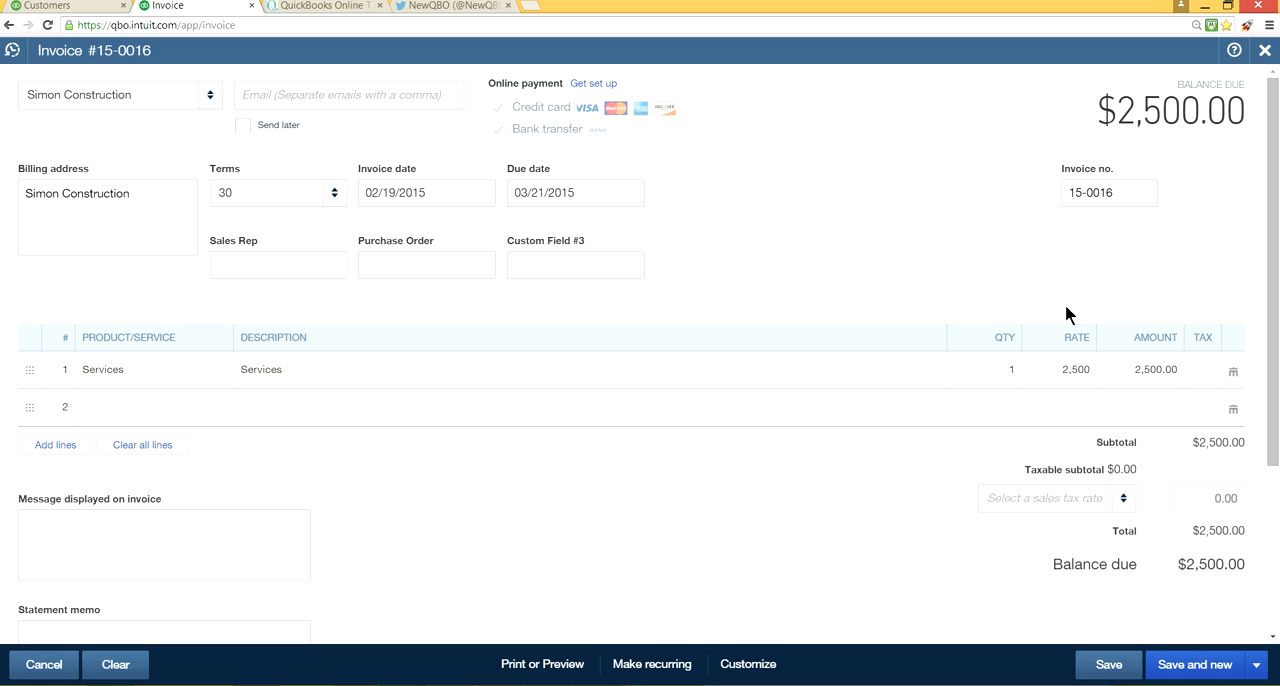
# - Enter sales rep Alison and save the invoice, starting a new one
pyautogui.click(278, 264)
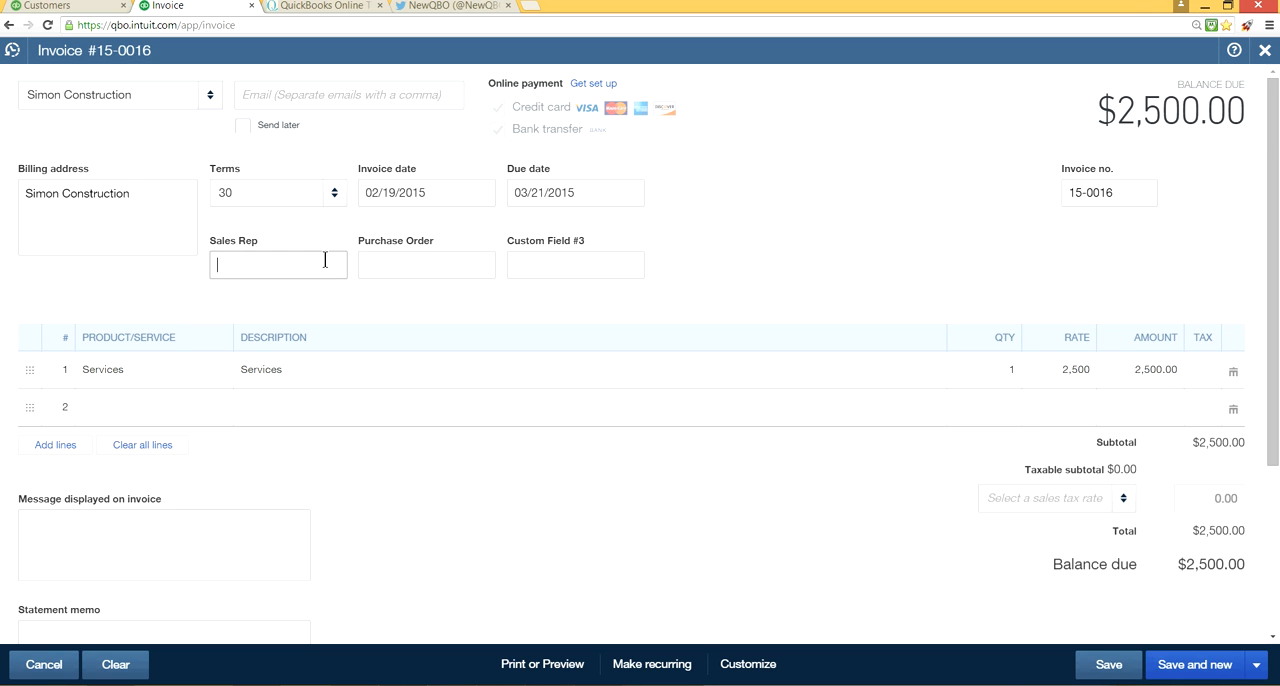
pyautogui.write('A')
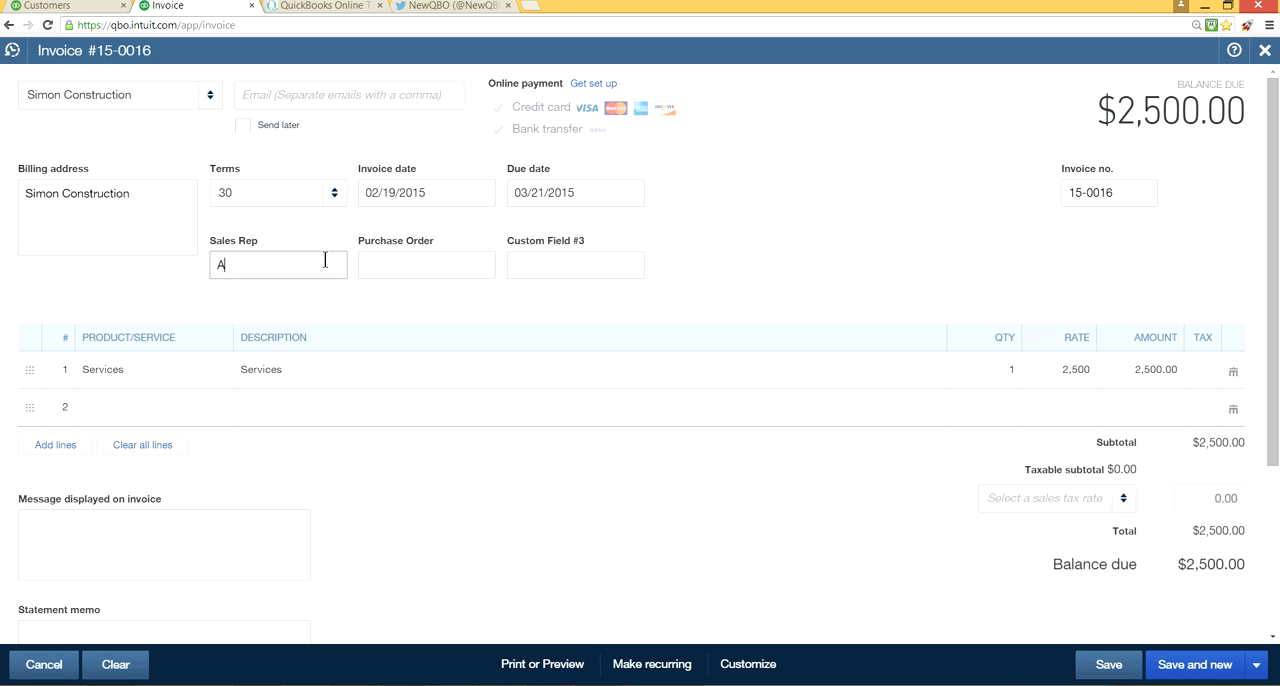
pyautogui.write('lison')
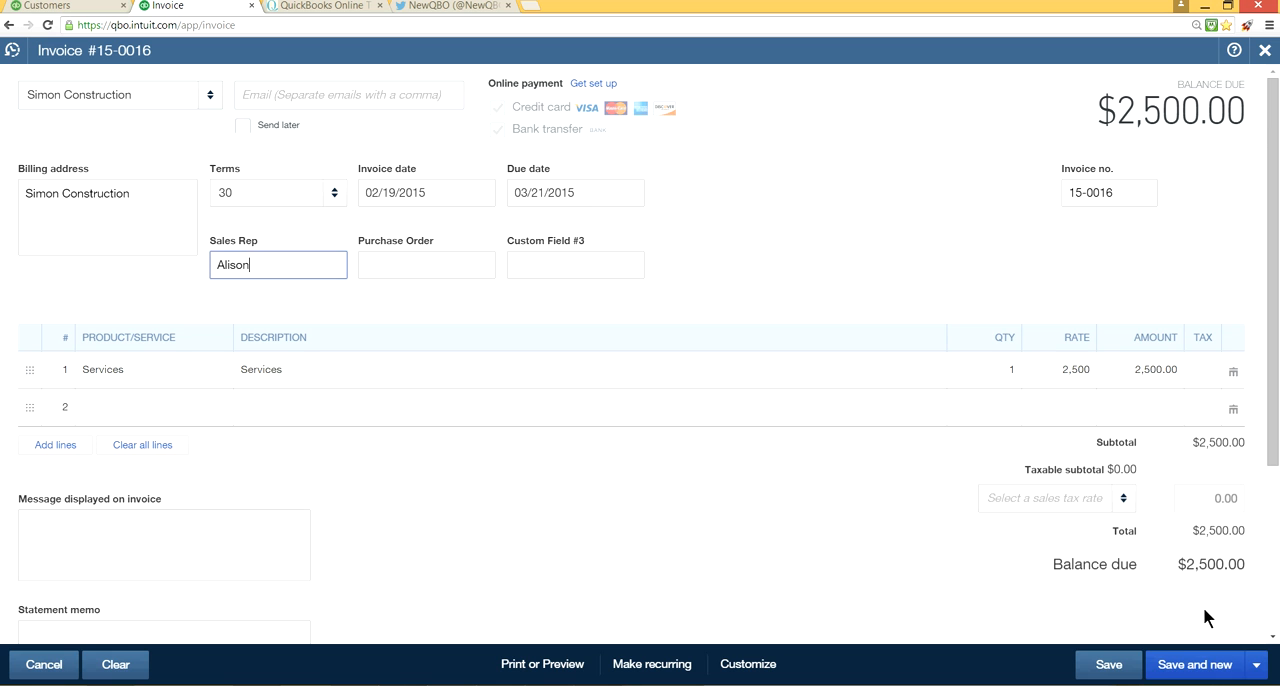
pyautogui.click(1256, 664)
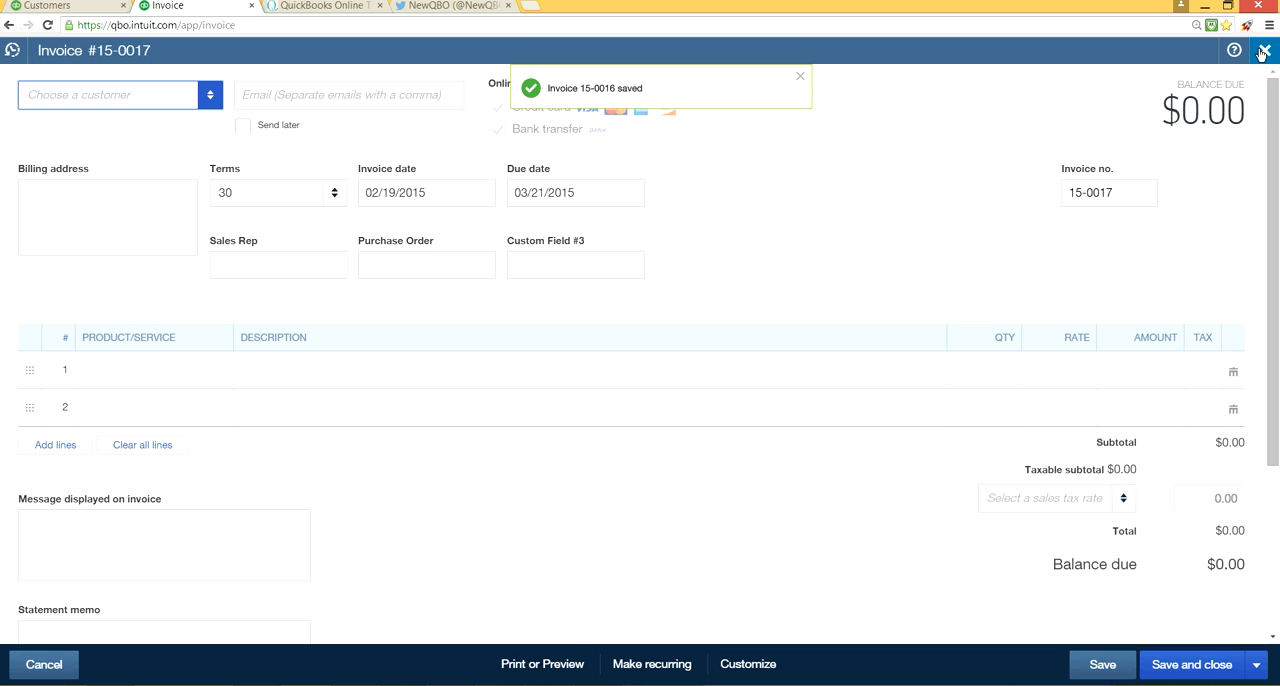
# - Close the blank invoice and run the A/R Aging Detail report from the Reports page
pyautogui.click(1264, 50)
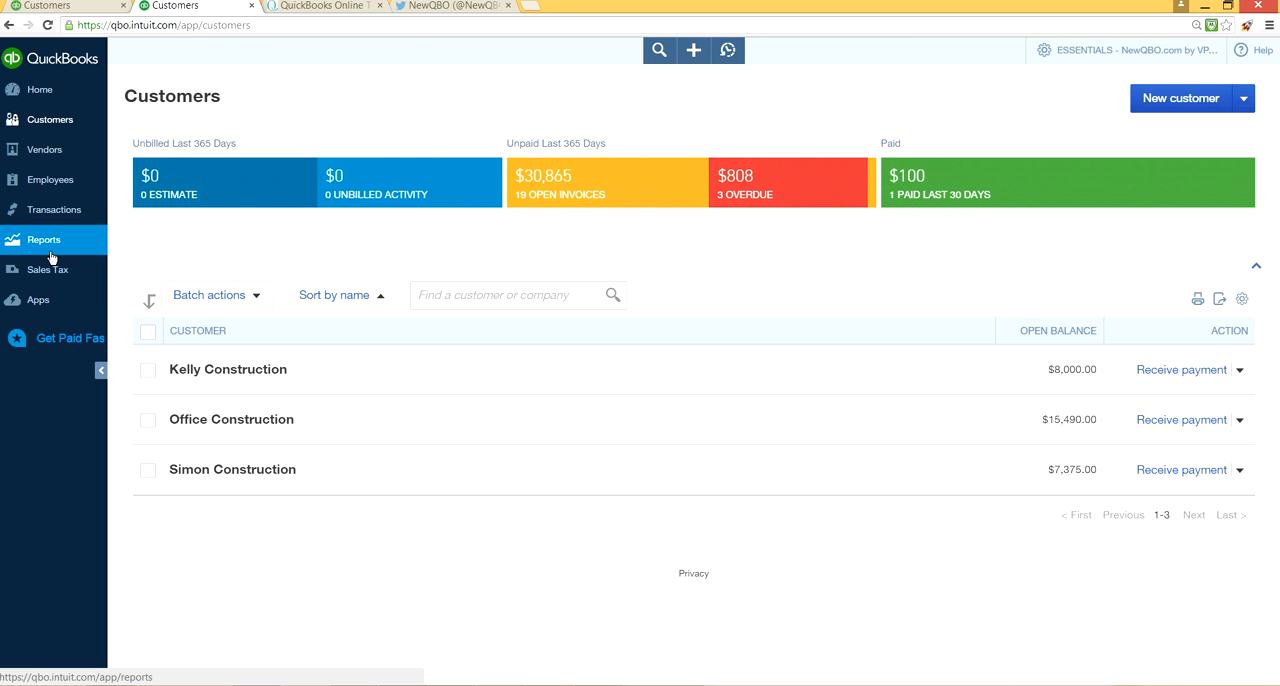
pyautogui.moveTo(66, 240)
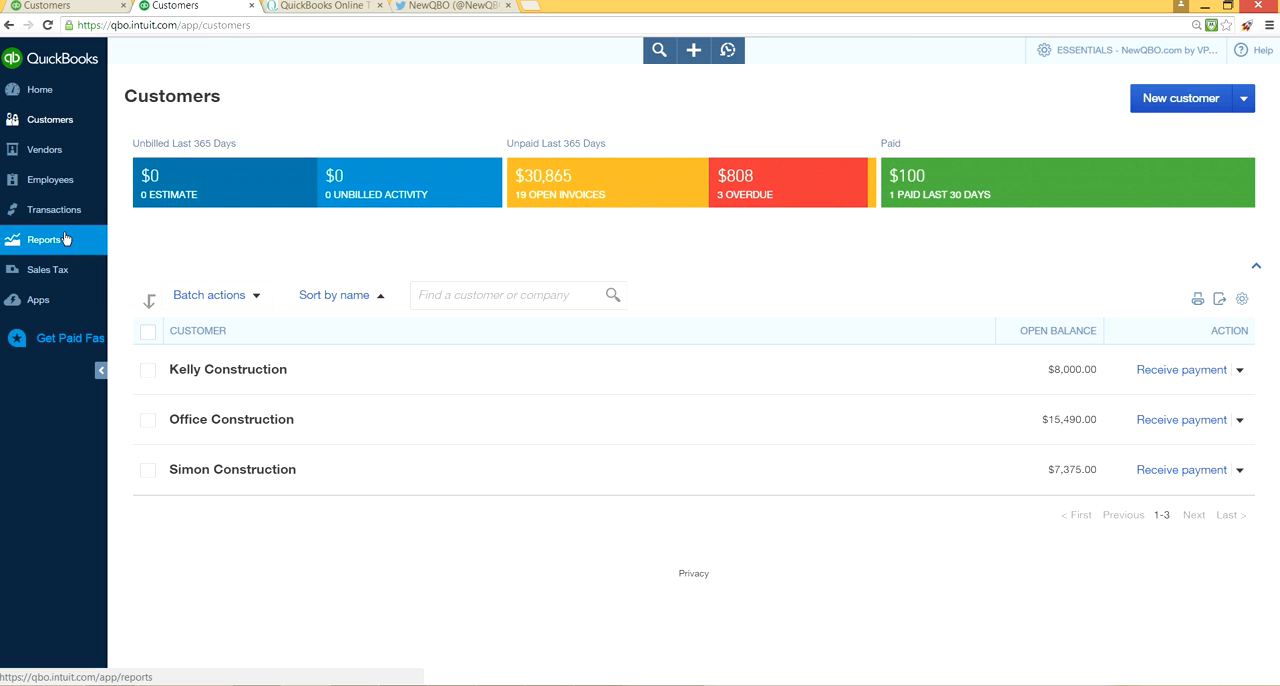
pyautogui.click(44, 240)
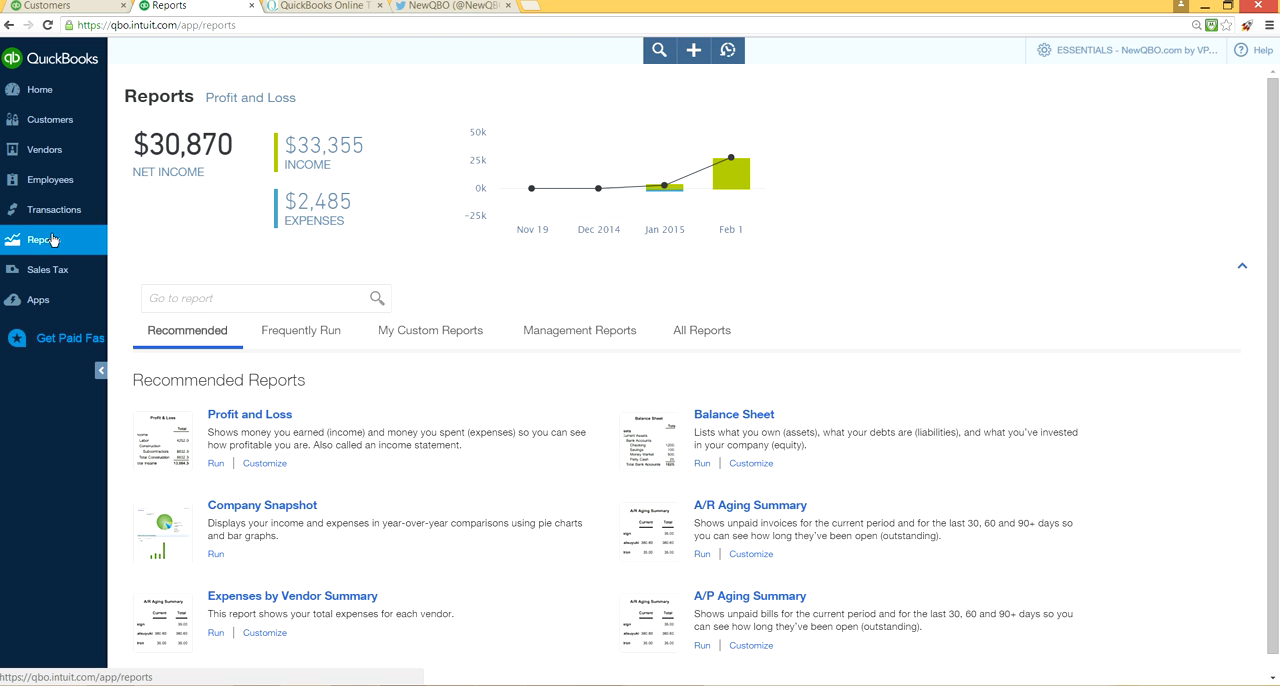
pyautogui.click(256, 298)
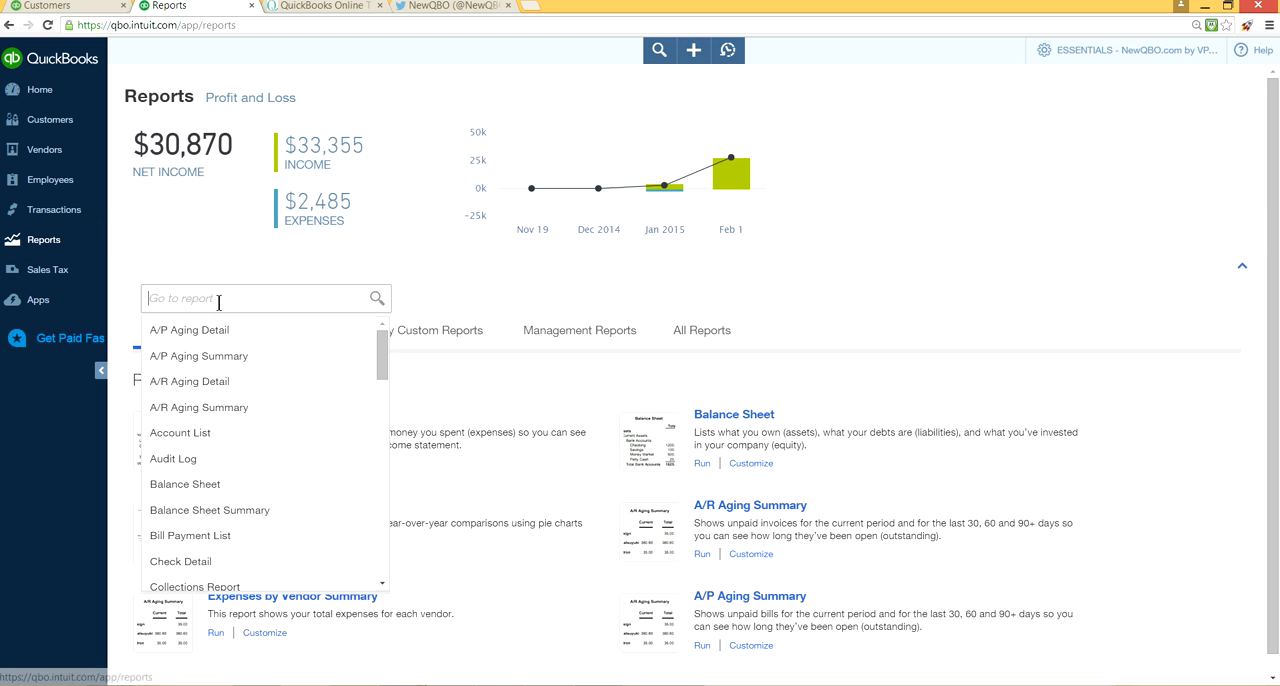
pyautogui.moveTo(326, 408)
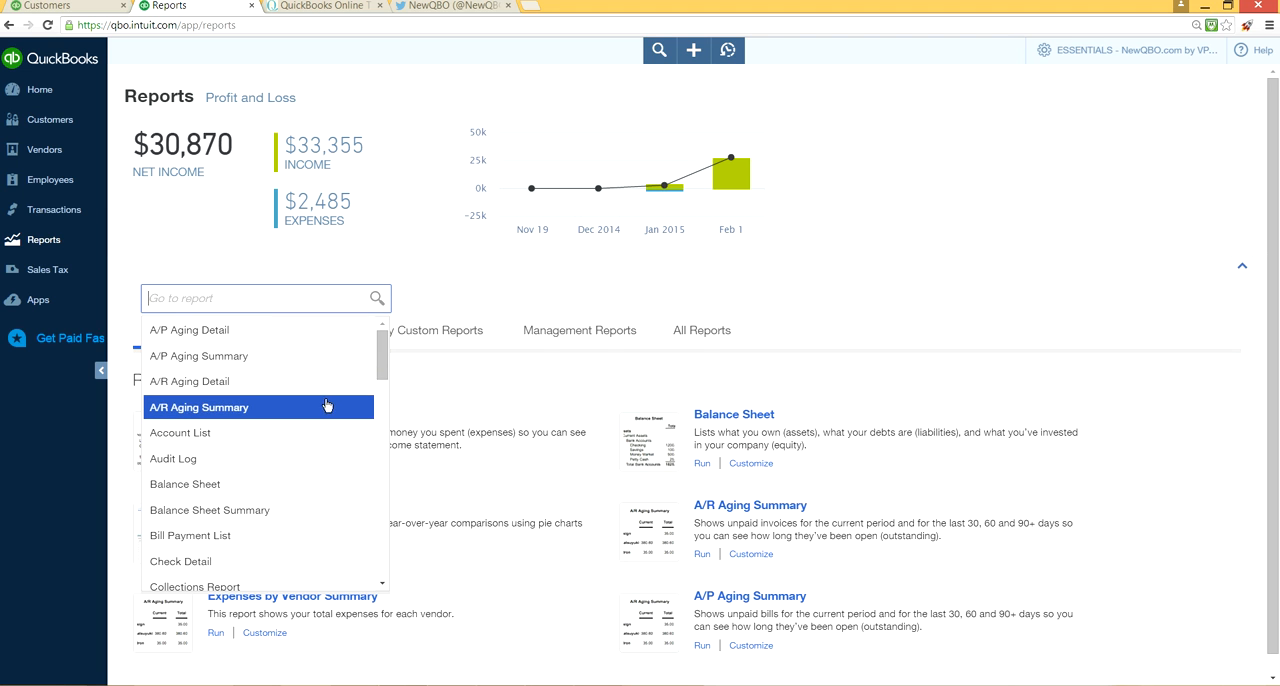
pyautogui.moveTo(308, 380)
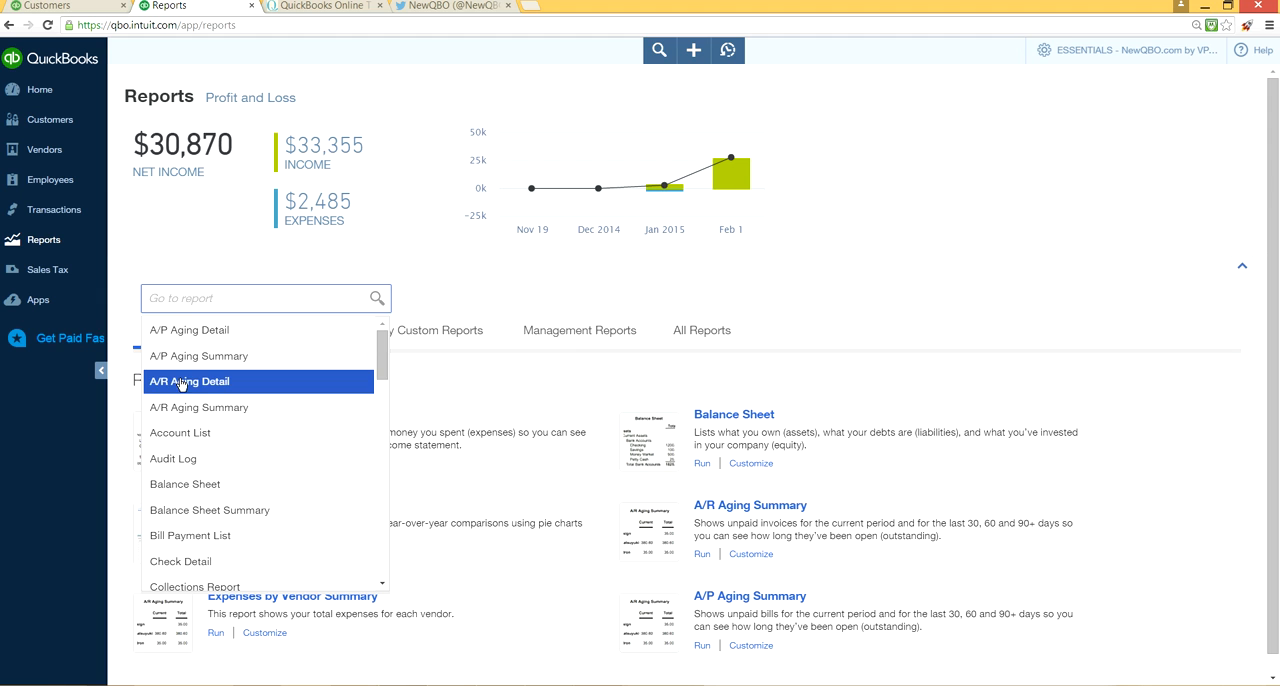
pyautogui.moveTo(200, 396)
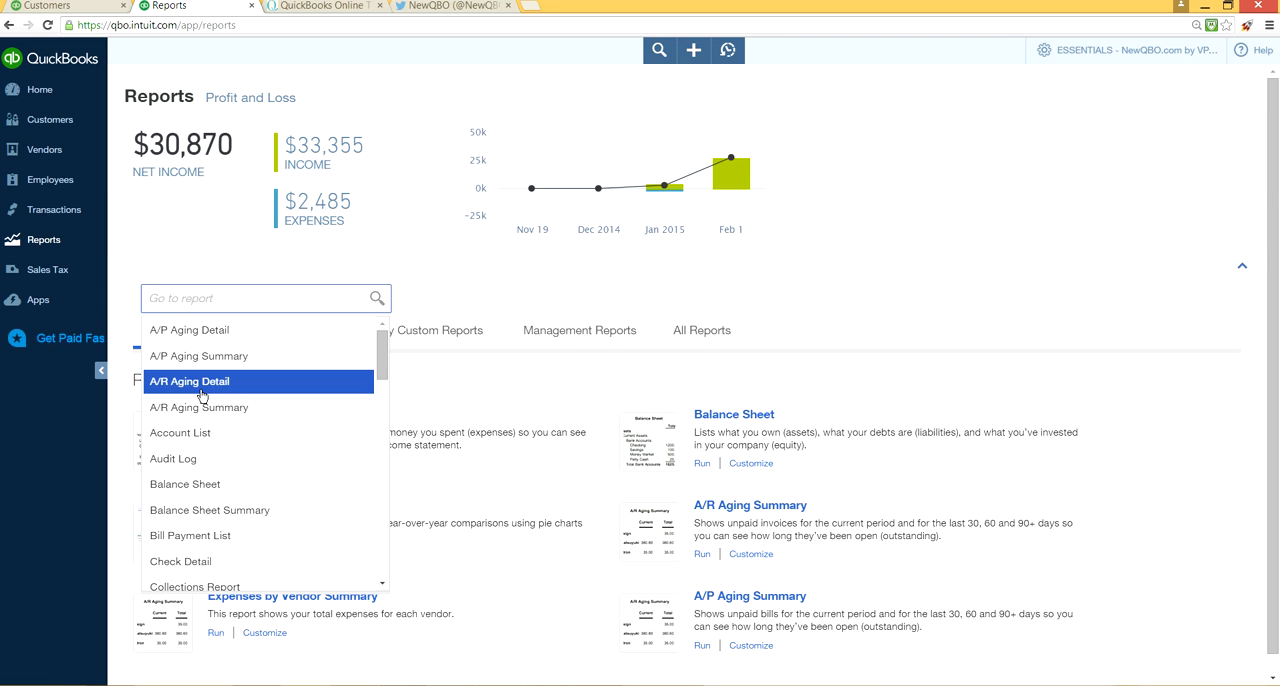
pyautogui.moveTo(230, 408)
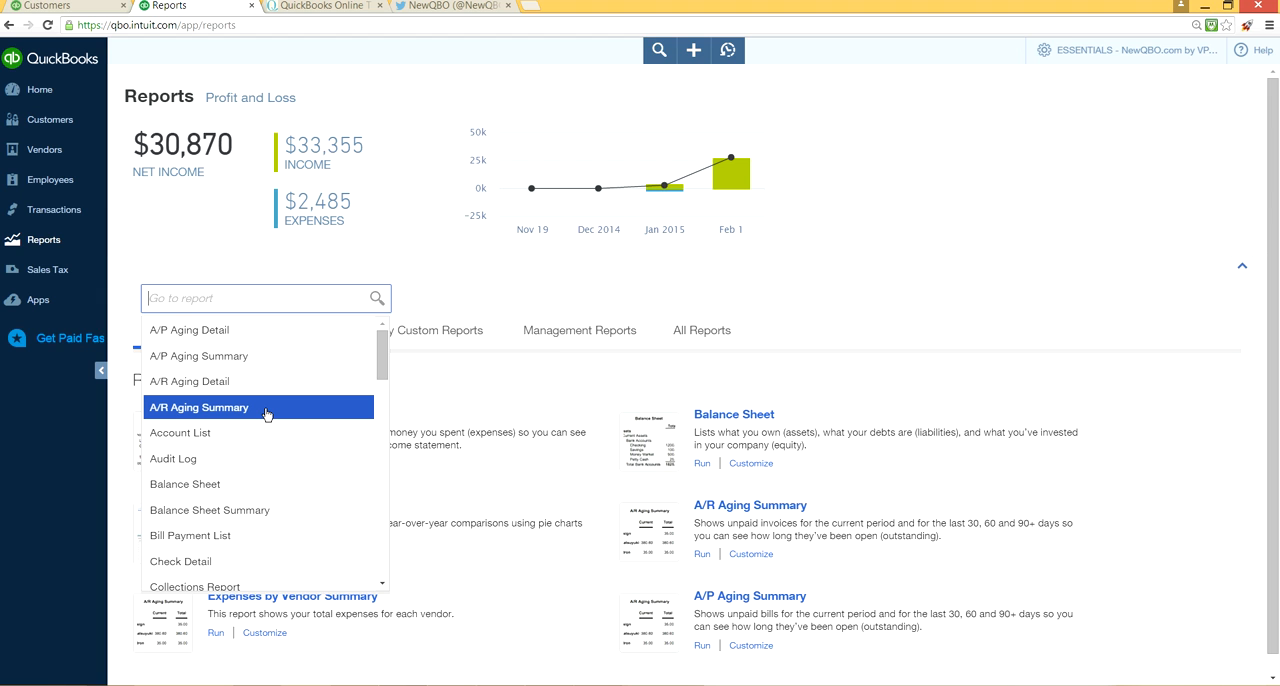
pyautogui.moveTo(256, 418)
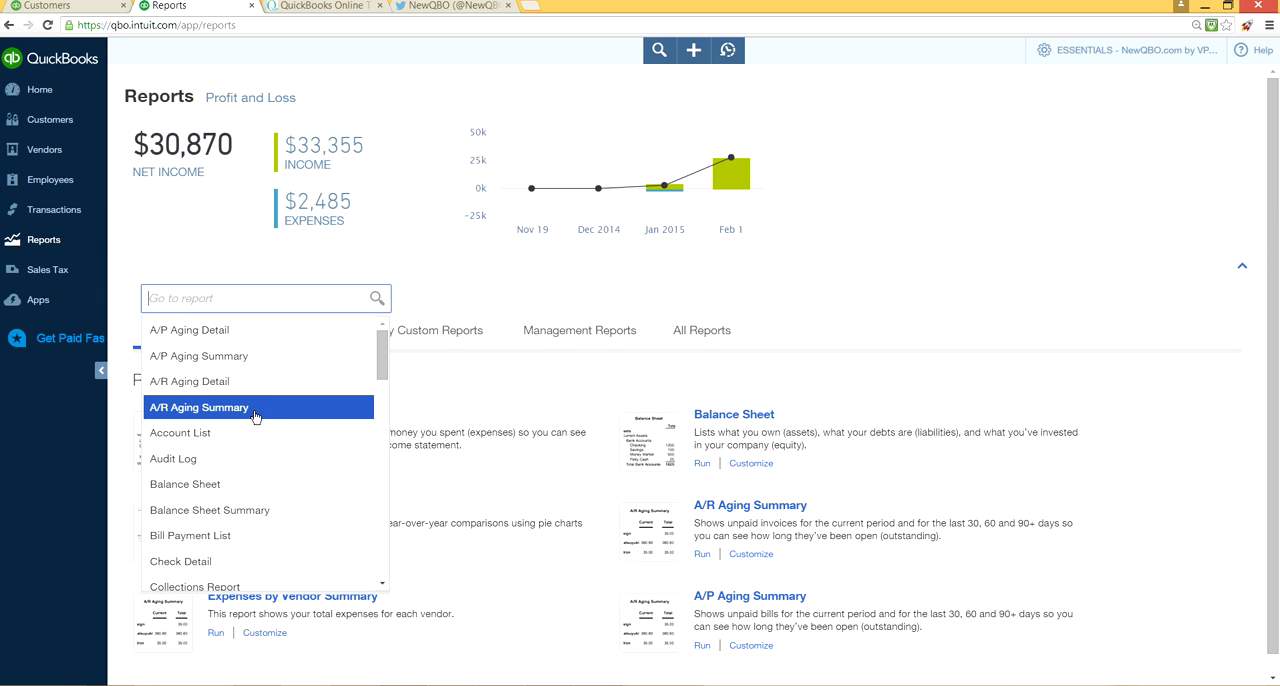
pyautogui.moveTo(196, 380)
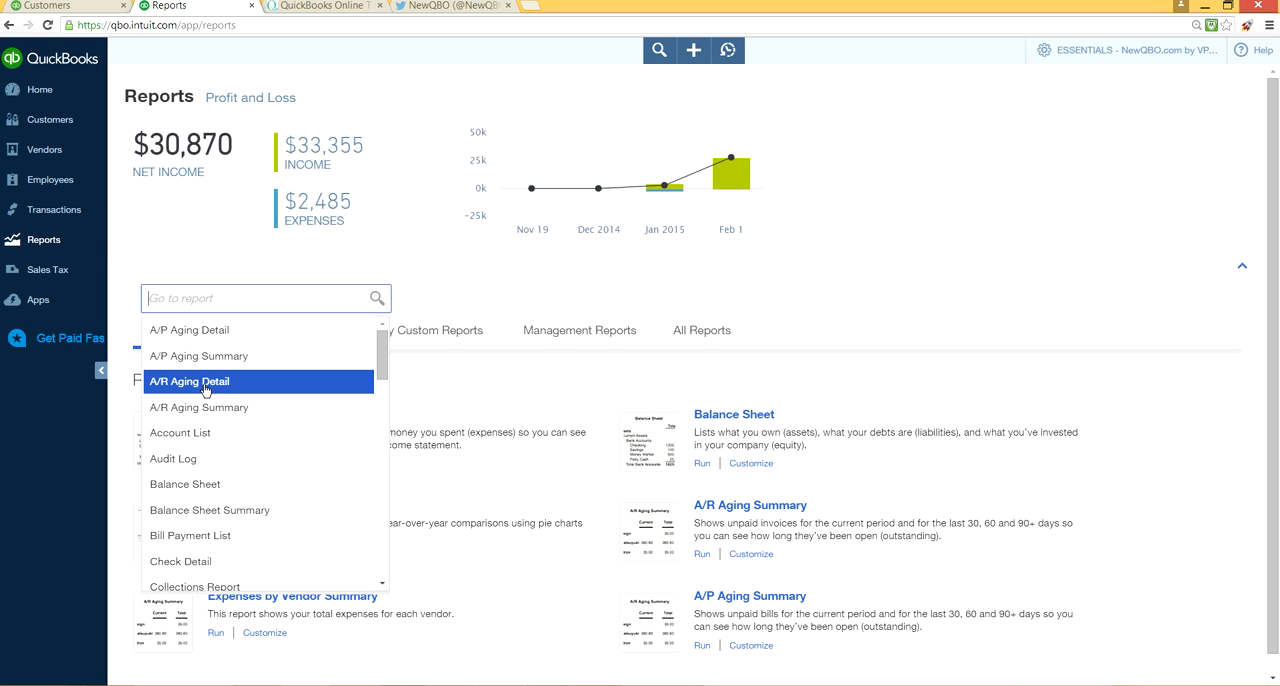
pyautogui.click(188, 380)
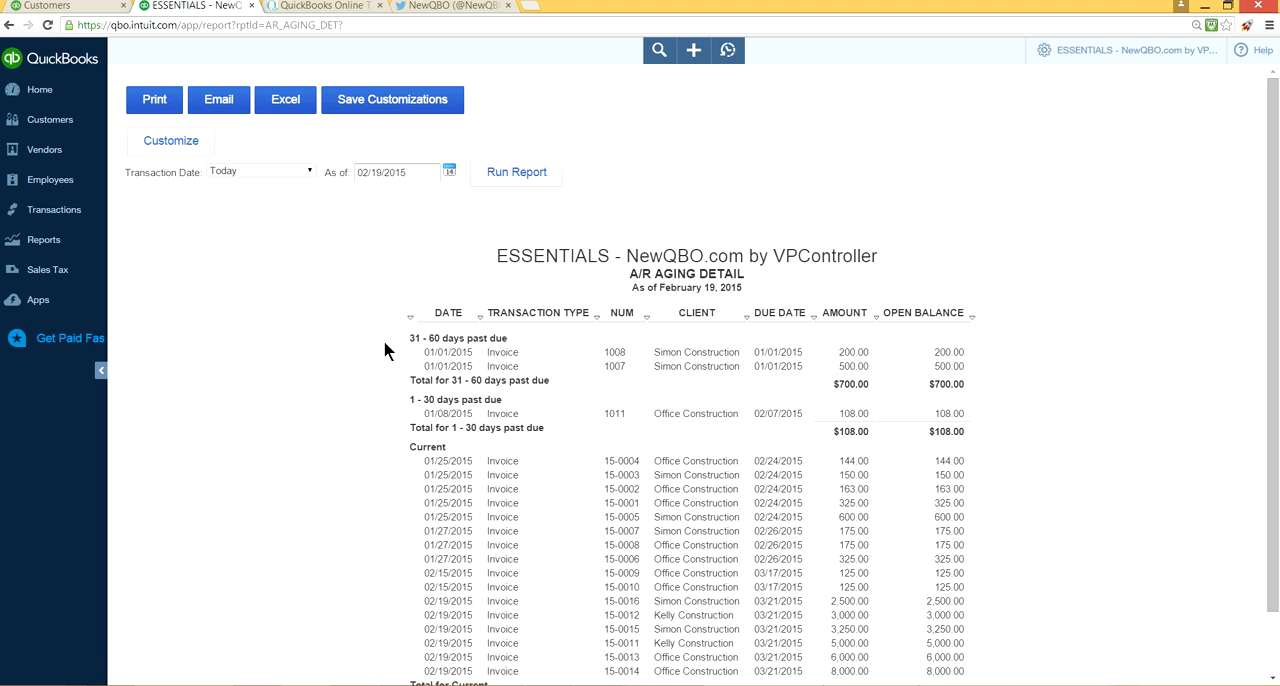
pyautogui.moveTo(576, 284)
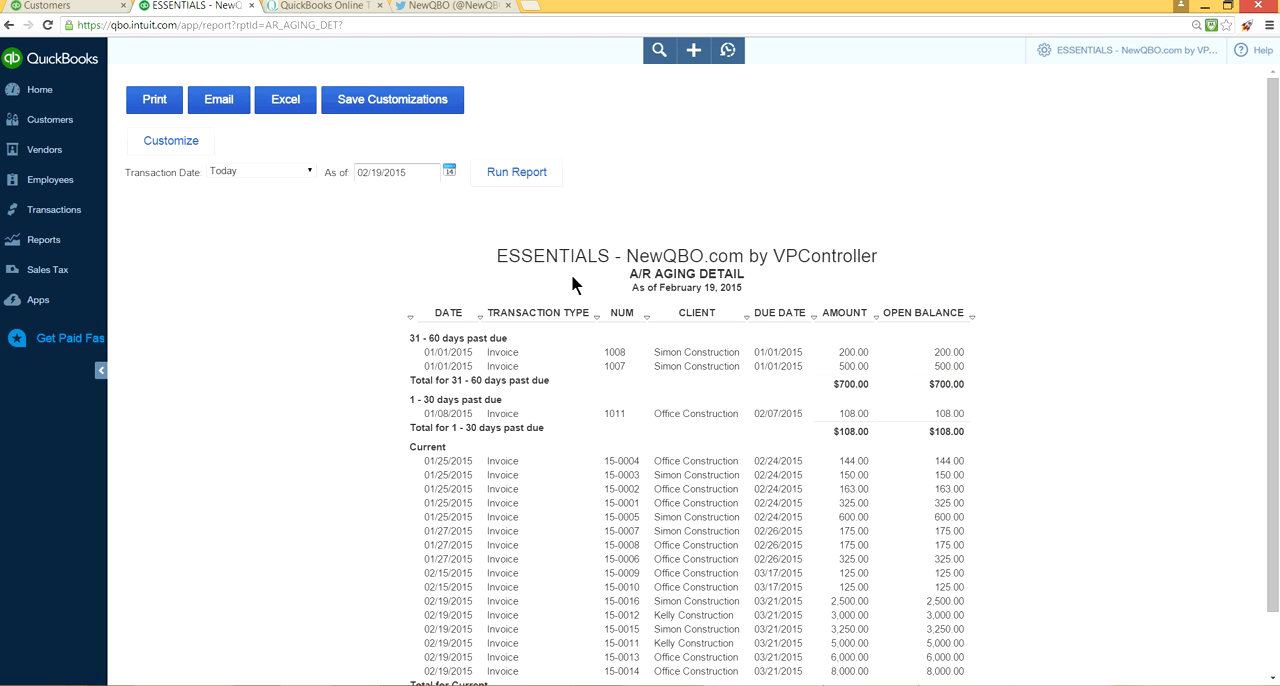
pyautogui.moveTo(370, 198)
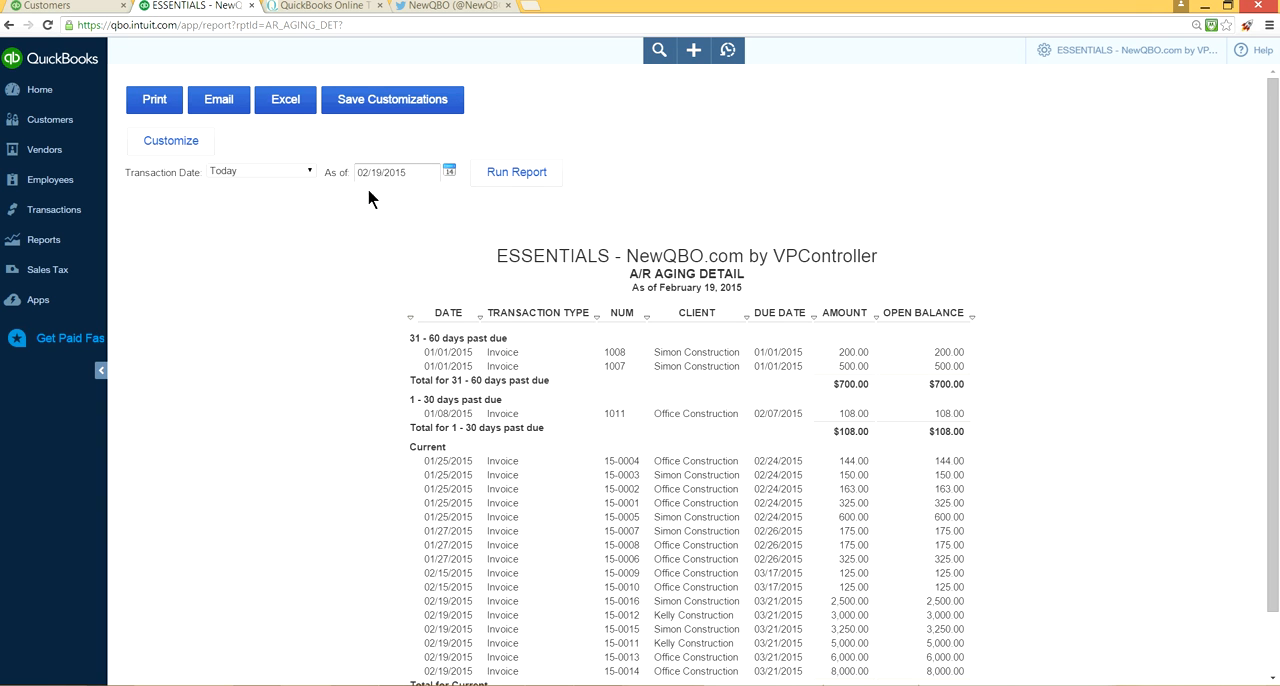
pyautogui.moveTo(1022, 278)
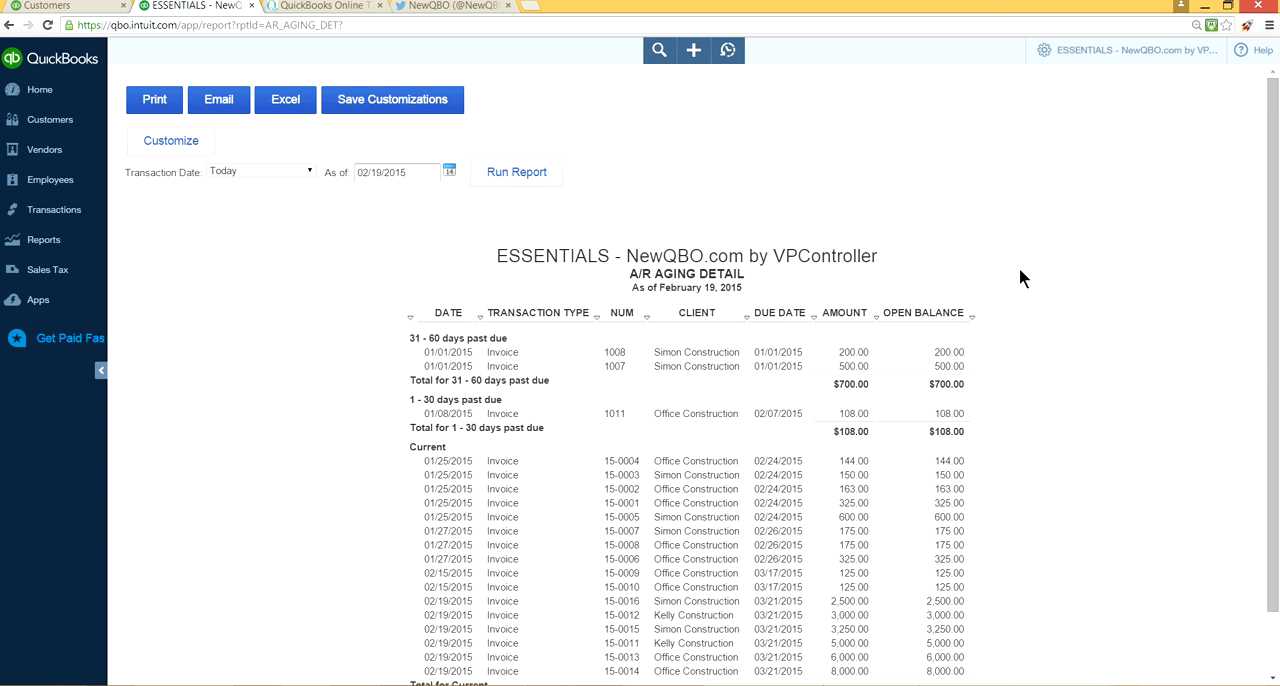
pyautogui.moveTo(490, 224)
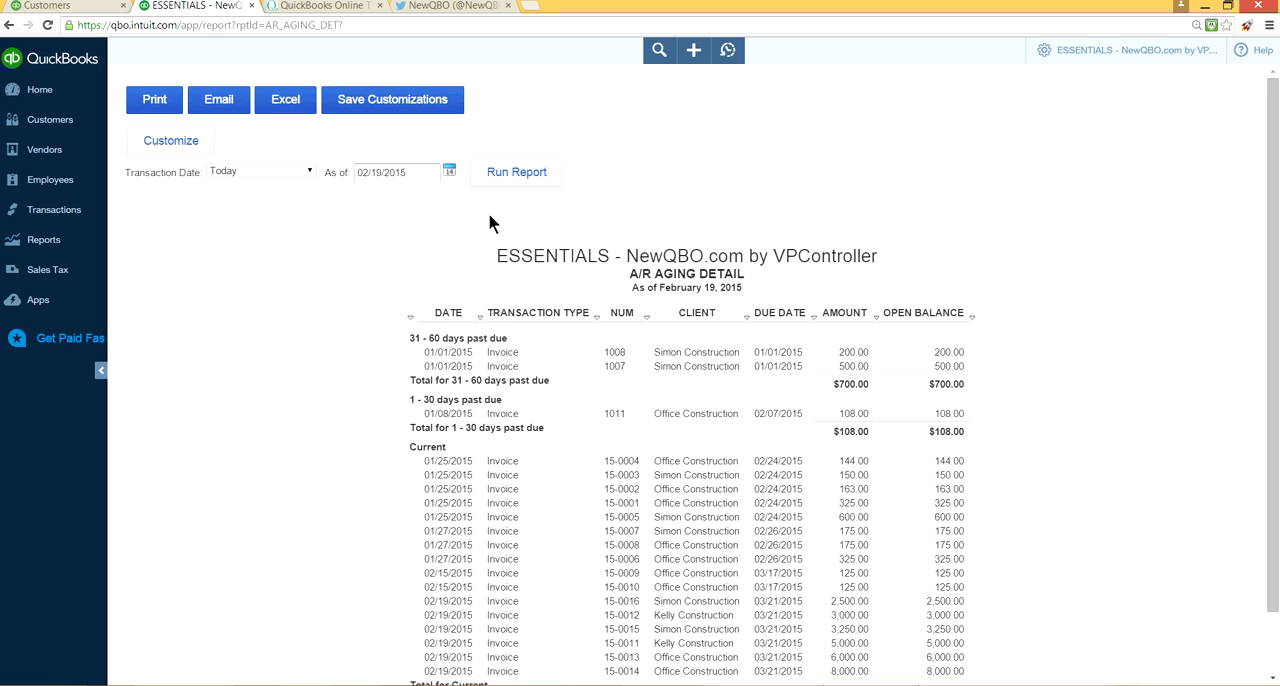
pyautogui.moveTo(596, 308)
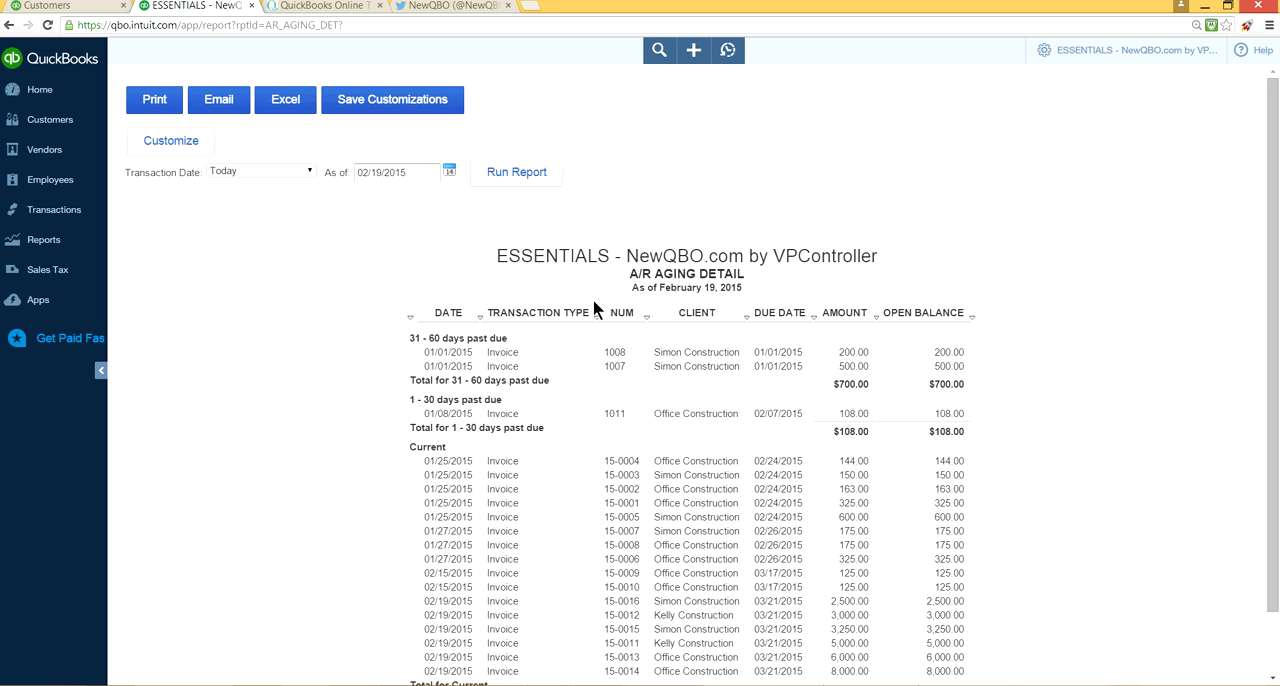
# - Bring up the Customize settings for the A/R Aging Detail report
pyautogui.click(170, 140)
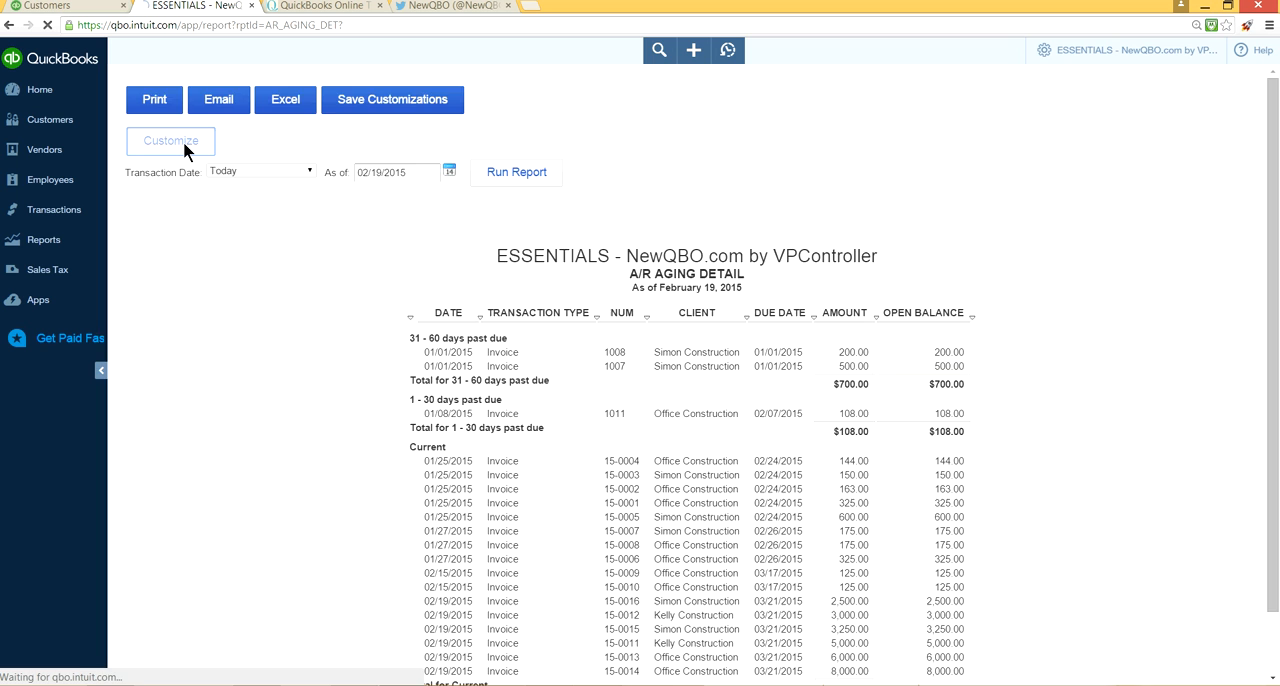
pyautogui.click(170, 140)
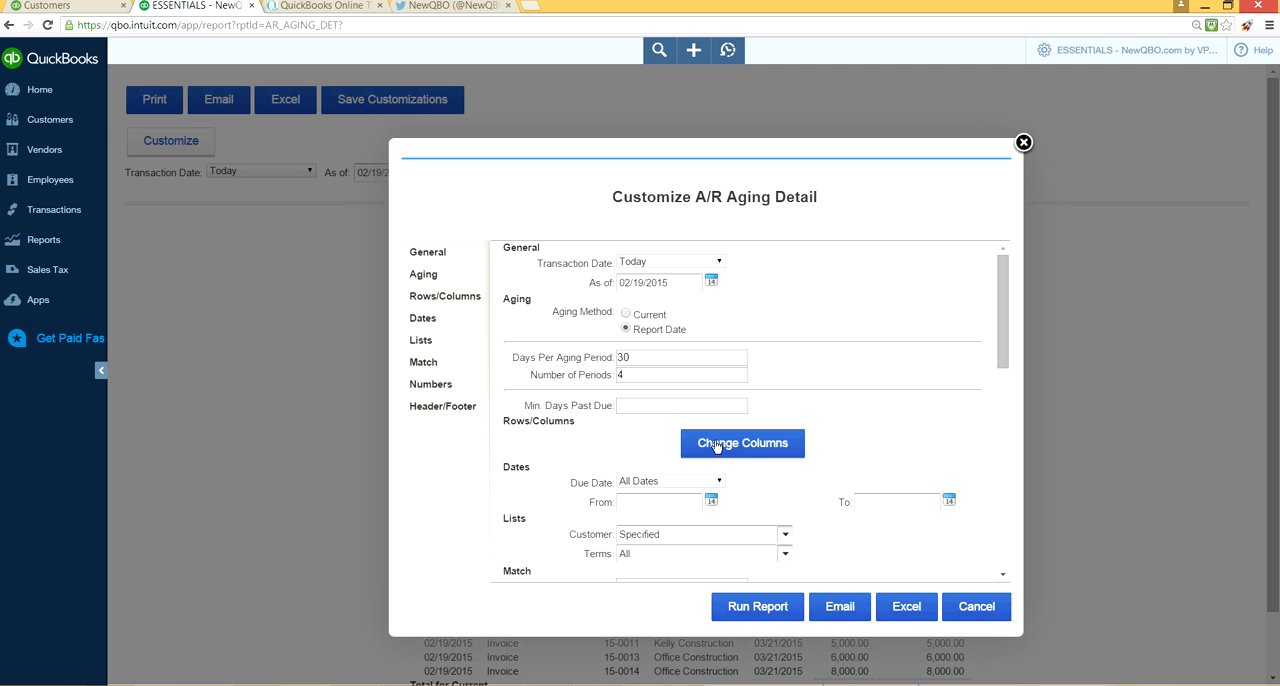
# - Add Sales Rep to the report's columns in Change Columns
pyautogui.click(742, 444)
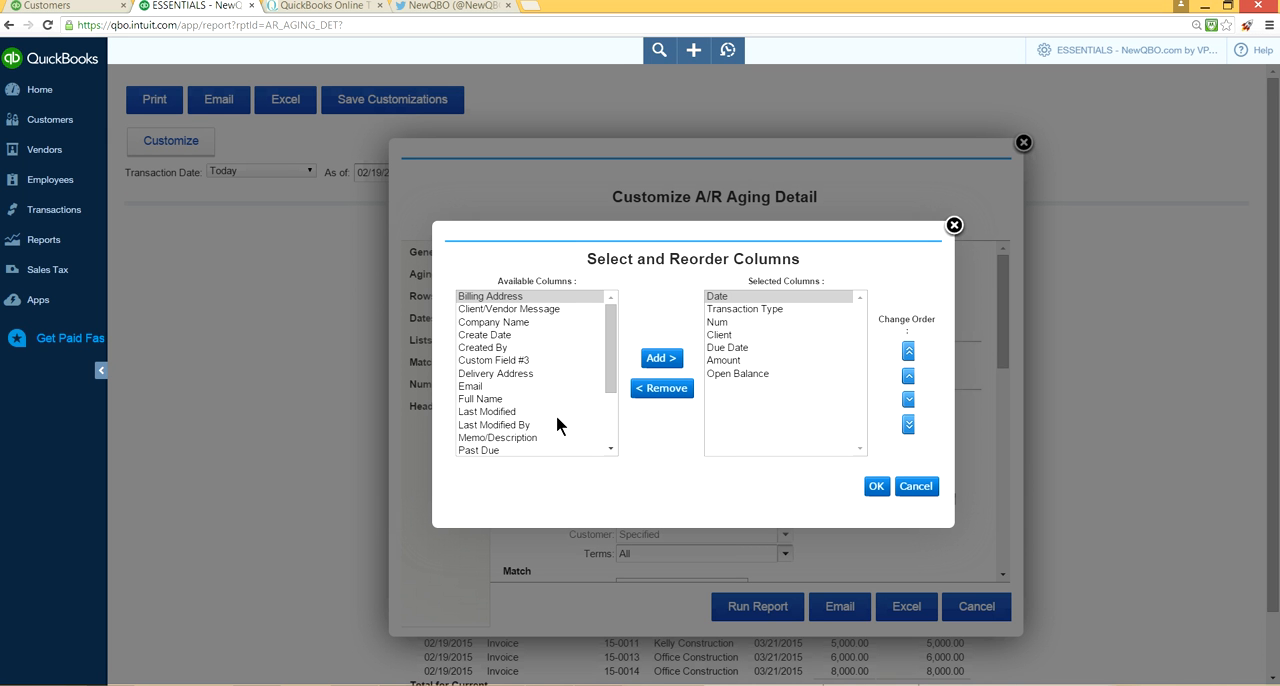
pyautogui.click(490, 296)
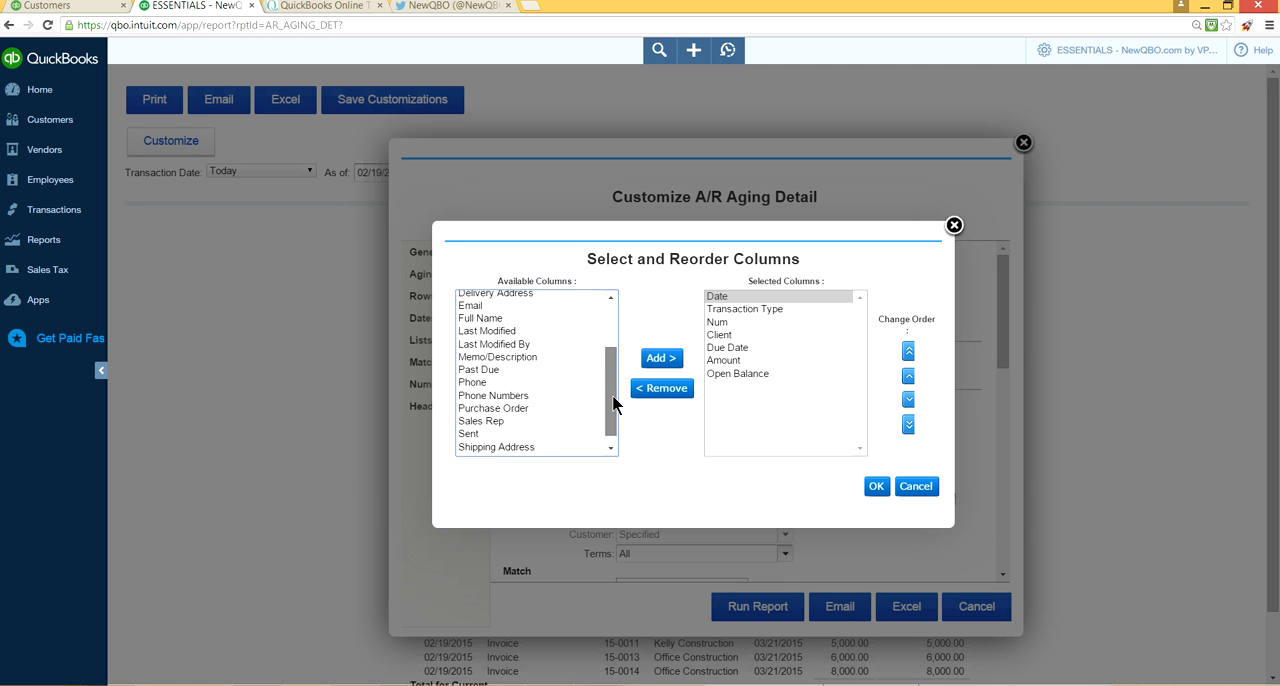
pyautogui.click(480, 420)
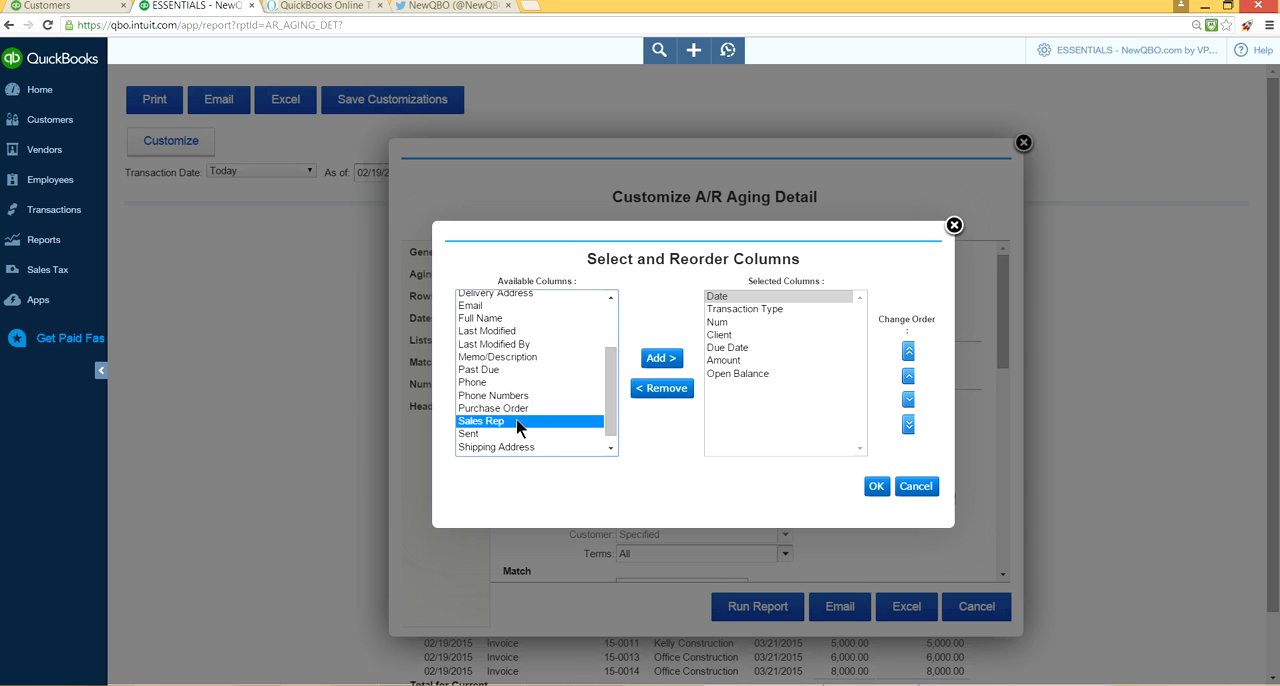
pyautogui.click(660, 358)
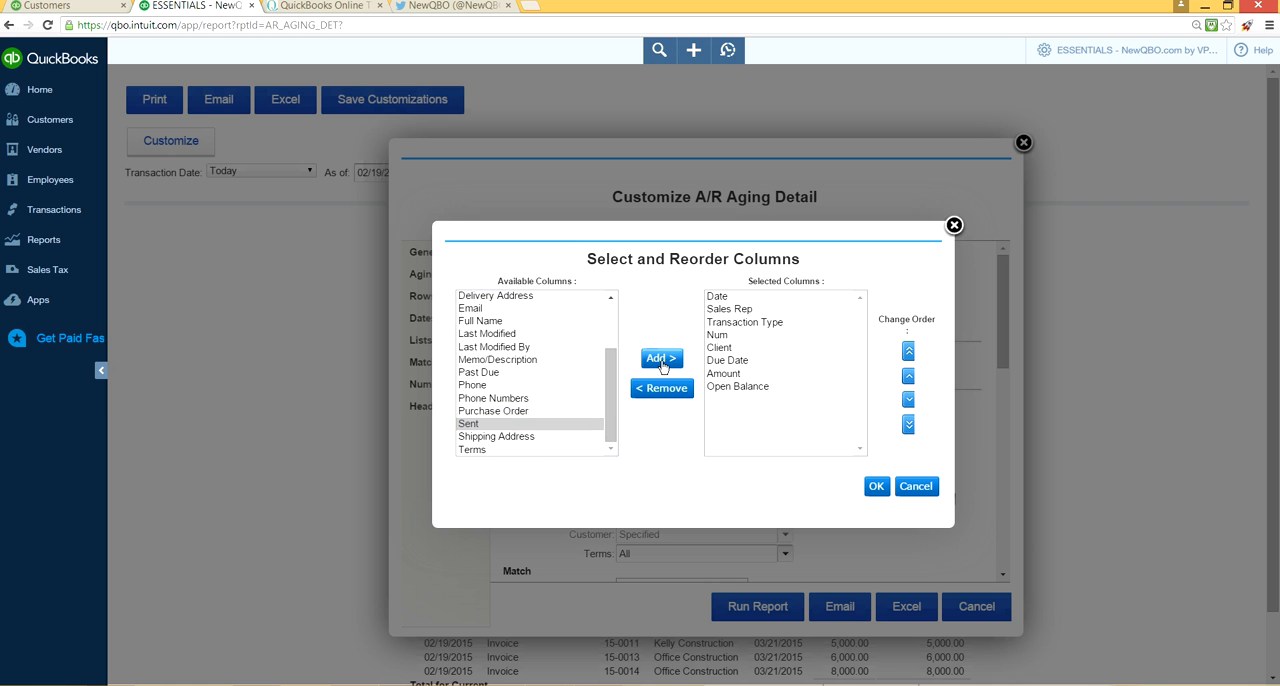
# - Move Sales Rep down to sit after Client and confirm the column order
pyautogui.click(728, 308)
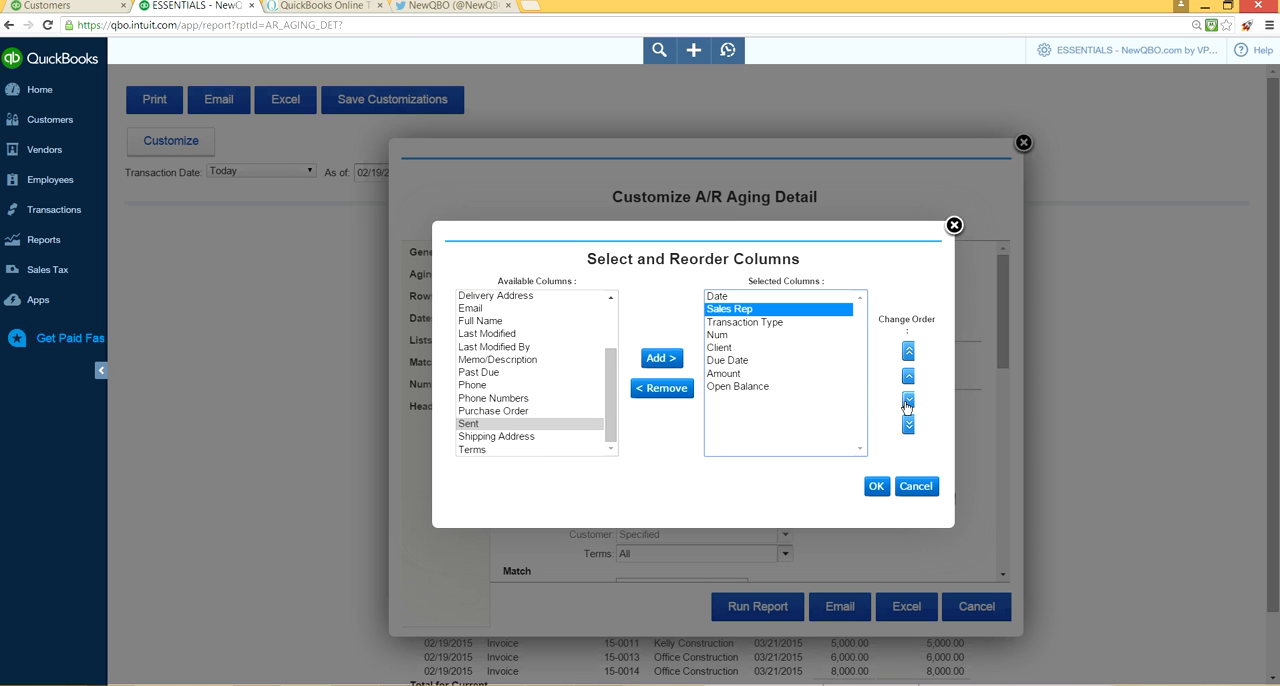
pyautogui.click(908, 400)
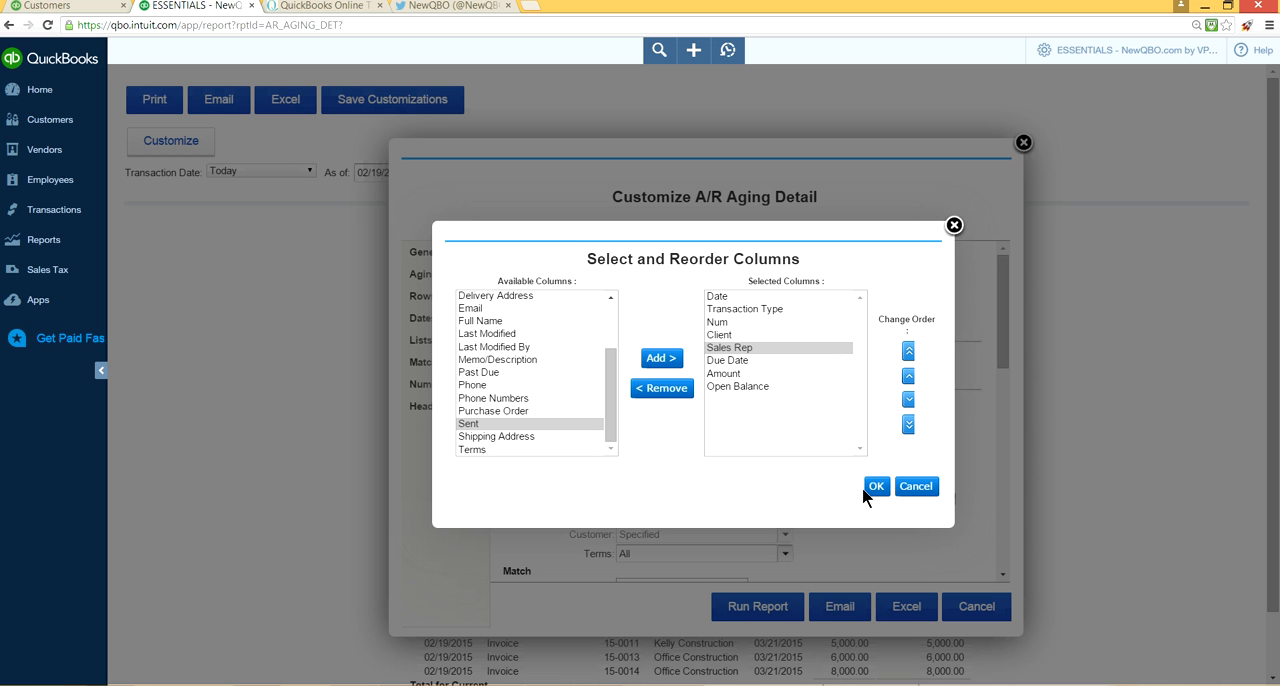
pyautogui.click(876, 486)
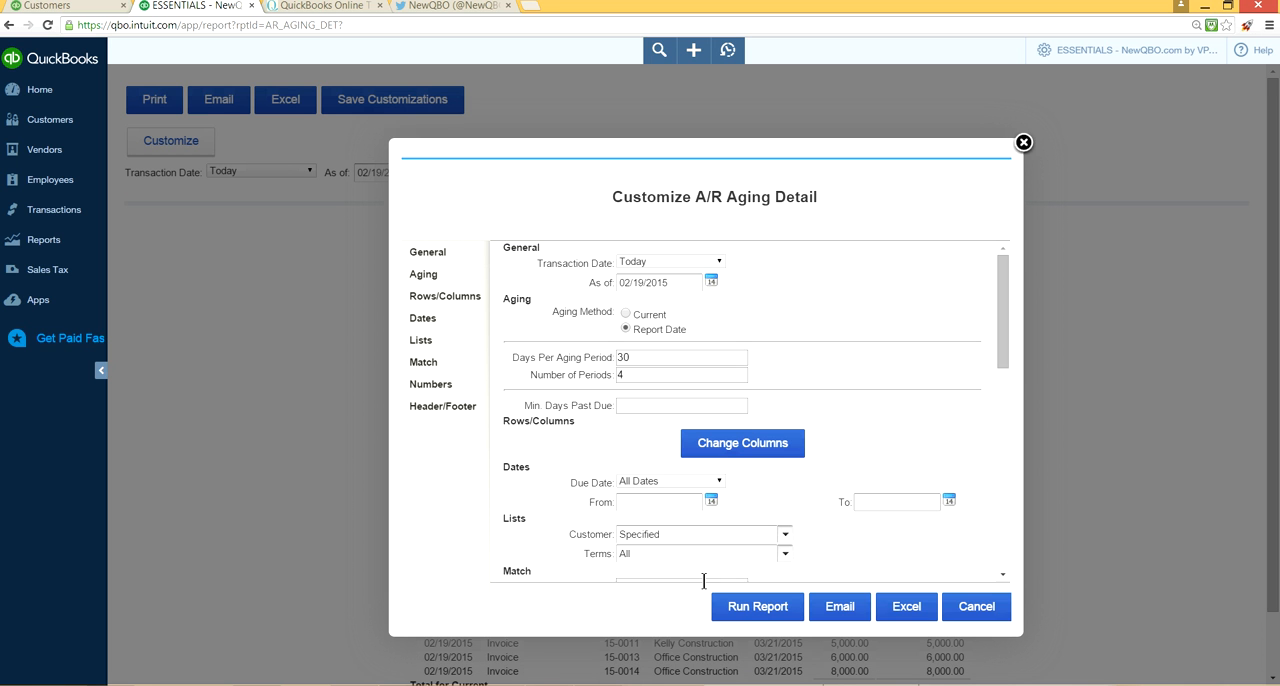
pyautogui.click(756, 606)
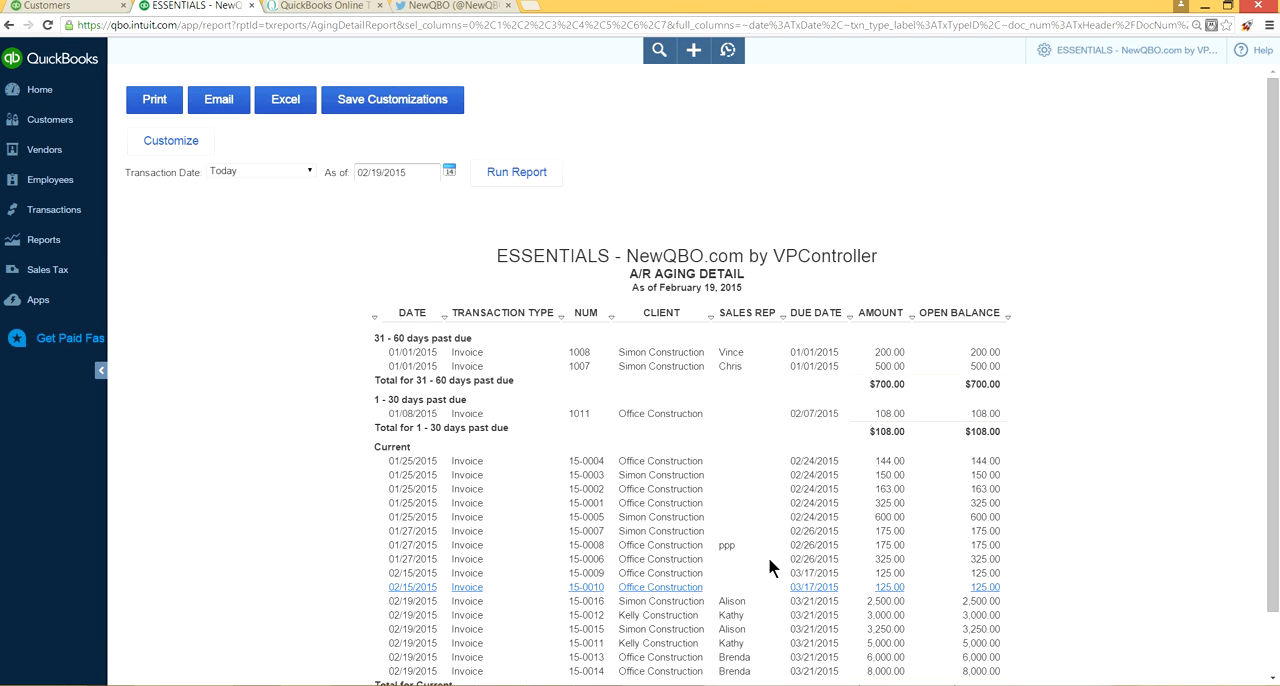
pyautogui.moveTo(756, 390)
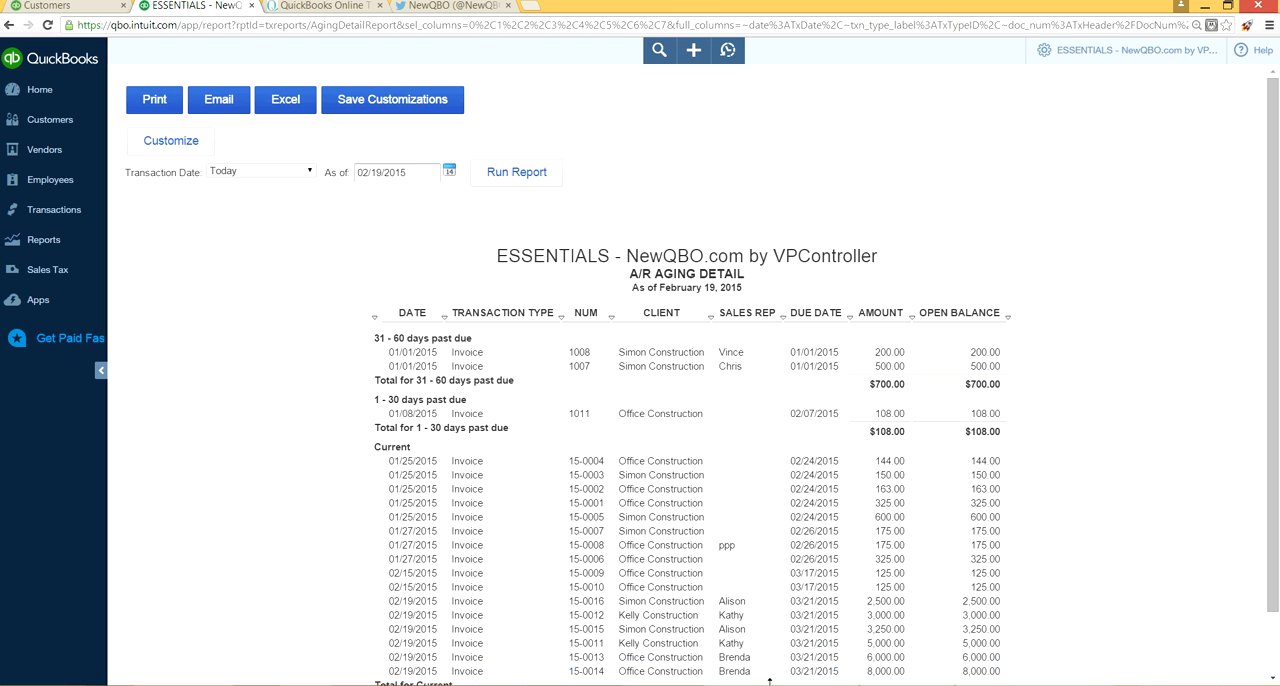
pyautogui.moveTo(768, 388)
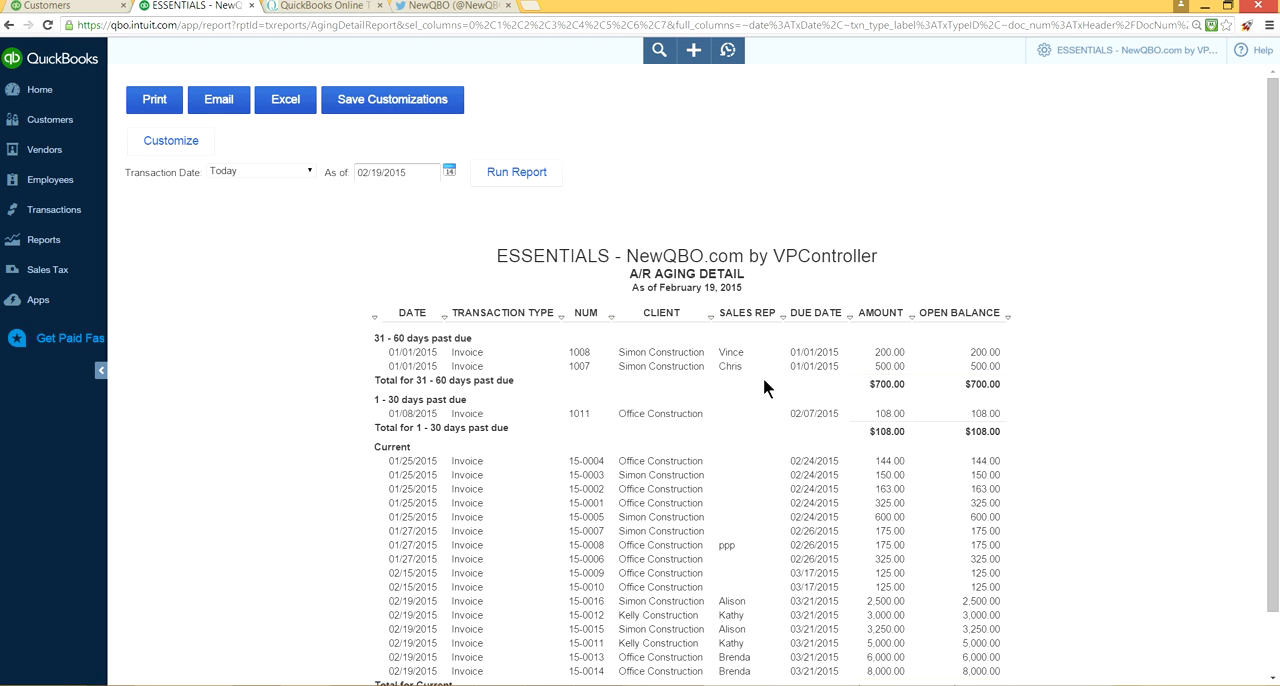
pyautogui.moveTo(730, 412)
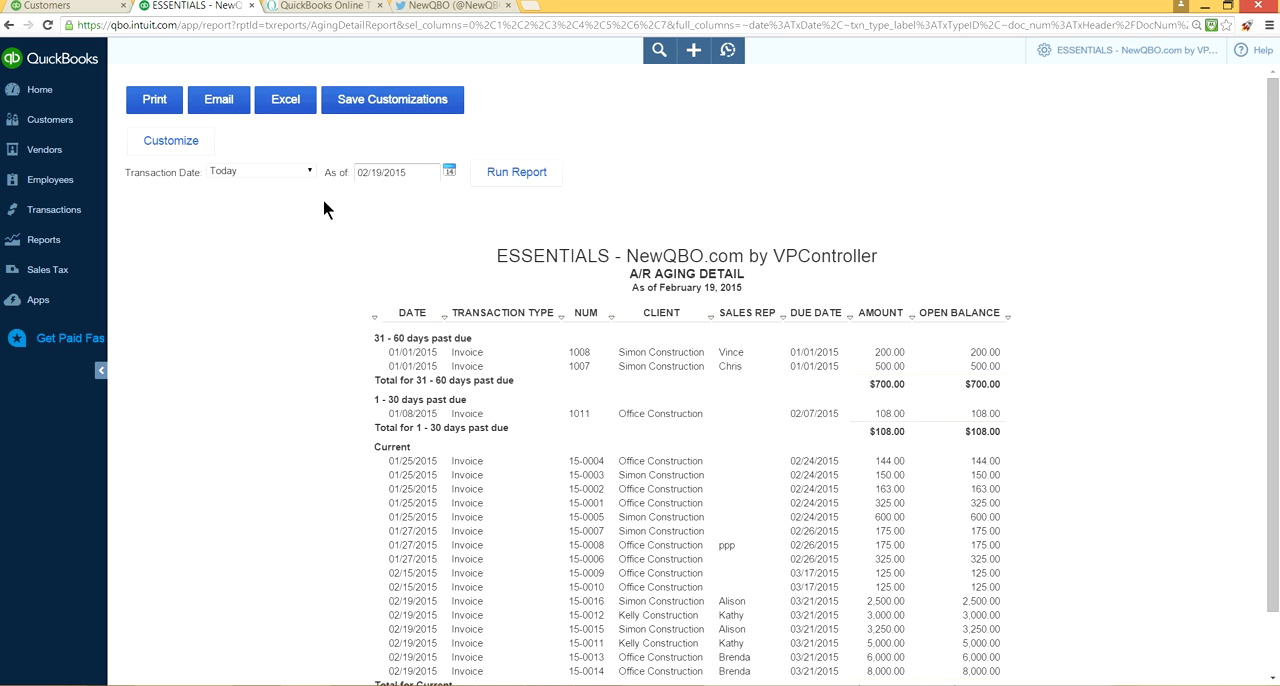
pyautogui.moveTo(170, 140)
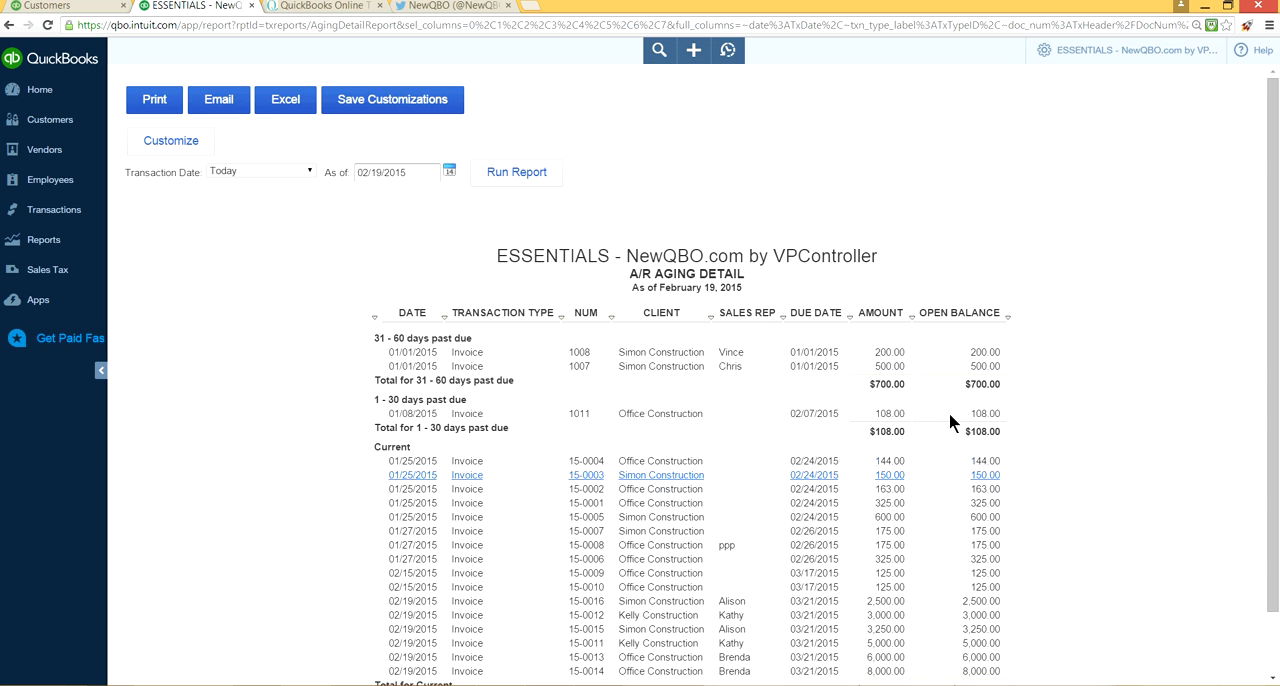
pyautogui.scroll(-3)
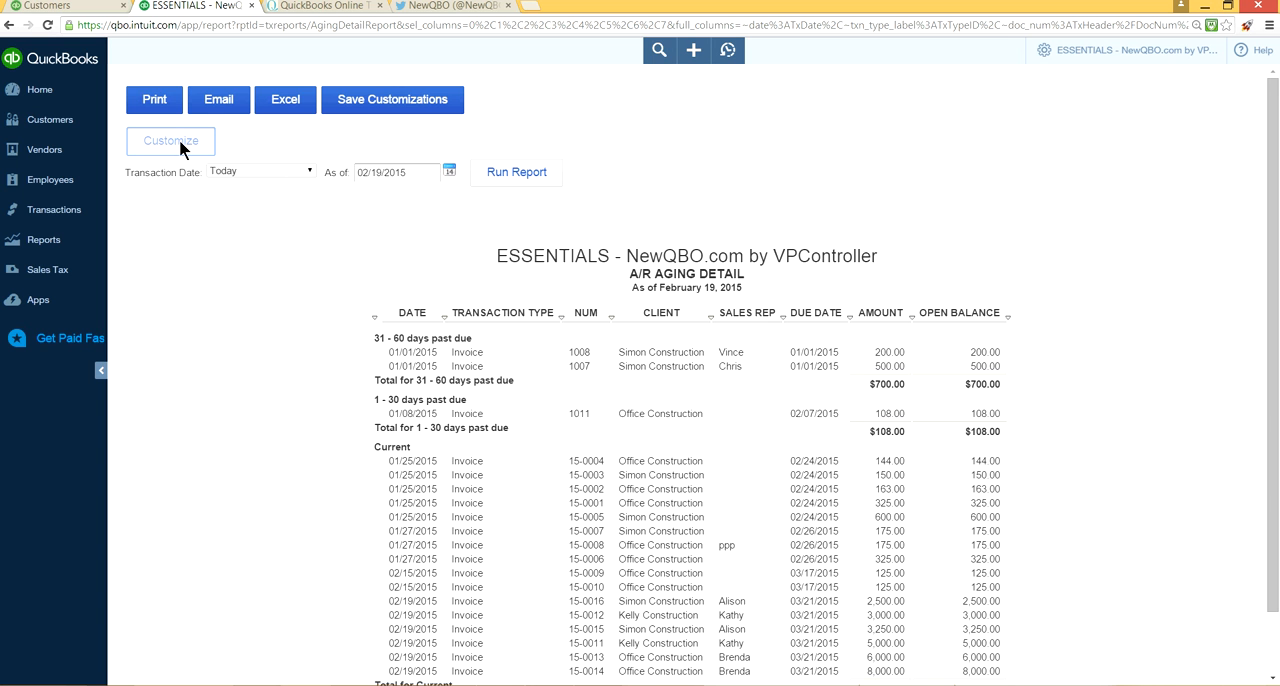
# - Filter the report to sales rep Kathy in the Match section and run it
pyautogui.click(170, 140)
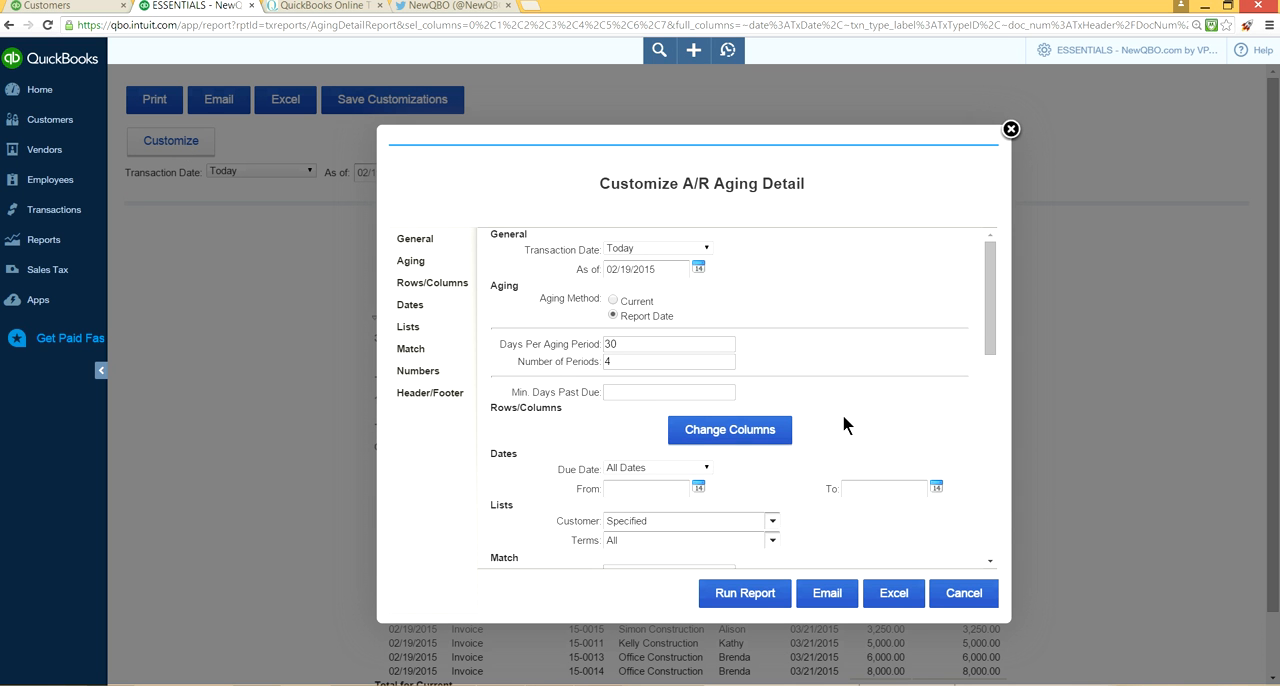
pyautogui.scroll(-3)
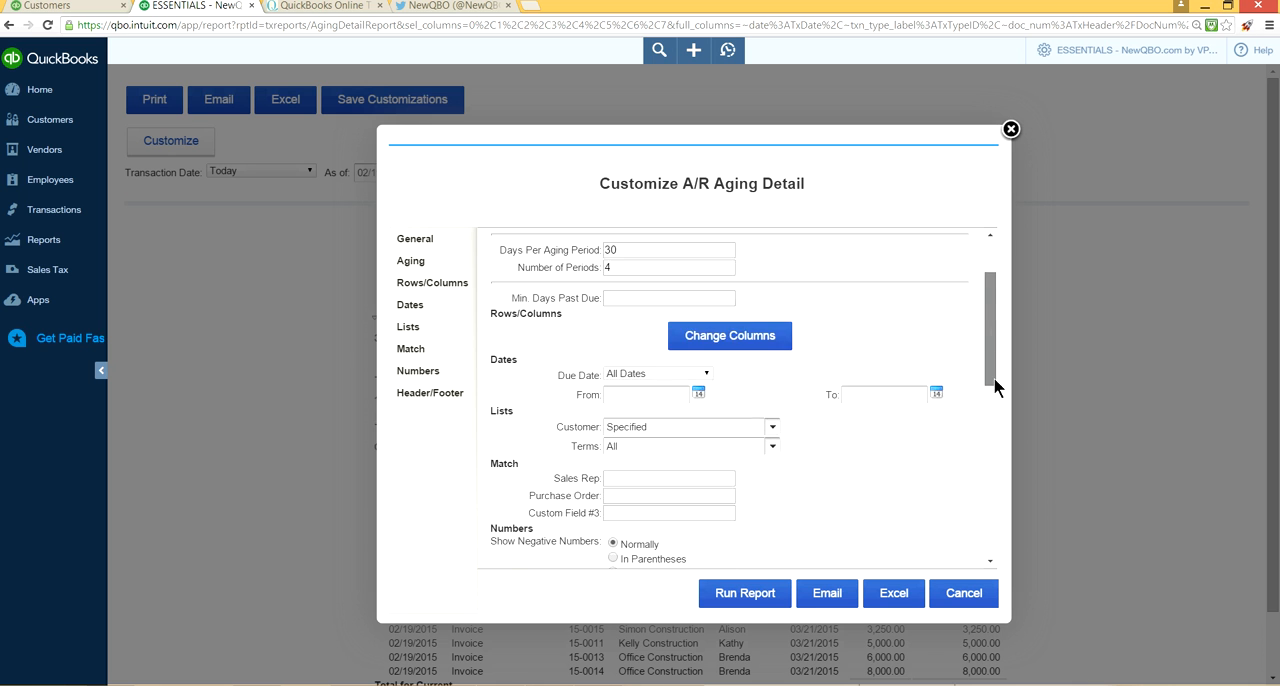
pyautogui.scroll(-3)
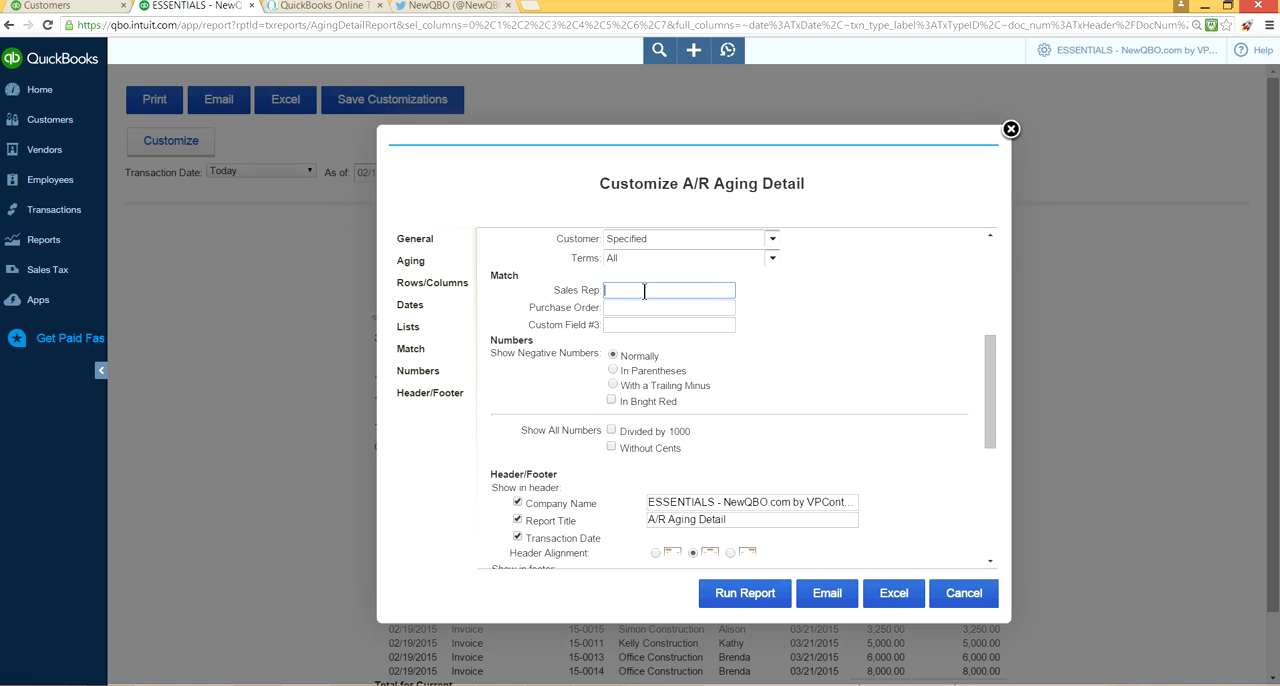
pyautogui.write('Ka')
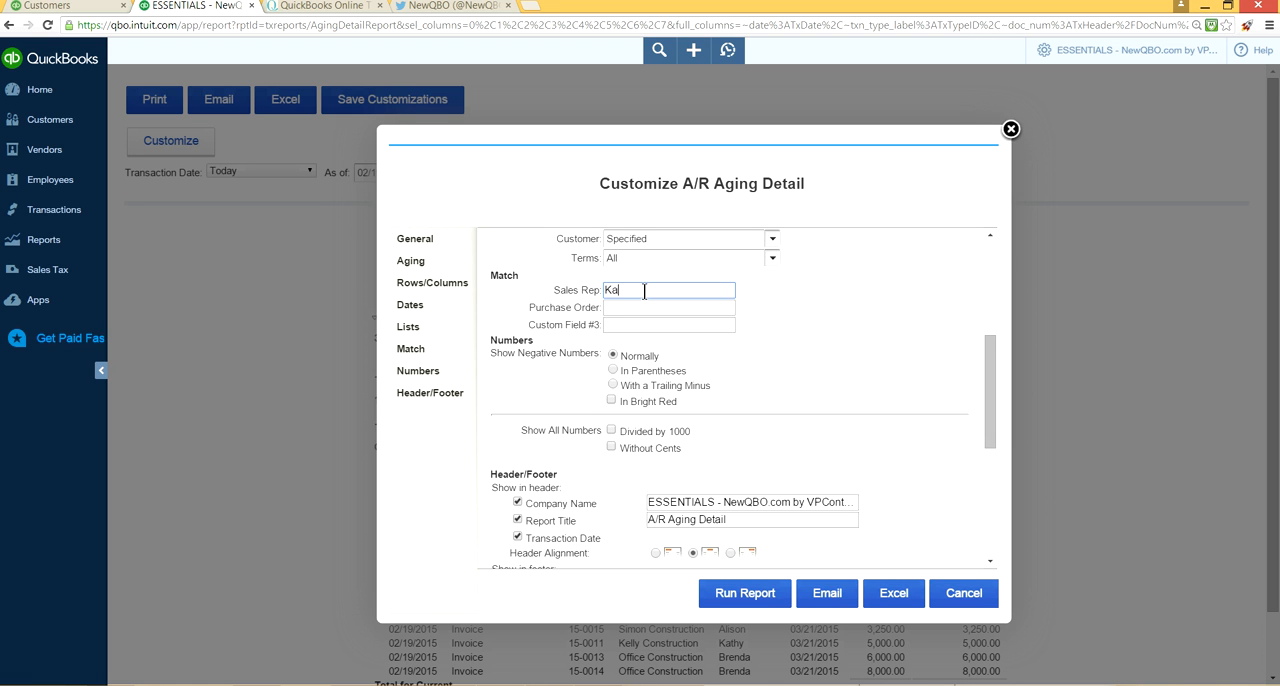
pyautogui.write('T')
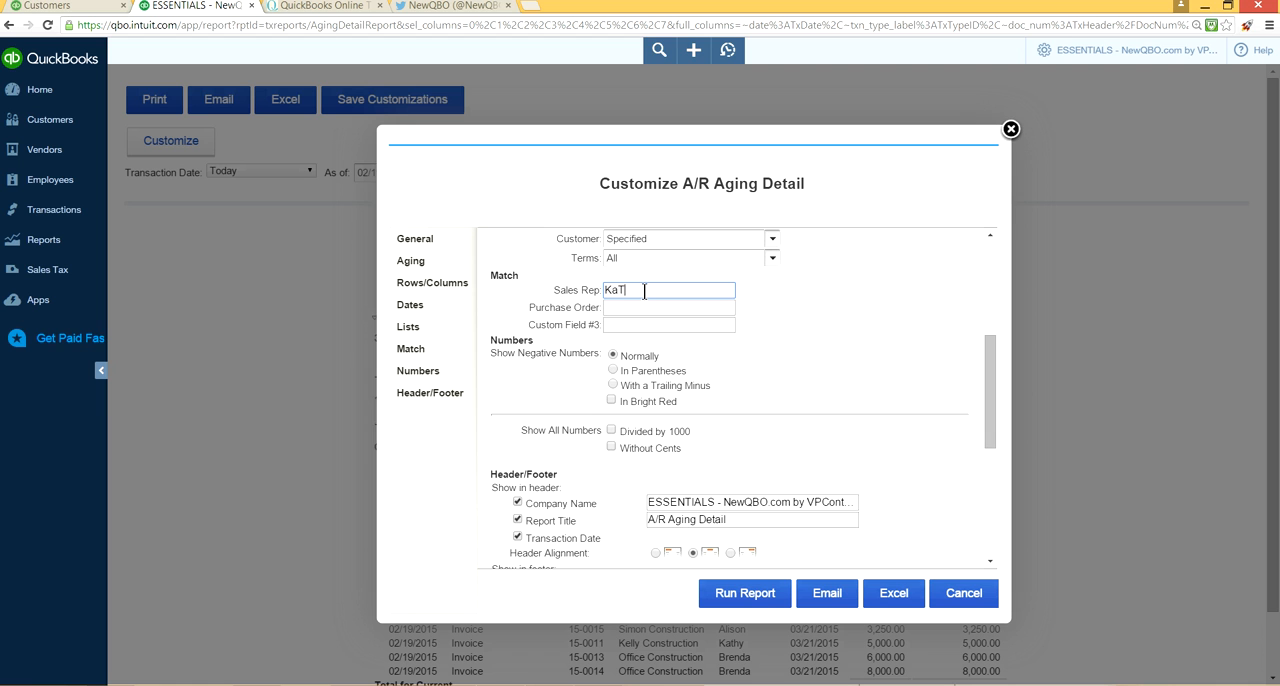
pyautogui.press('Backspace')
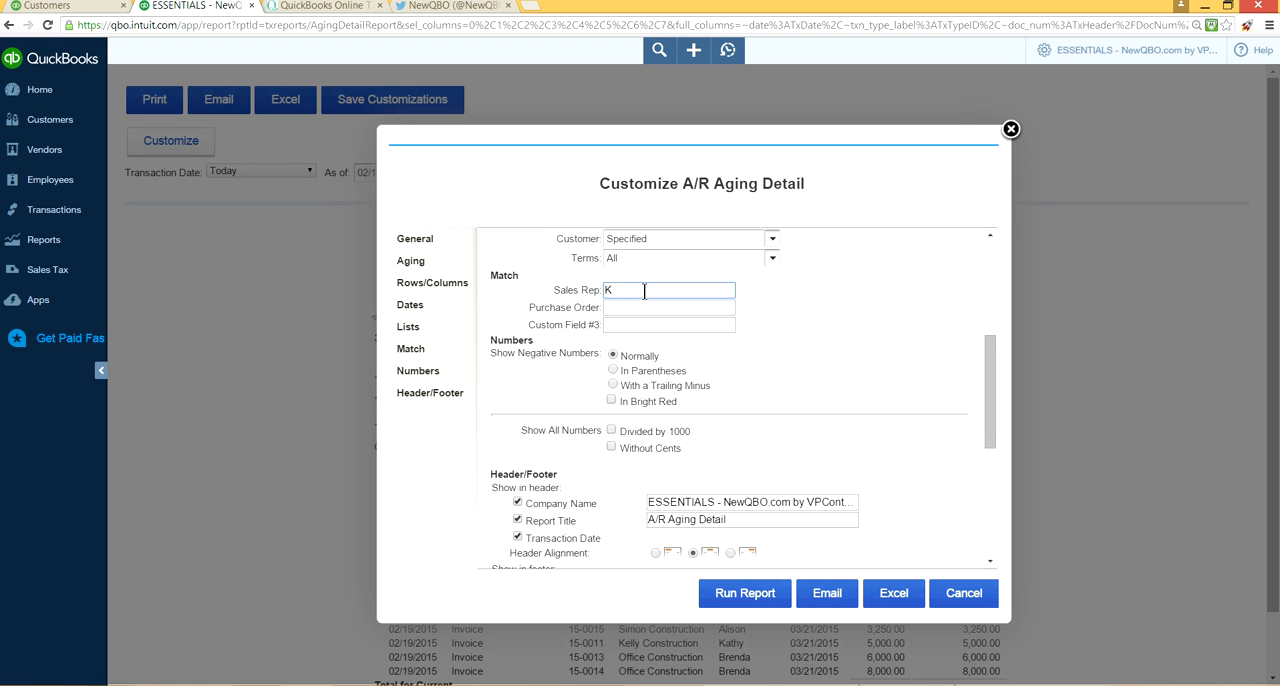
pyautogui.press('Backspace')
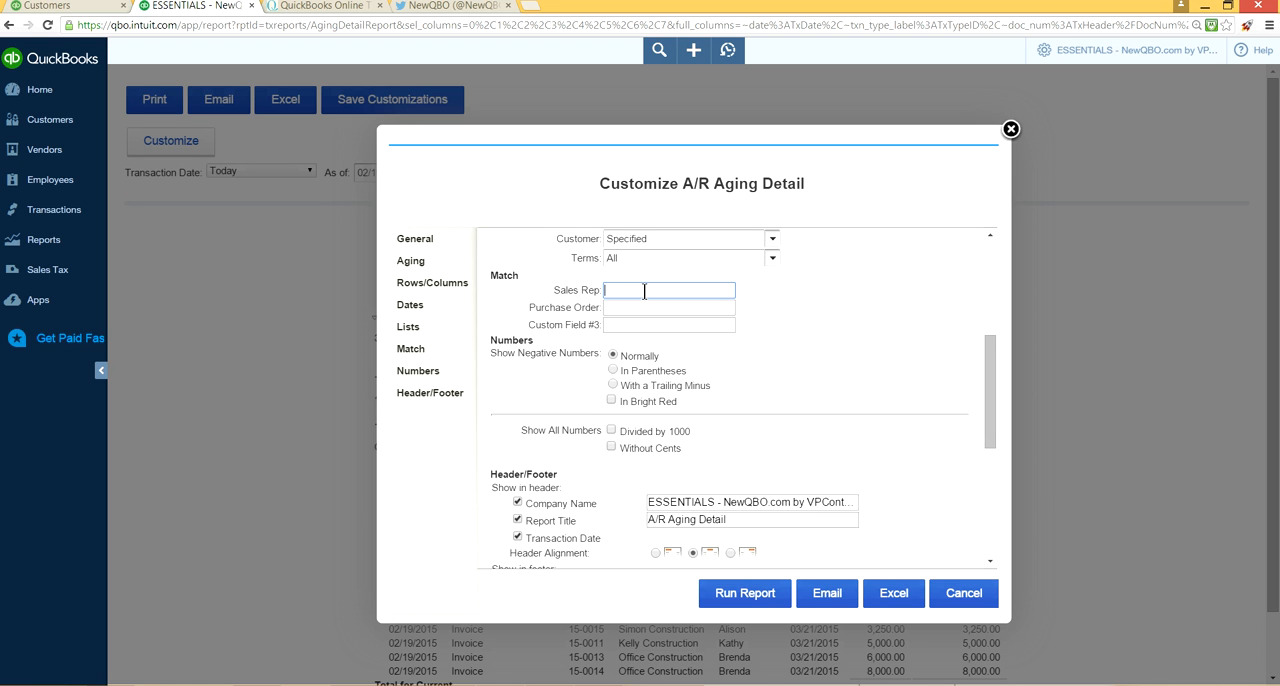
pyautogui.write('K')
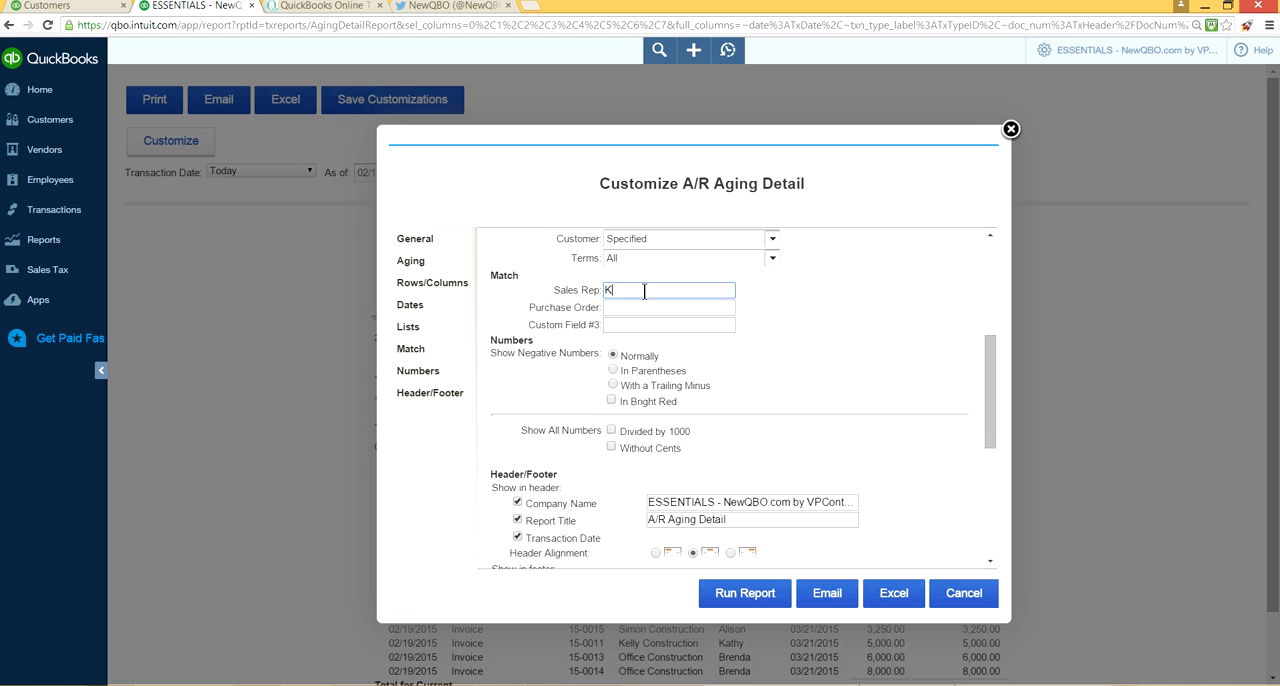
pyautogui.write('athy')
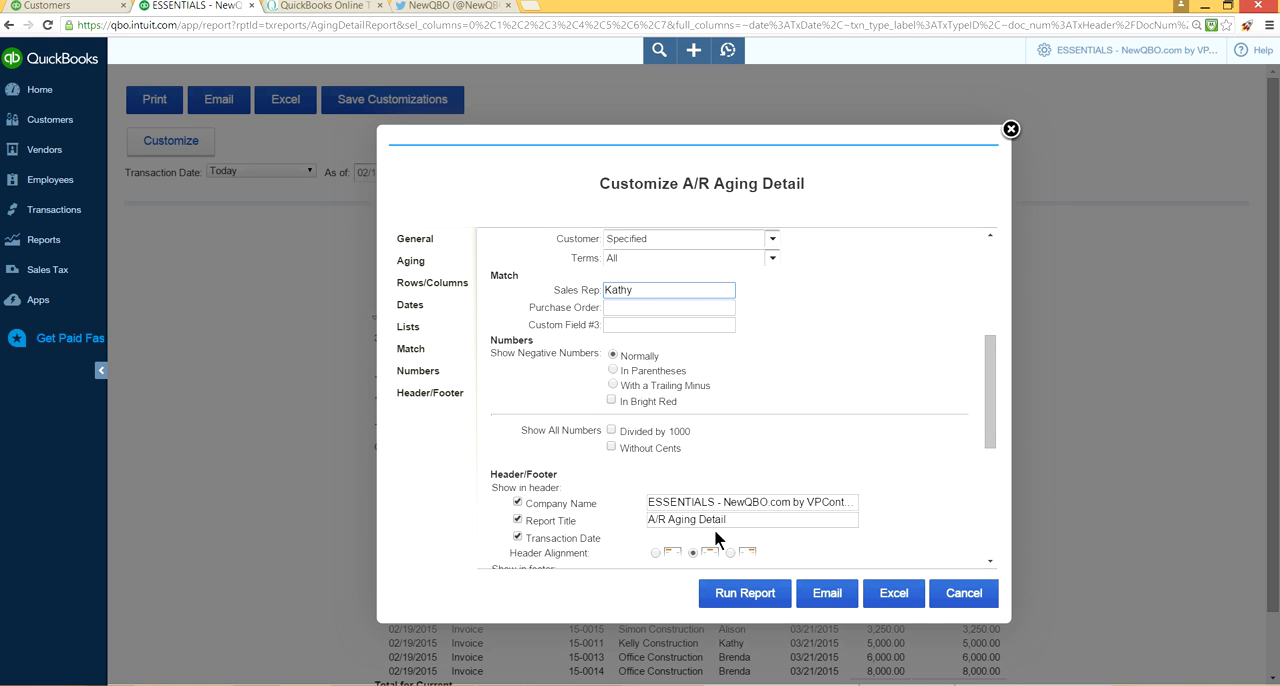
pyautogui.click(744, 592)
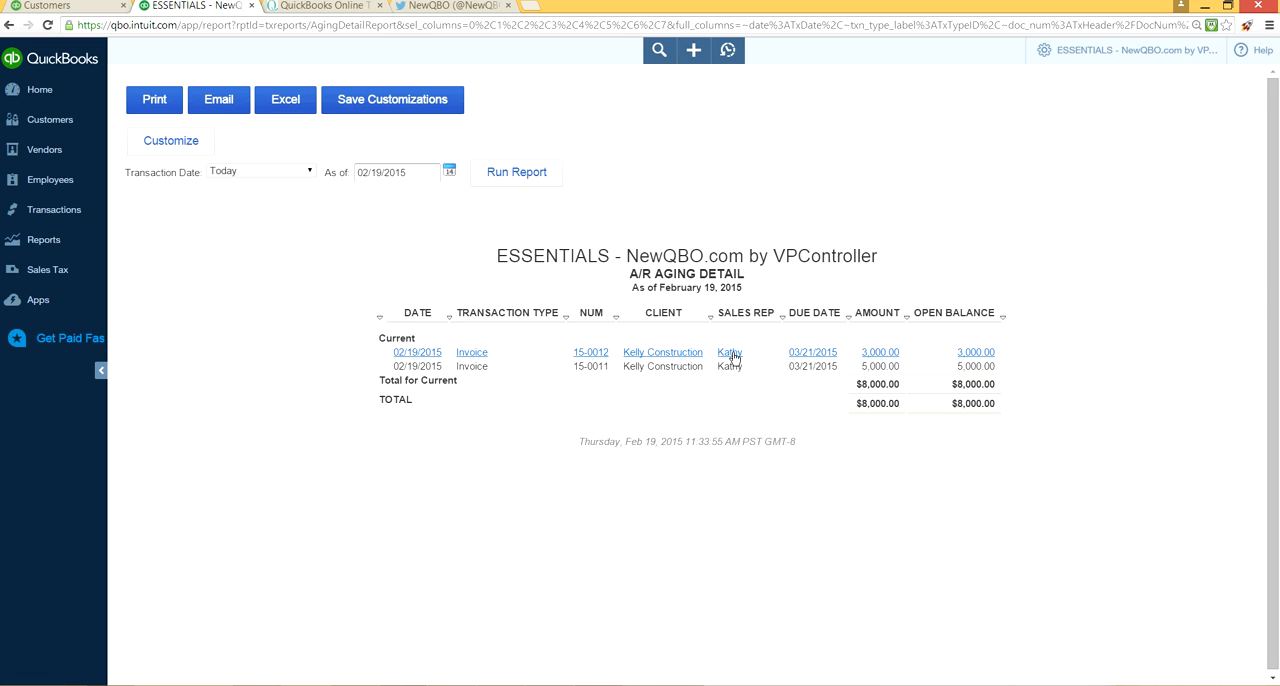
pyautogui.moveTo(744, 340)
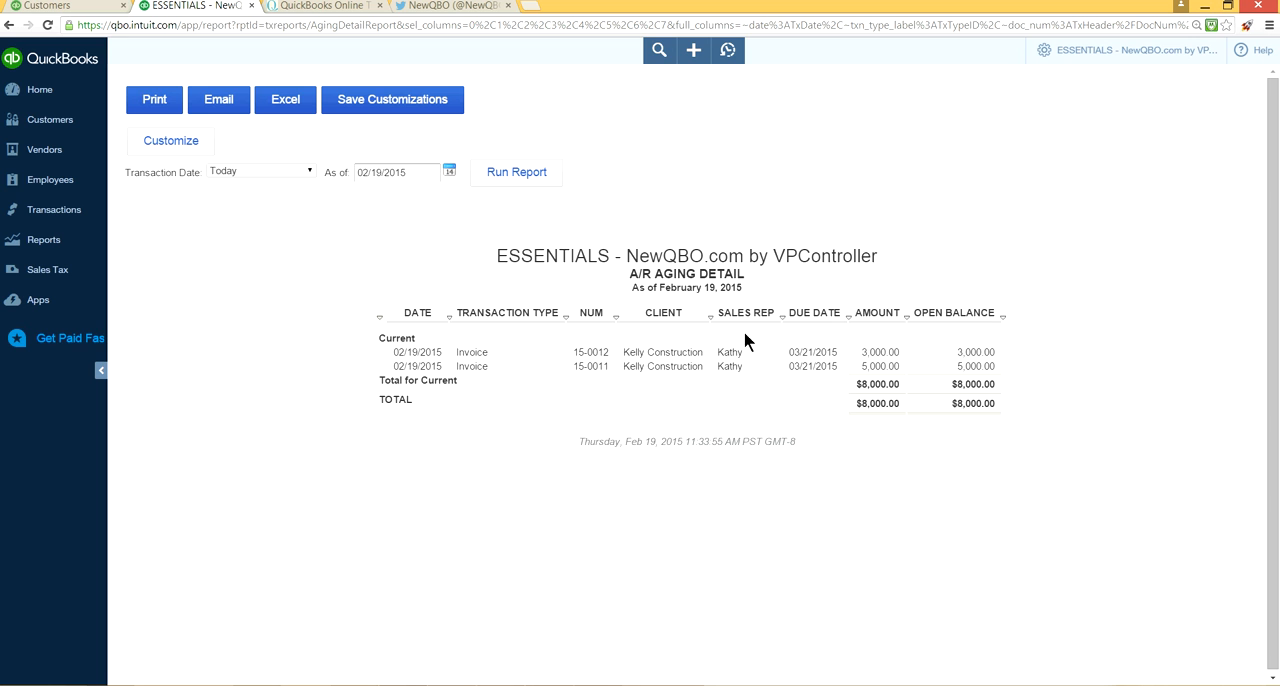
pyautogui.moveTo(716, 344)
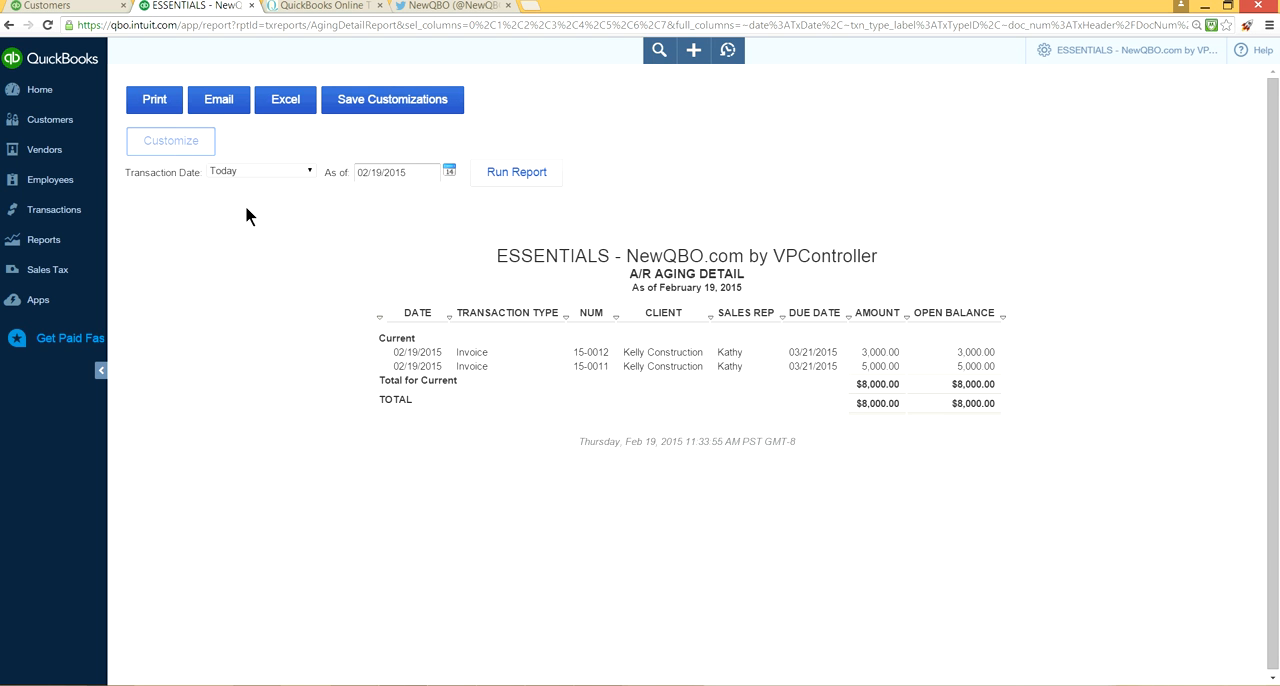
# - Change the Header/Footer report title to 'Customer Outstanding Invoices Report for Kathy'
pyautogui.click(170, 140)
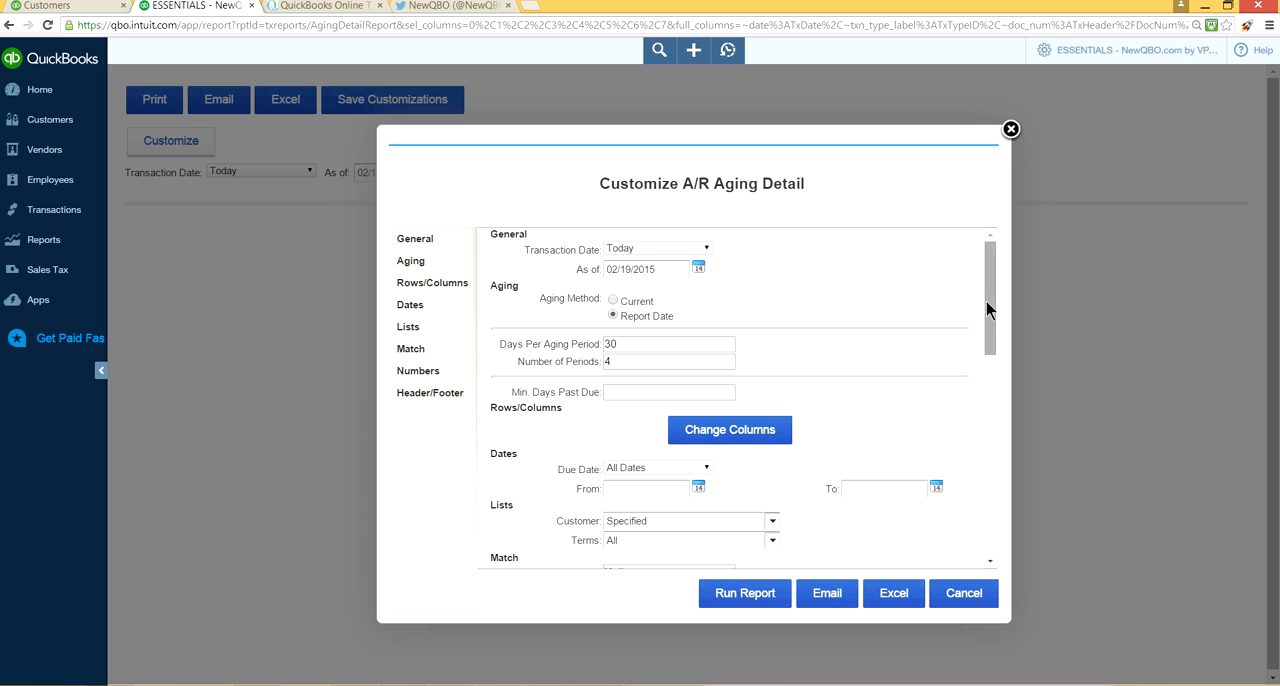
pyautogui.scroll(-3)
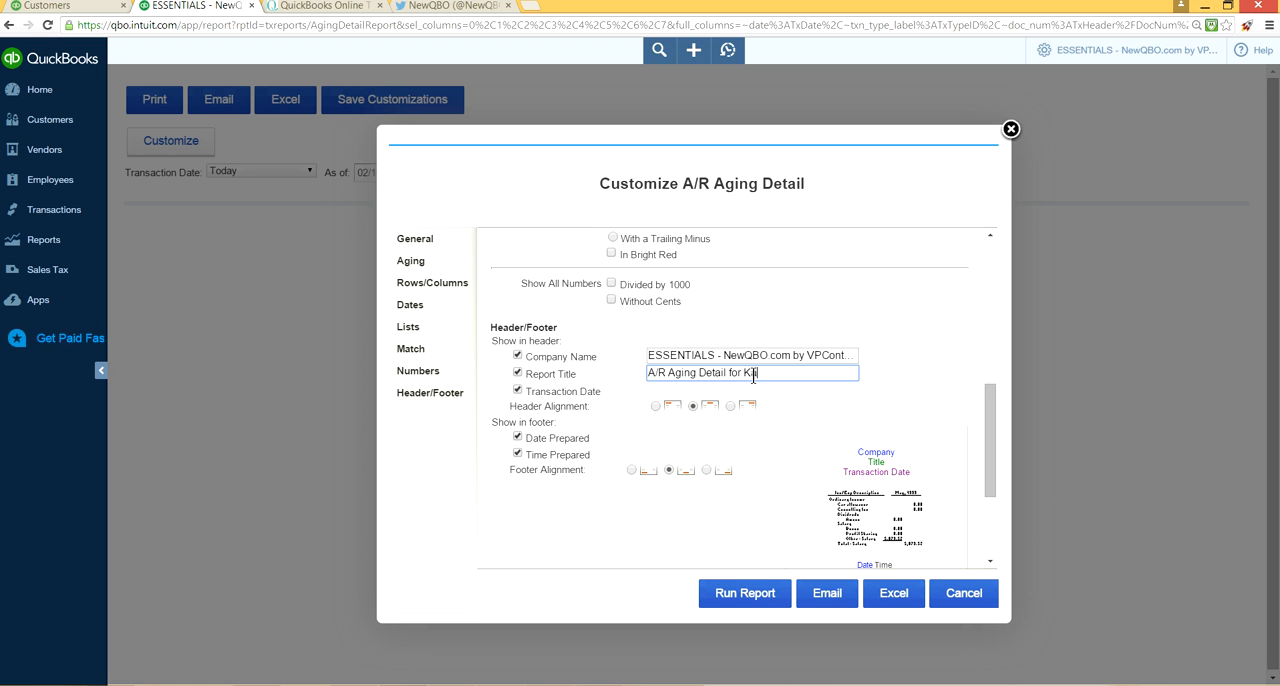
pyautogui.write('athy')
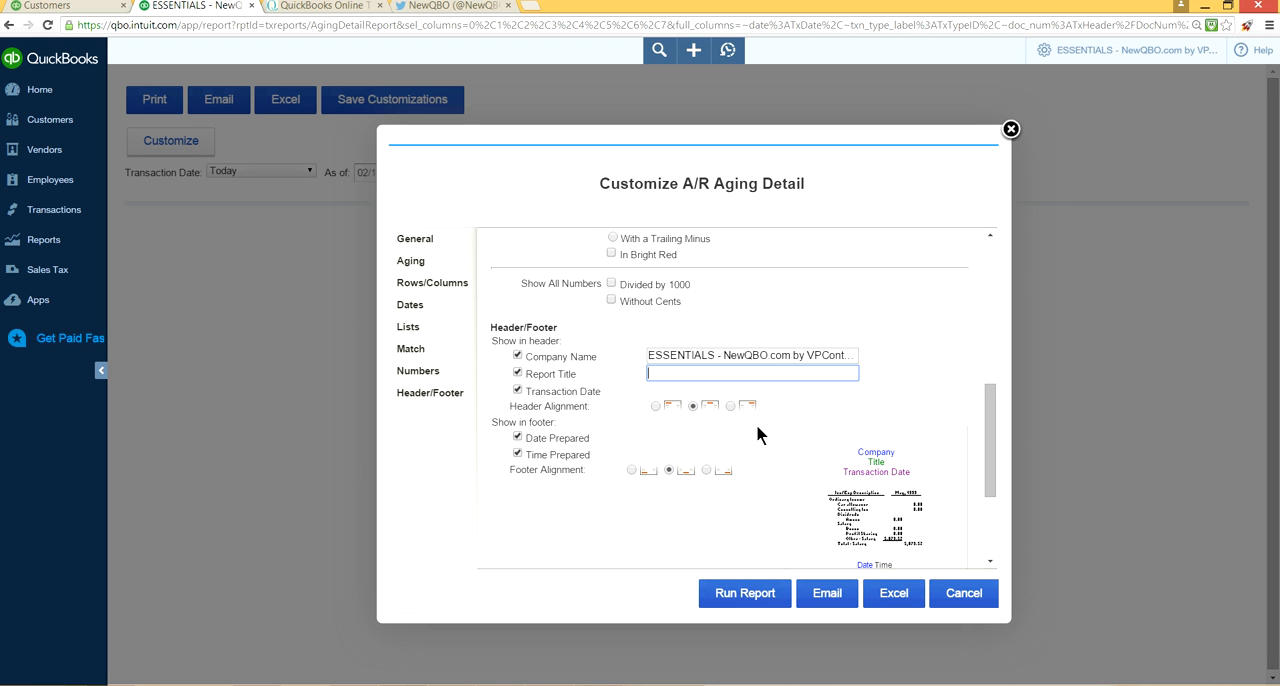
pyautogui.write('Customer Outstanding')
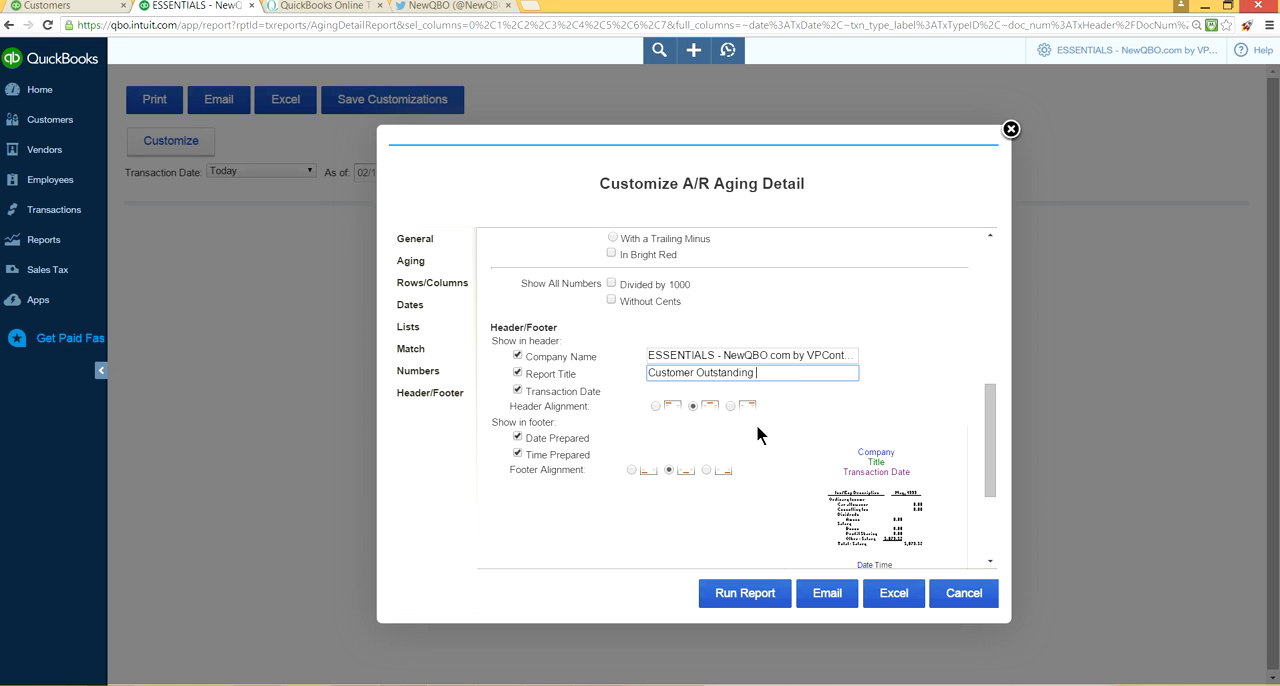
pyautogui.write('Invoices Report for Kathy')
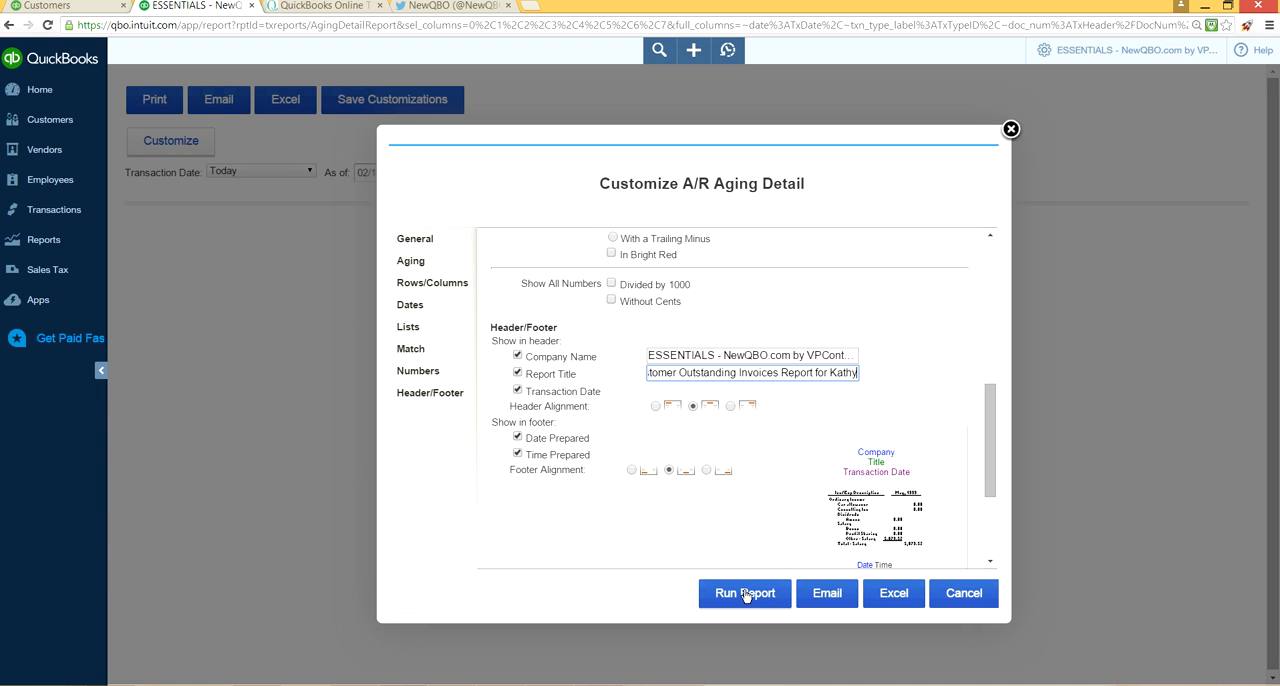
# - Rerun the report so it shows the new title above Kathy's $8,000 invoices
pyautogui.click(744, 592)
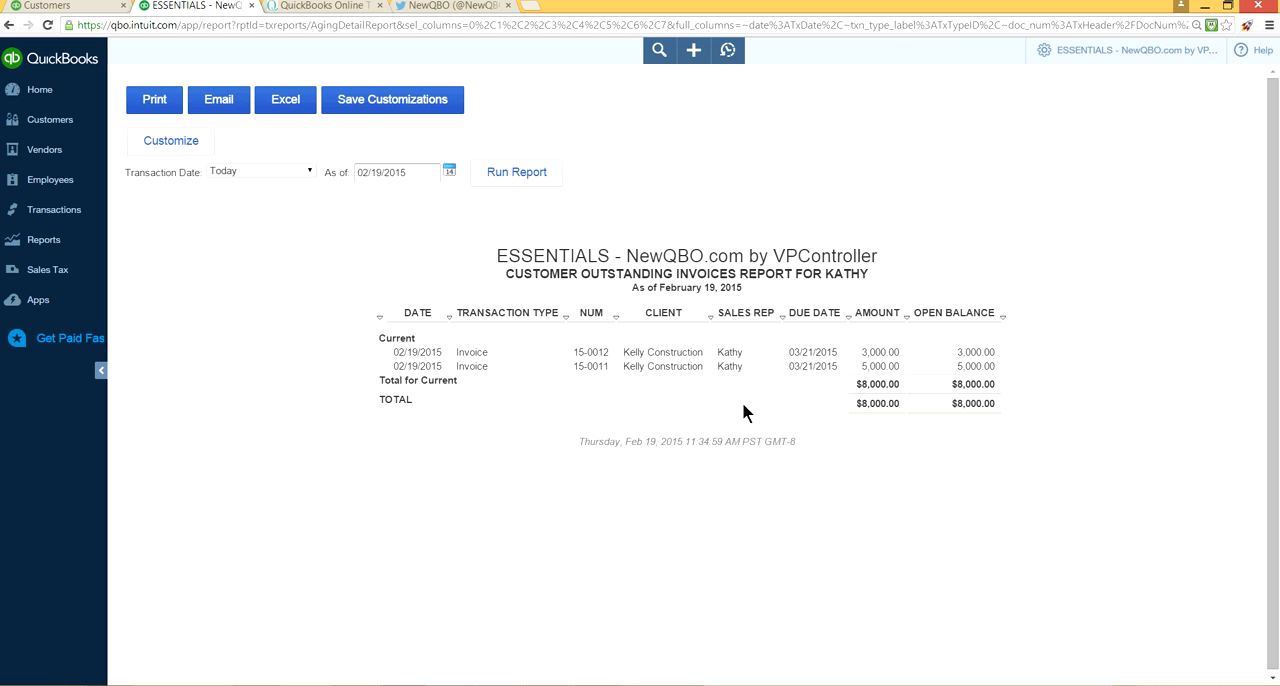
pyautogui.moveTo(794, 358)
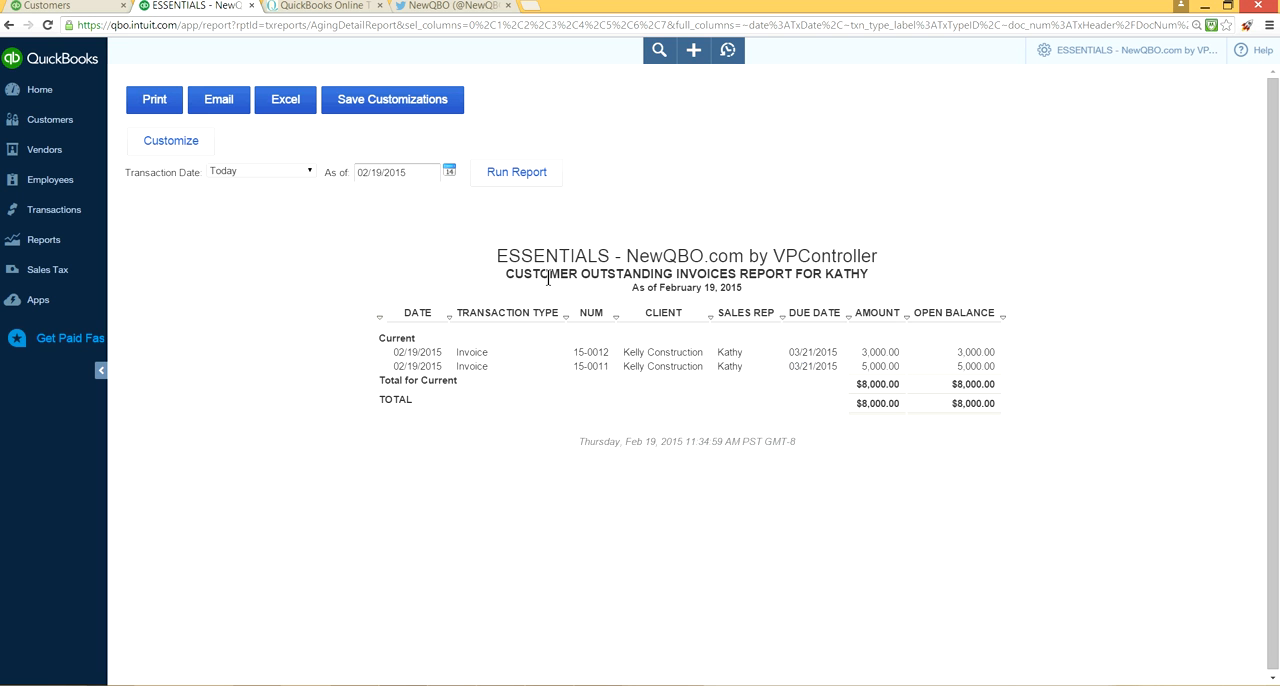
pyautogui.moveTo(892, 278)
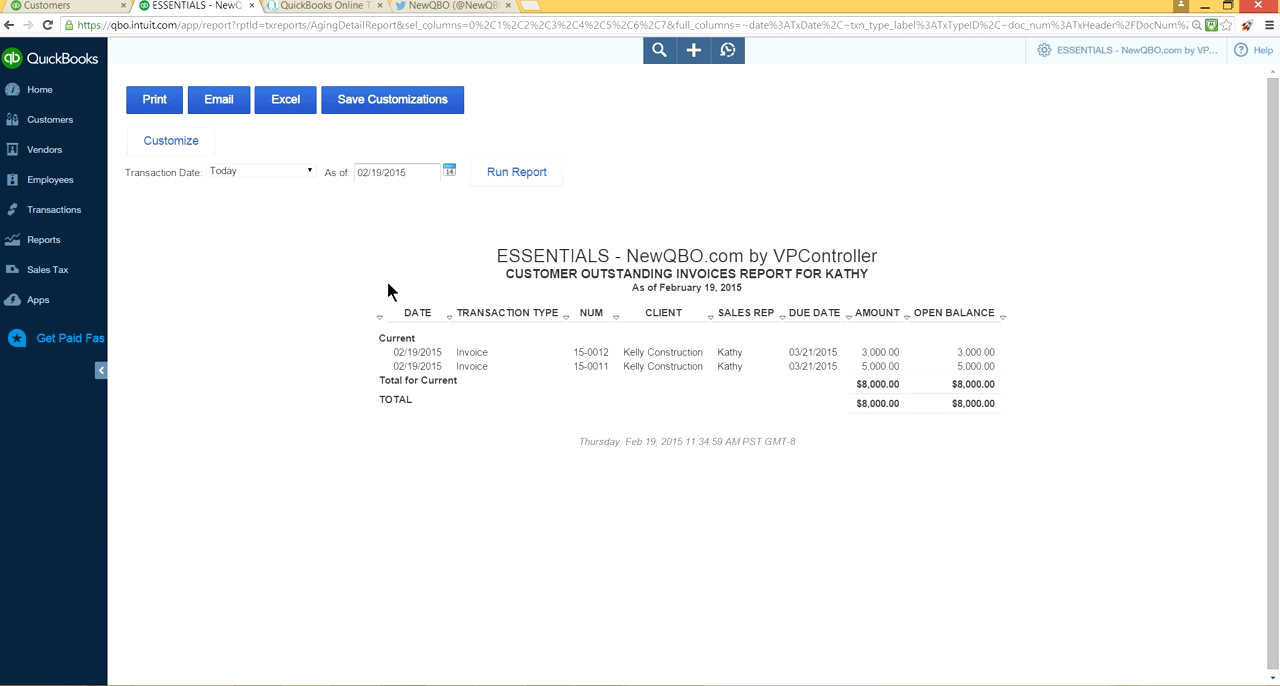
pyautogui.moveTo(228, 290)
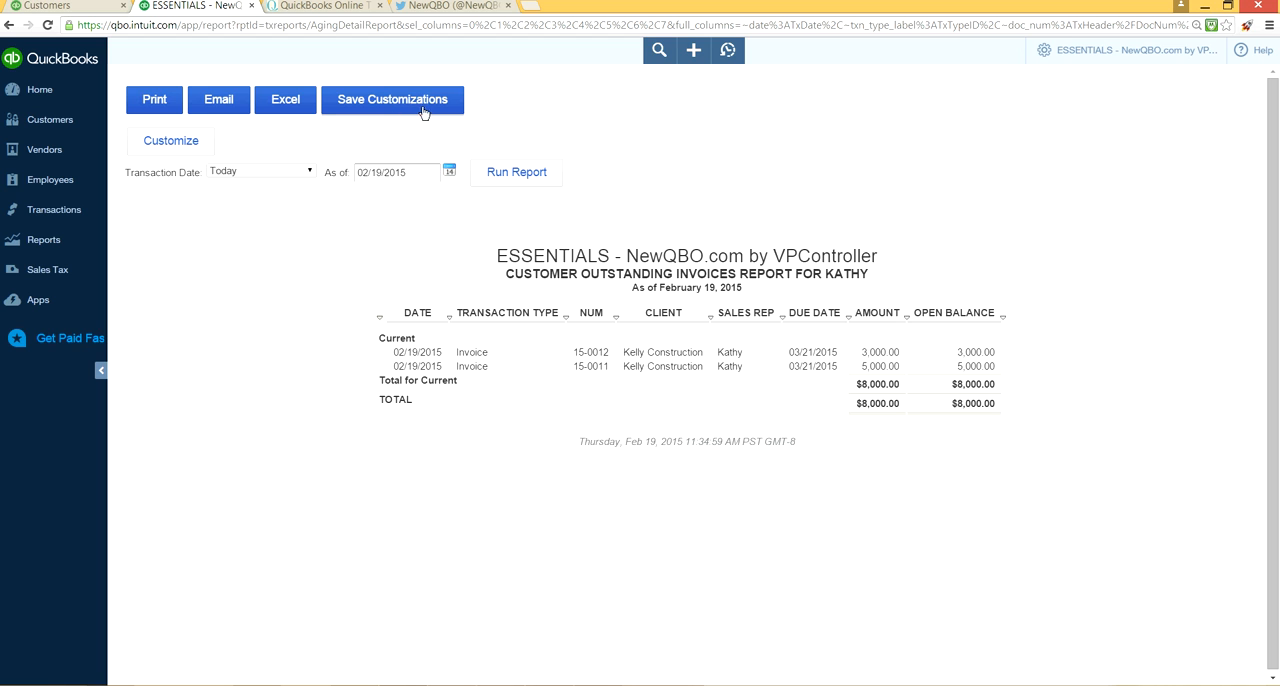
pyautogui.moveTo(474, 130)
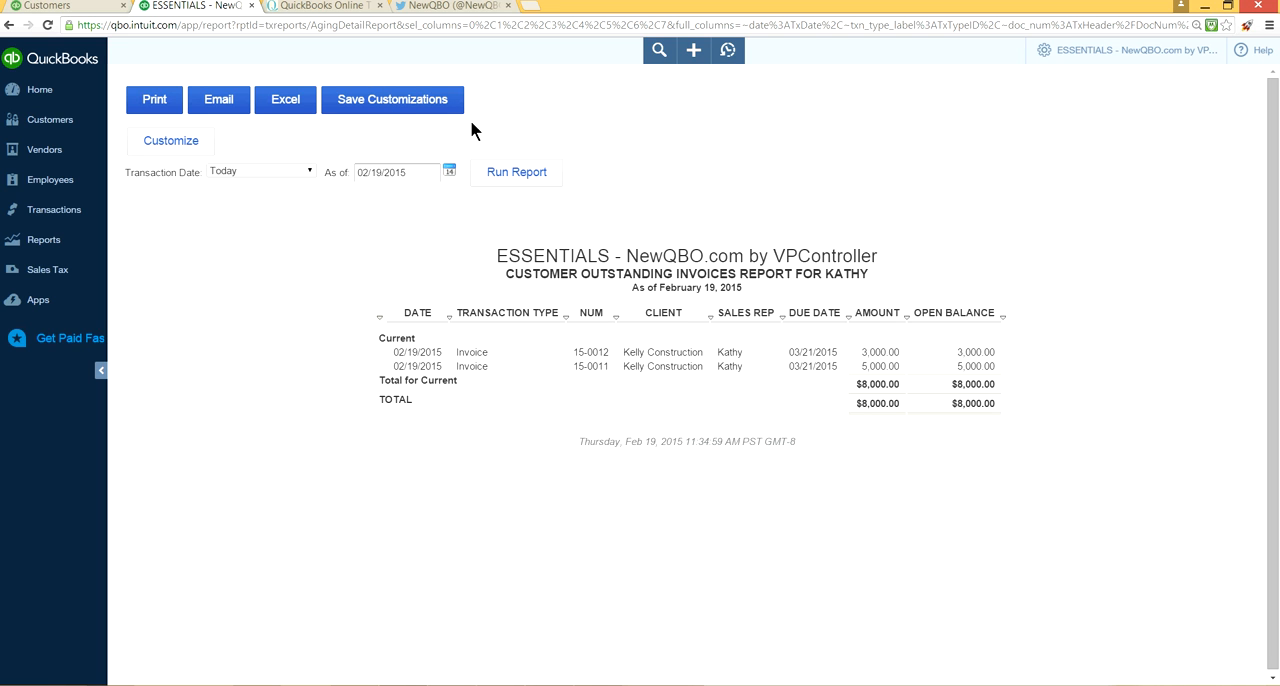
pyautogui.moveTo(550, 84)
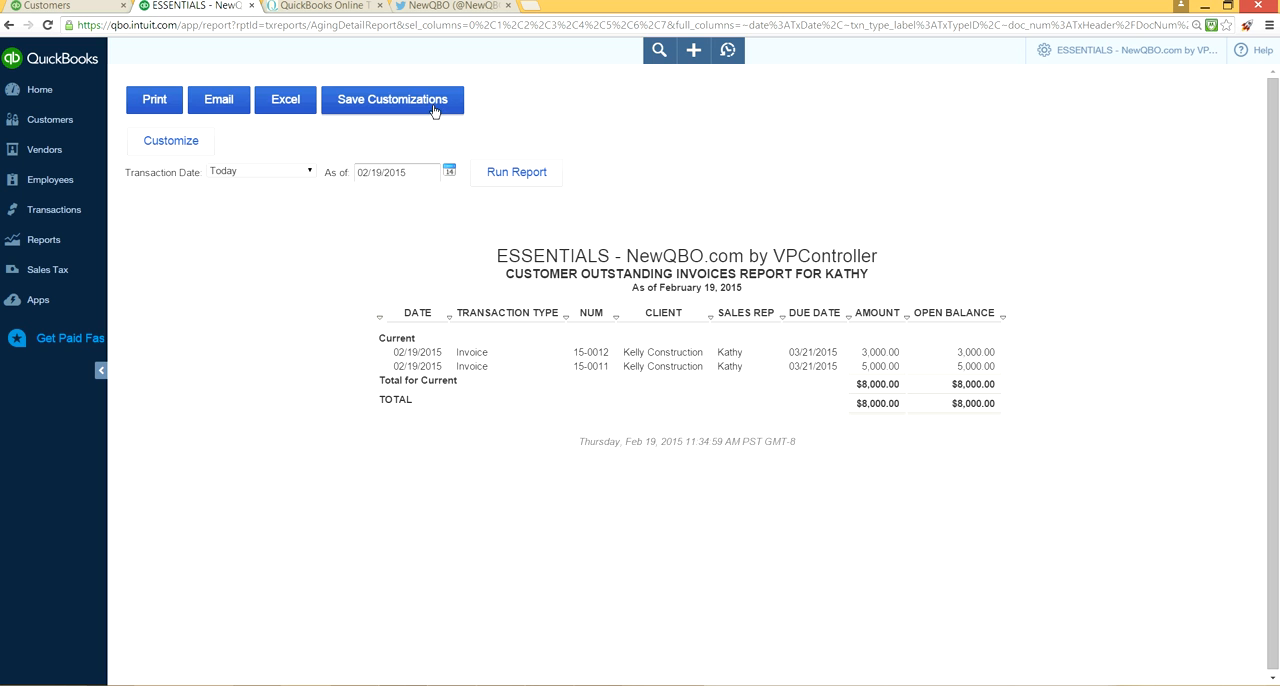
# - Save the customizations as 'Customer Outstanding Invoices Report for Kathy'
pyautogui.click(392, 100)
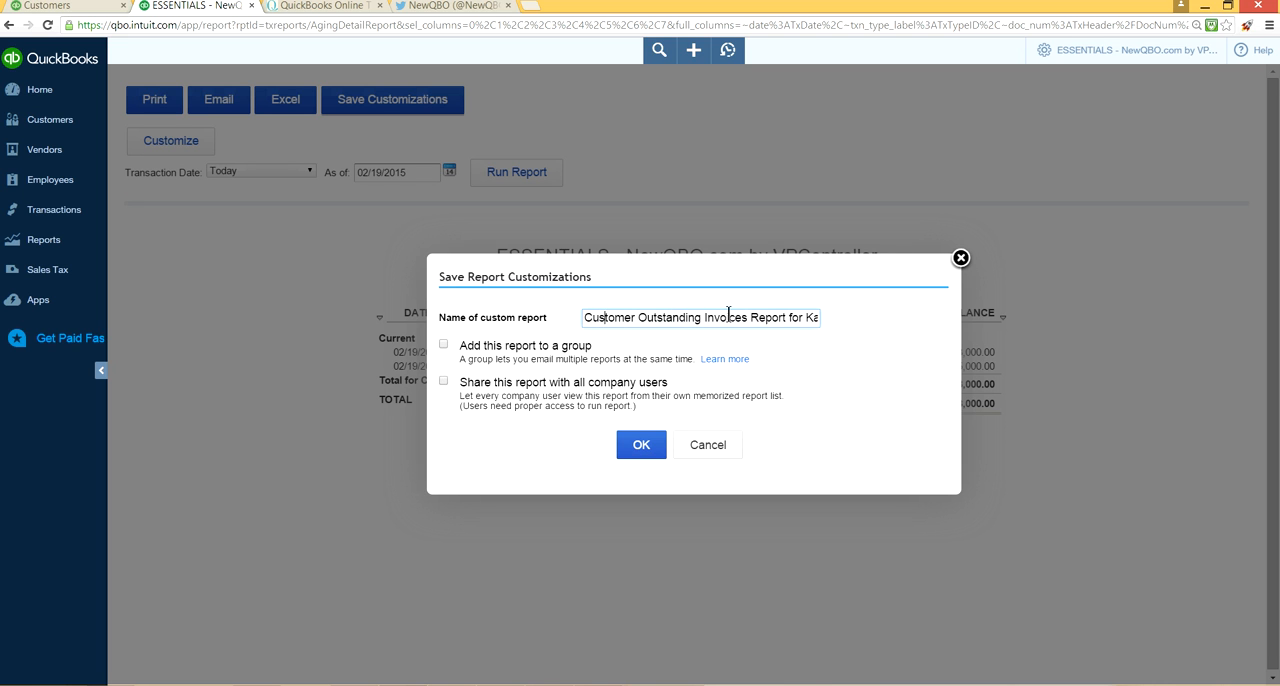
pyautogui.moveTo(444, 360)
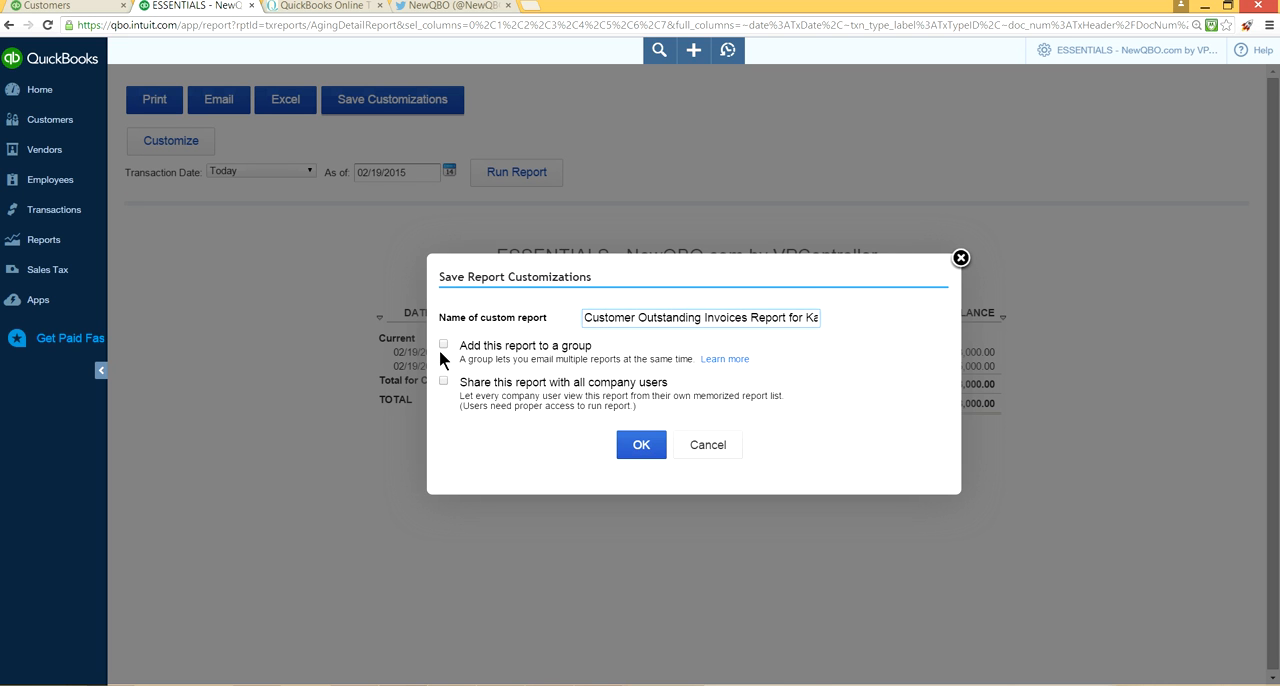
pyautogui.moveTo(522, 396)
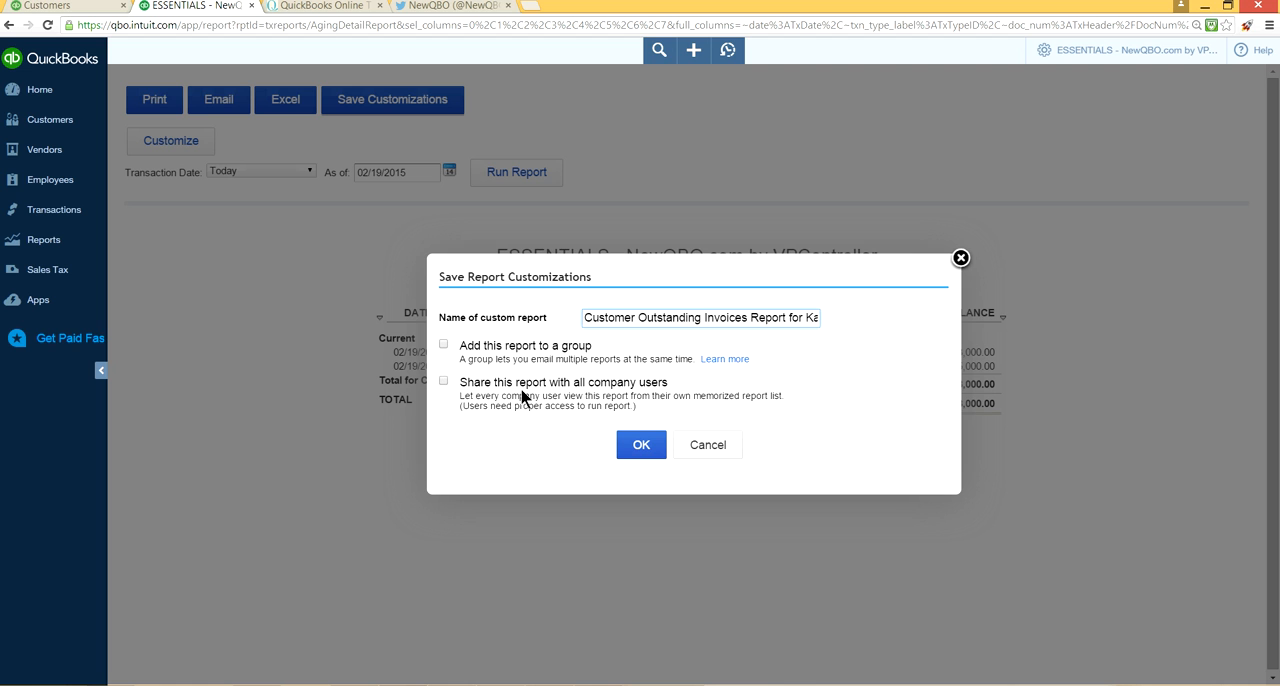
pyautogui.moveTo(530, 384)
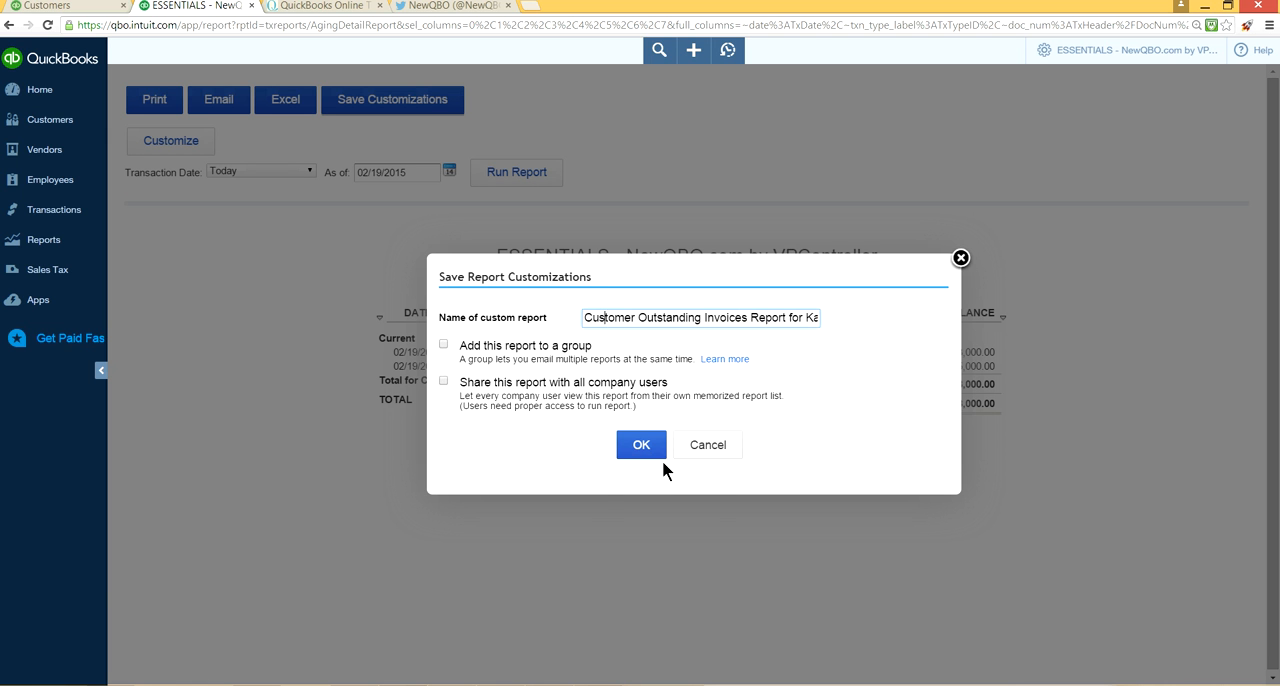
pyautogui.click(640, 444)
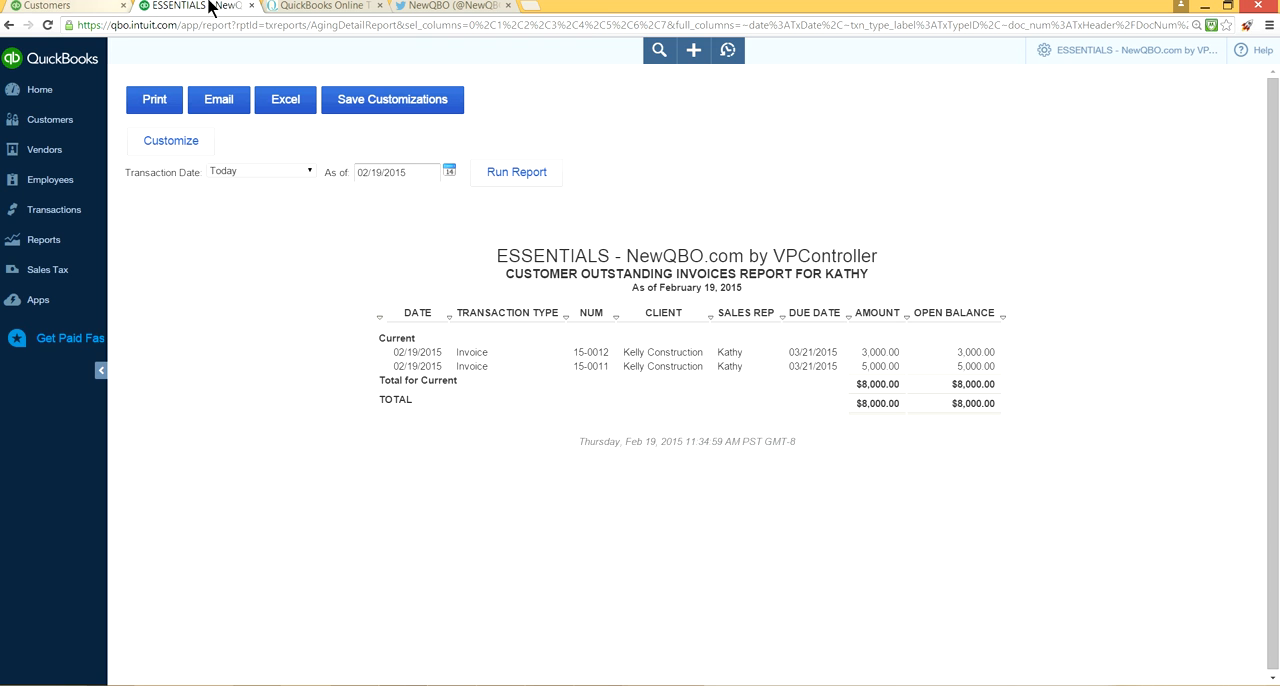
# - Show My Custom Reports, where the new Kathy report appears with Today range, unscheduled
pyautogui.click(64, 6)
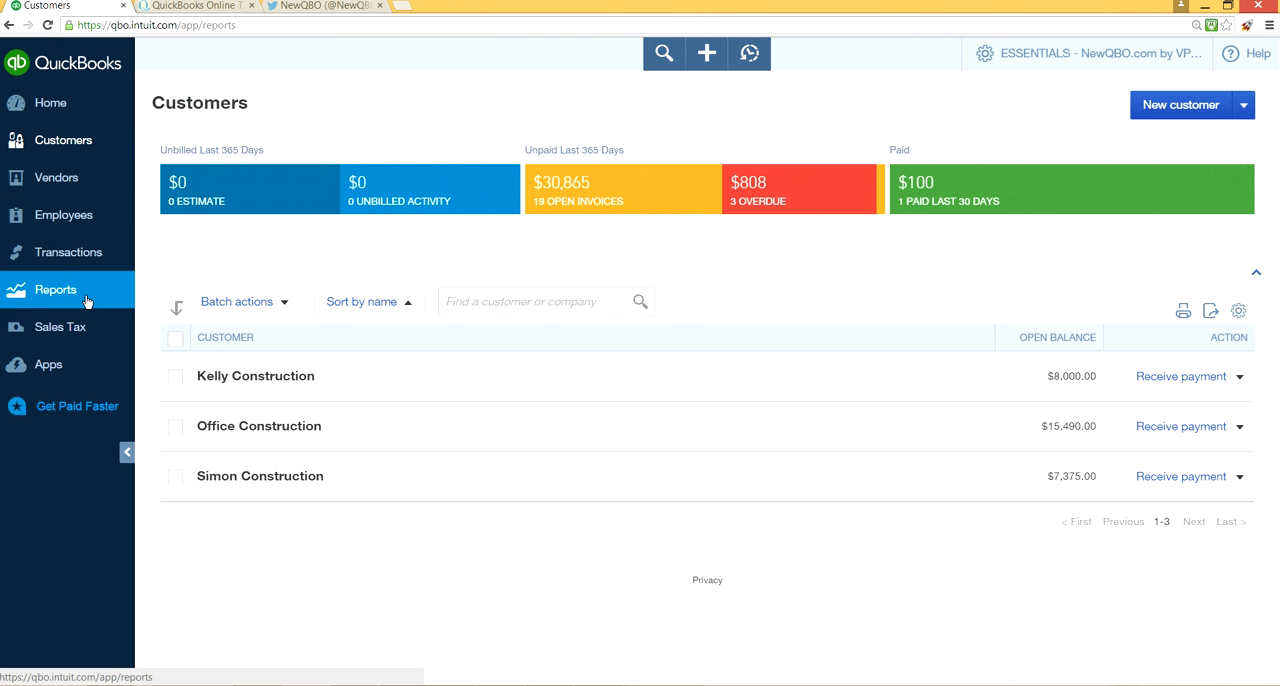
pyautogui.click(56, 288)
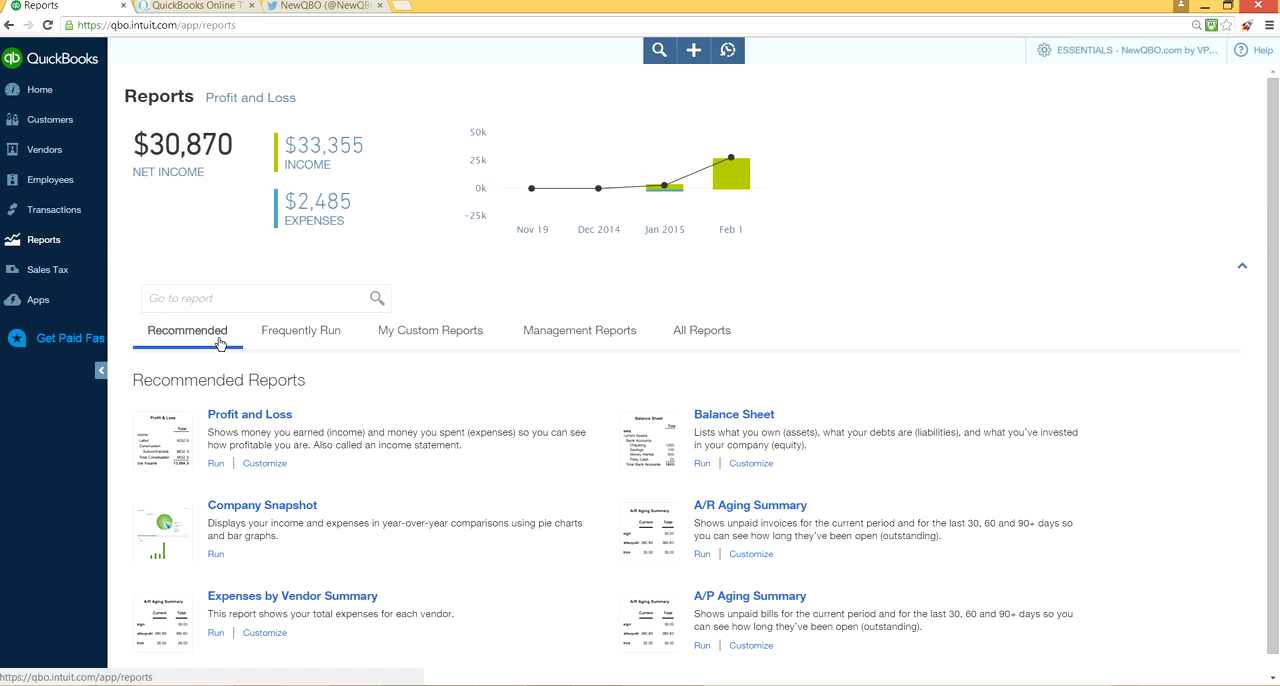
pyautogui.moveTo(452, 336)
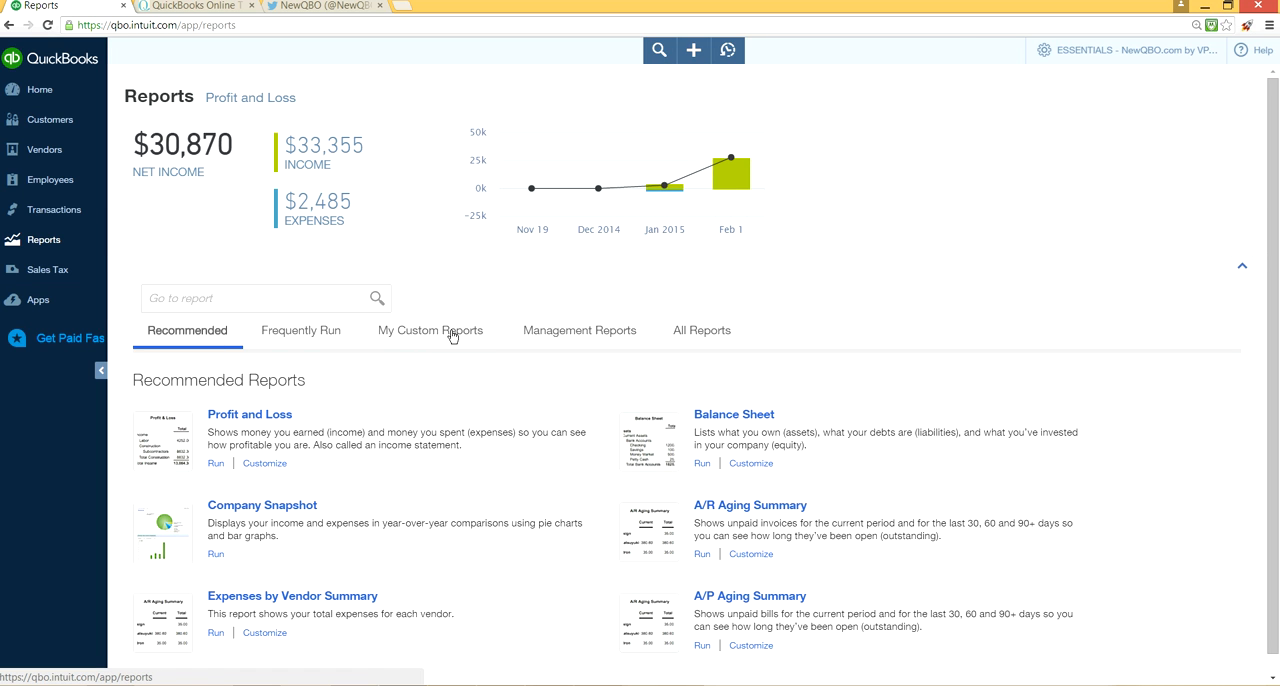
pyautogui.click(430, 330)
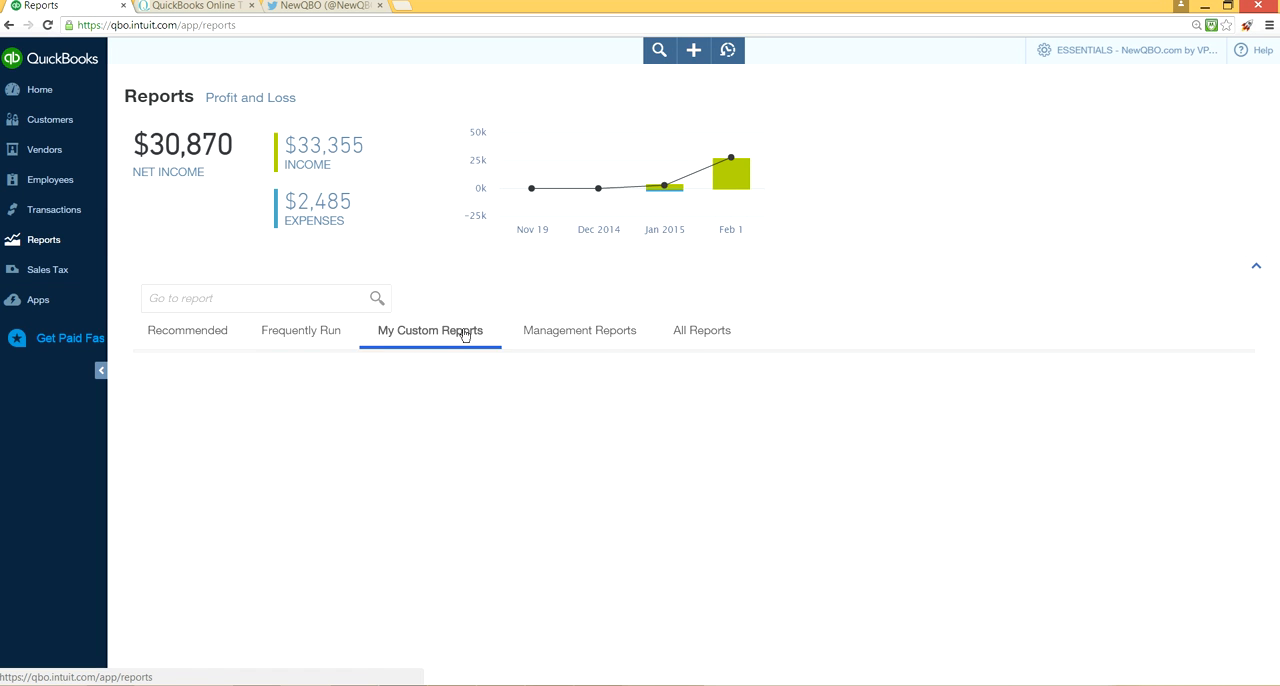
pyautogui.click(430, 330)
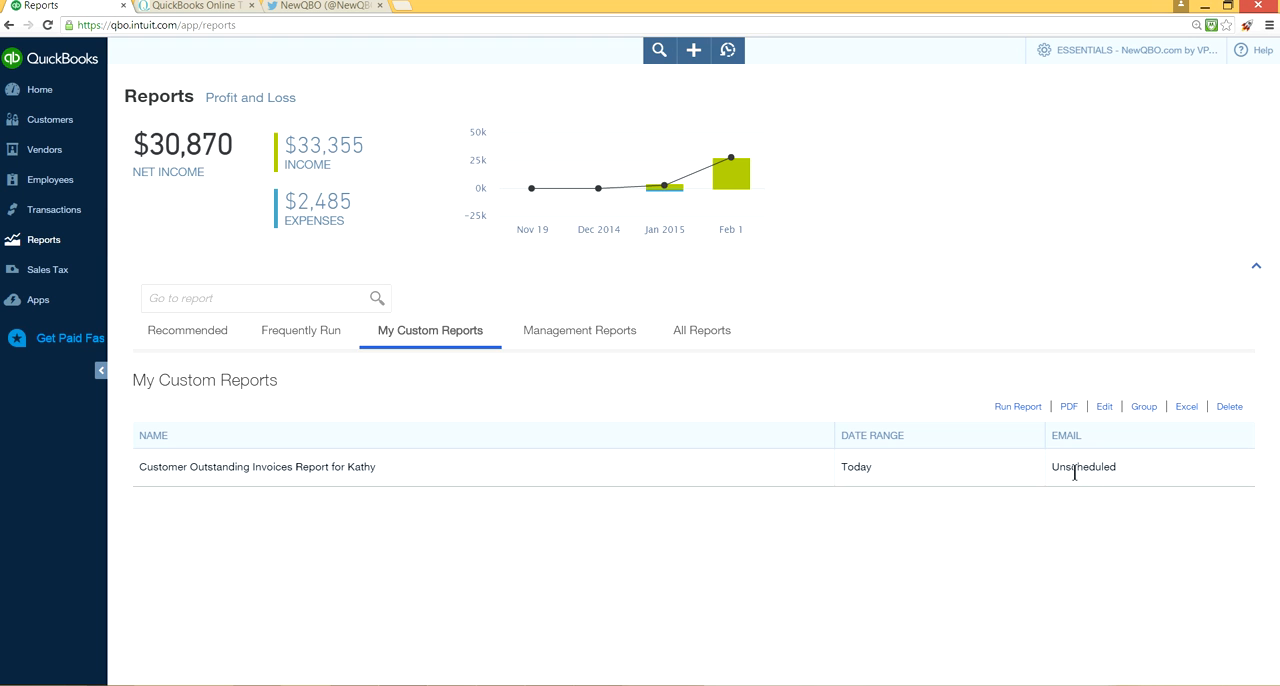
pyautogui.moveTo(1100, 470)
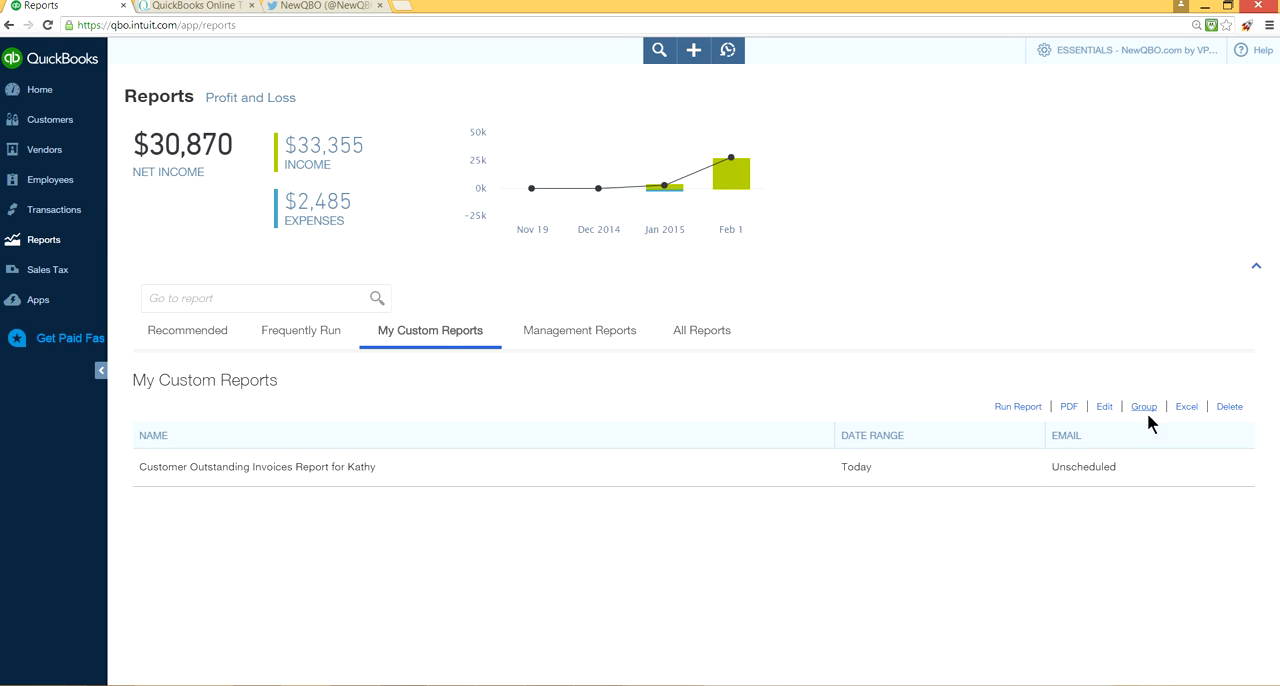
pyautogui.moveTo(1104, 456)
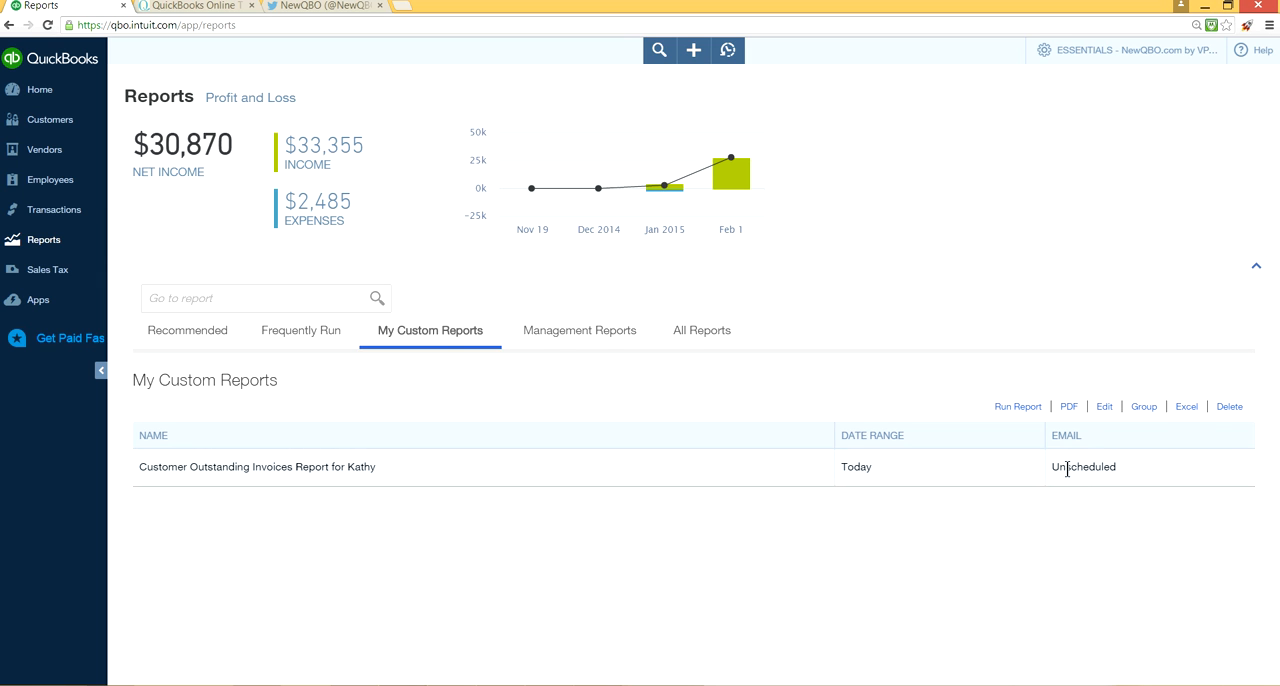
pyautogui.moveTo(276, 496)
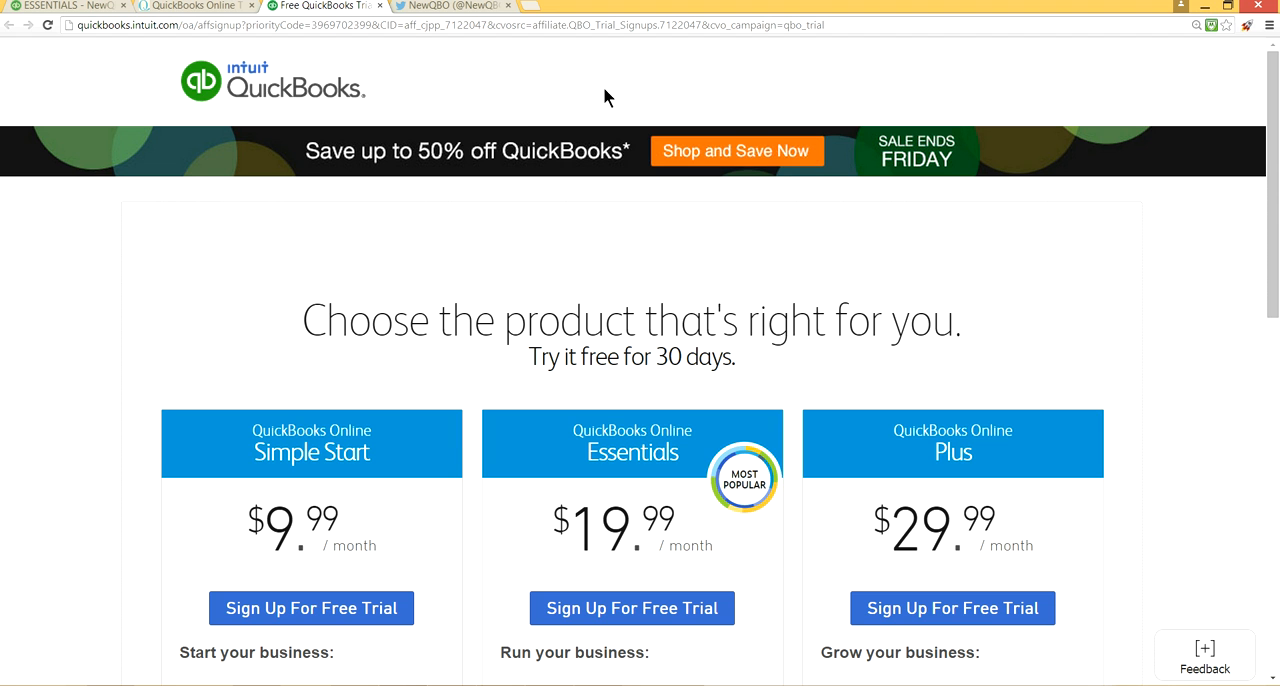
pyautogui.moveTo(898, 164)
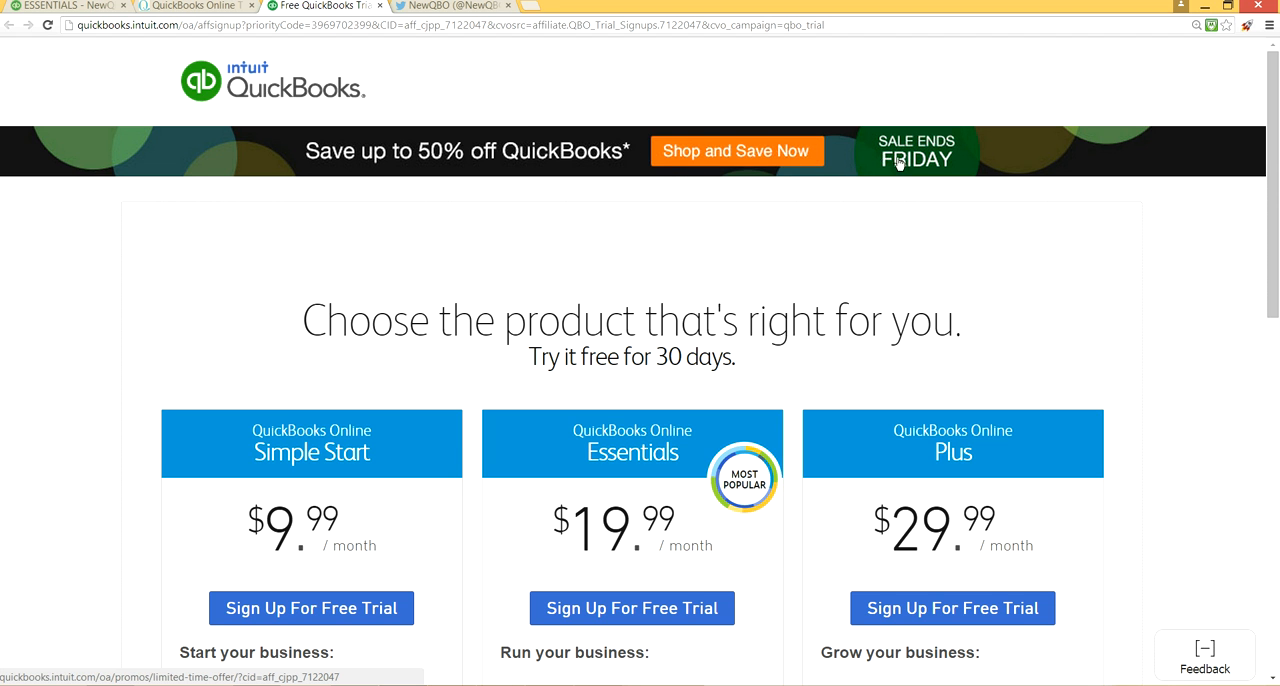
pyautogui.moveTo(930, 158)
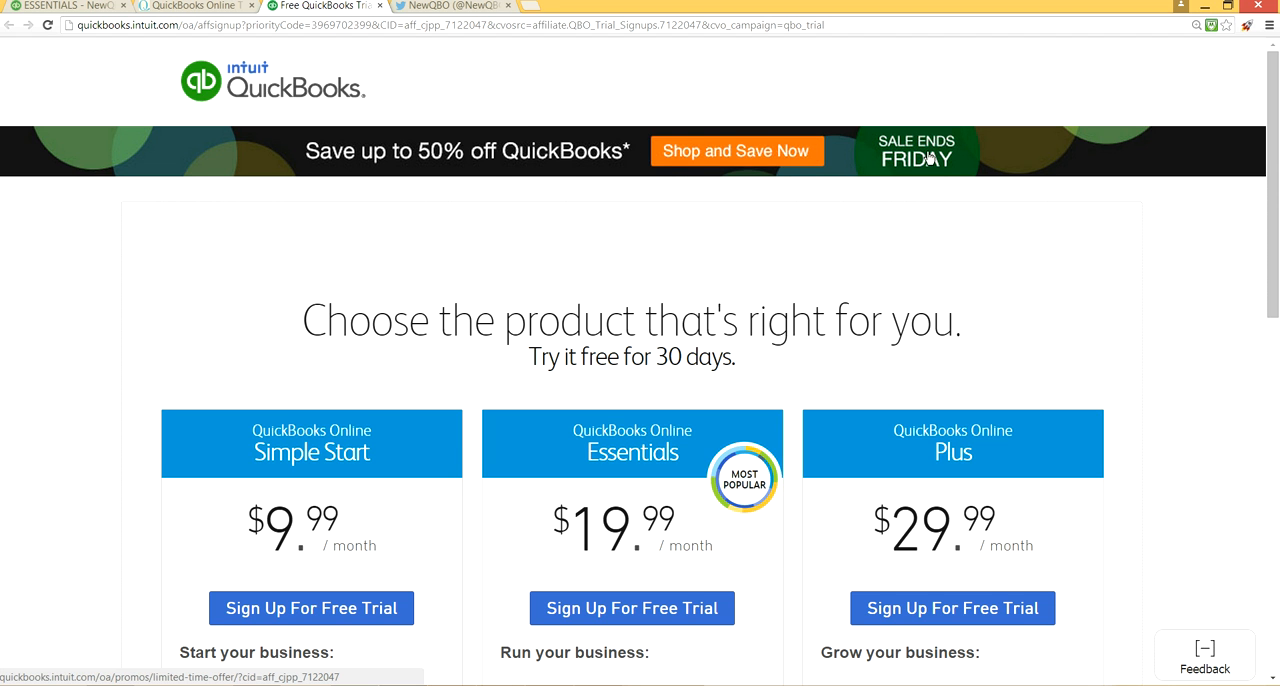
pyautogui.moveTo(630, 162)
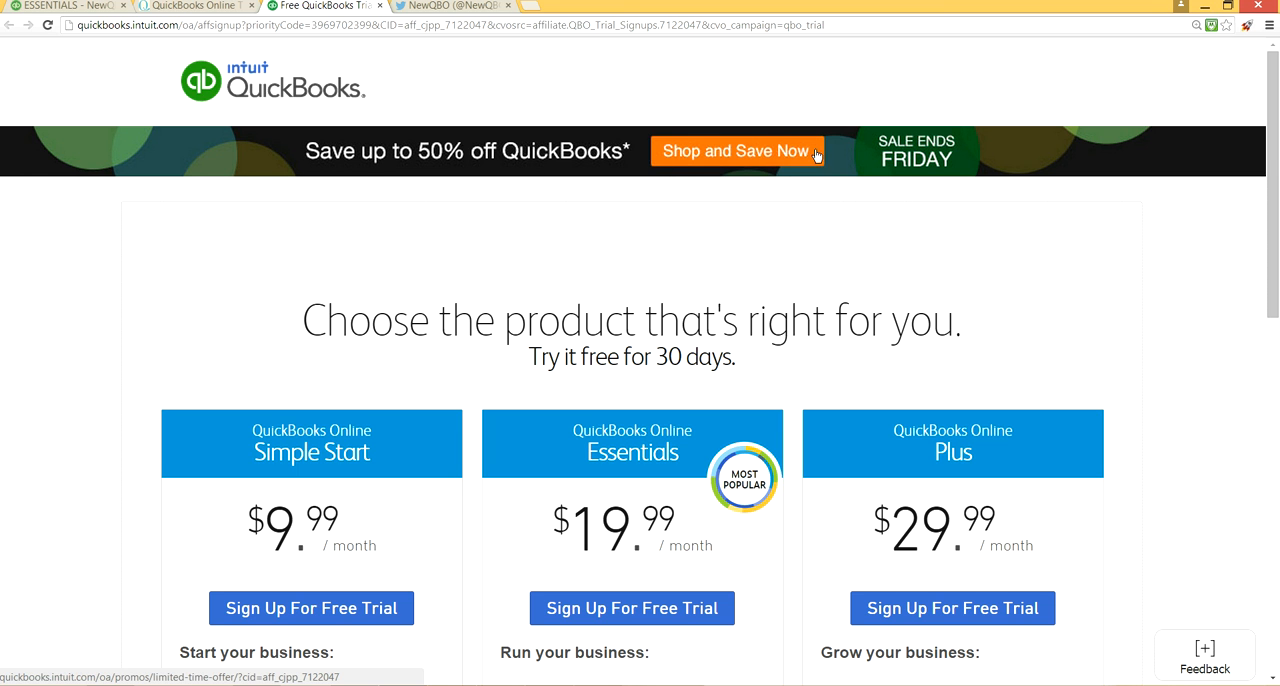
pyautogui.moveTo(572, 152)
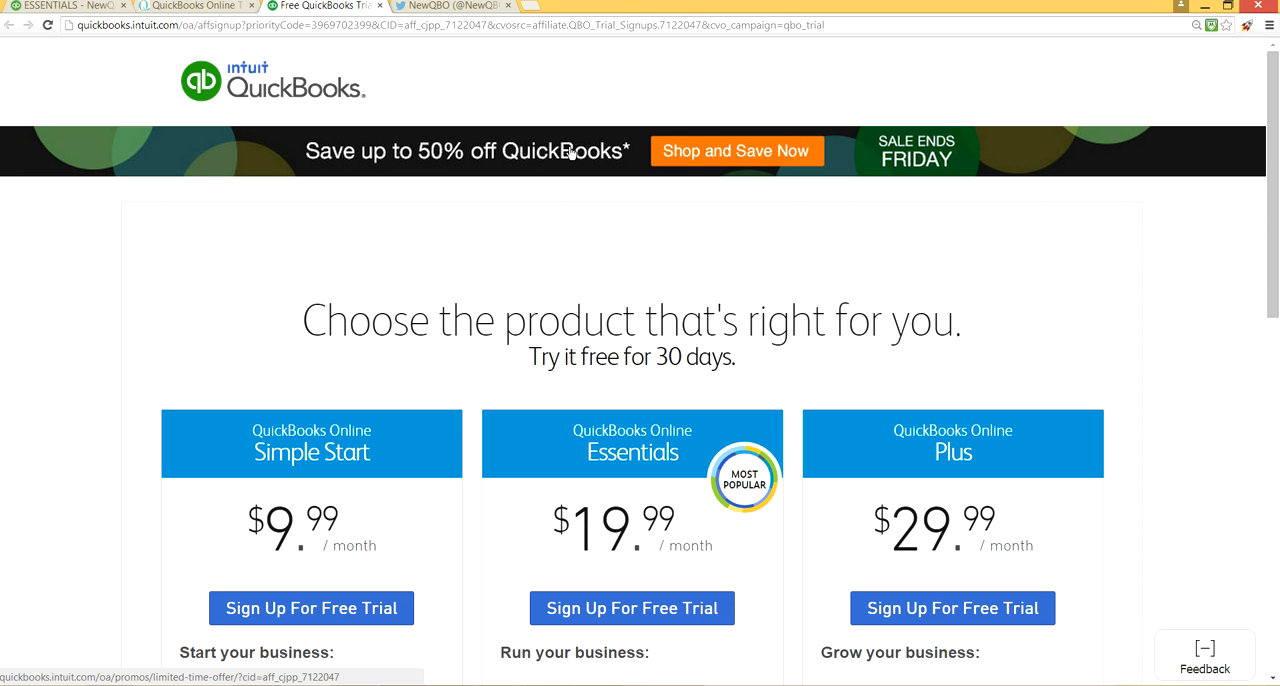
pyautogui.moveTo(716, 152)
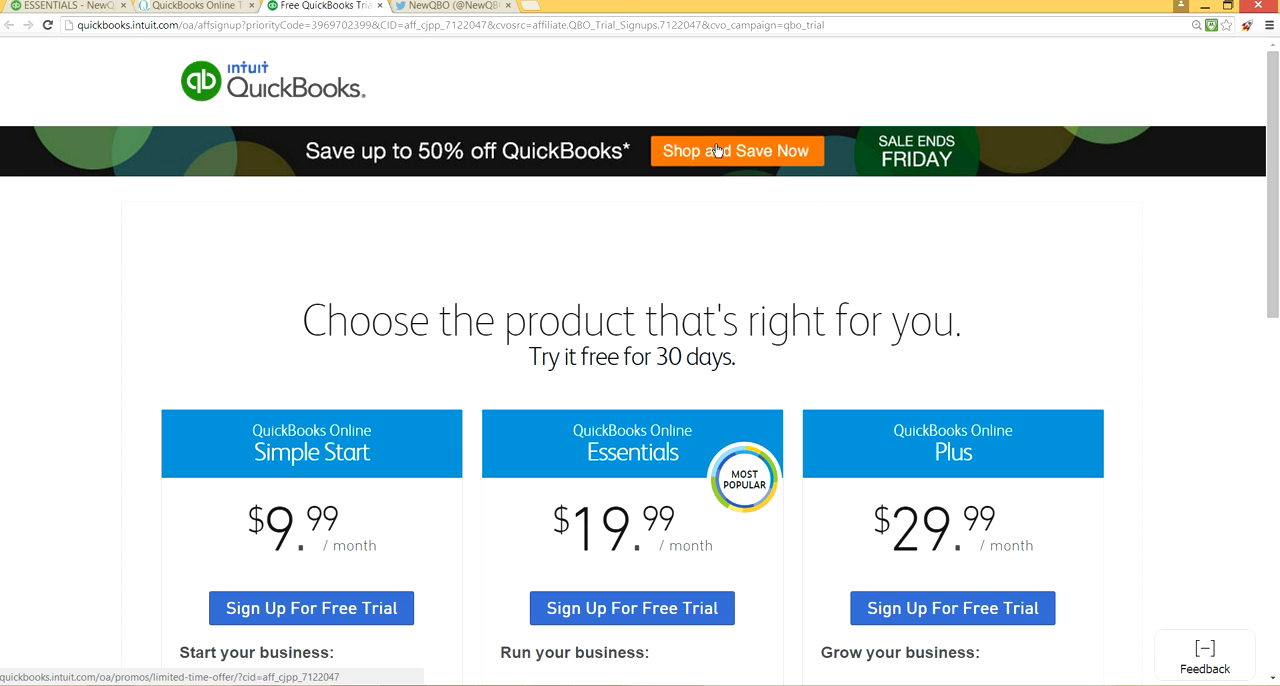
pyautogui.moveTo(680, 158)
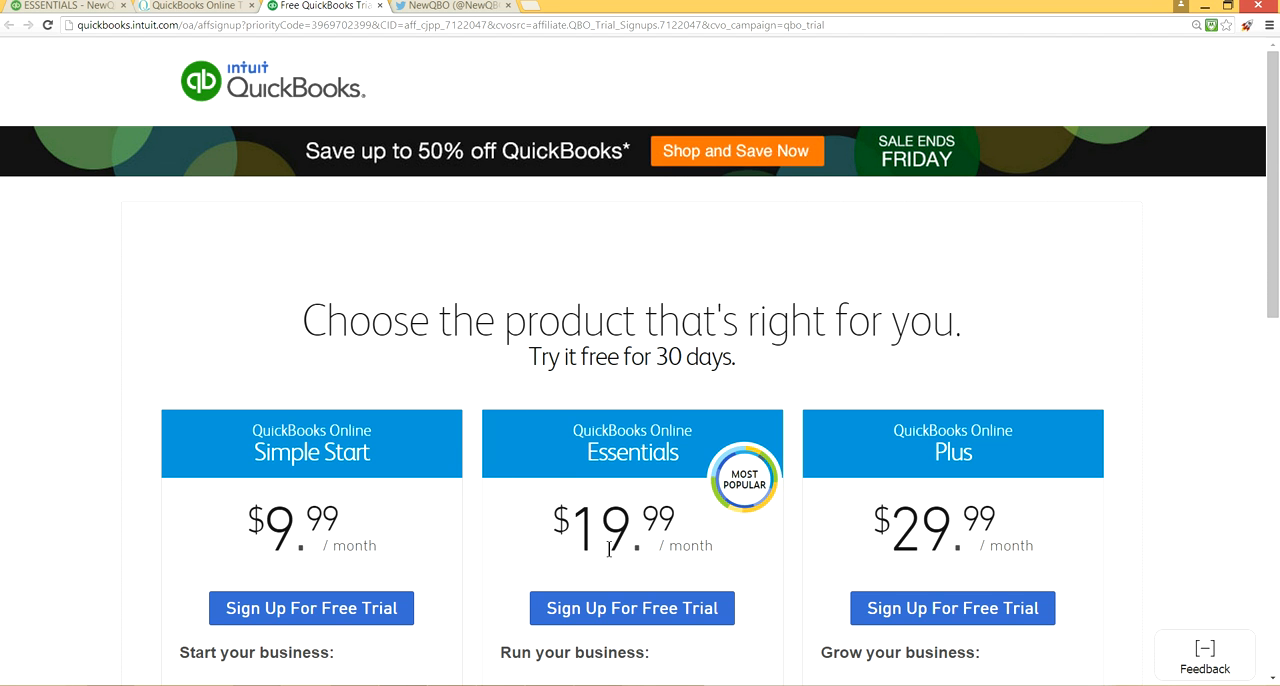
# - Highlight the Essentials $19.99 monthly price on the free trial page
pyautogui.doubleClick(600, 528)
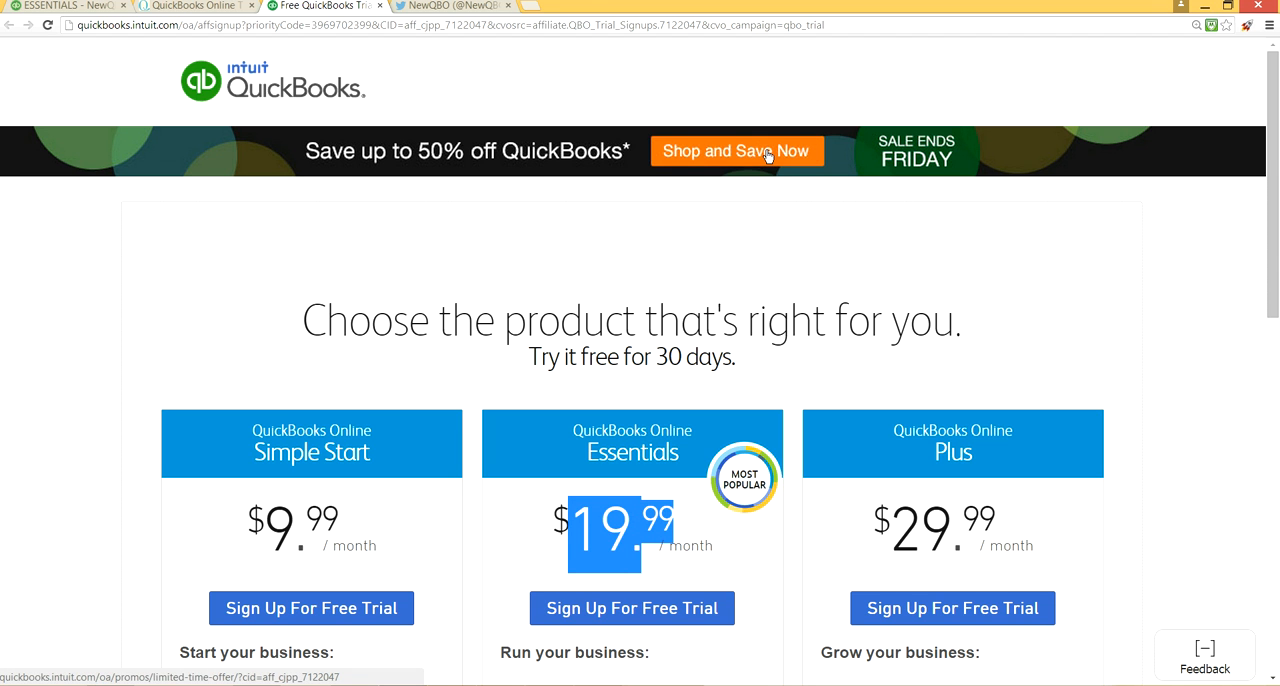
# - View the limited-time 50% off offer, then return to the free trial pricing page
pyautogui.click(736, 152)
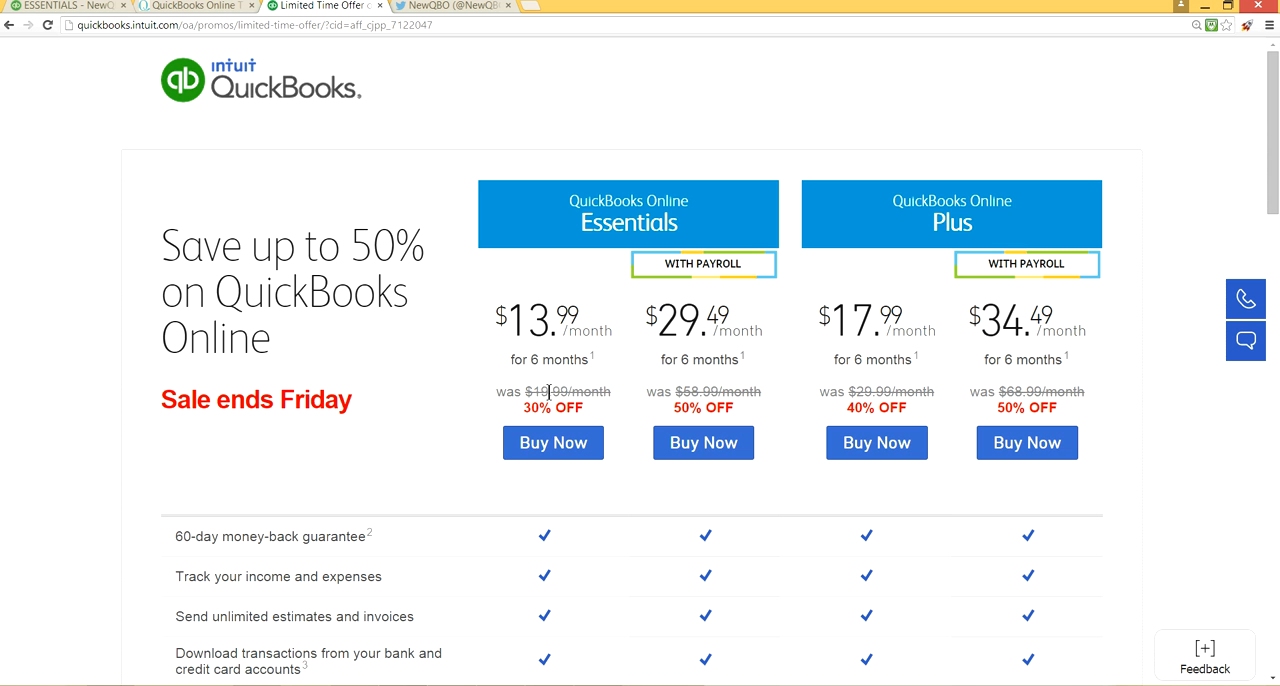
pyautogui.moveTo(556, 410)
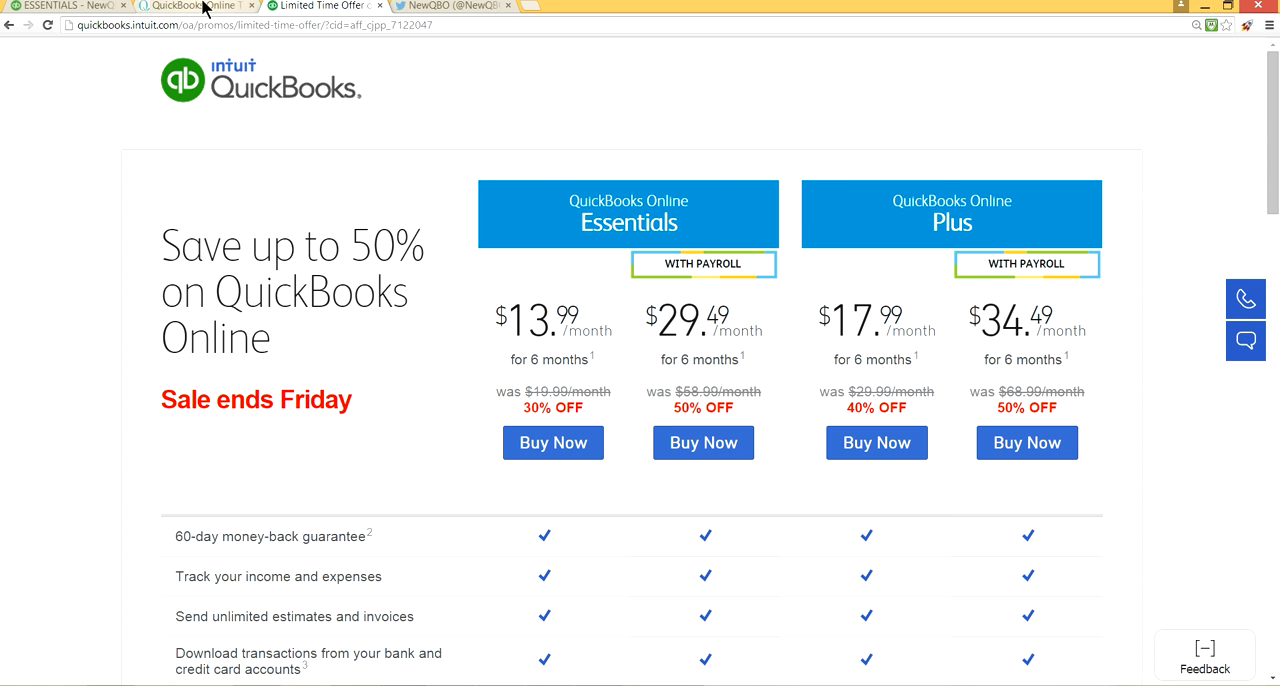
pyautogui.click(190, 6)
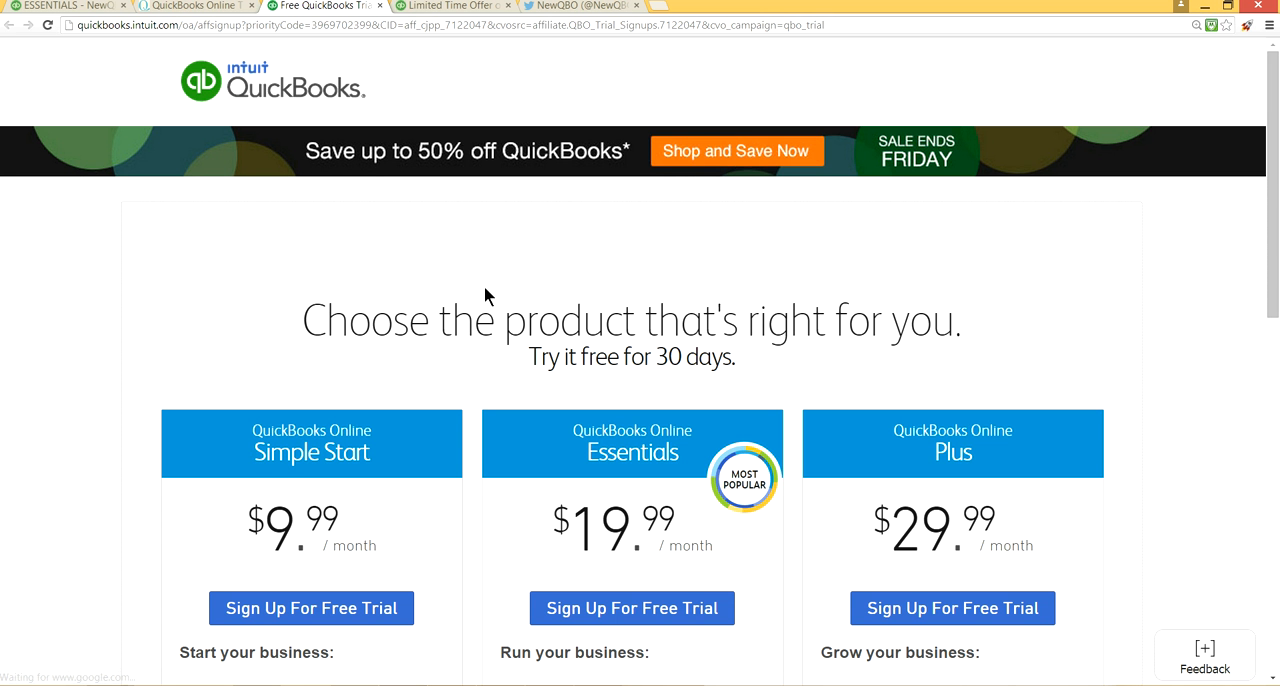
pyautogui.moveTo(648, 172)
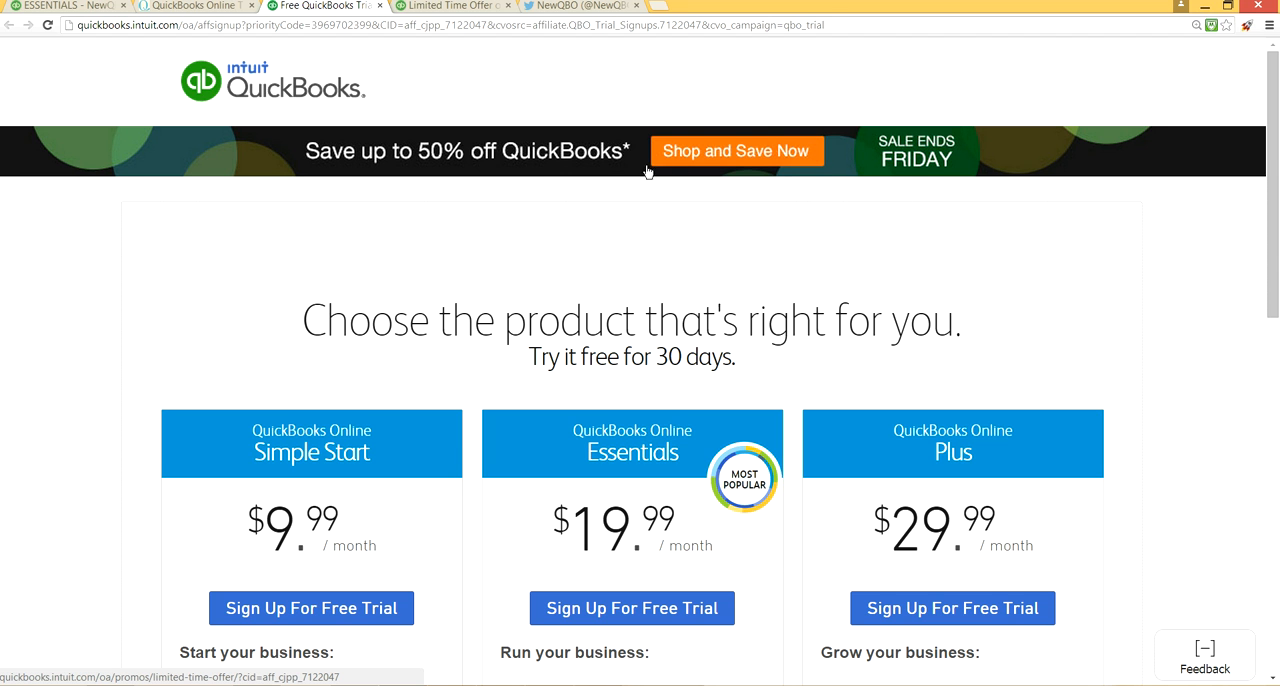
pyautogui.moveTo(768, 156)
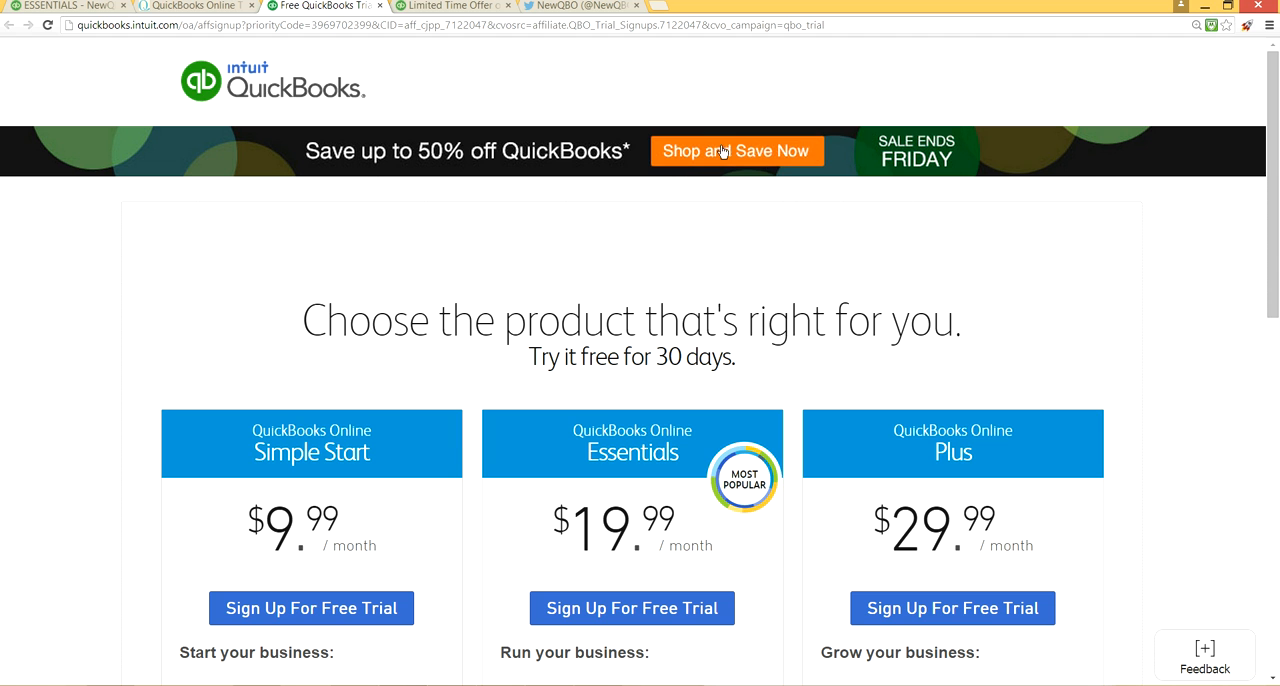
pyautogui.moveTo(618, 518)
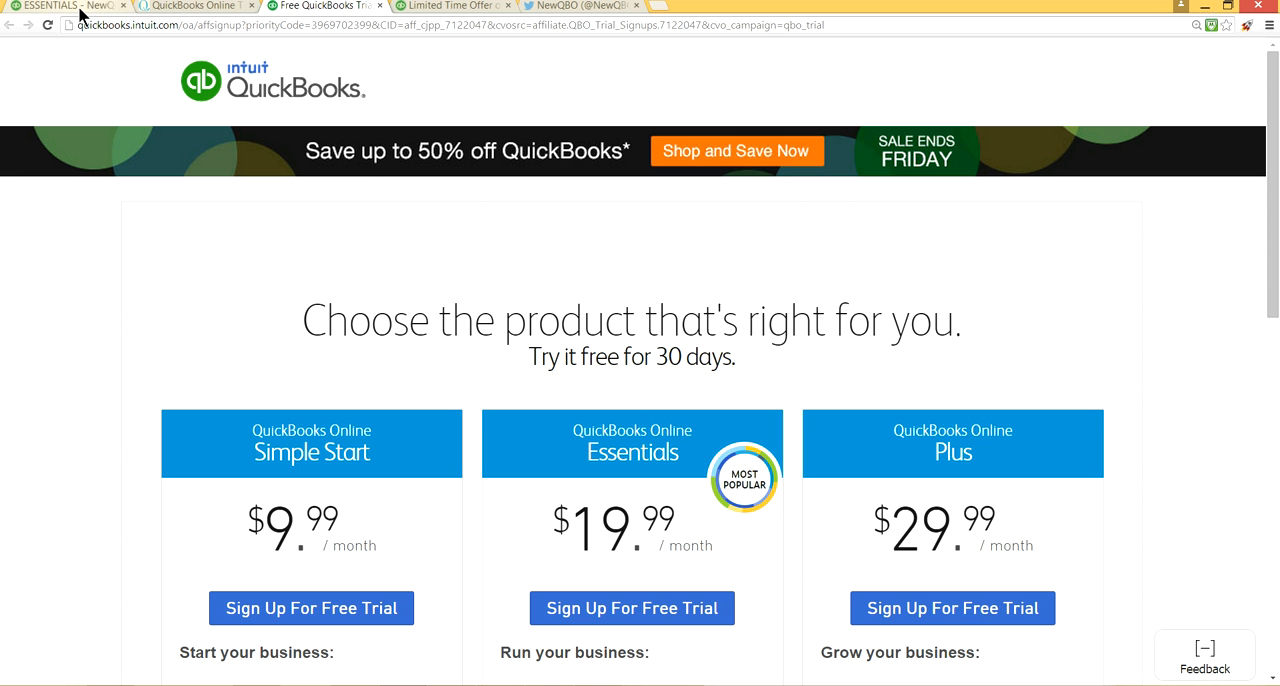
# - Return to the Essentials company and show the home dashboard with income and invoice activity
pyautogui.click(60, 6)
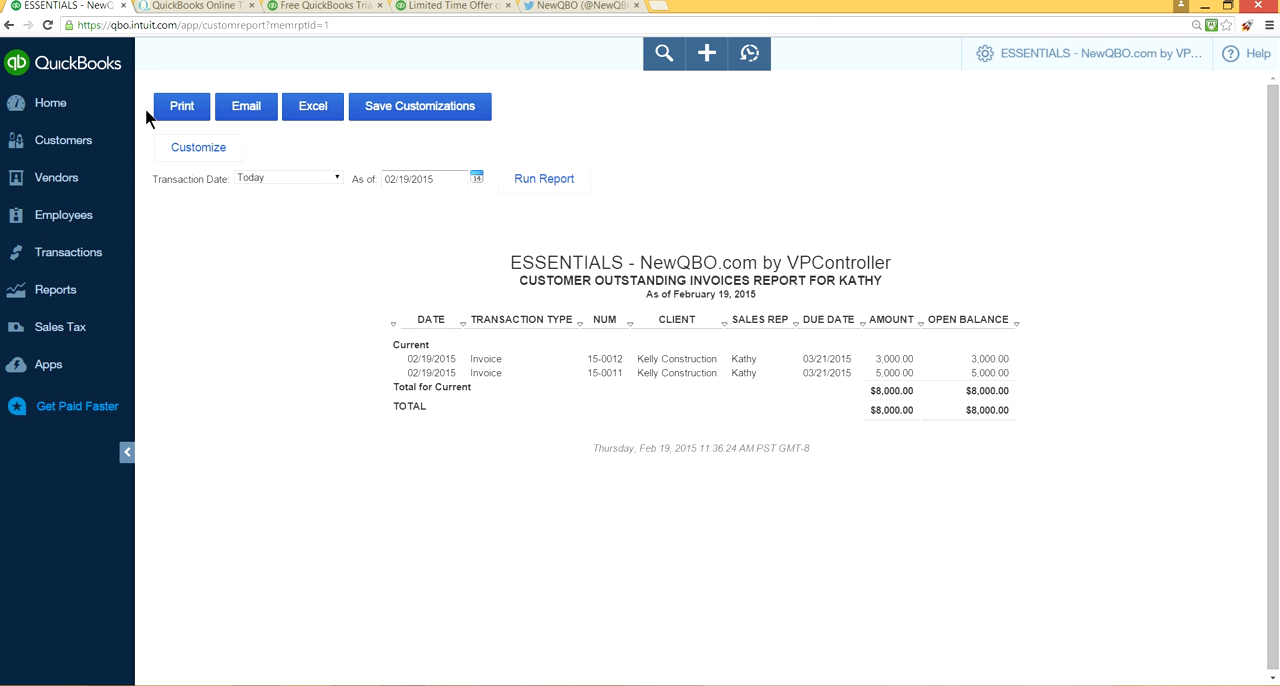
pyautogui.click(50, 102)
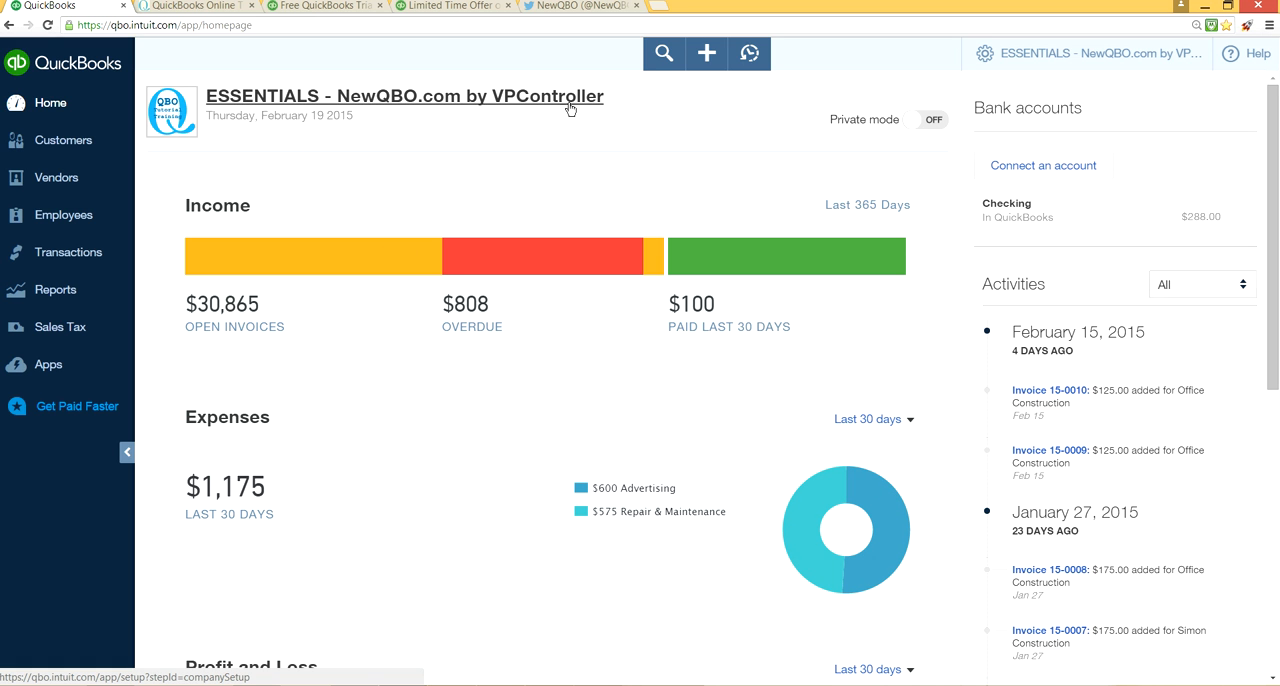
pyautogui.moveTo(240, 68)
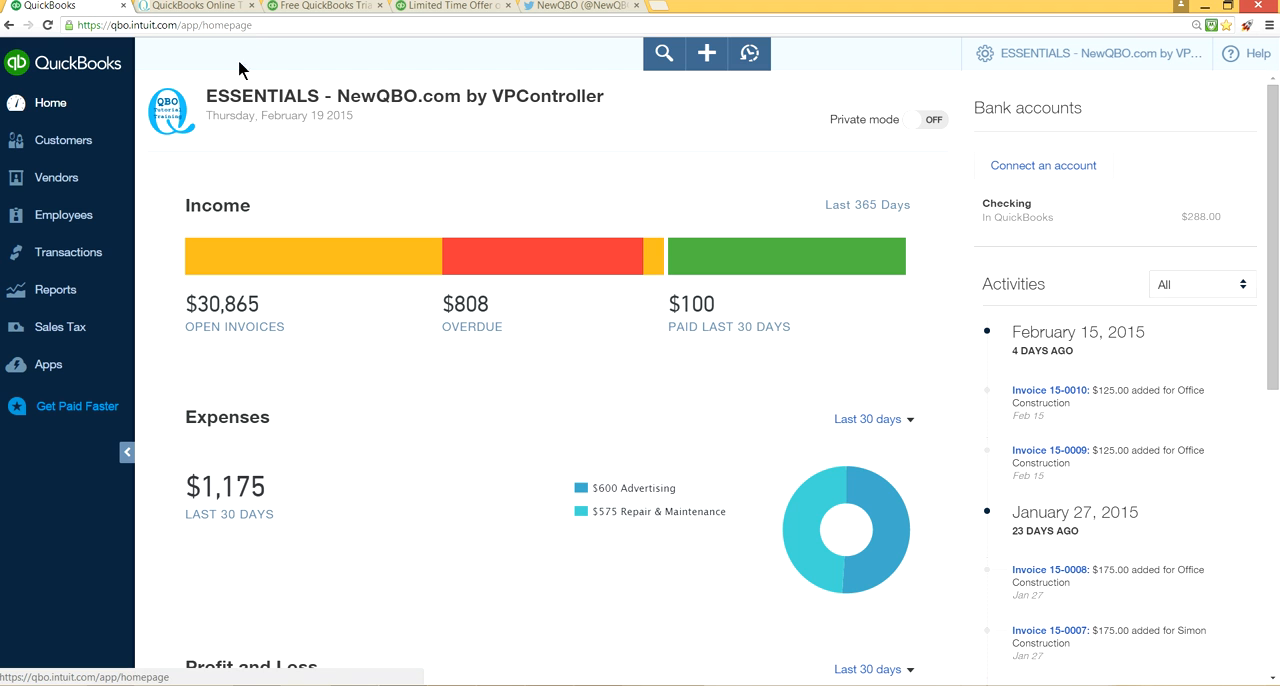
pyautogui.moveTo(248, 176)
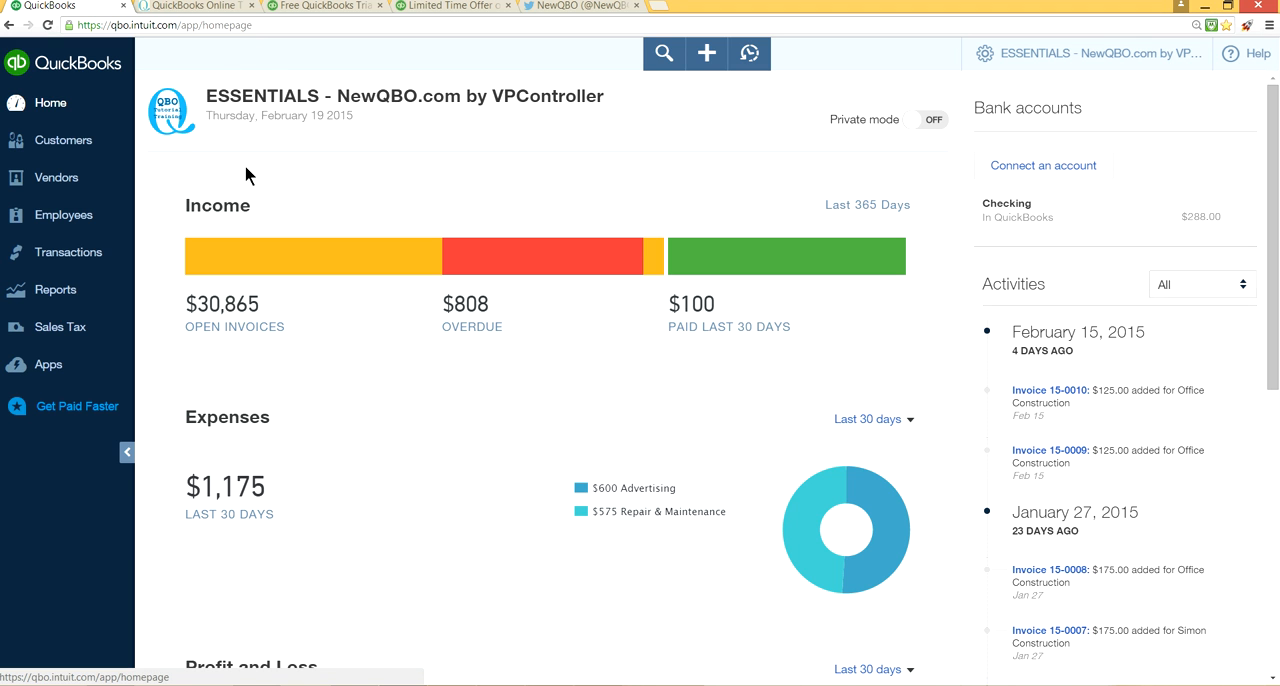
pyautogui.moveTo(518, 78)
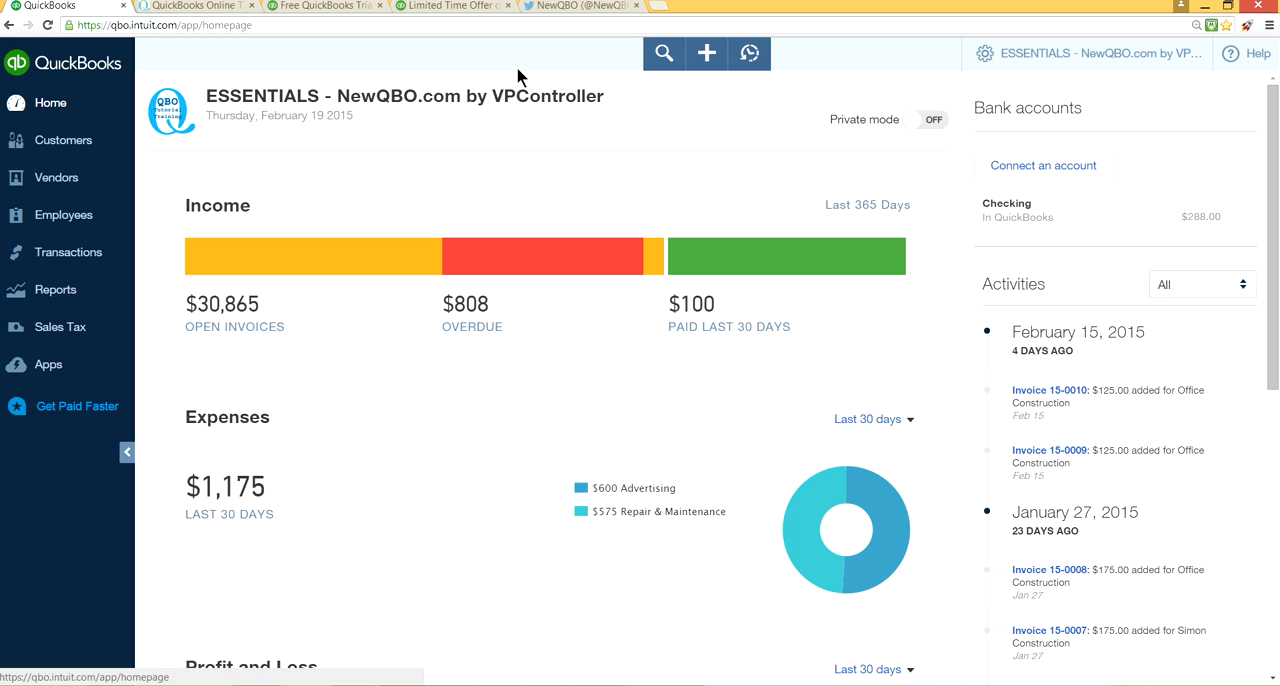
pyautogui.moveTo(490, 96)
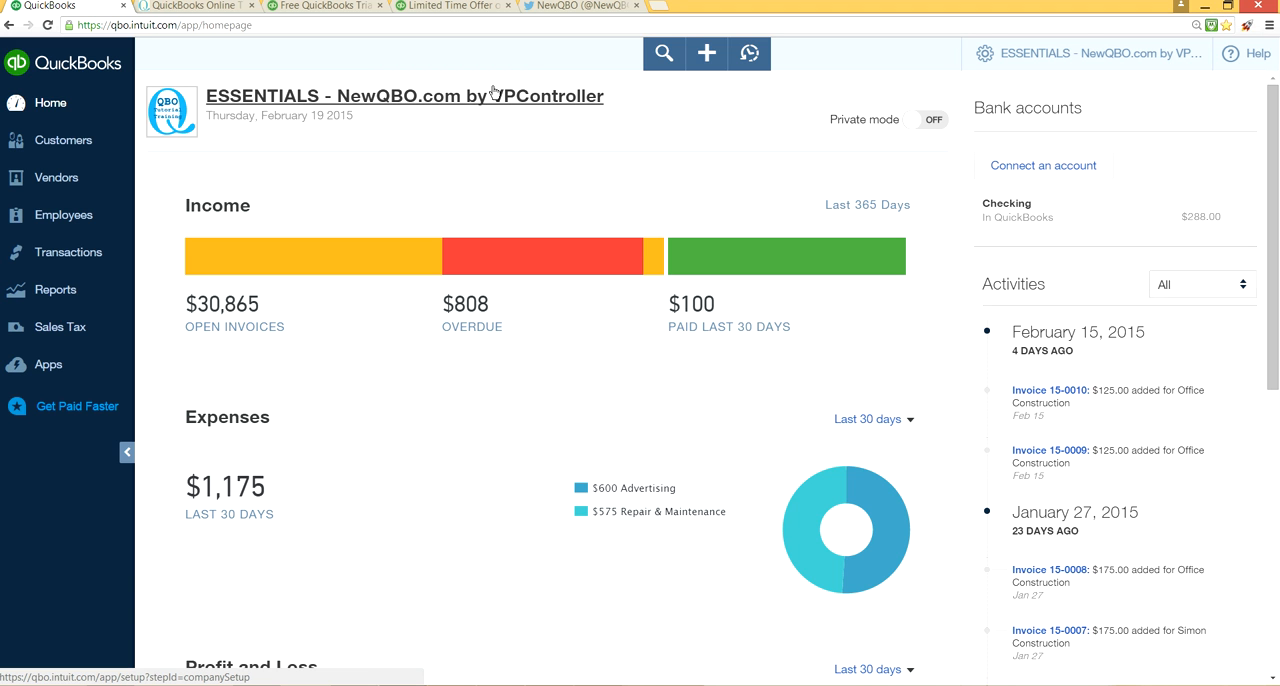